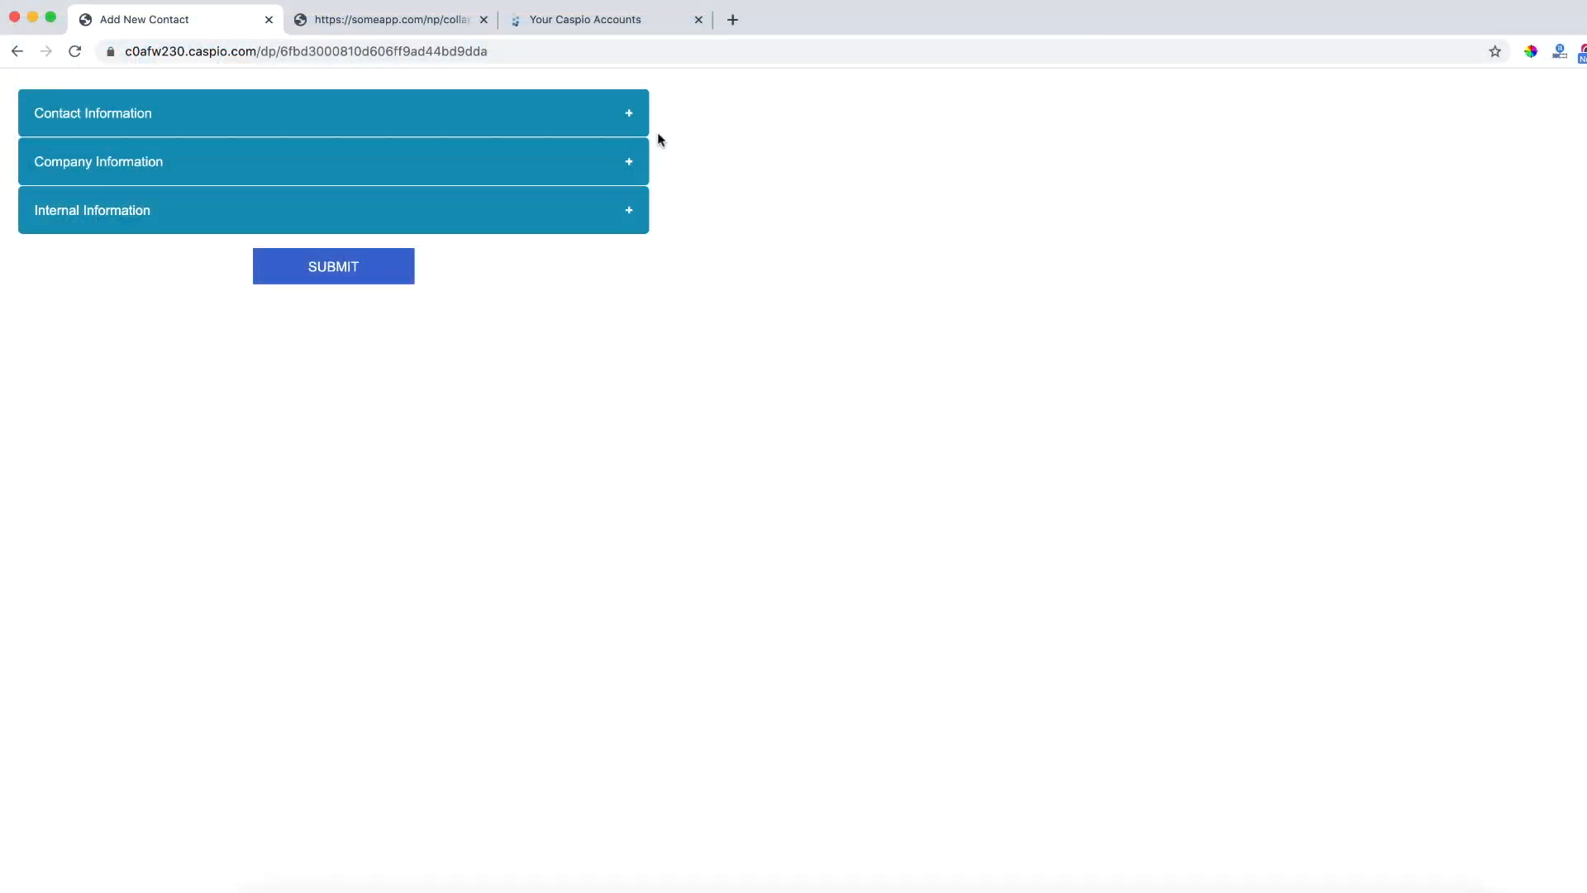
Expand the Contact, Company and Internal Information accordion sections of the submission form
{"action": "left_click", "coordinate": [332, 112]}
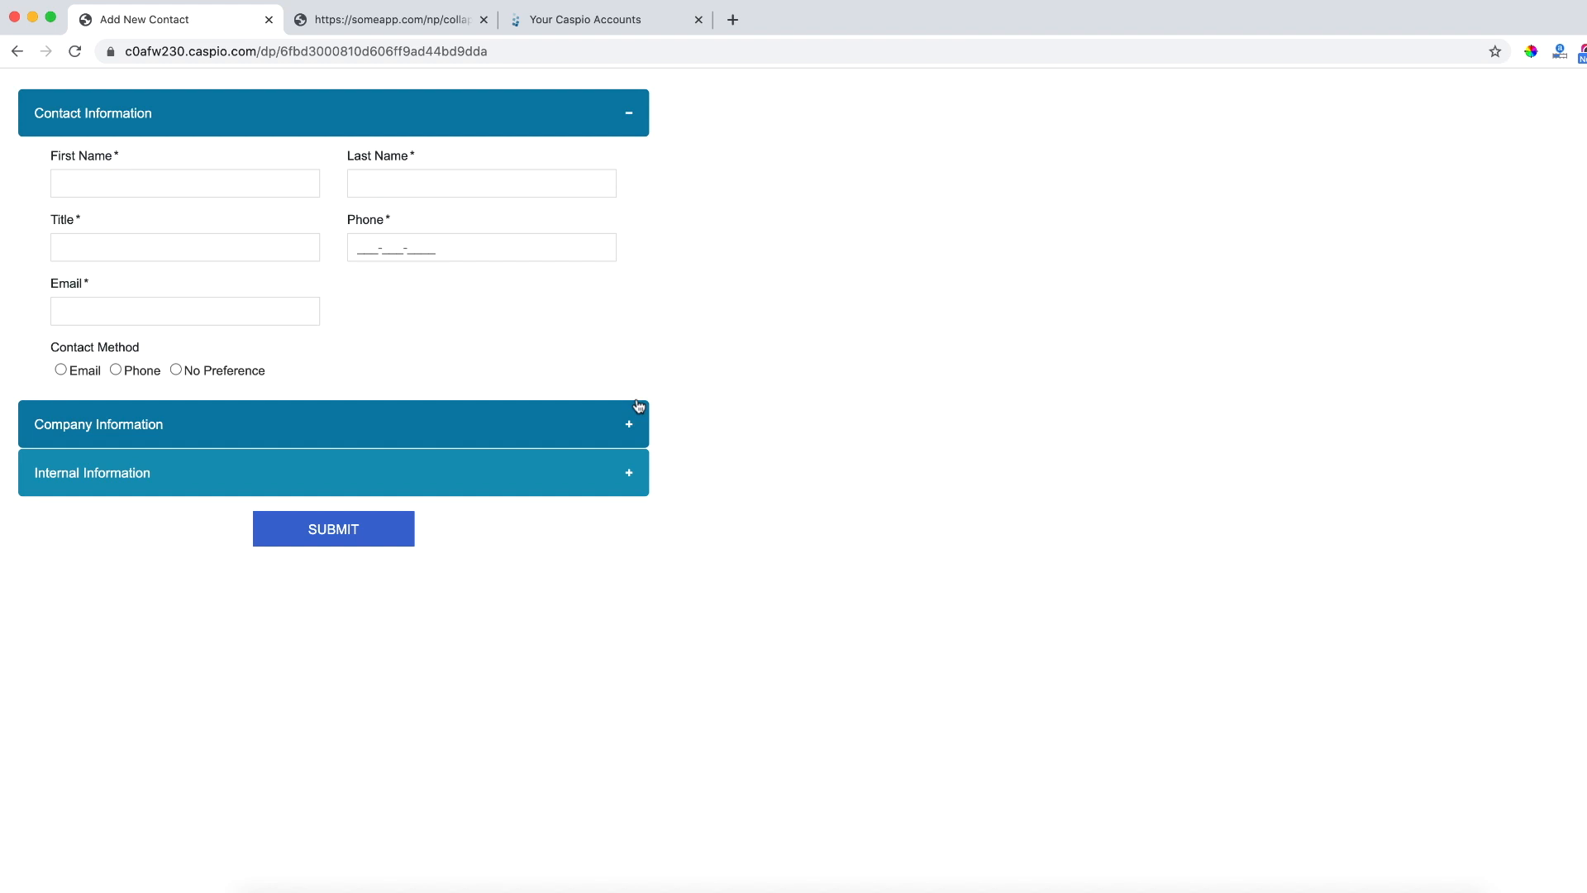
{"action": "left_click", "coordinate": [333, 423]}
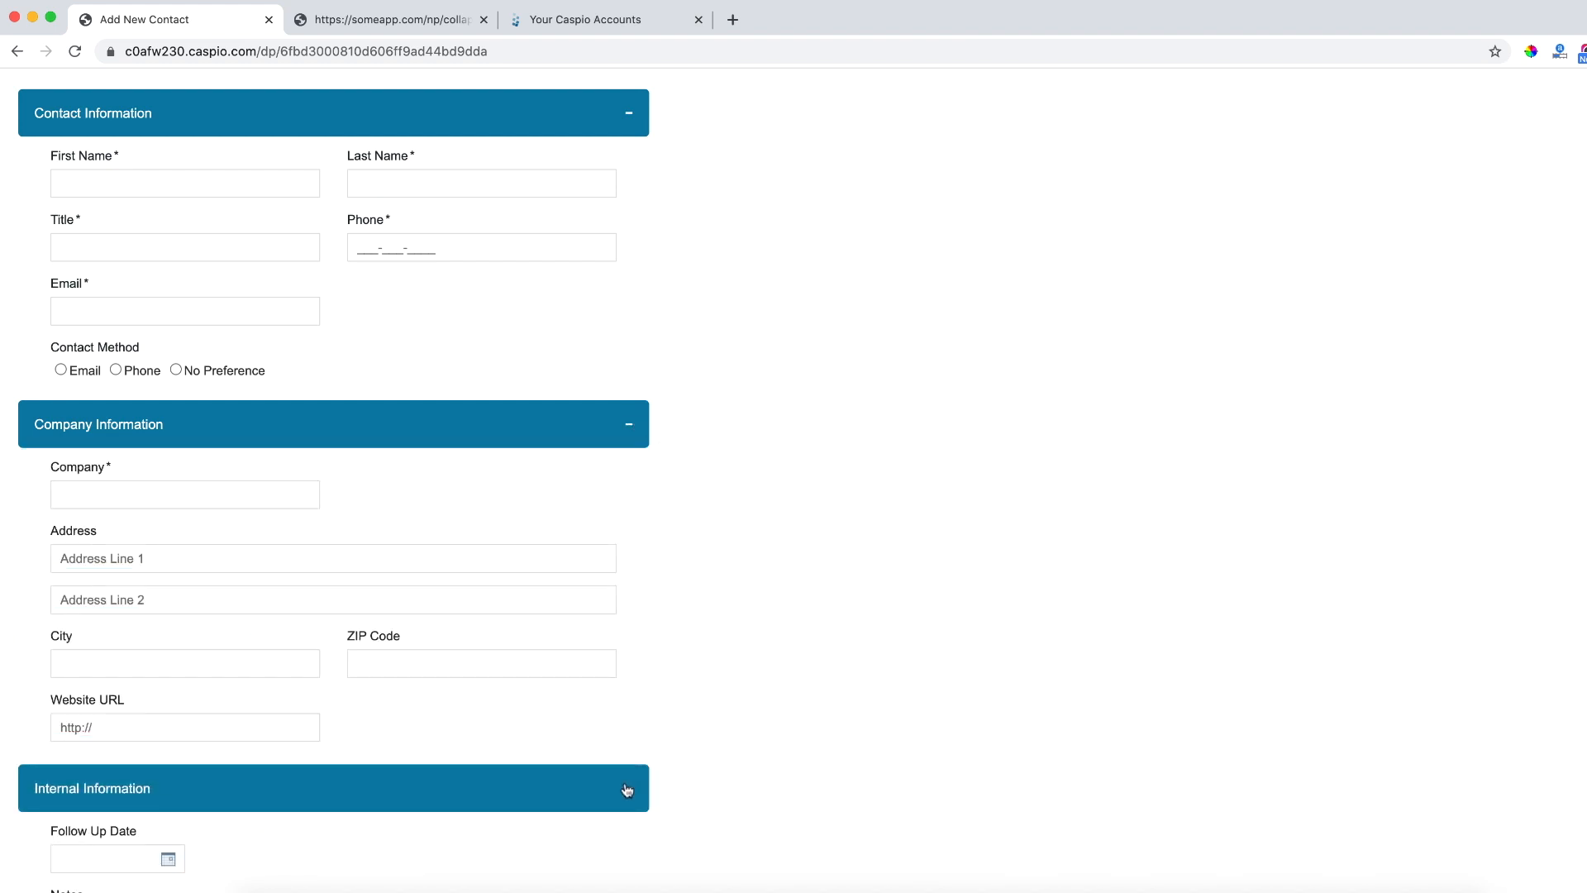
{"action": "left_click", "coordinate": [628, 789]}
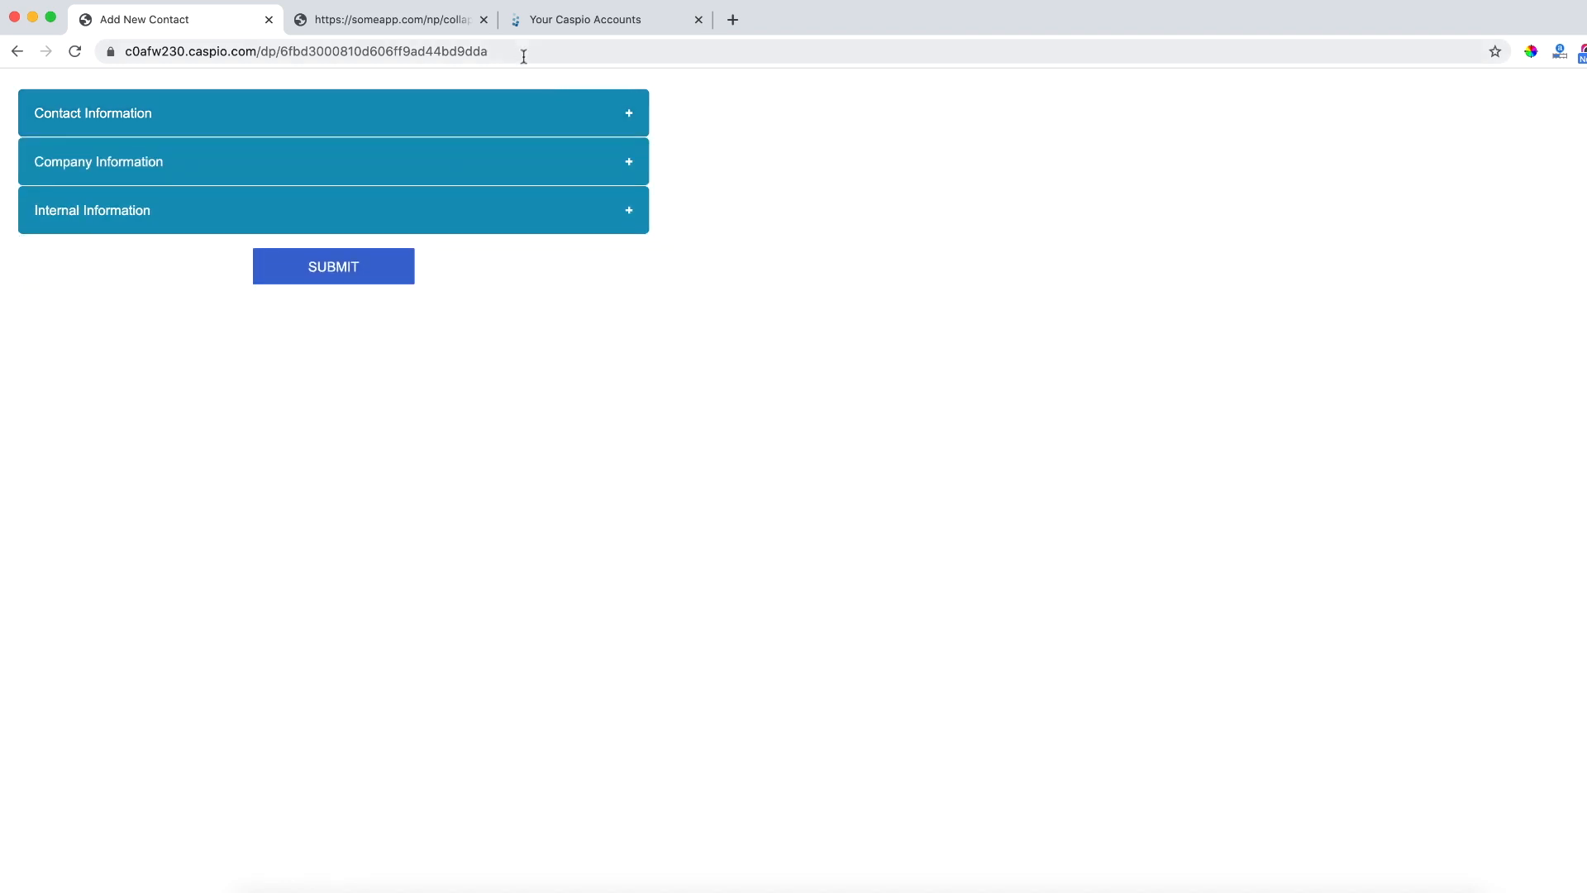
Switch to the details.html page and toggle its Requests by Status and Service Requests sections
{"action": "left_click", "coordinate": [390, 20]}
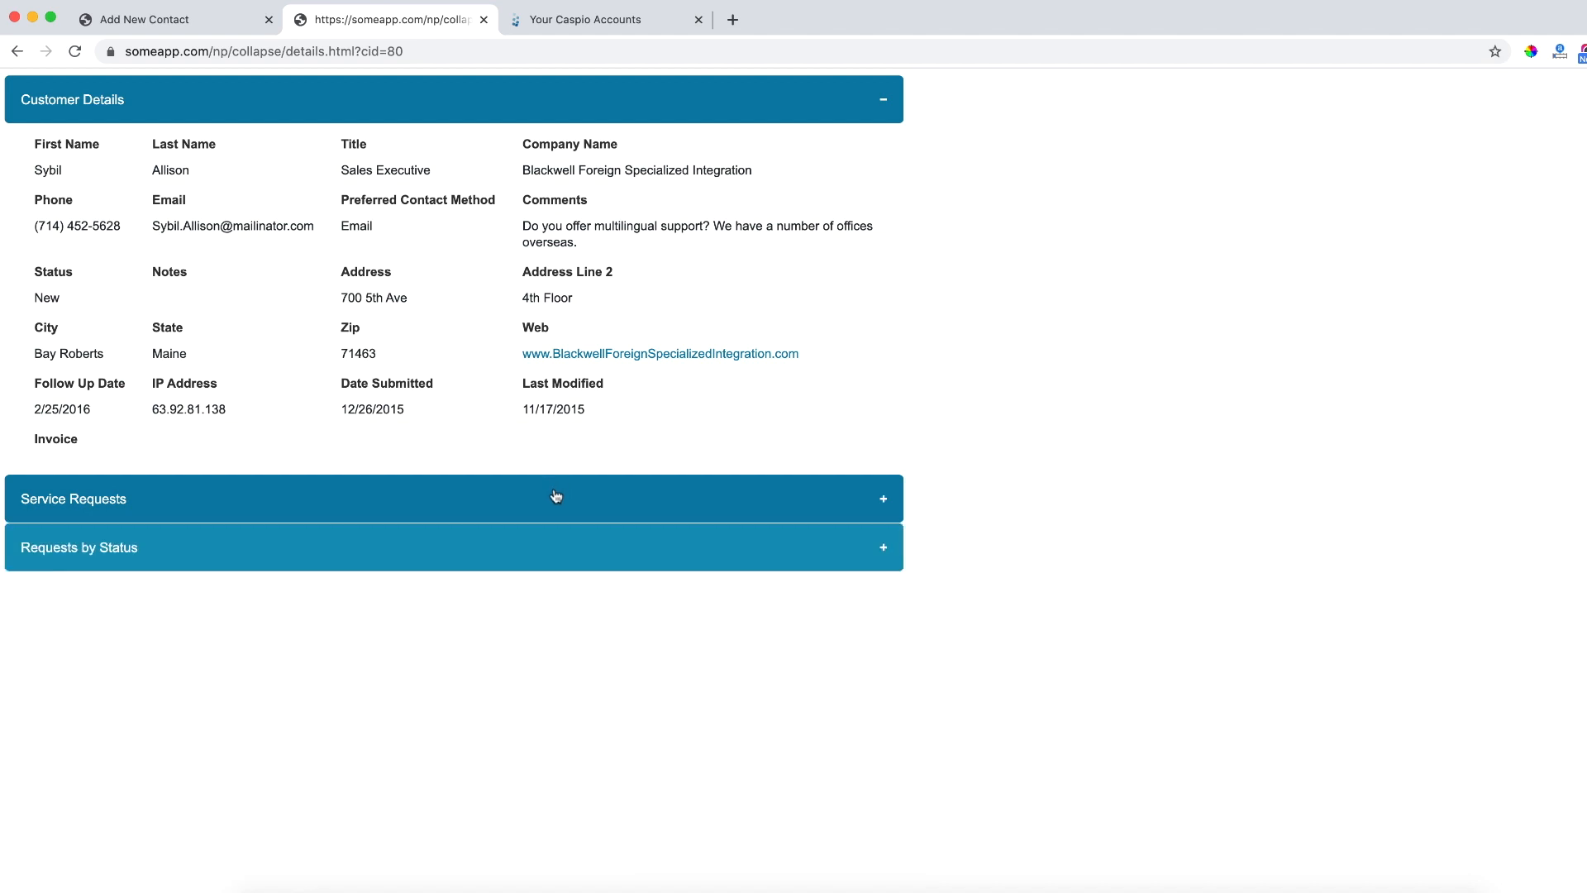
{"action": "mouse_move", "coordinate": [544, 547]}
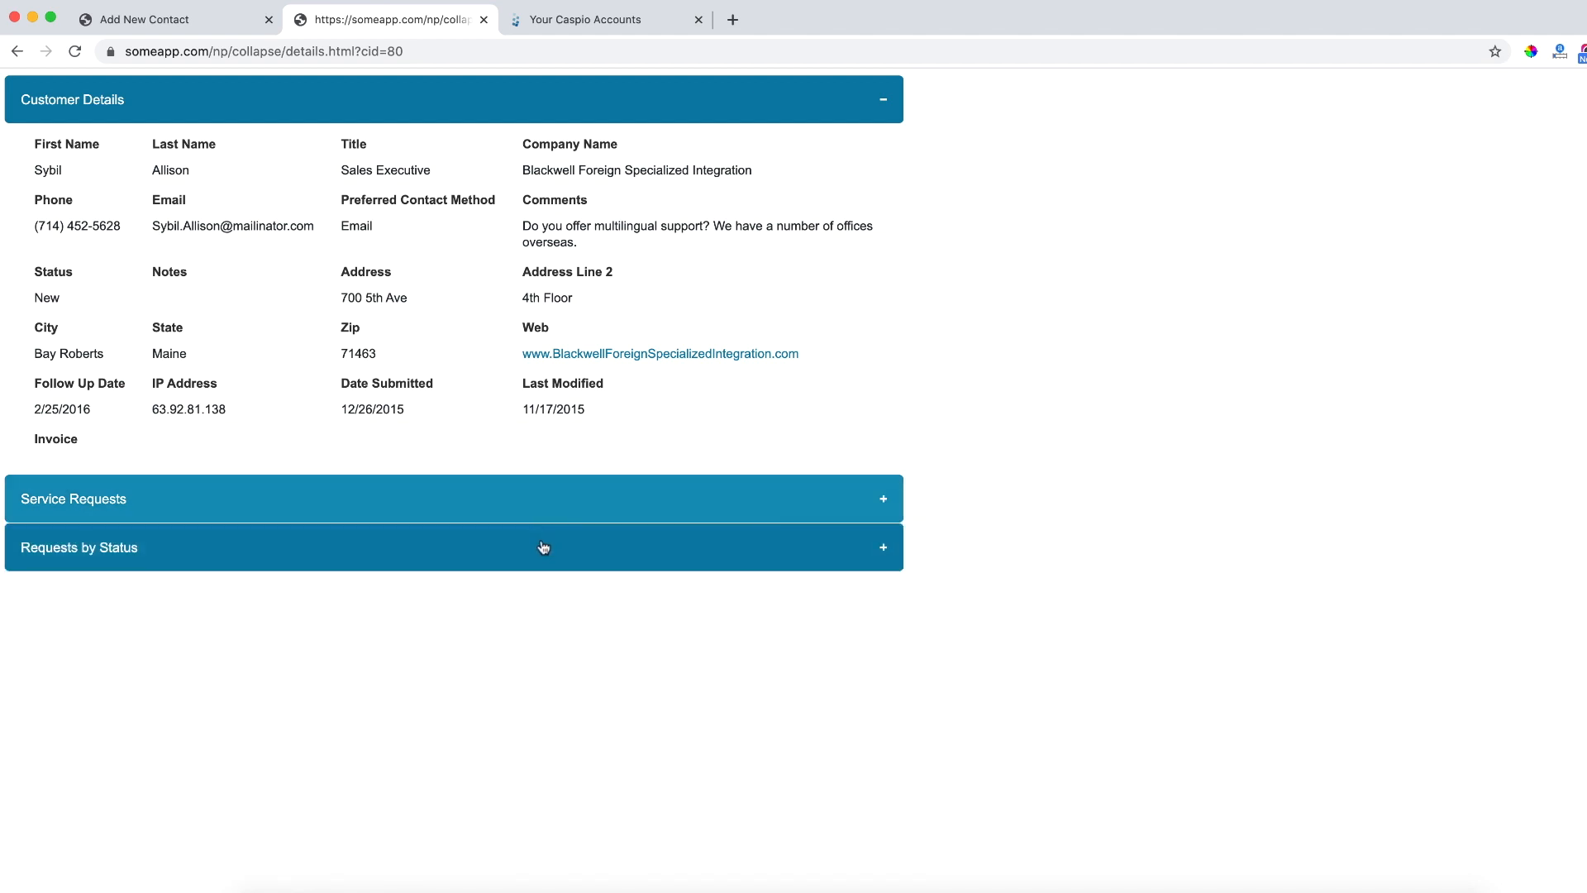
{"action": "left_click", "coordinate": [71, 498]}
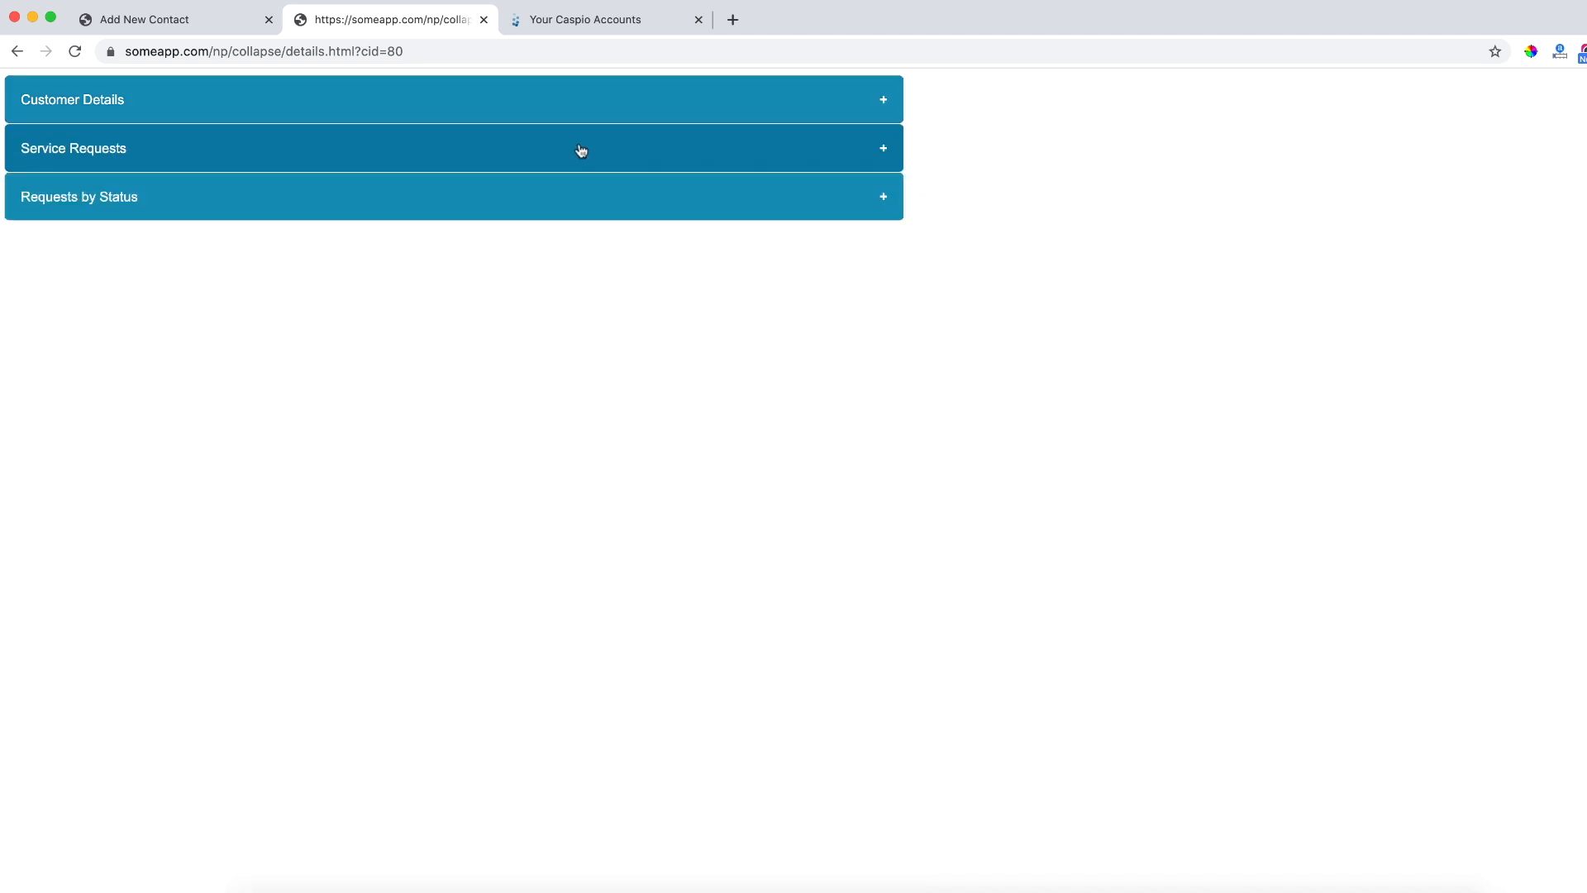
{"action": "left_click", "coordinate": [584, 20]}
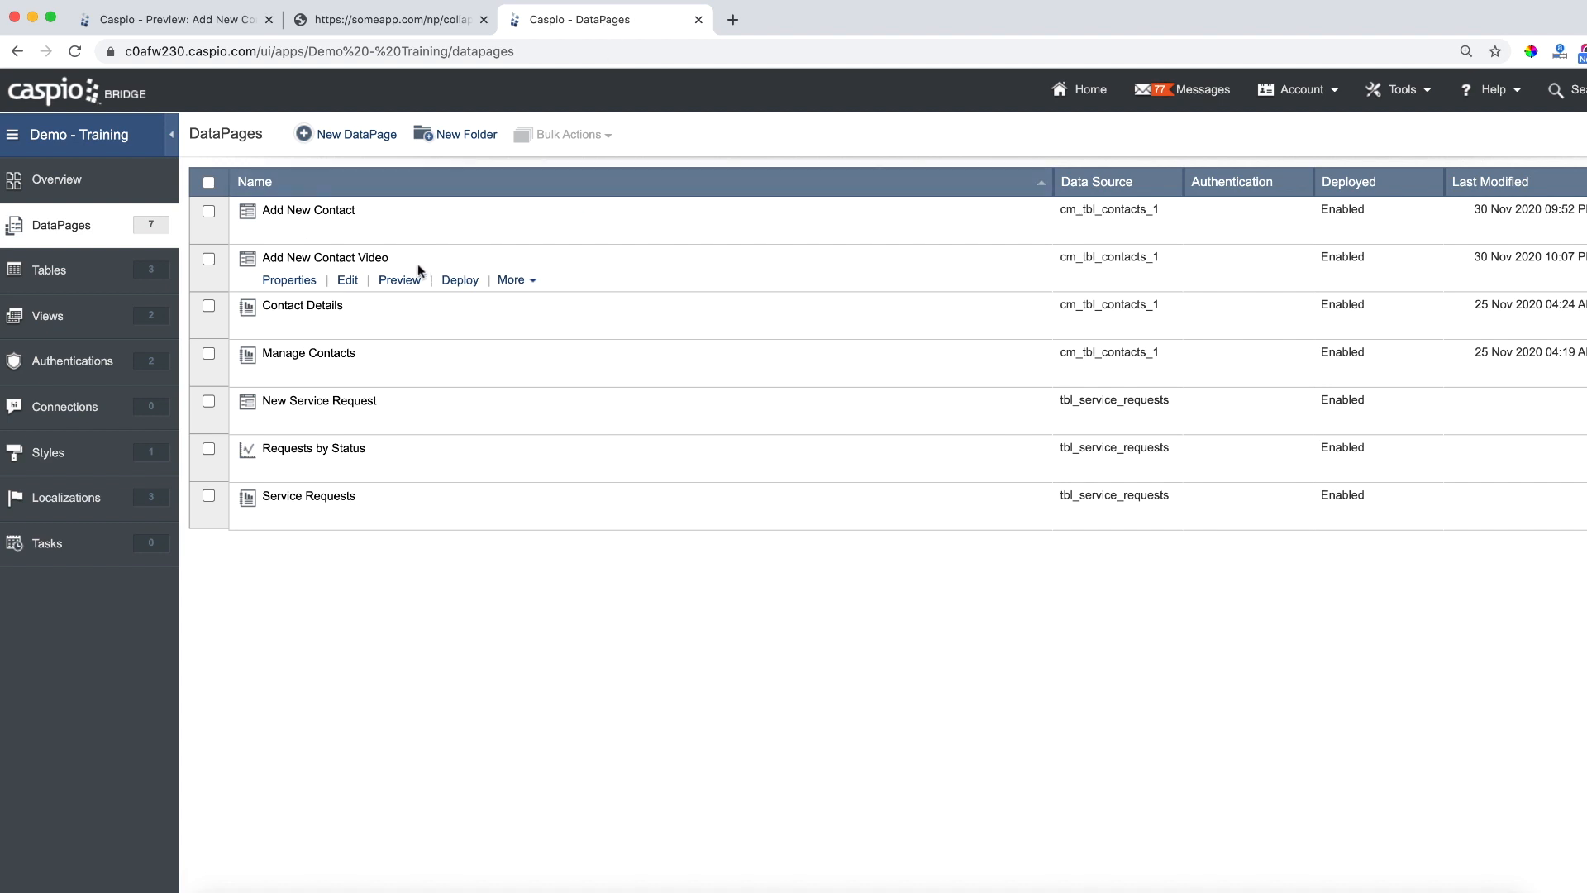
Preview the Add New Contact Video DataPage with its plain, ungrouped form fields
{"action": "left_click", "coordinate": [398, 280]}
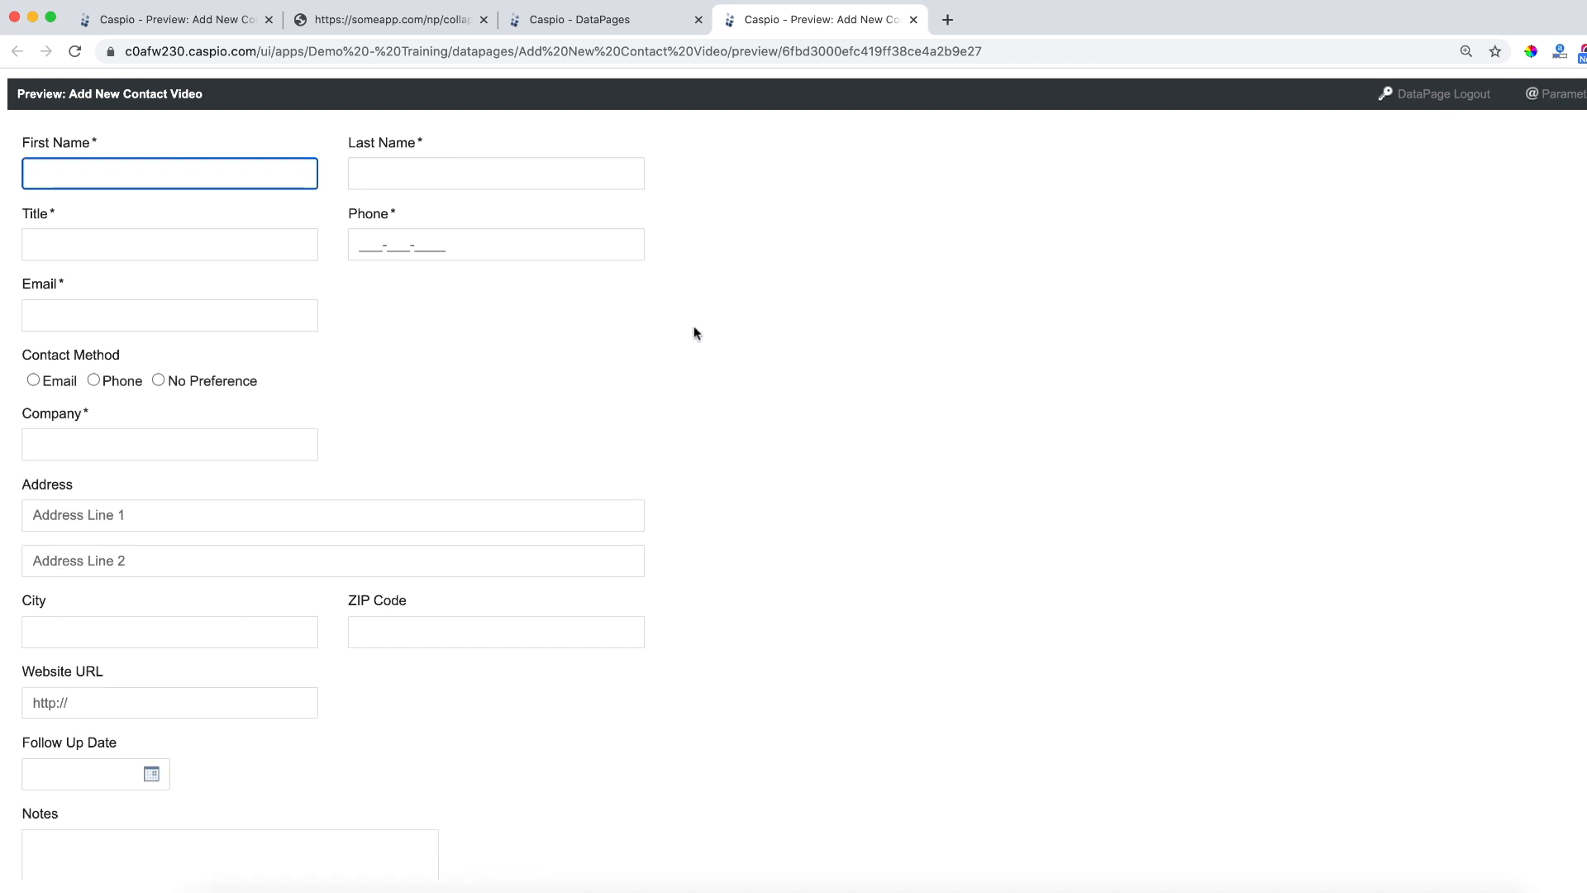
{"action": "mouse_move", "coordinate": [692, 385]}
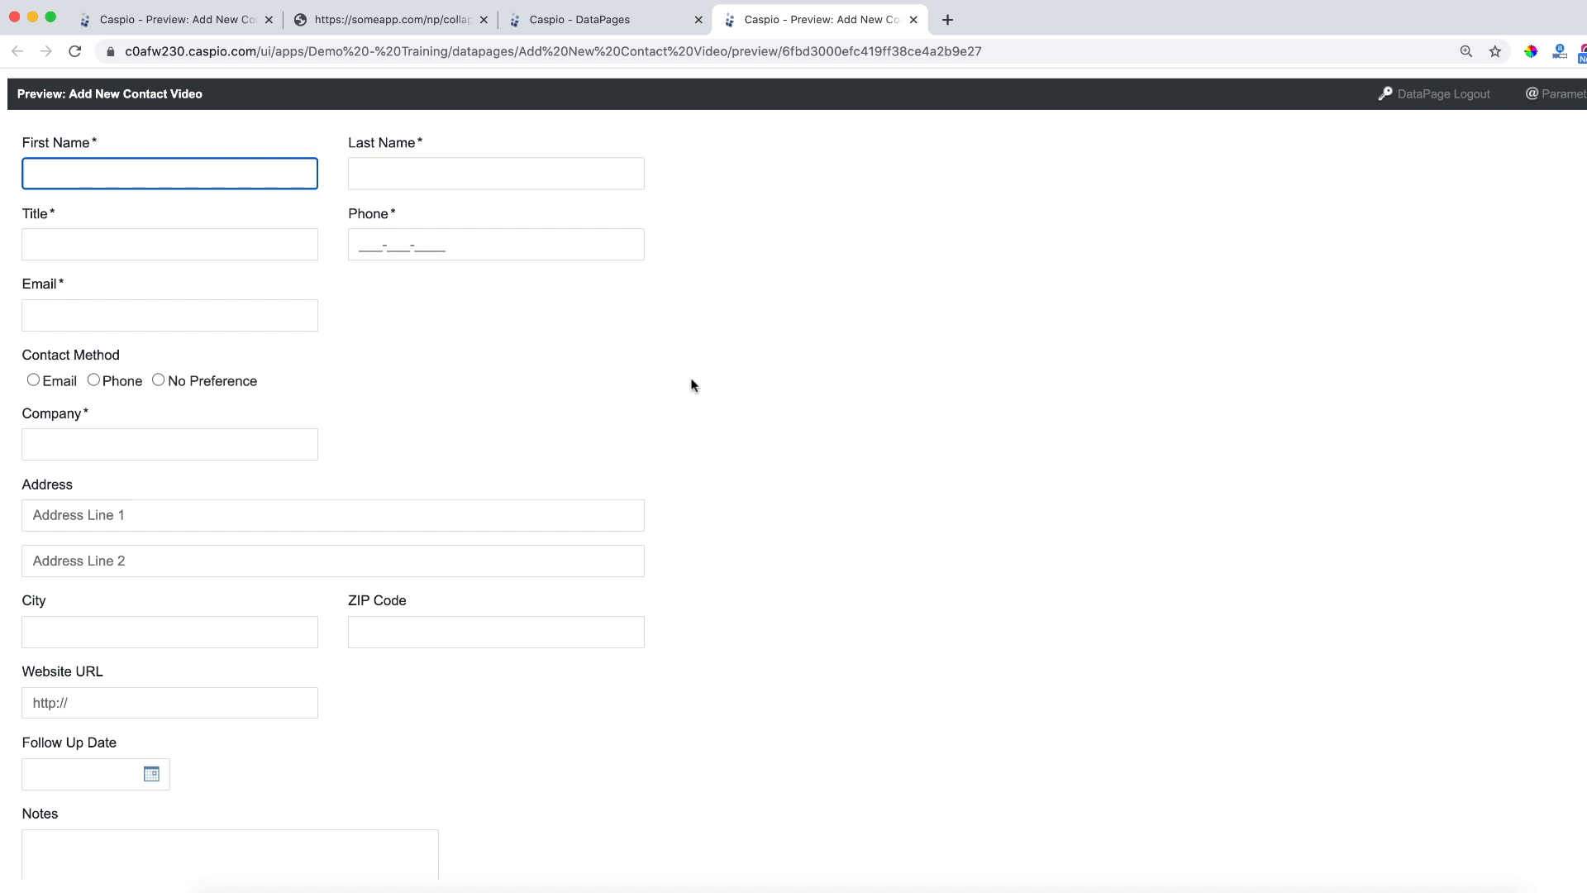
{"action": "mouse_move", "coordinate": [944, 82]}
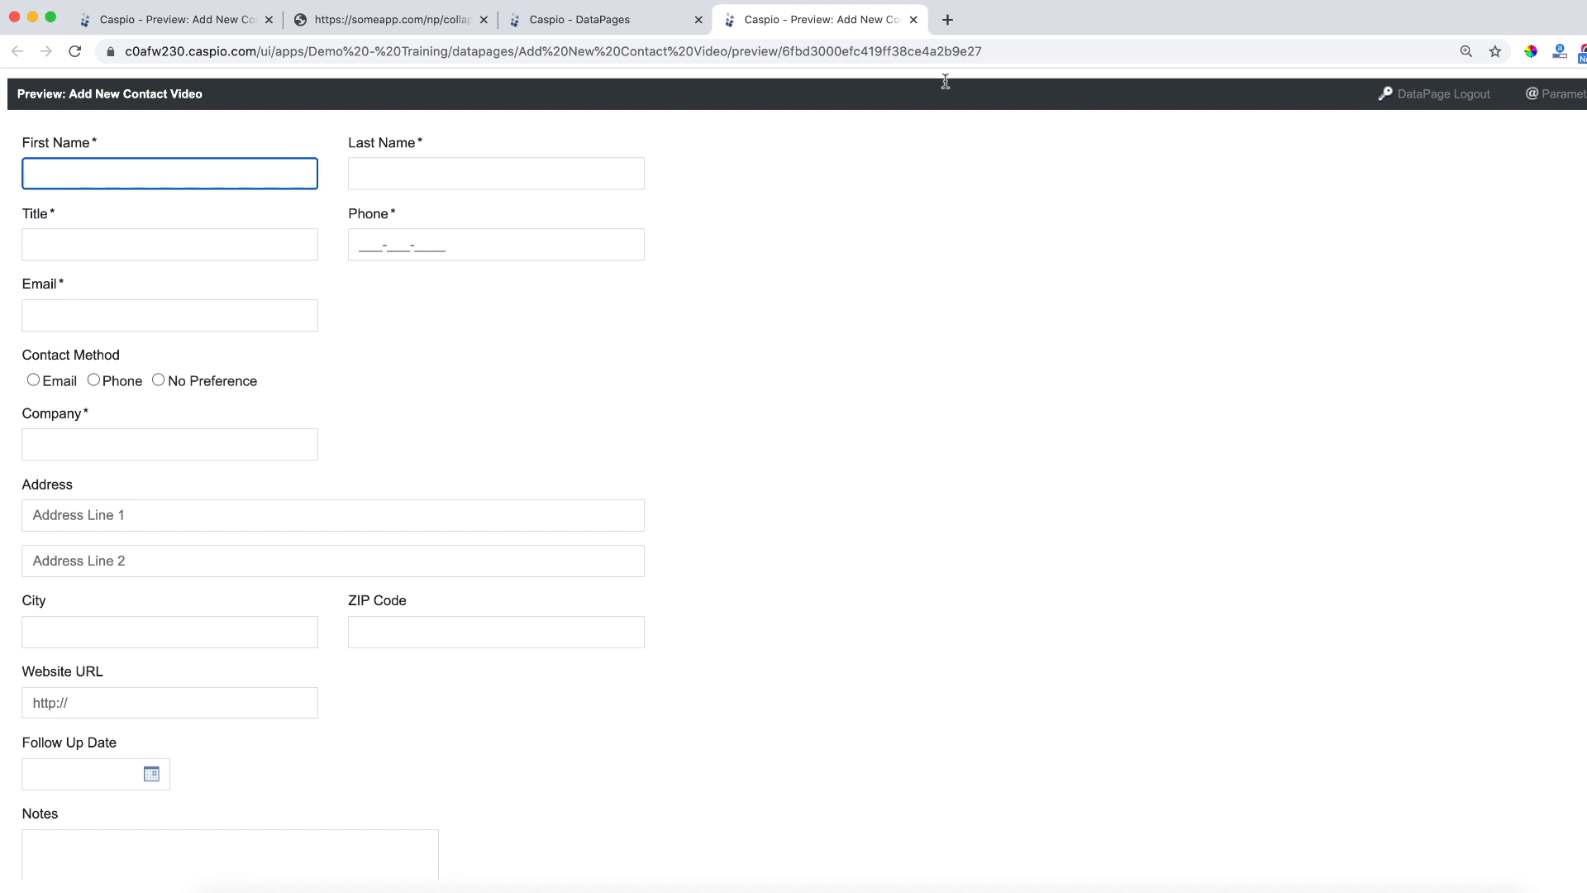
Search for 'w3schools collapsible' and open the How To Create a Collapsible tutorial
{"action": "type", "text": "w3"}
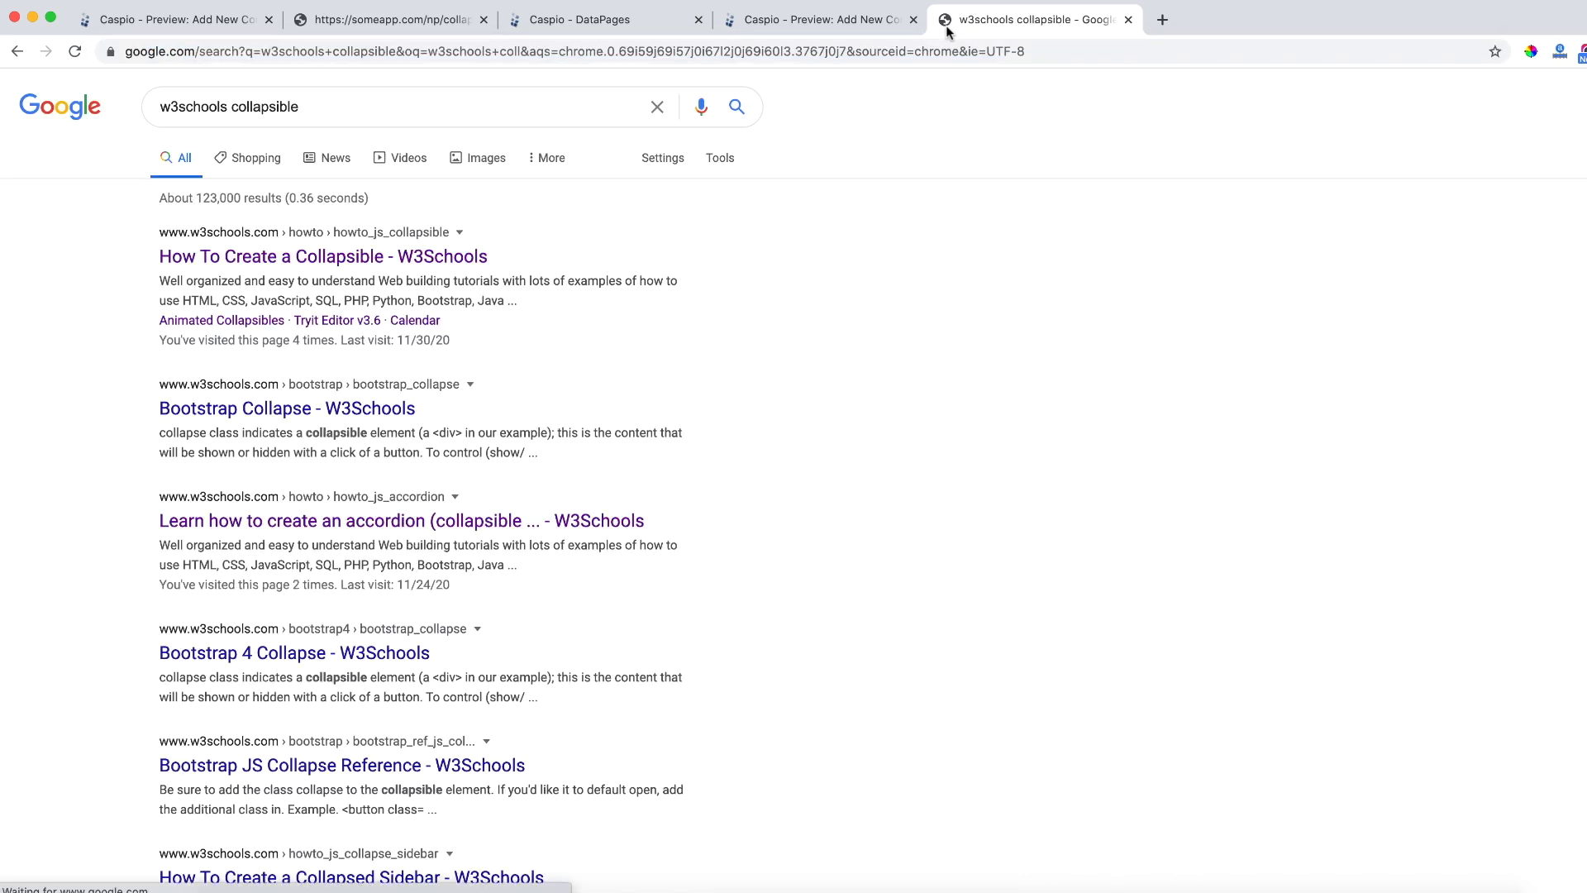
{"action": "left_click", "coordinate": [323, 256]}
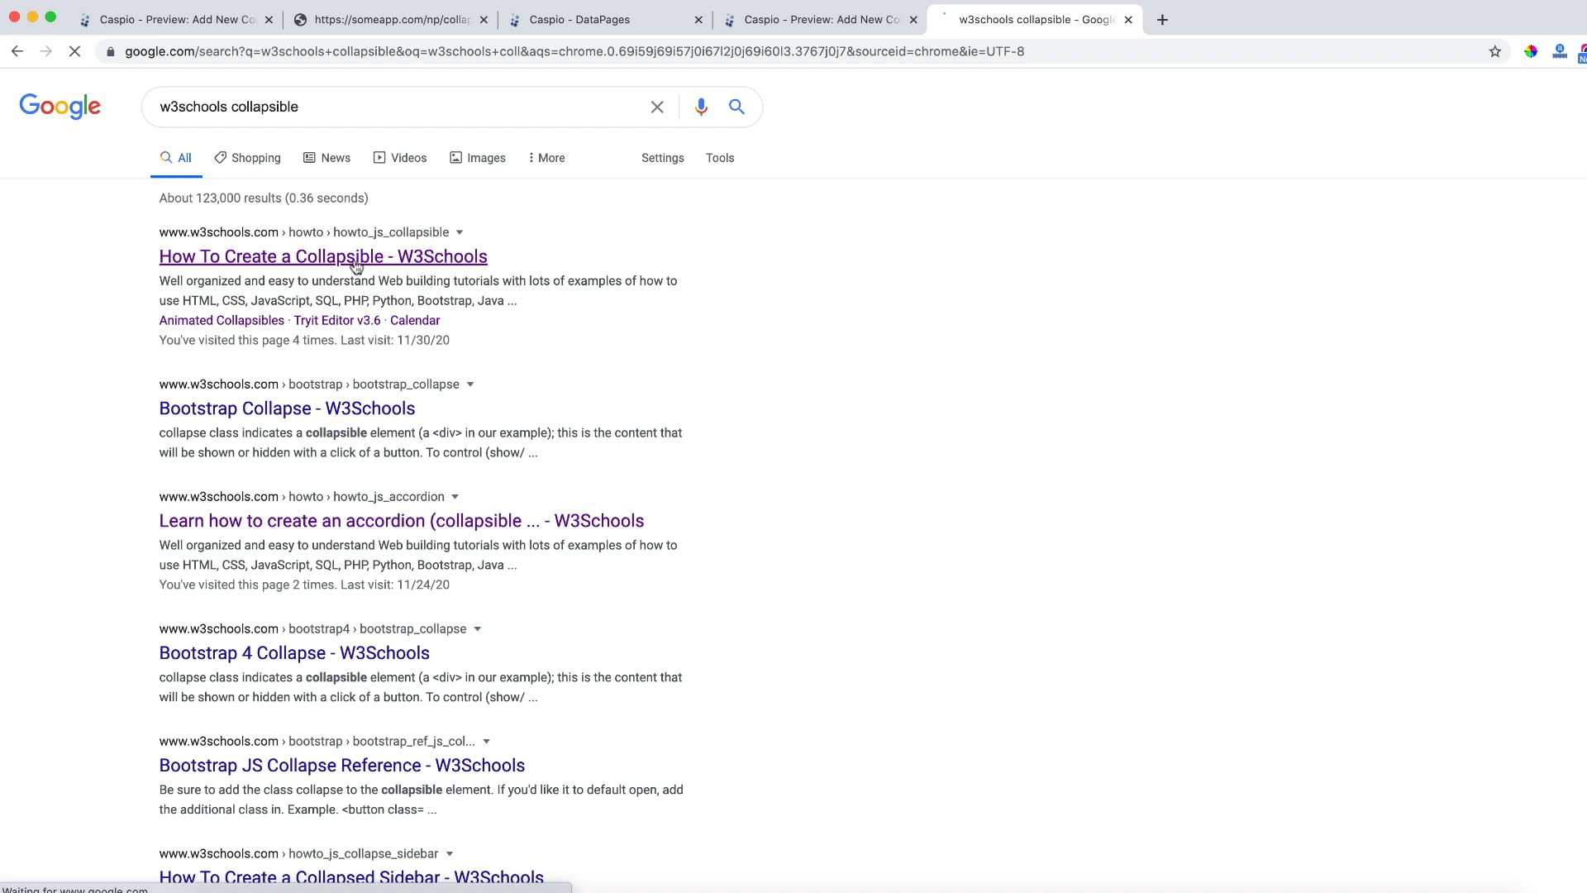
{"action": "left_click", "coordinate": [322, 256]}
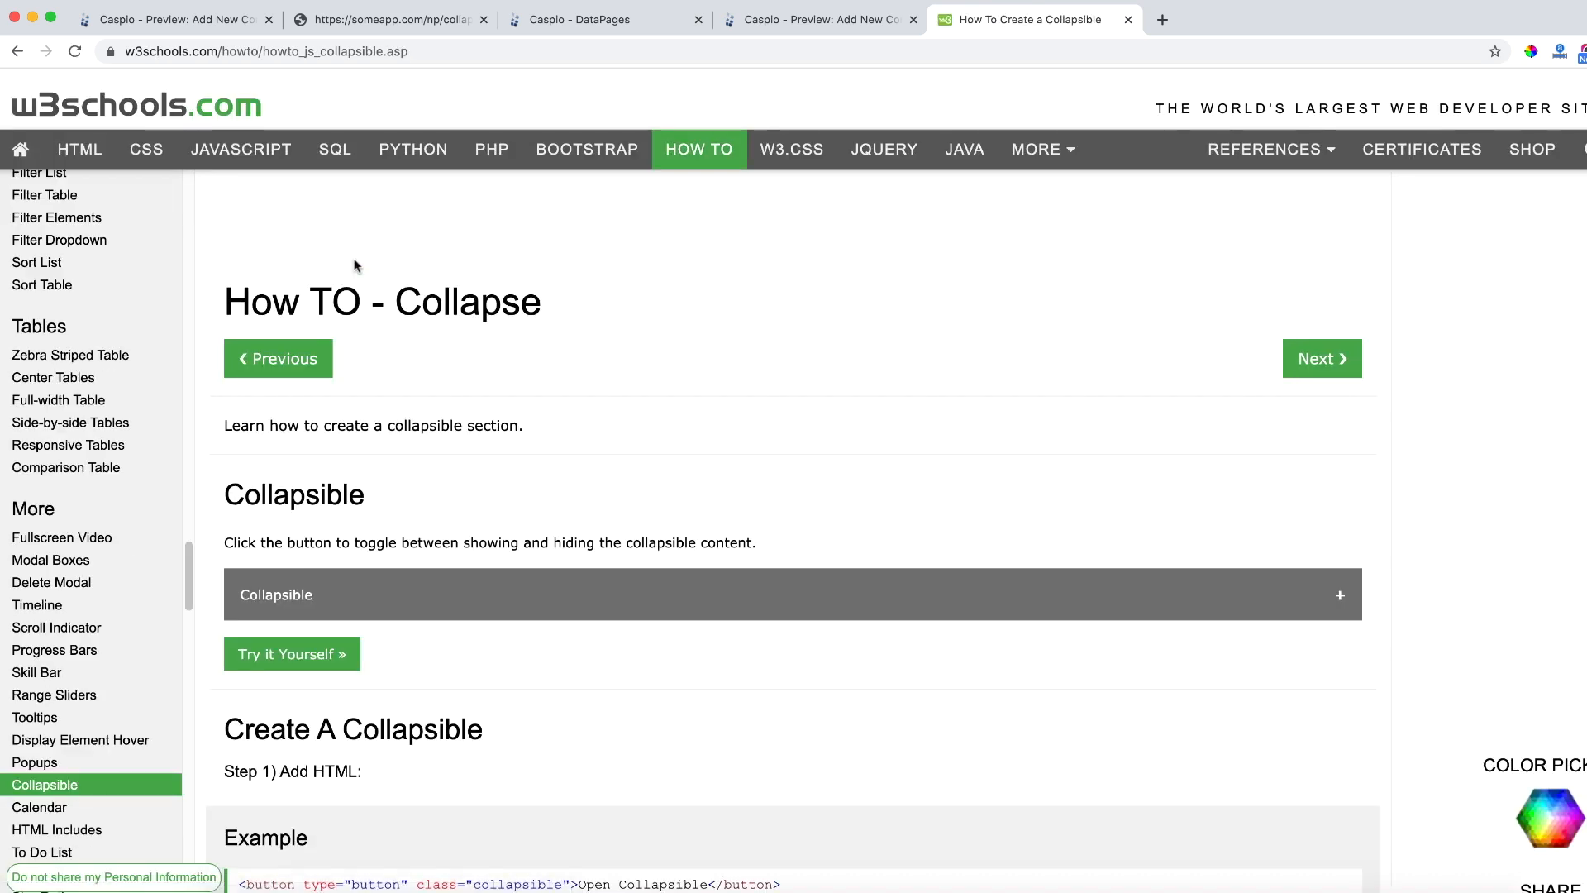
Toggle the demo collapsible and read down through the HTML, CSS and Add Icons examples
{"action": "scroll", "scroll_direction": "down", "scroll_amount": 3}
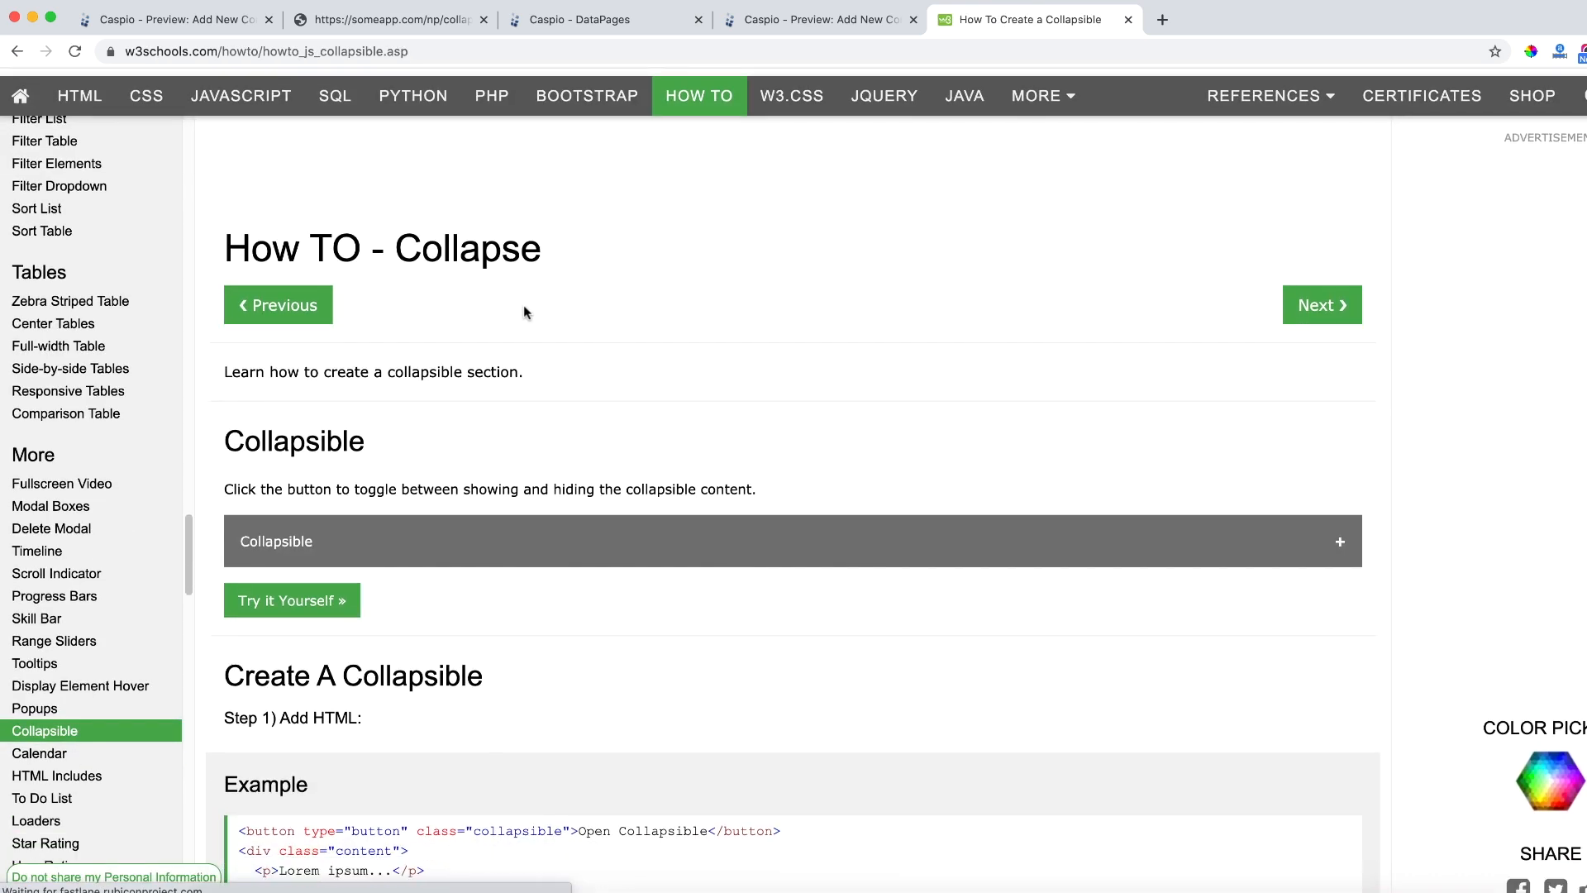
{"action": "scroll", "scroll_direction": "down", "scroll_amount": 3}
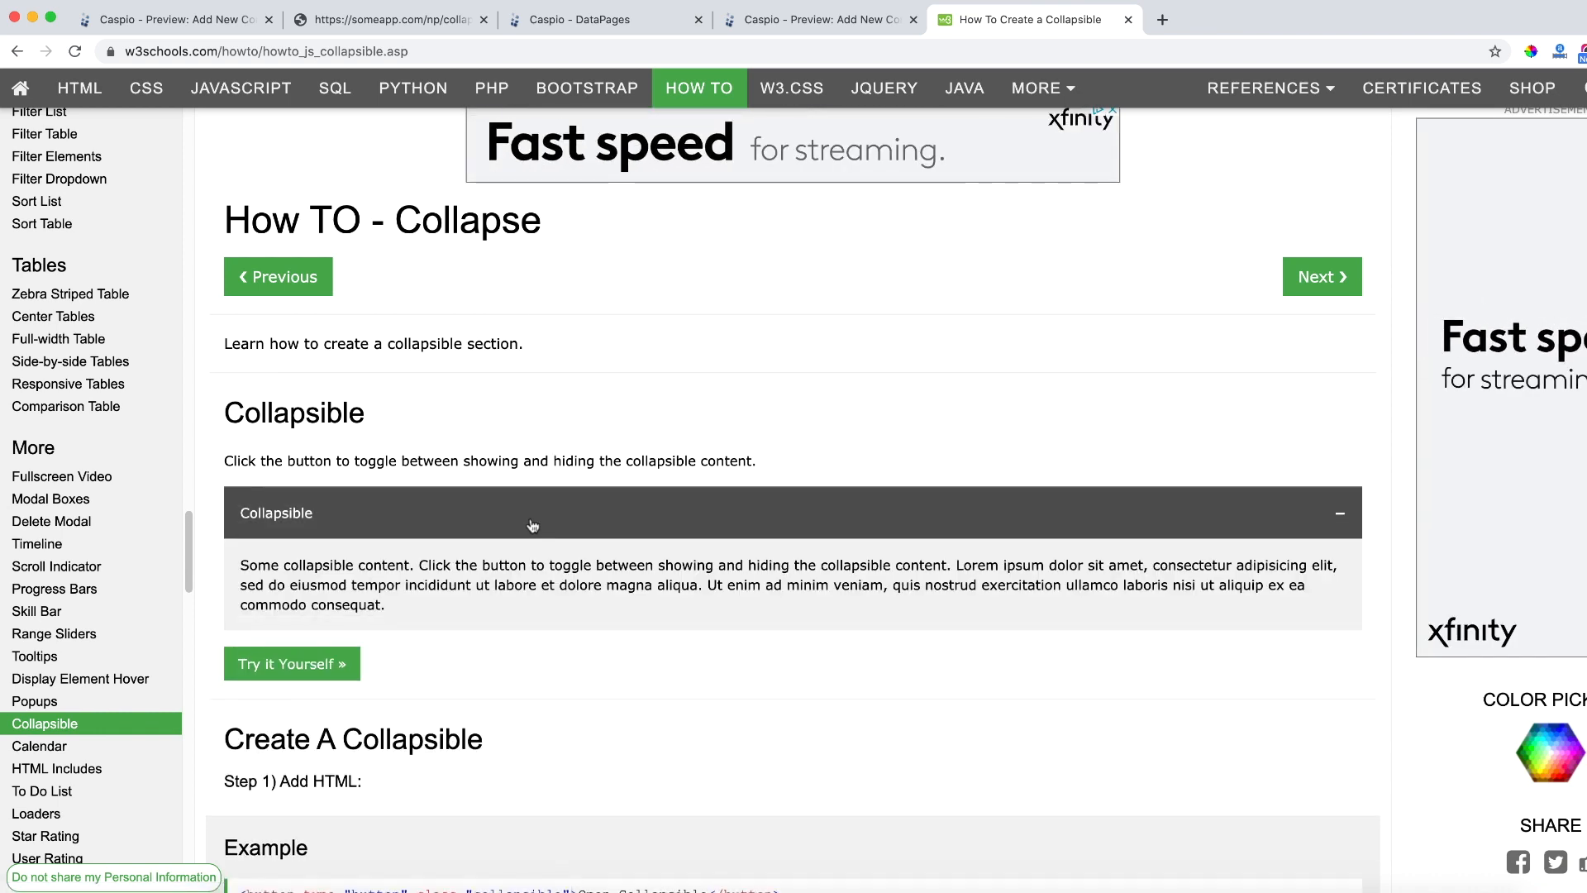
{"action": "left_click", "coordinate": [533, 513]}
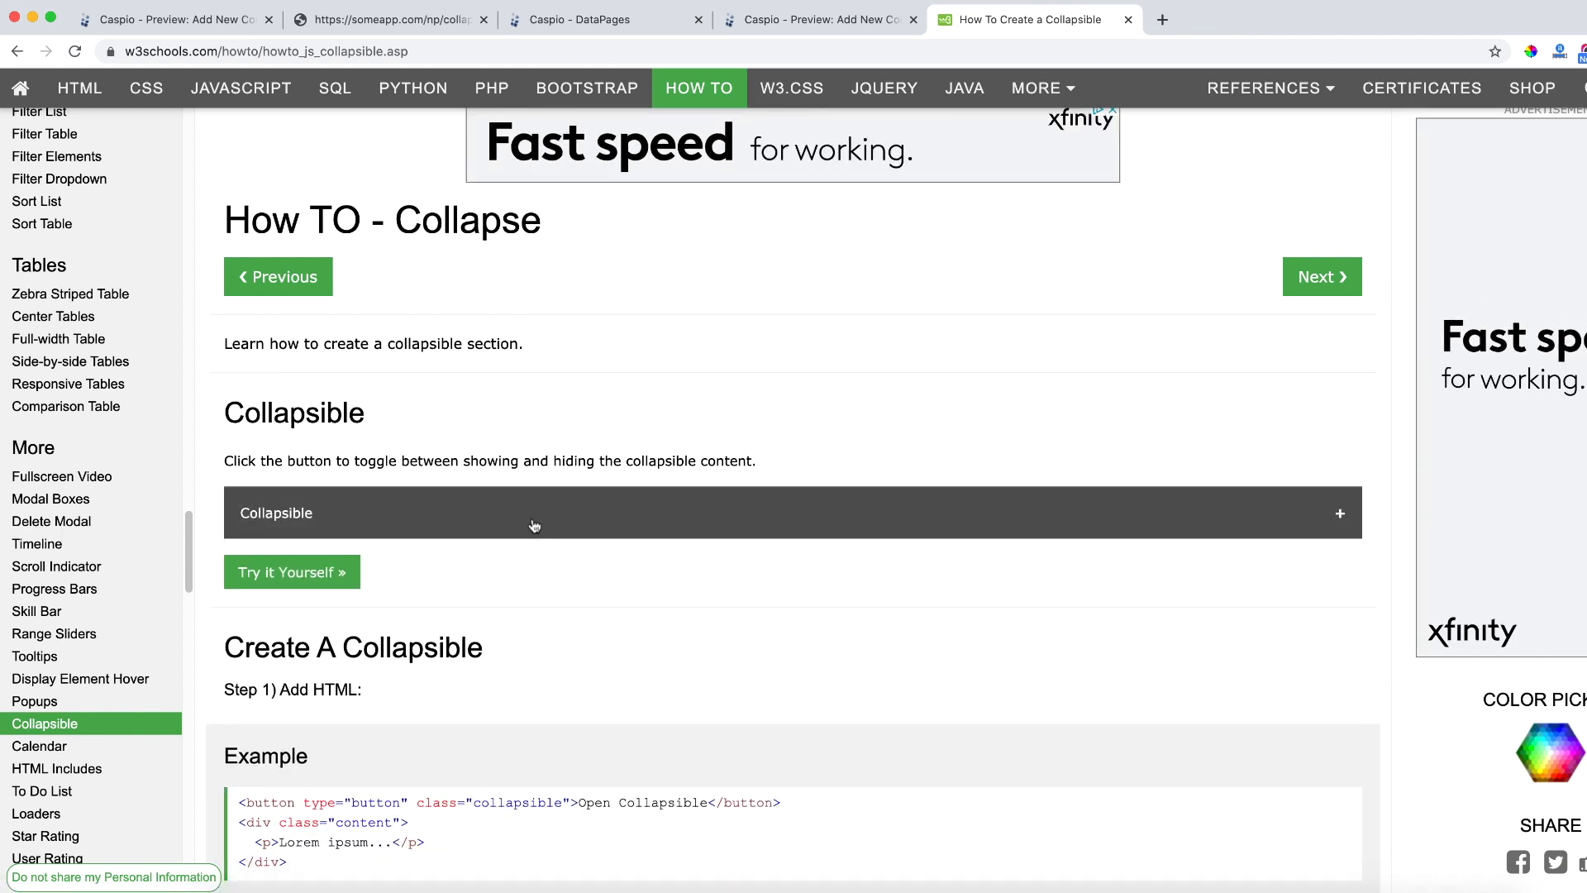
{"action": "scroll", "scroll_direction": "down", "scroll_amount": 3}
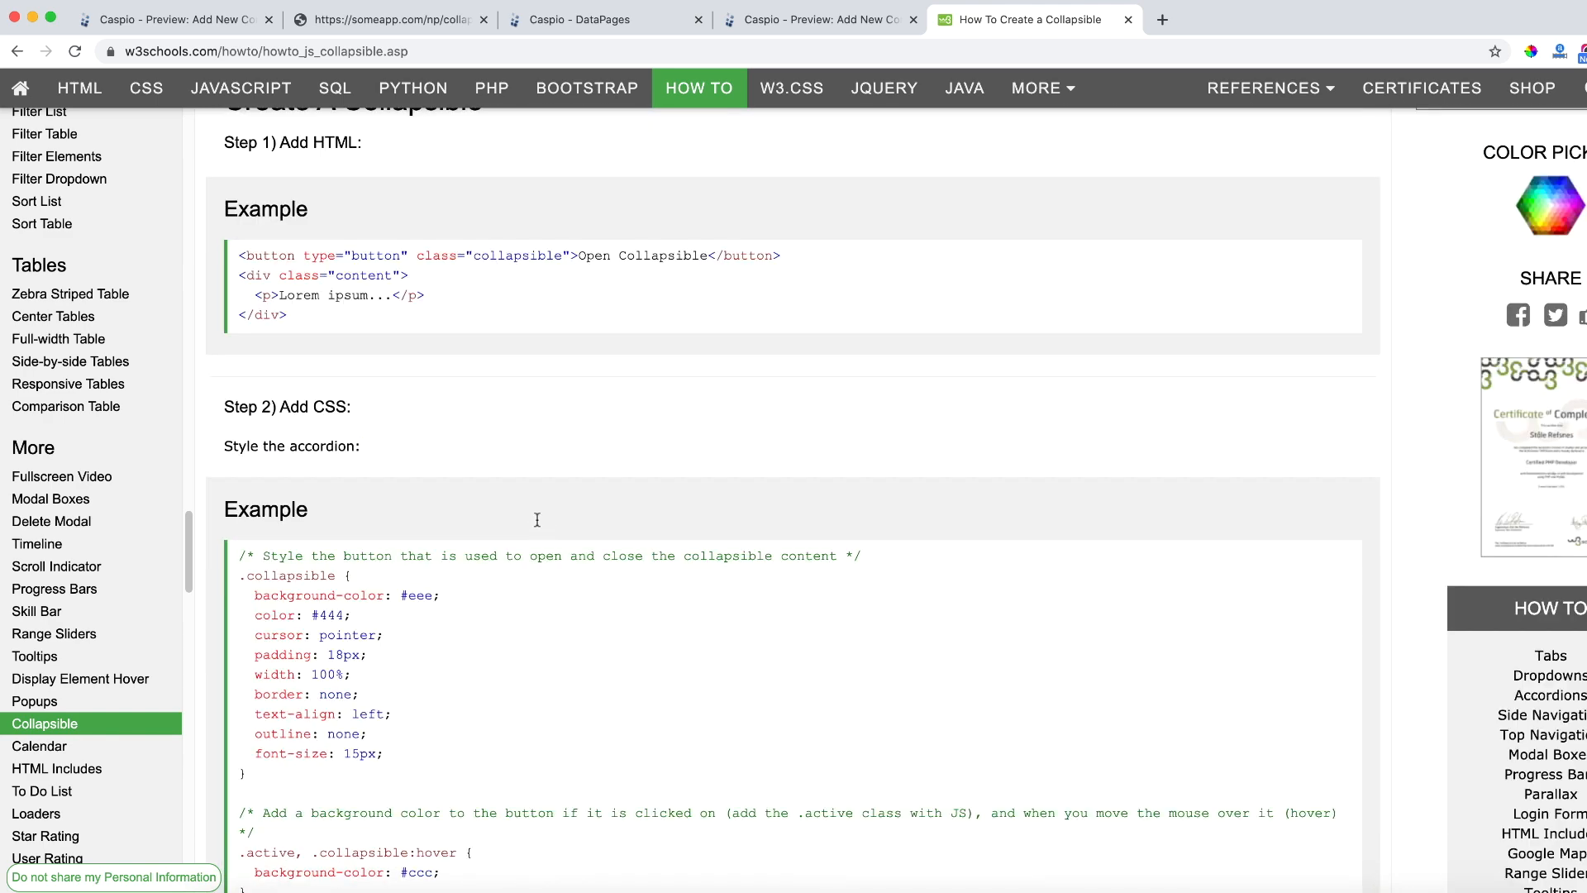
{"action": "scroll", "scroll_direction": "down", "scroll_amount": 3}
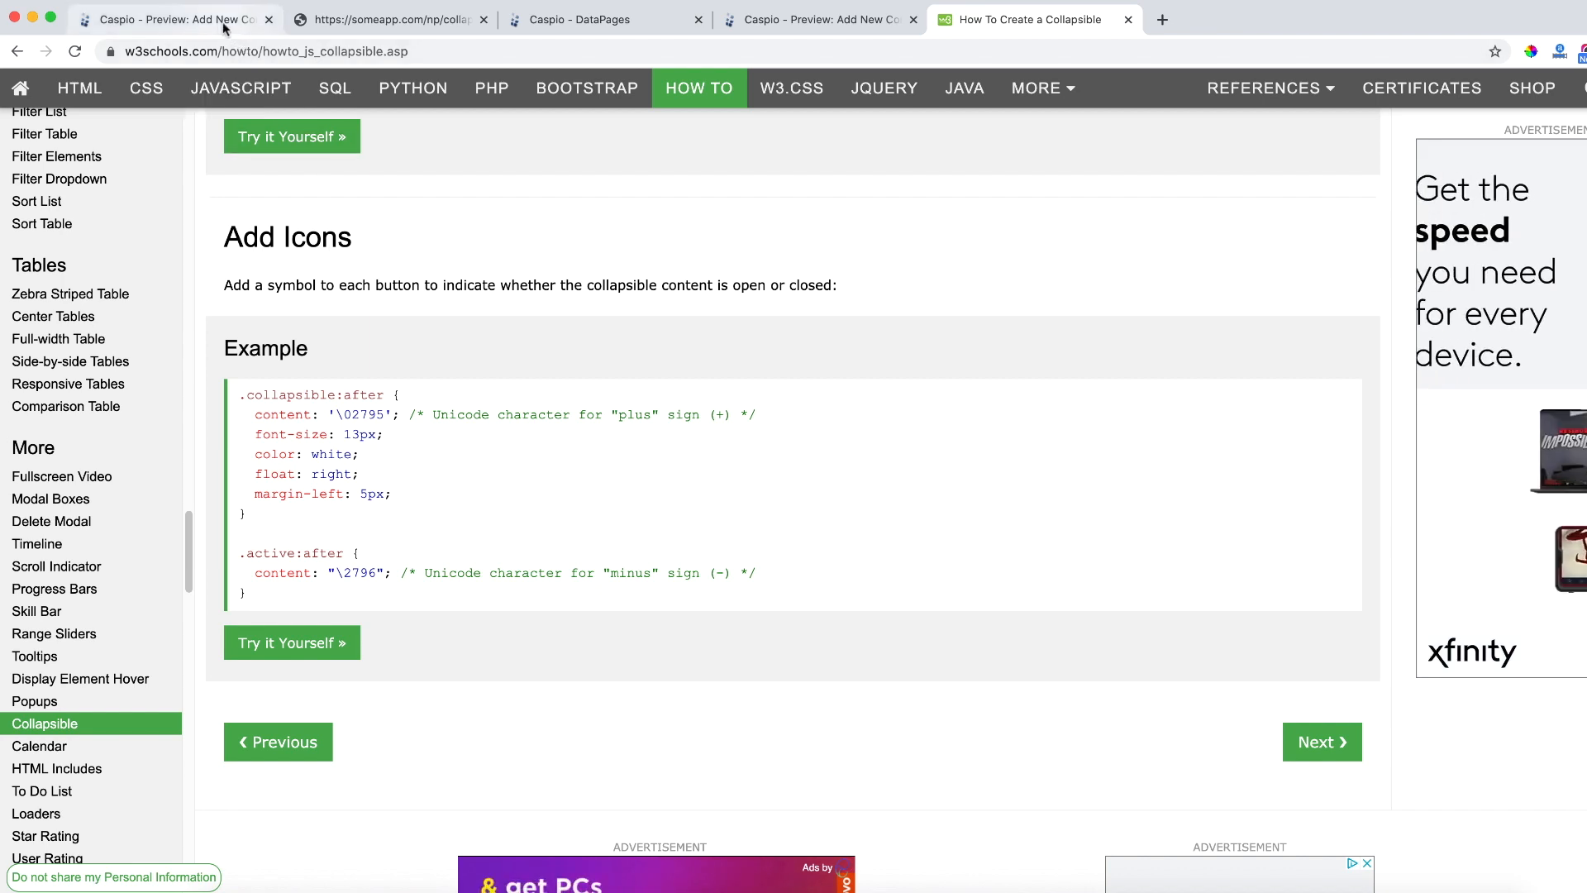
{"action": "left_click", "coordinate": [172, 19]}
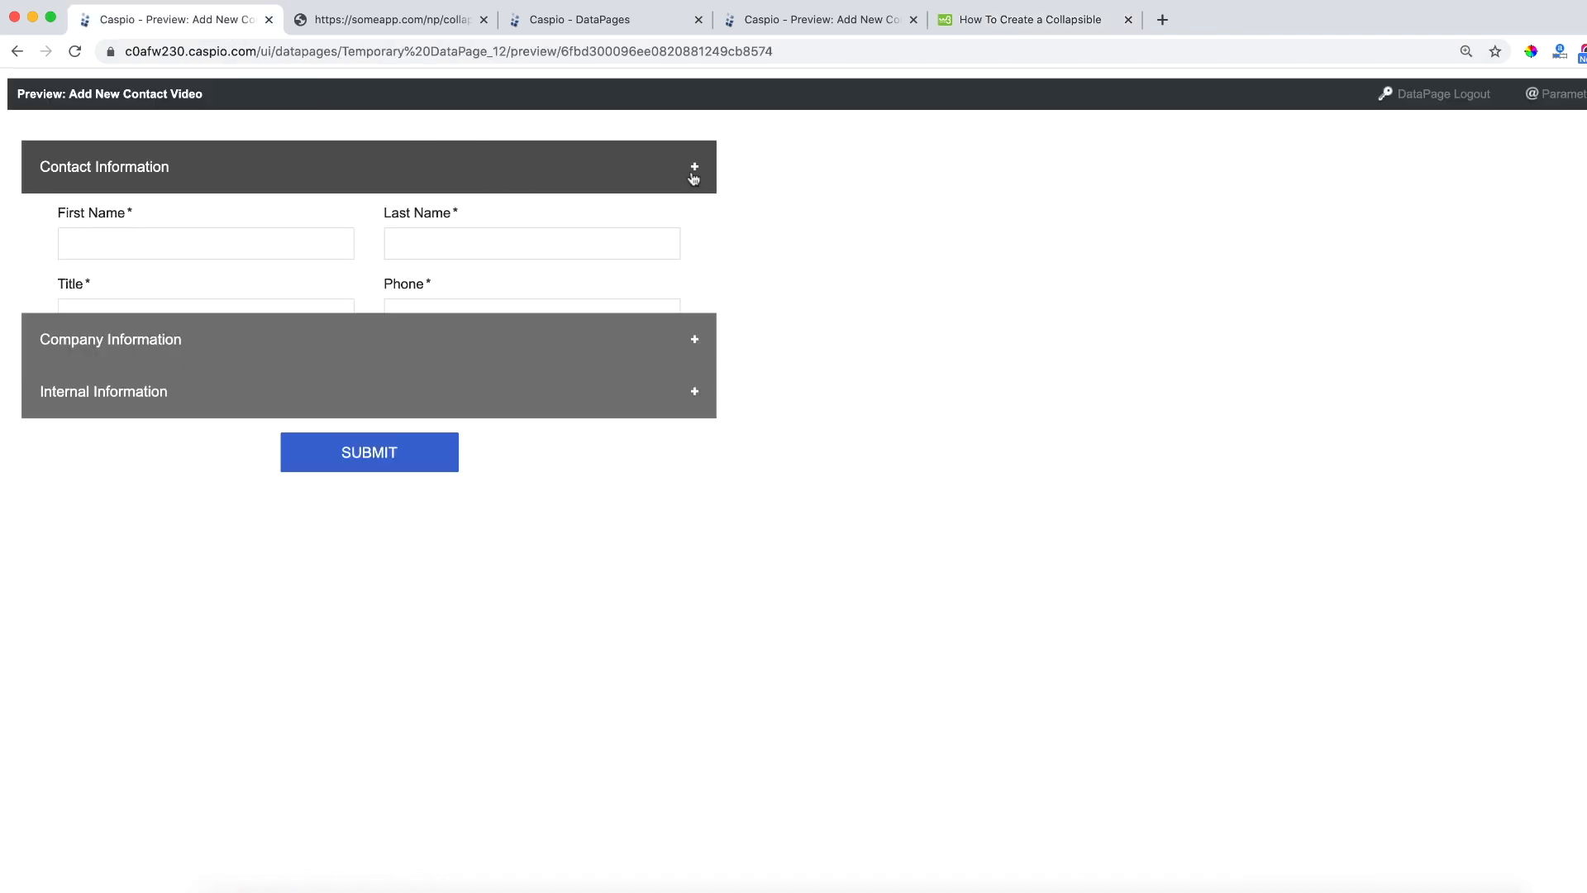
{"action": "left_click", "coordinate": [694, 167]}
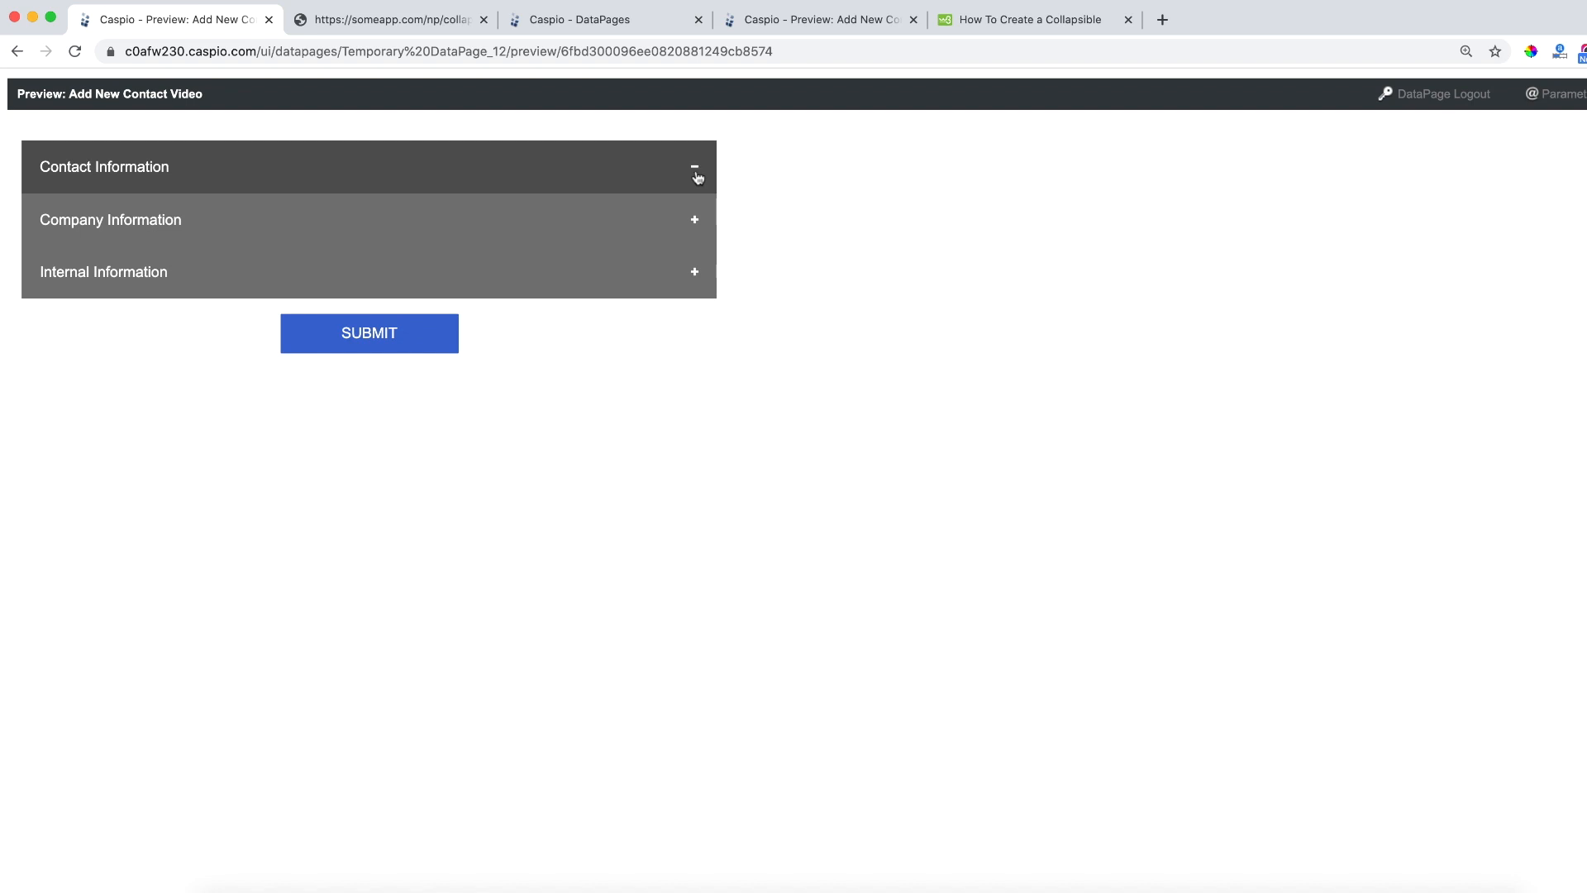
{"action": "left_click", "coordinate": [695, 167]}
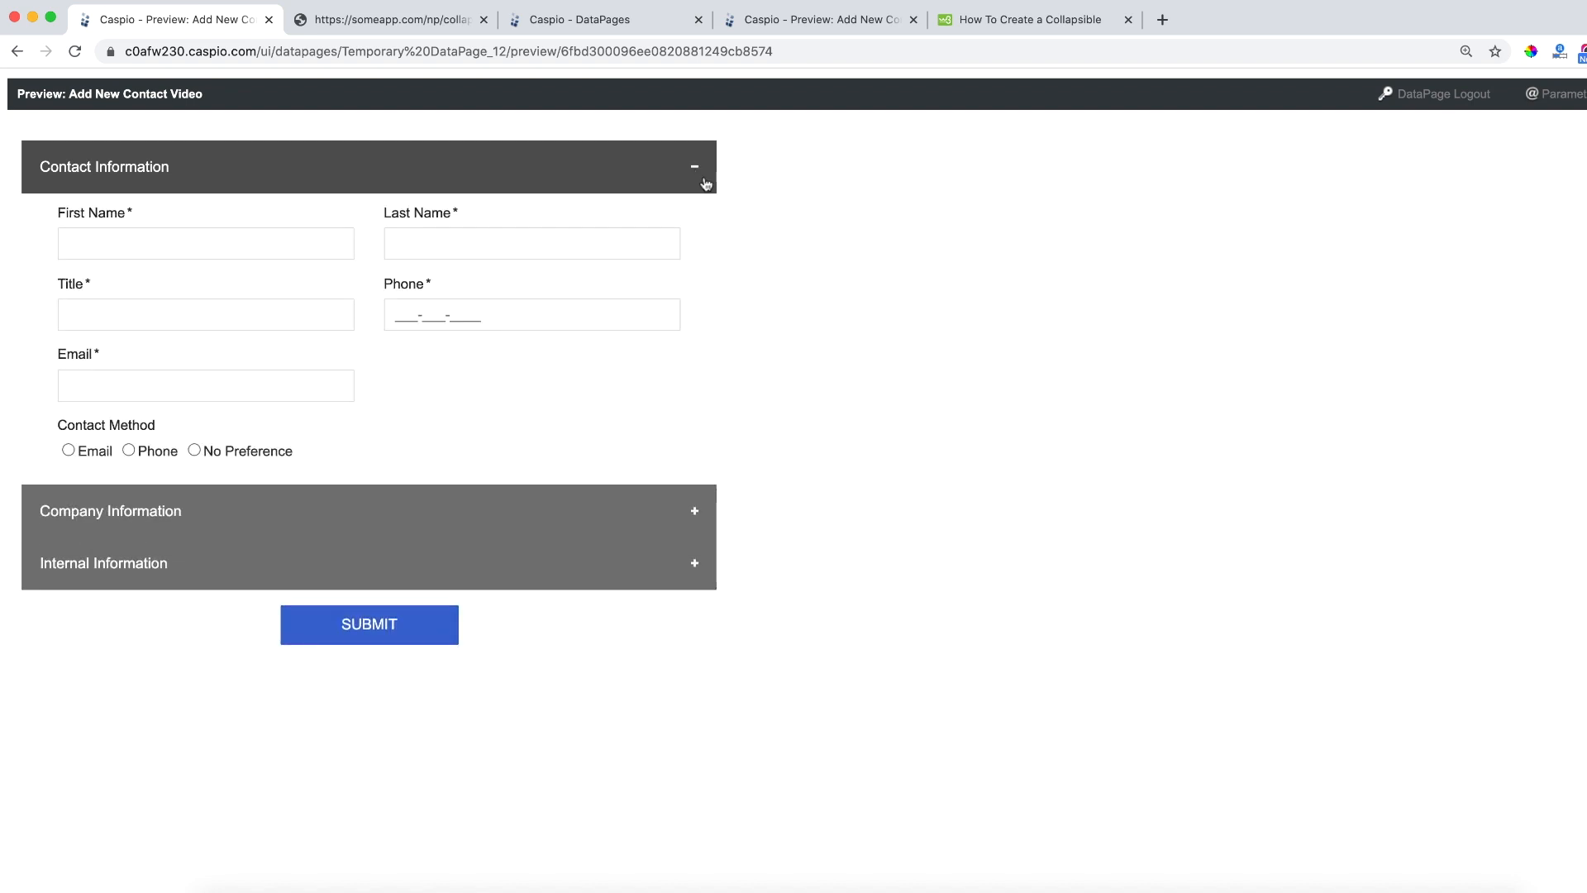
{"action": "left_click", "coordinate": [1029, 20]}
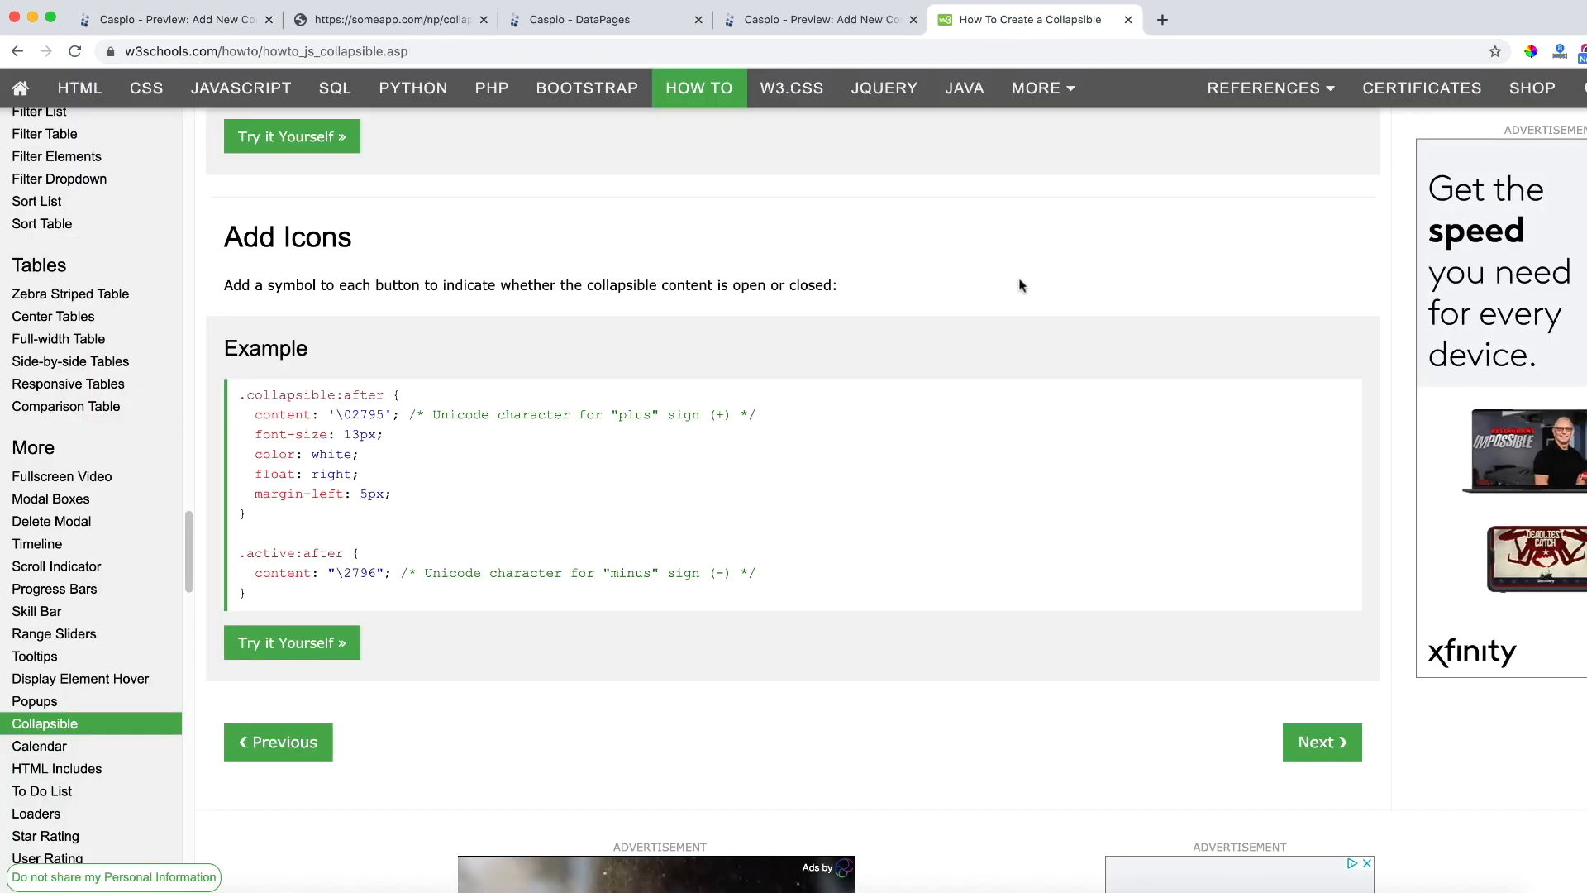
{"action": "mouse_move", "coordinate": [291, 643]}
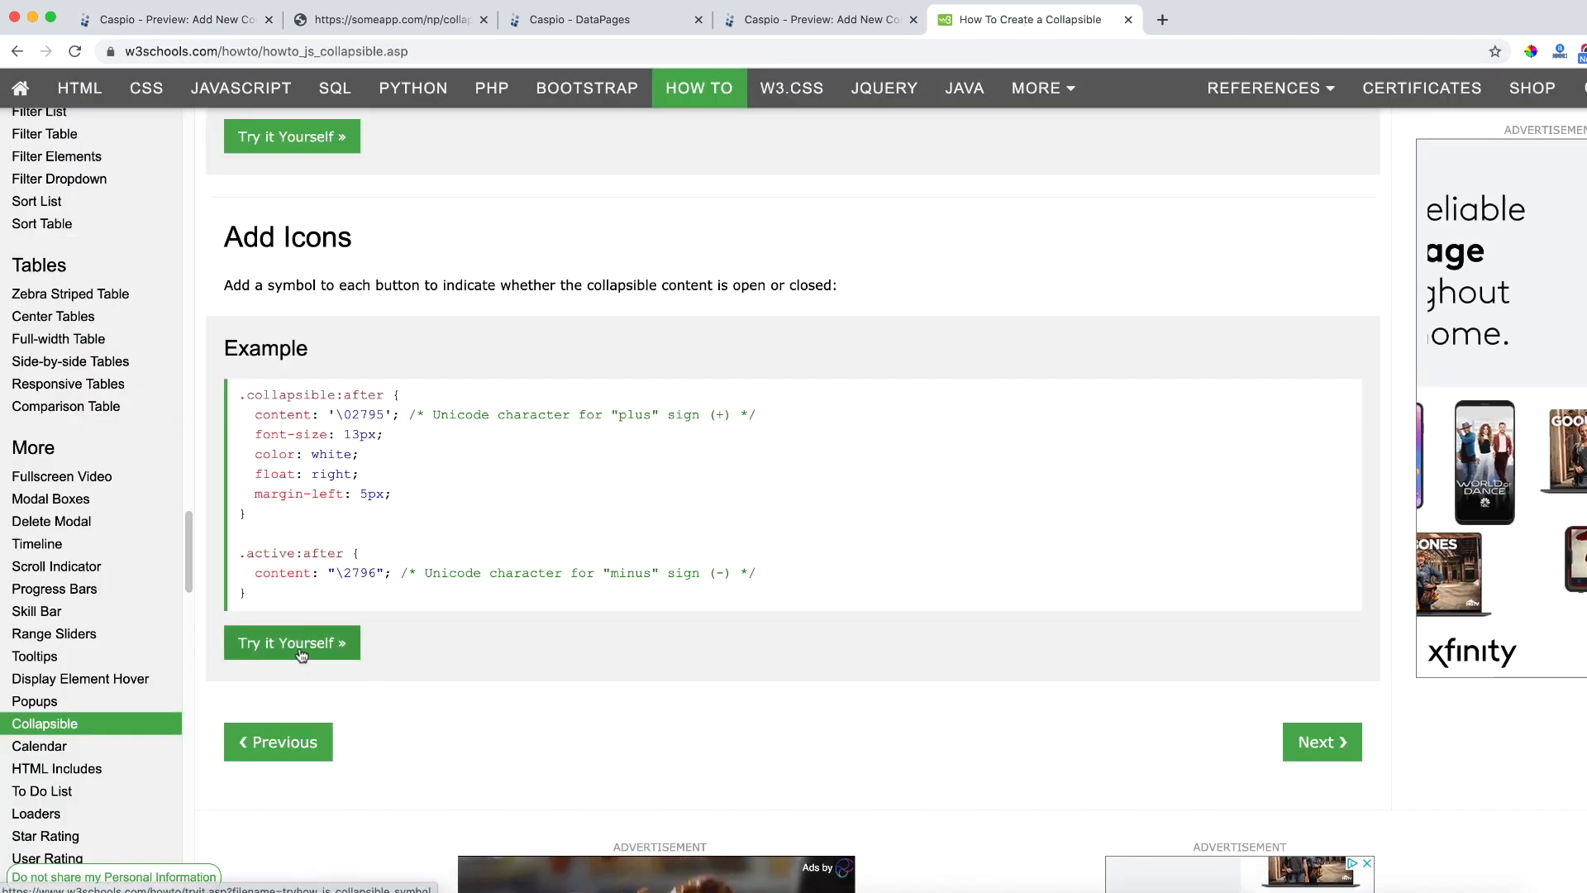
Open the Add Icons example in the Tryit Editor and copy its whole <style> block
{"action": "left_click", "coordinate": [290, 642]}
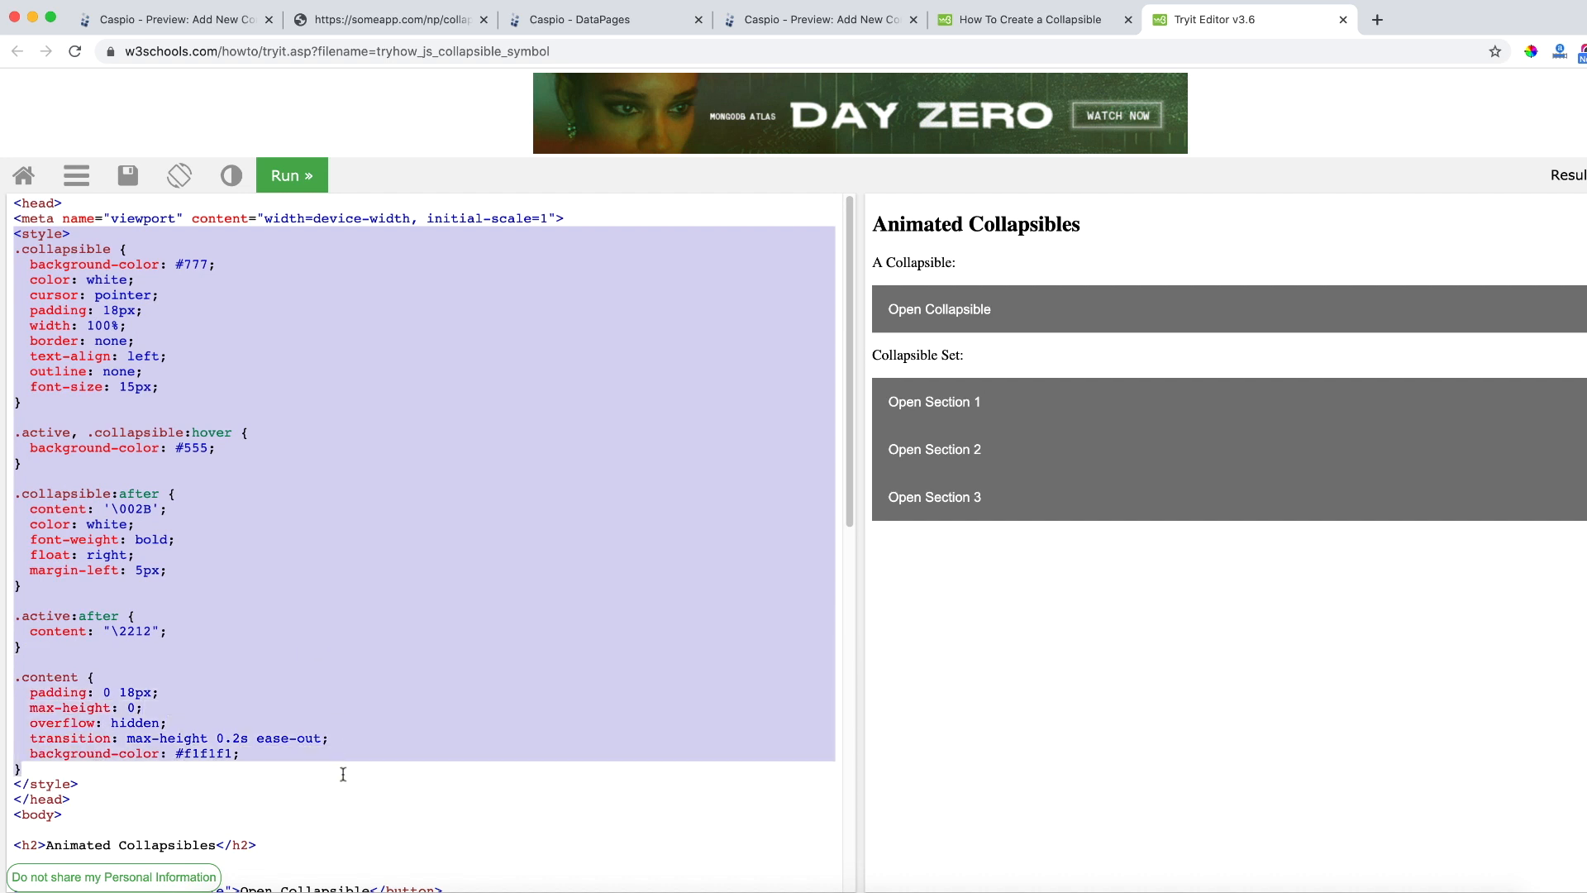
{"action": "right_click", "coordinate": [344, 773]}
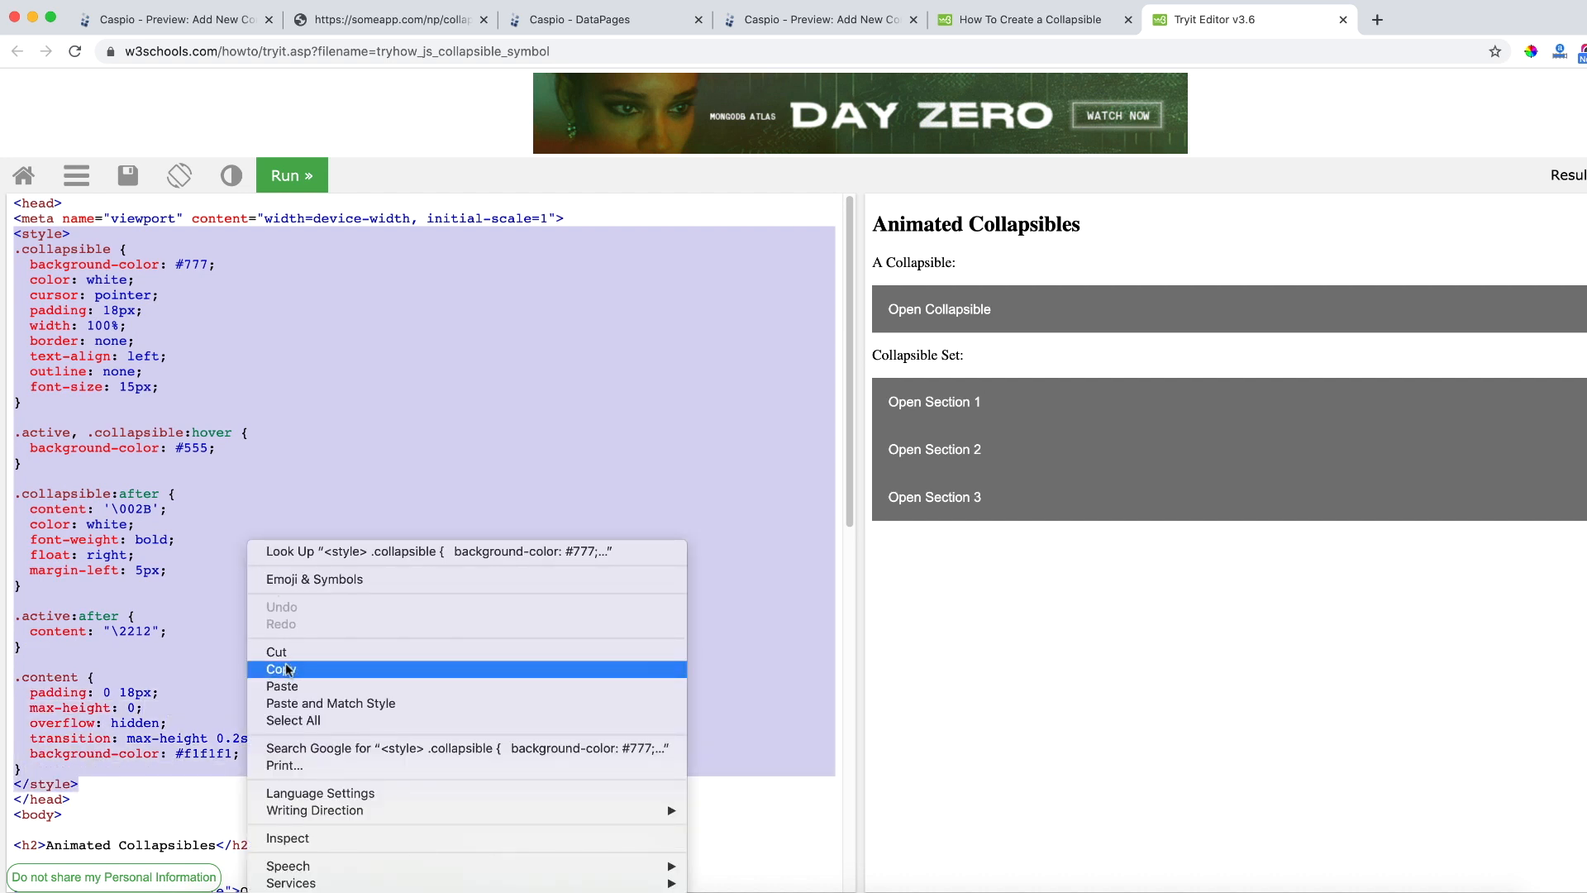
{"action": "left_click", "coordinate": [278, 670]}
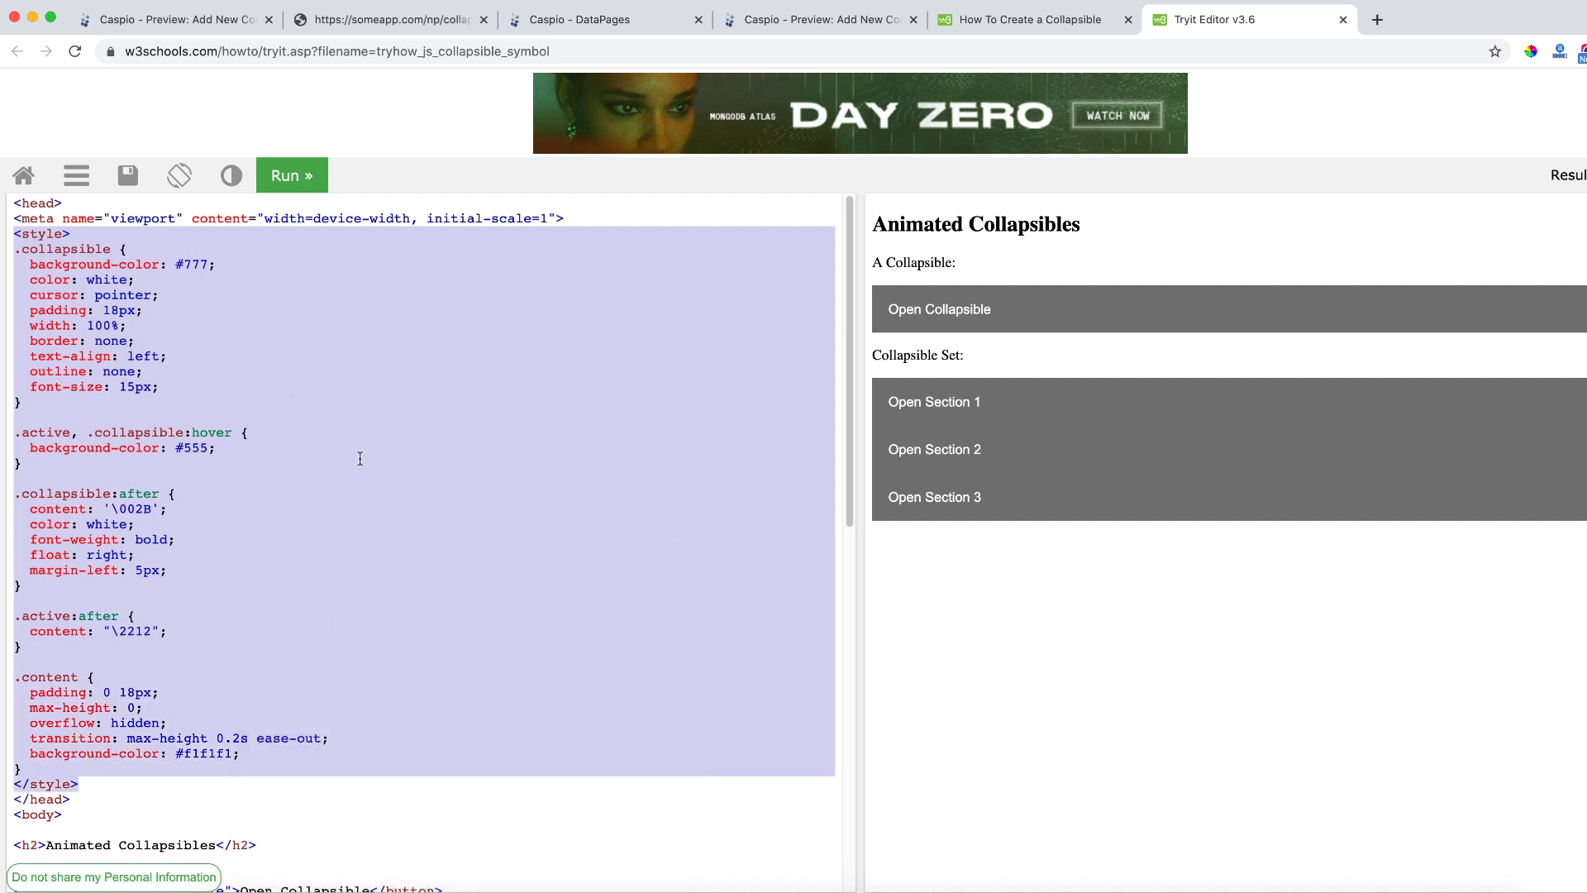
{"action": "left_click", "coordinate": [601, 20]}
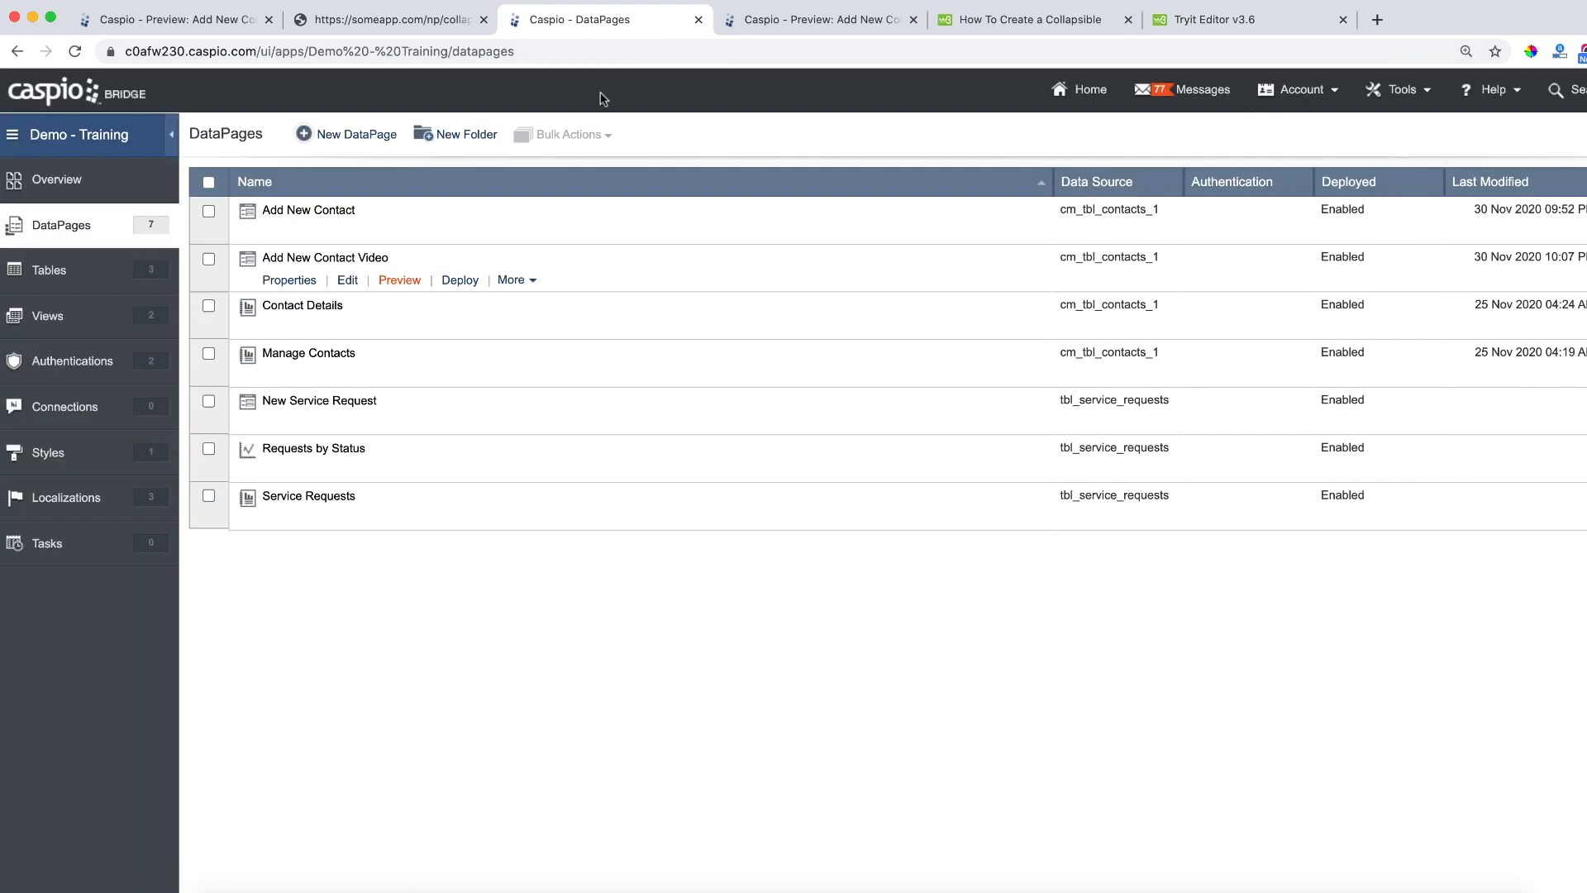
Edit Add New Contact Video and continue through the wizard to Configure Fields
{"action": "left_click", "coordinate": [346, 280]}
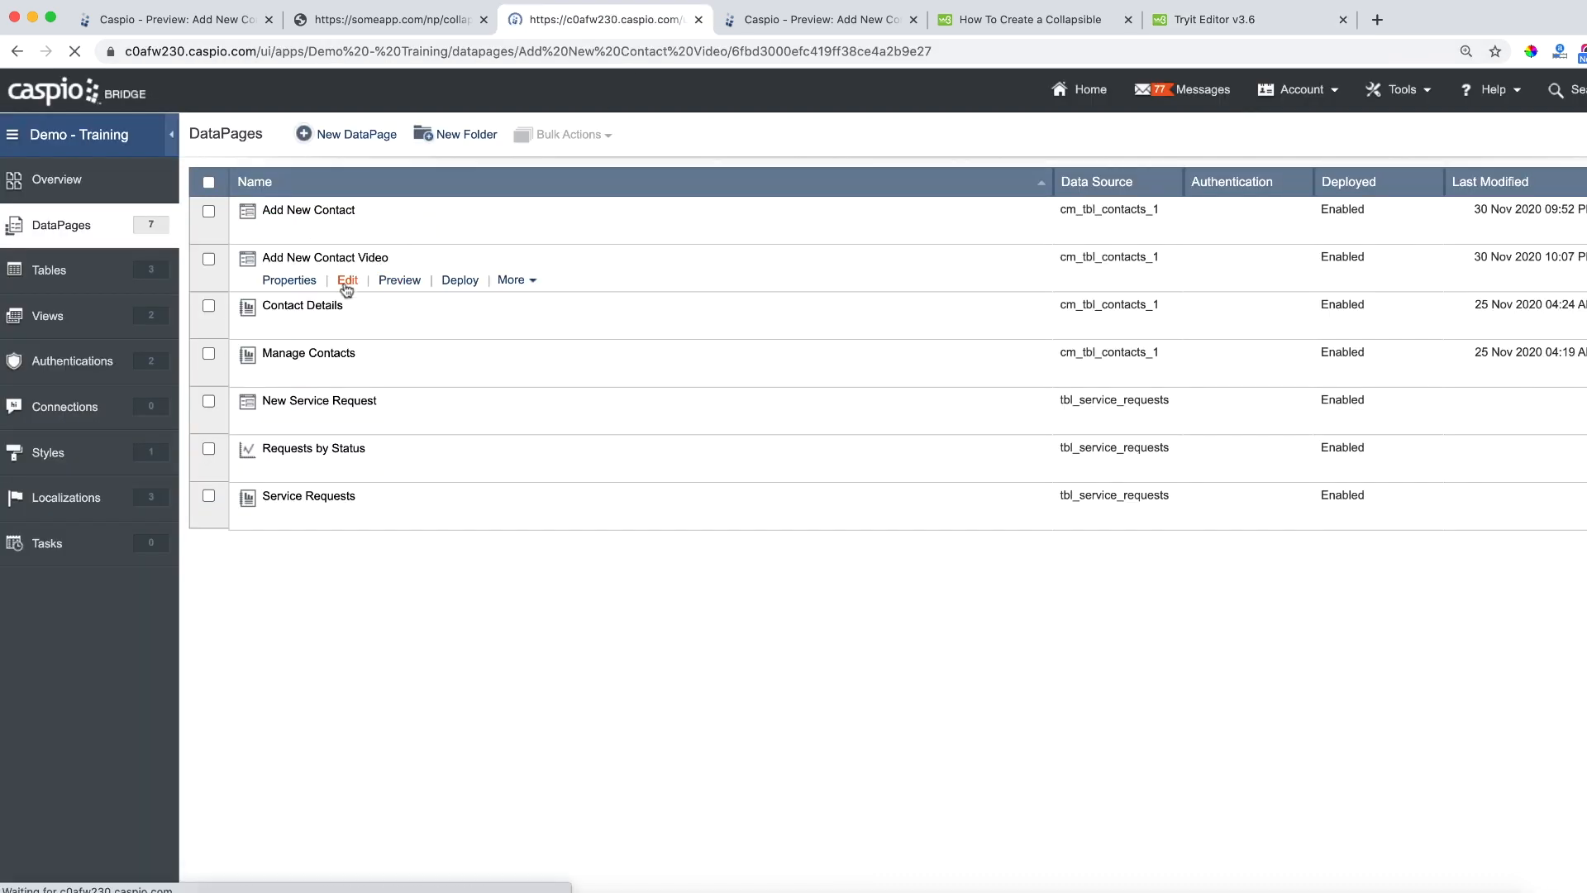
{"action": "left_click", "coordinate": [347, 280]}
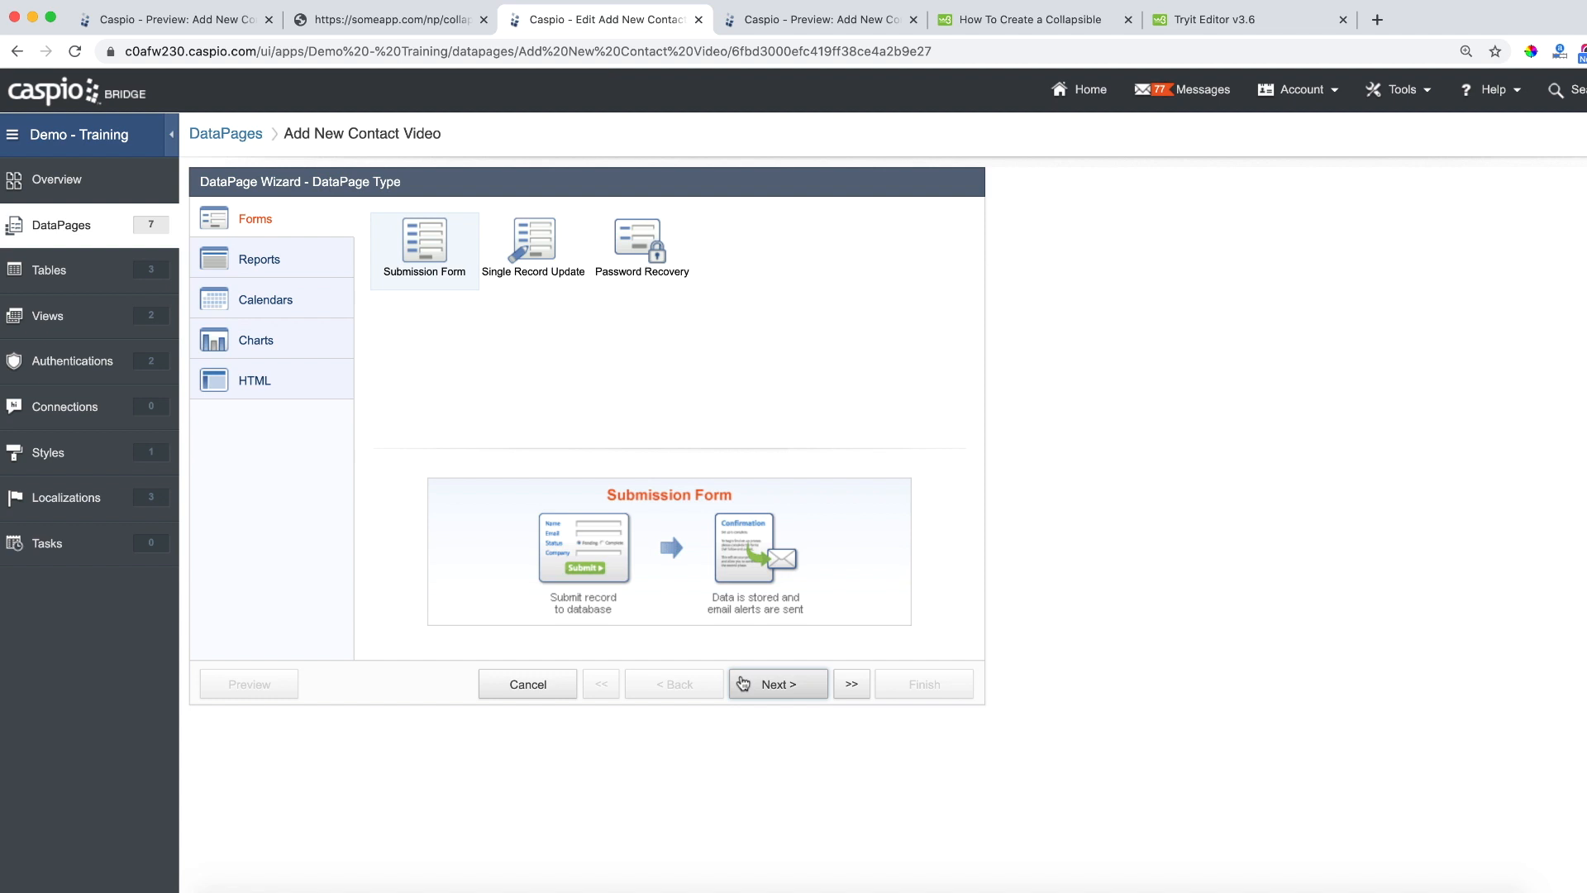
{"action": "left_click", "coordinate": [777, 683]}
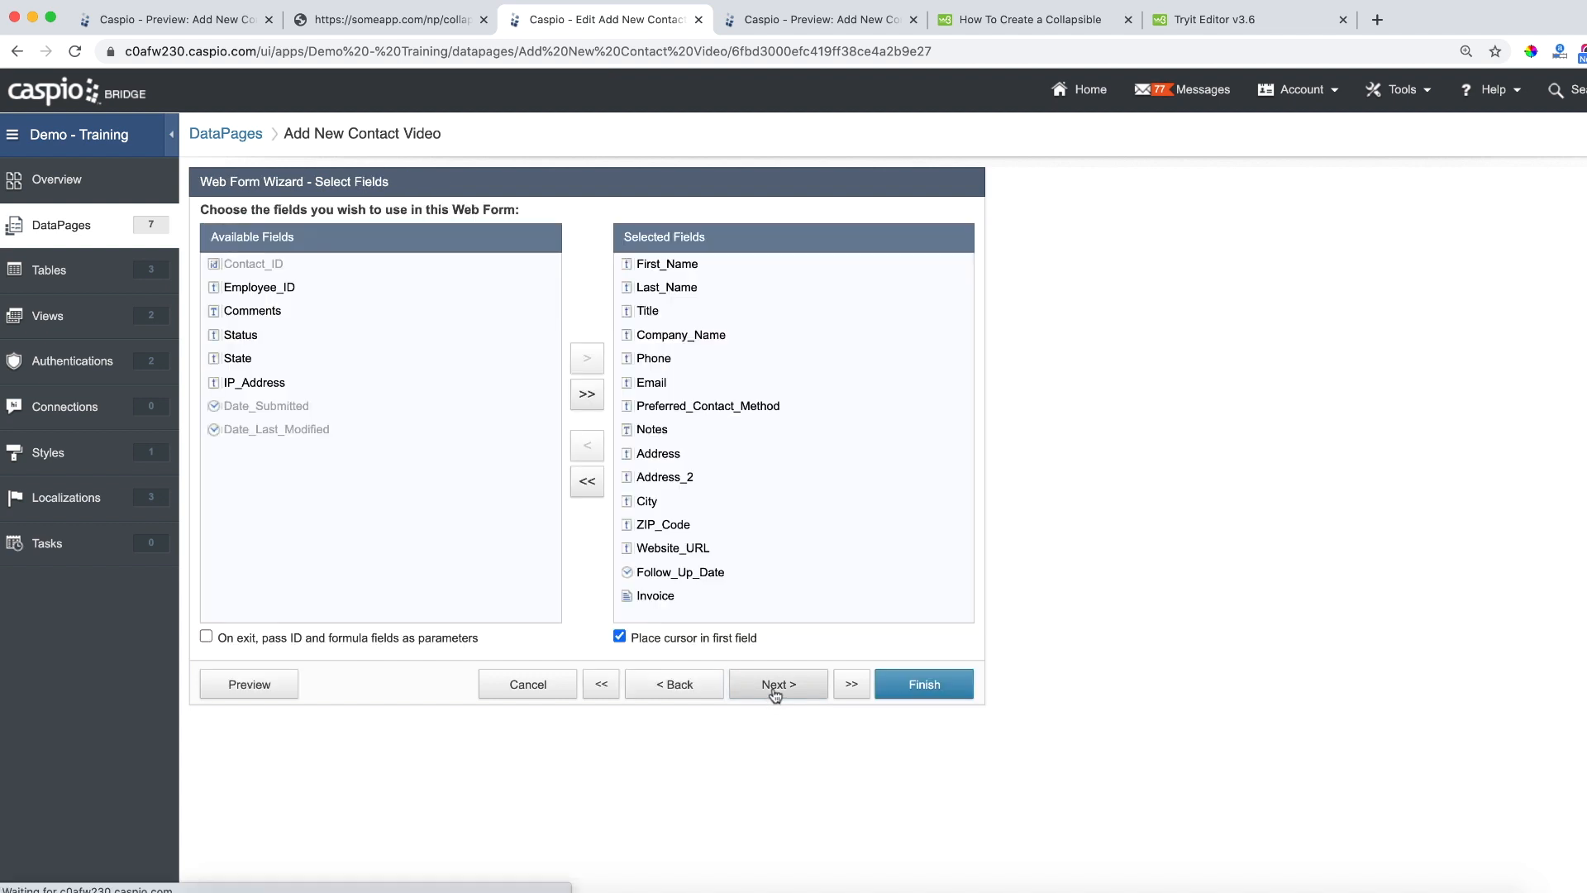
Insert a Header & Footer element above the form's fields
{"action": "left_click", "coordinate": [777, 682]}
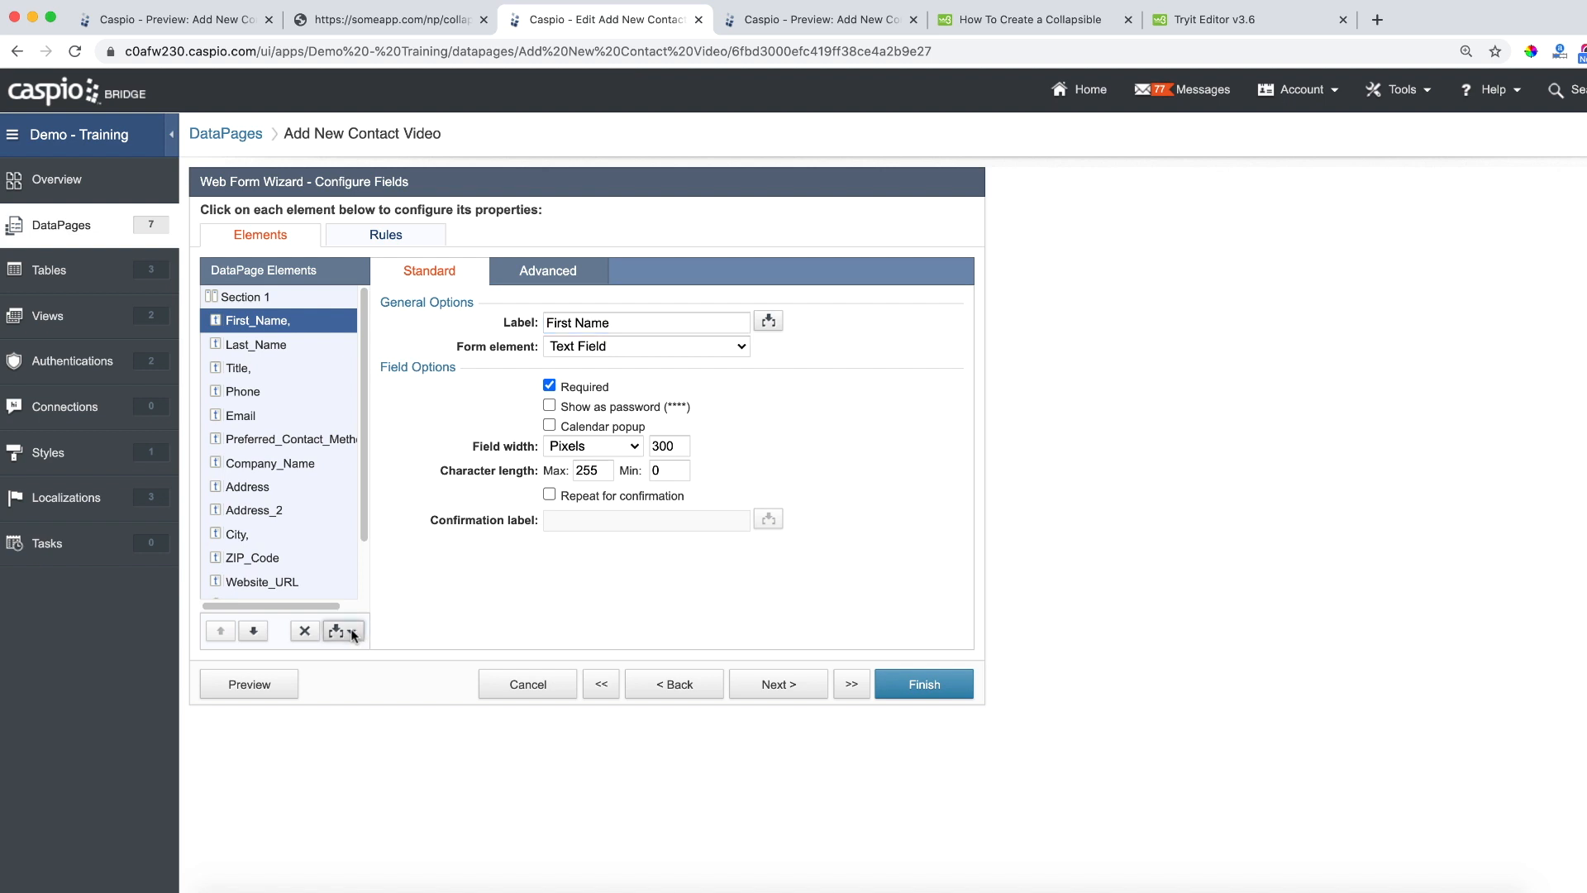
{"action": "left_click", "coordinate": [344, 630]}
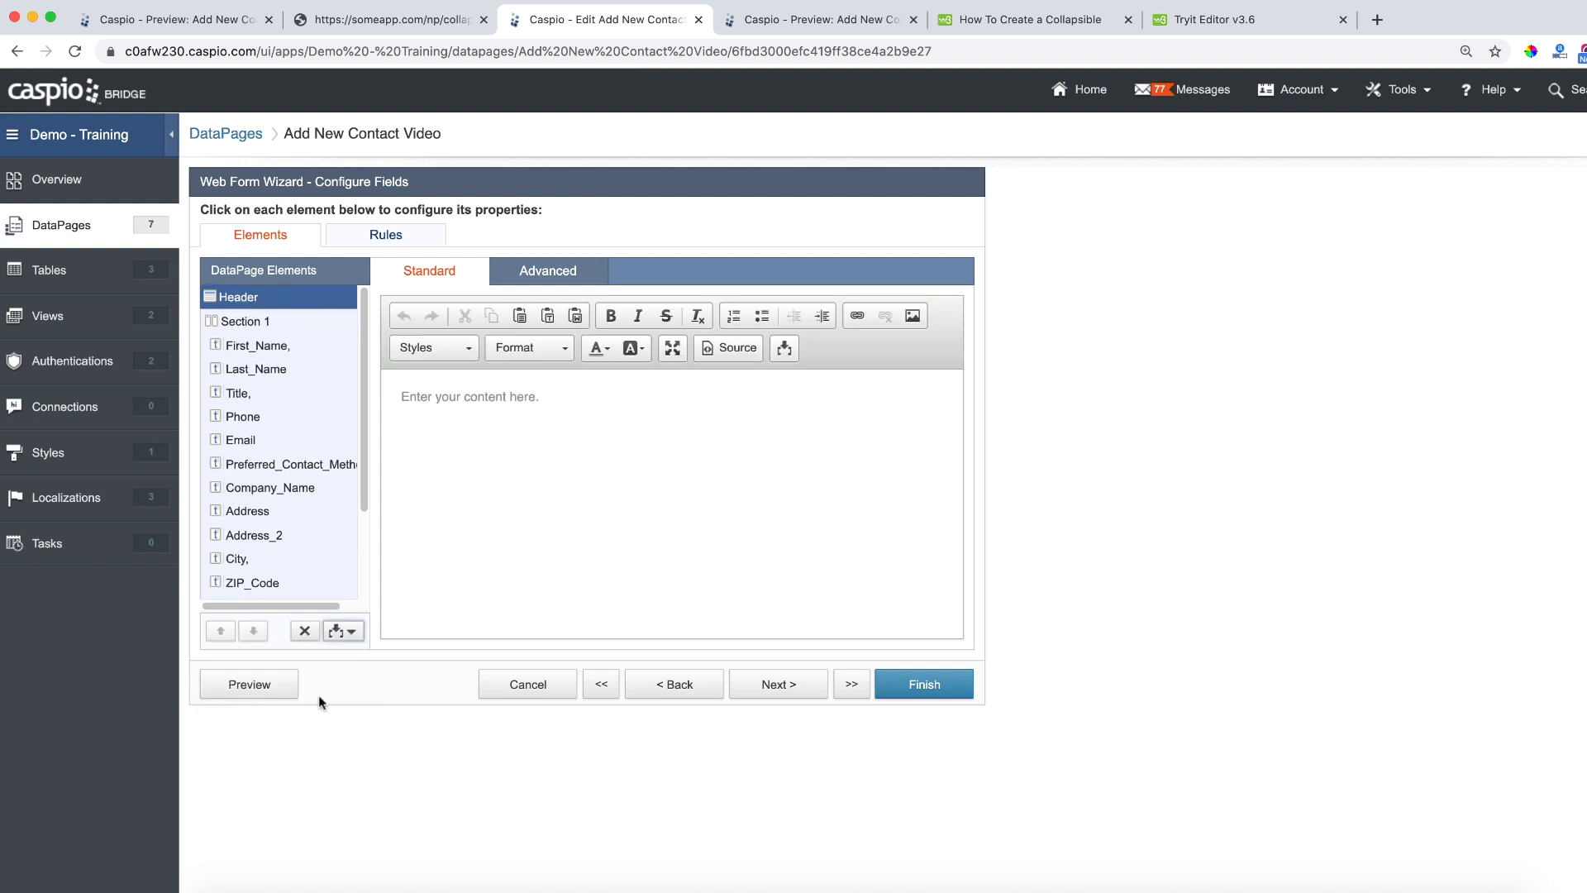
{"action": "mouse_move", "coordinate": [476, 251]}
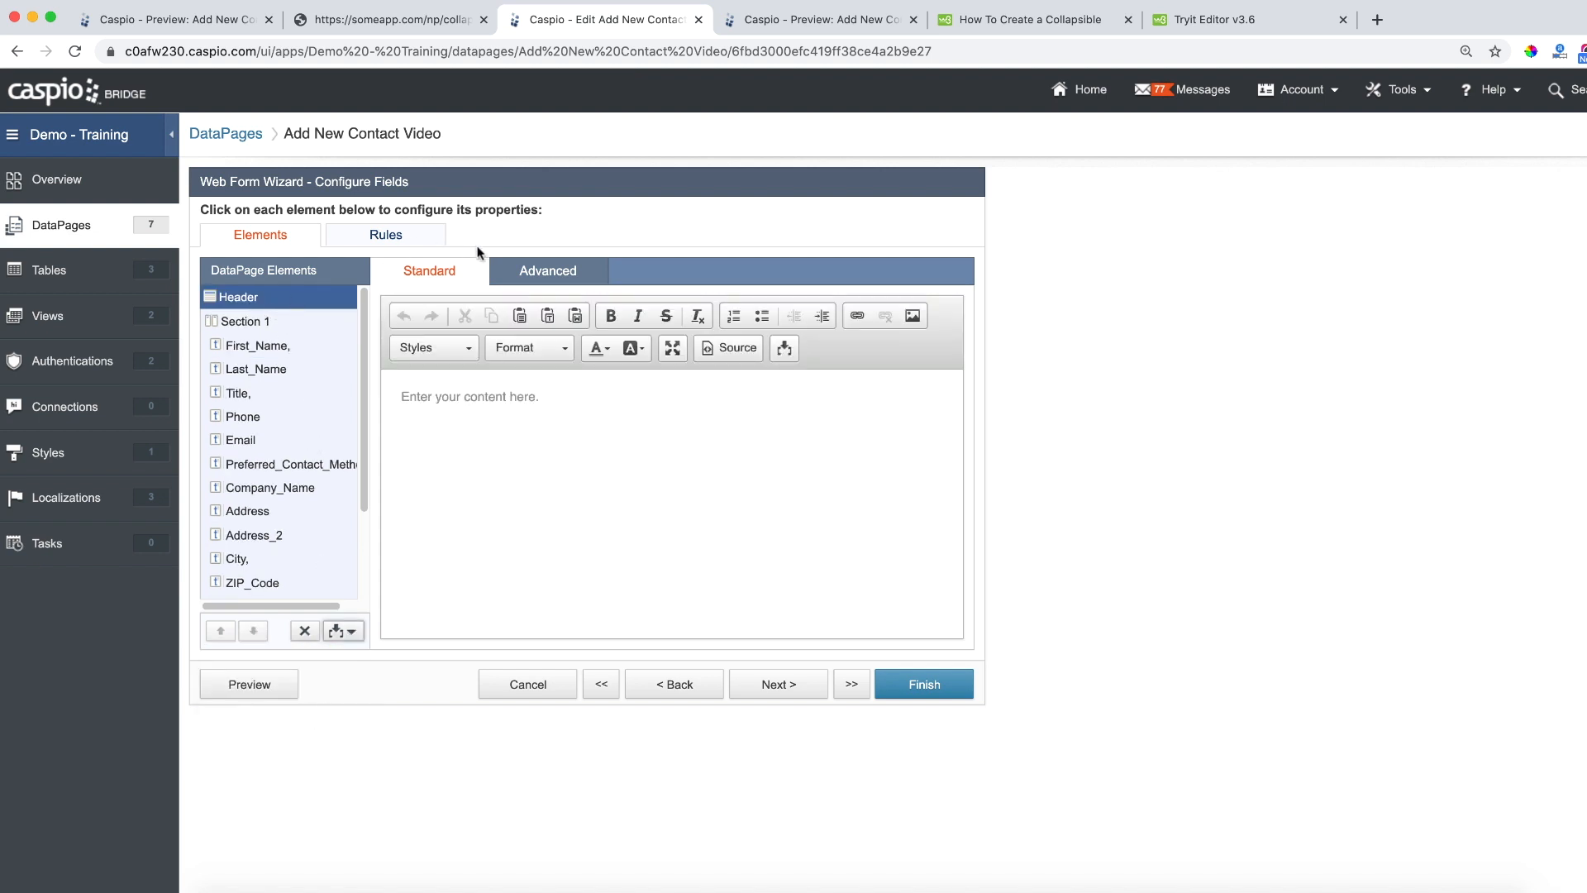
{"action": "left_click", "coordinate": [549, 269]}
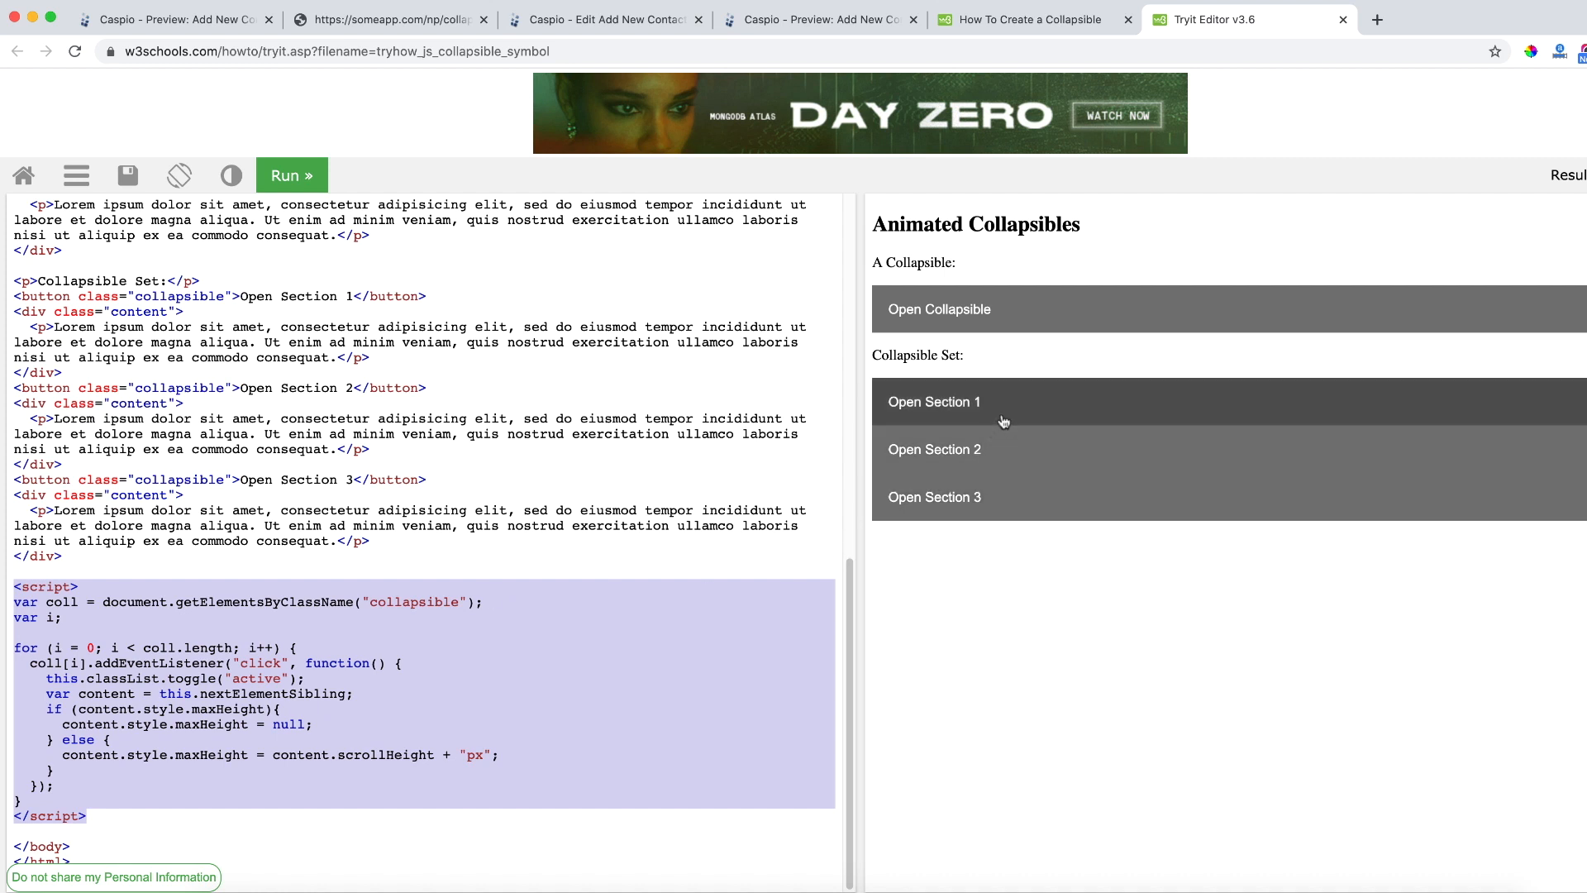
Test Open Section 1 in the Tryit Editor, then return to the Caspio form's Footer
{"action": "left_click", "coordinate": [932, 400]}
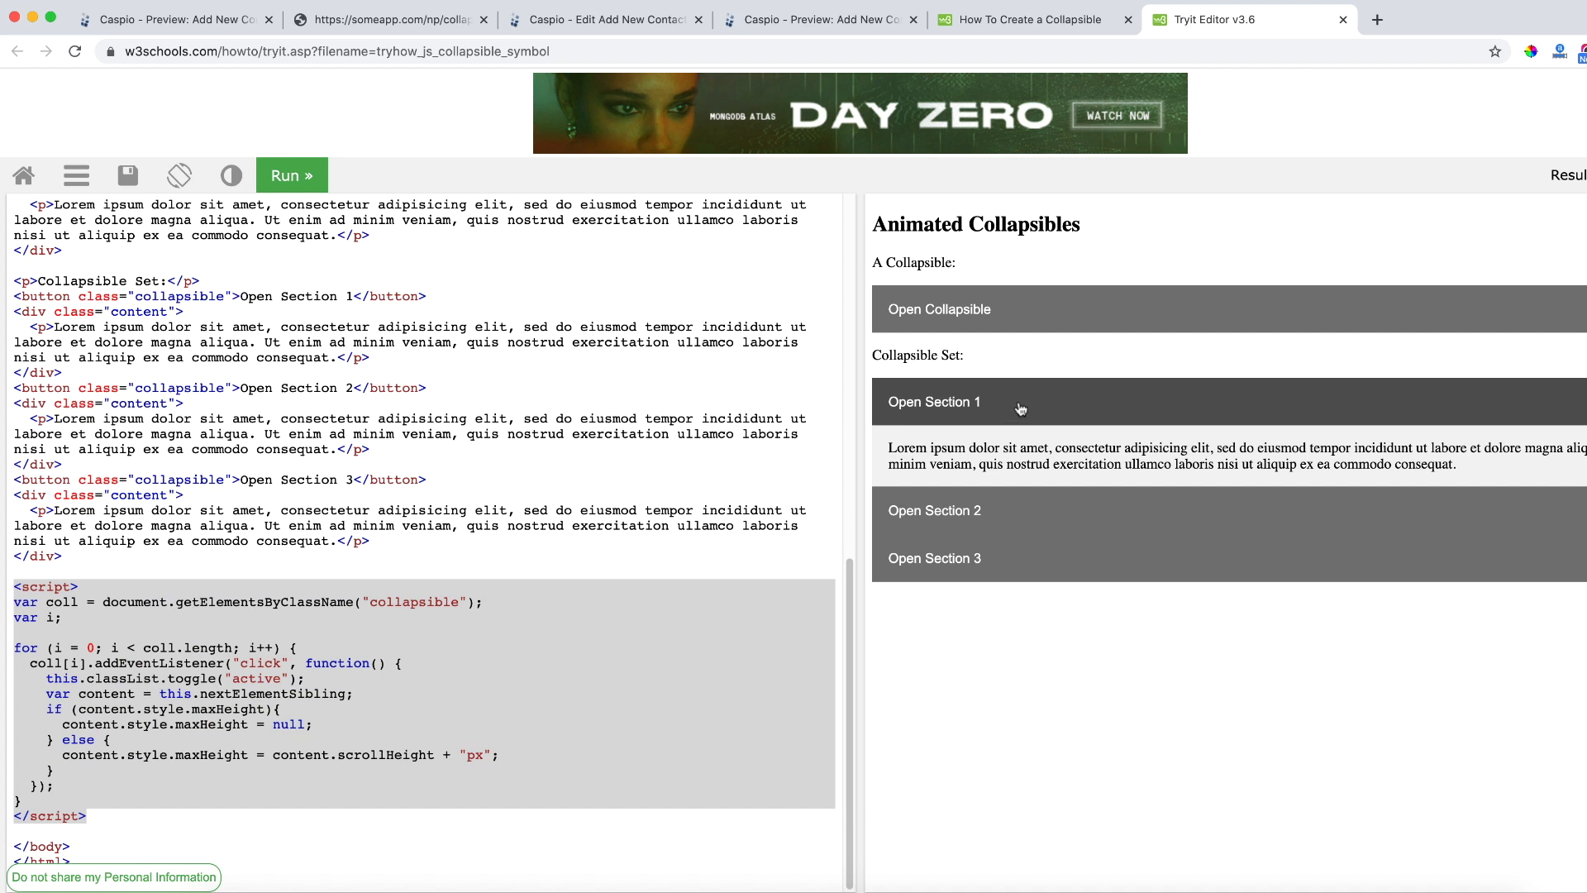
{"action": "left_click", "coordinate": [932, 400]}
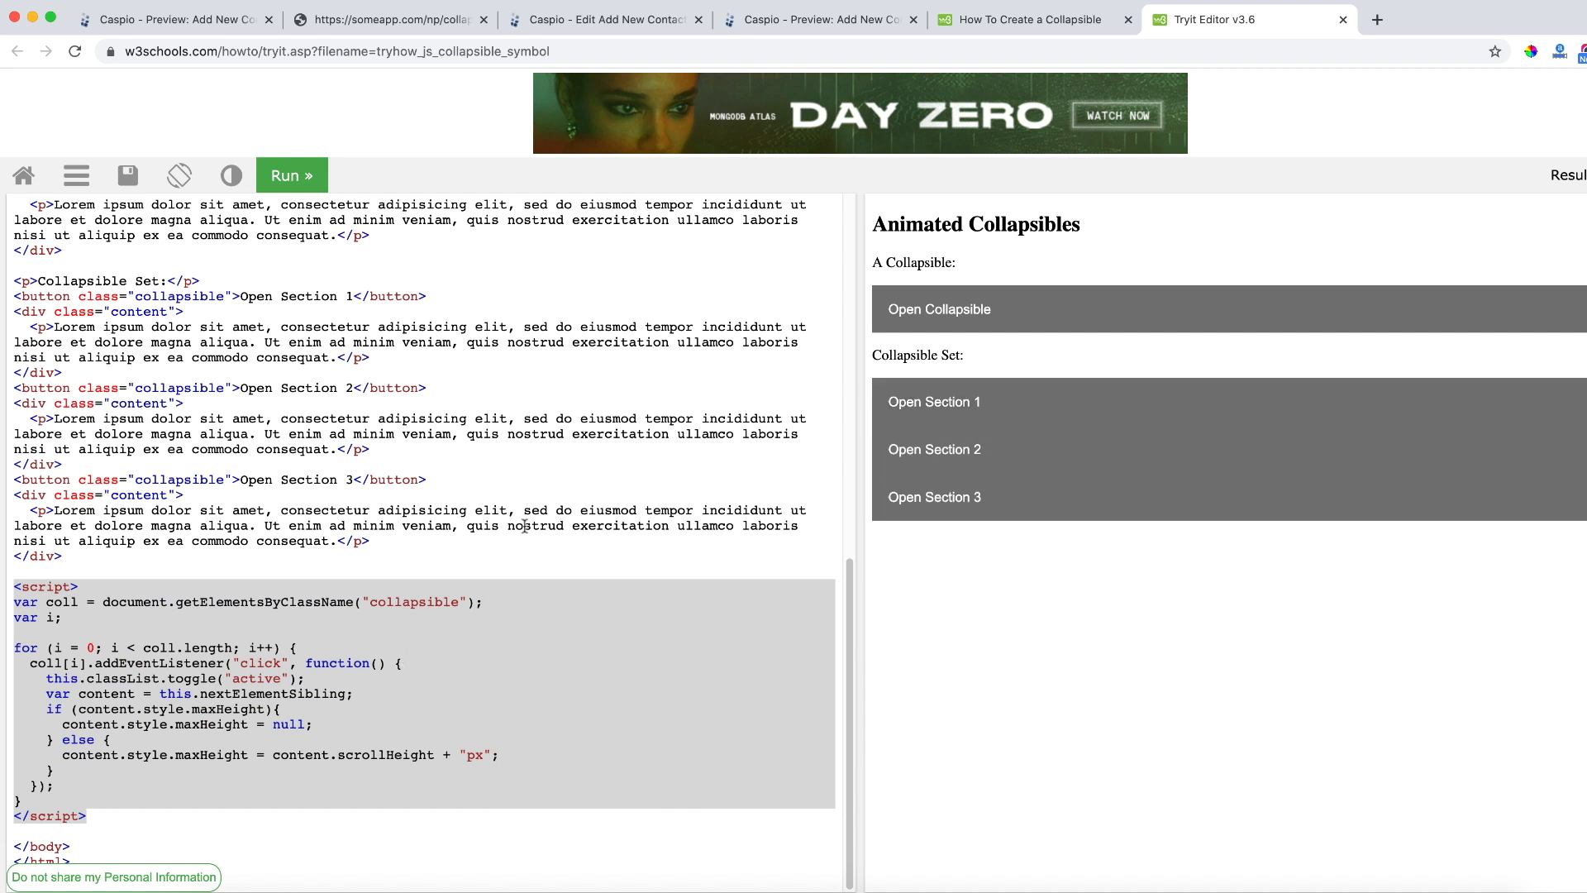
{"action": "left_click", "coordinate": [601, 20]}
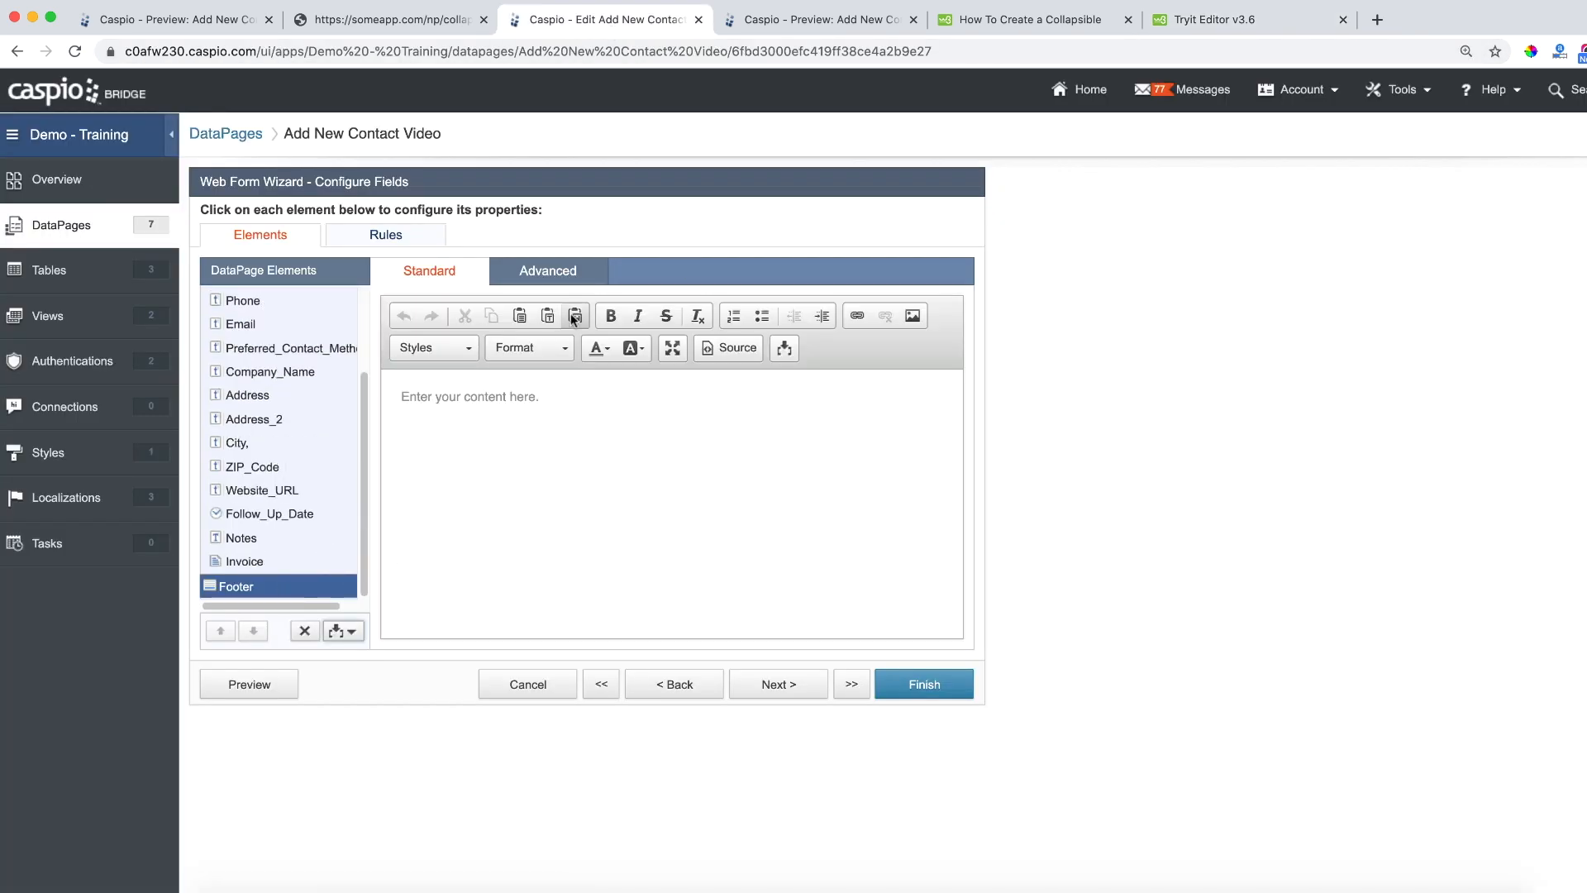
Disable the HTML editor and paste the collapsible <script> into the Footer
{"action": "left_click", "coordinate": [547, 270]}
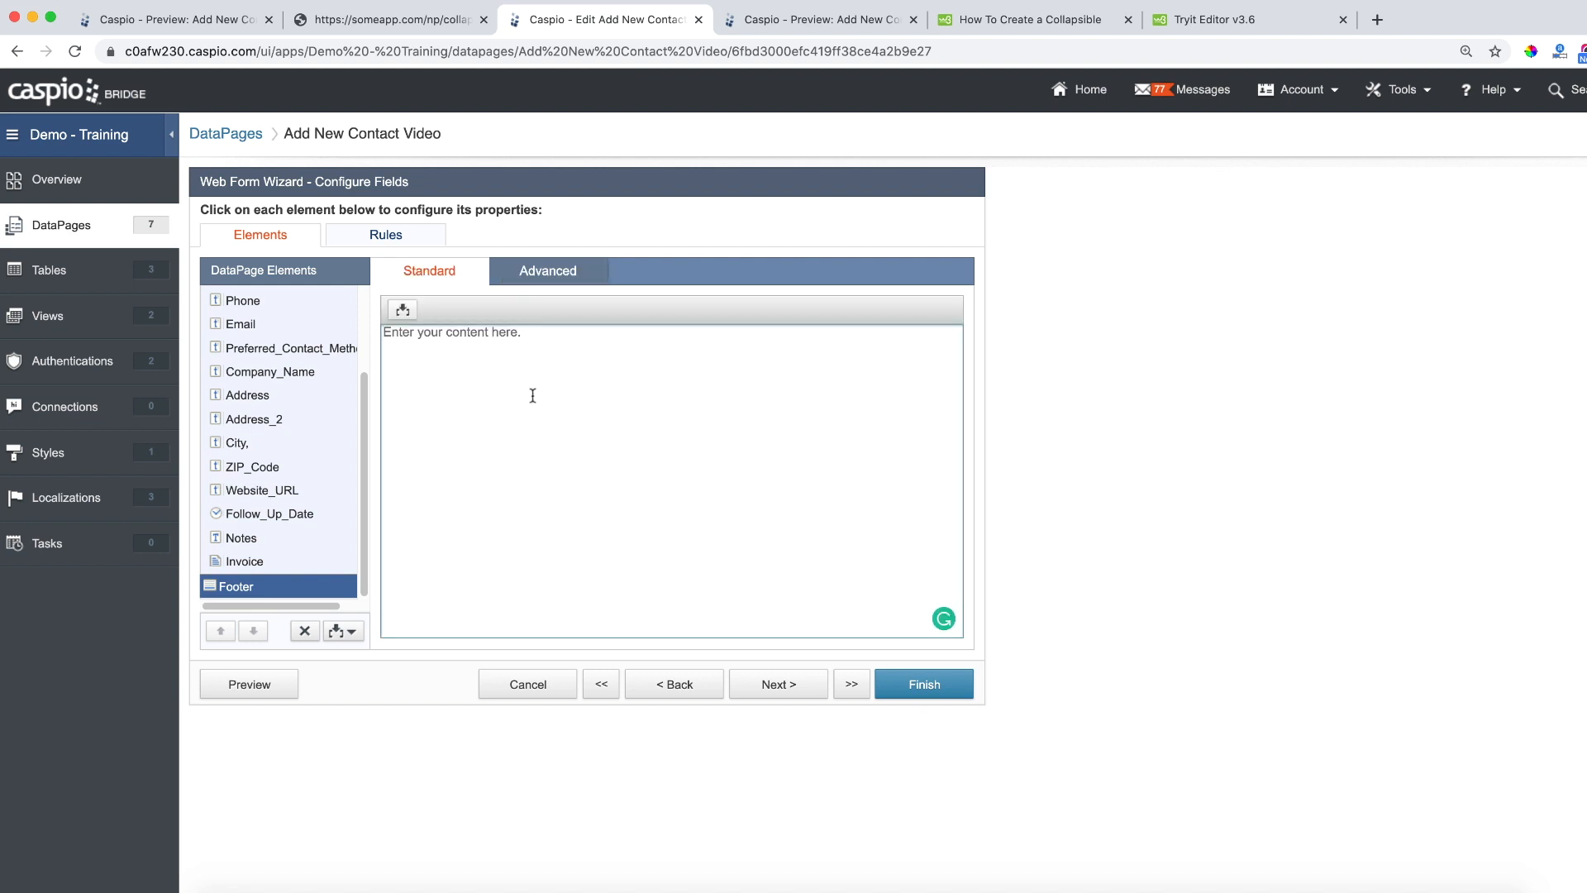
{"action": "type", "text": "<script>"}
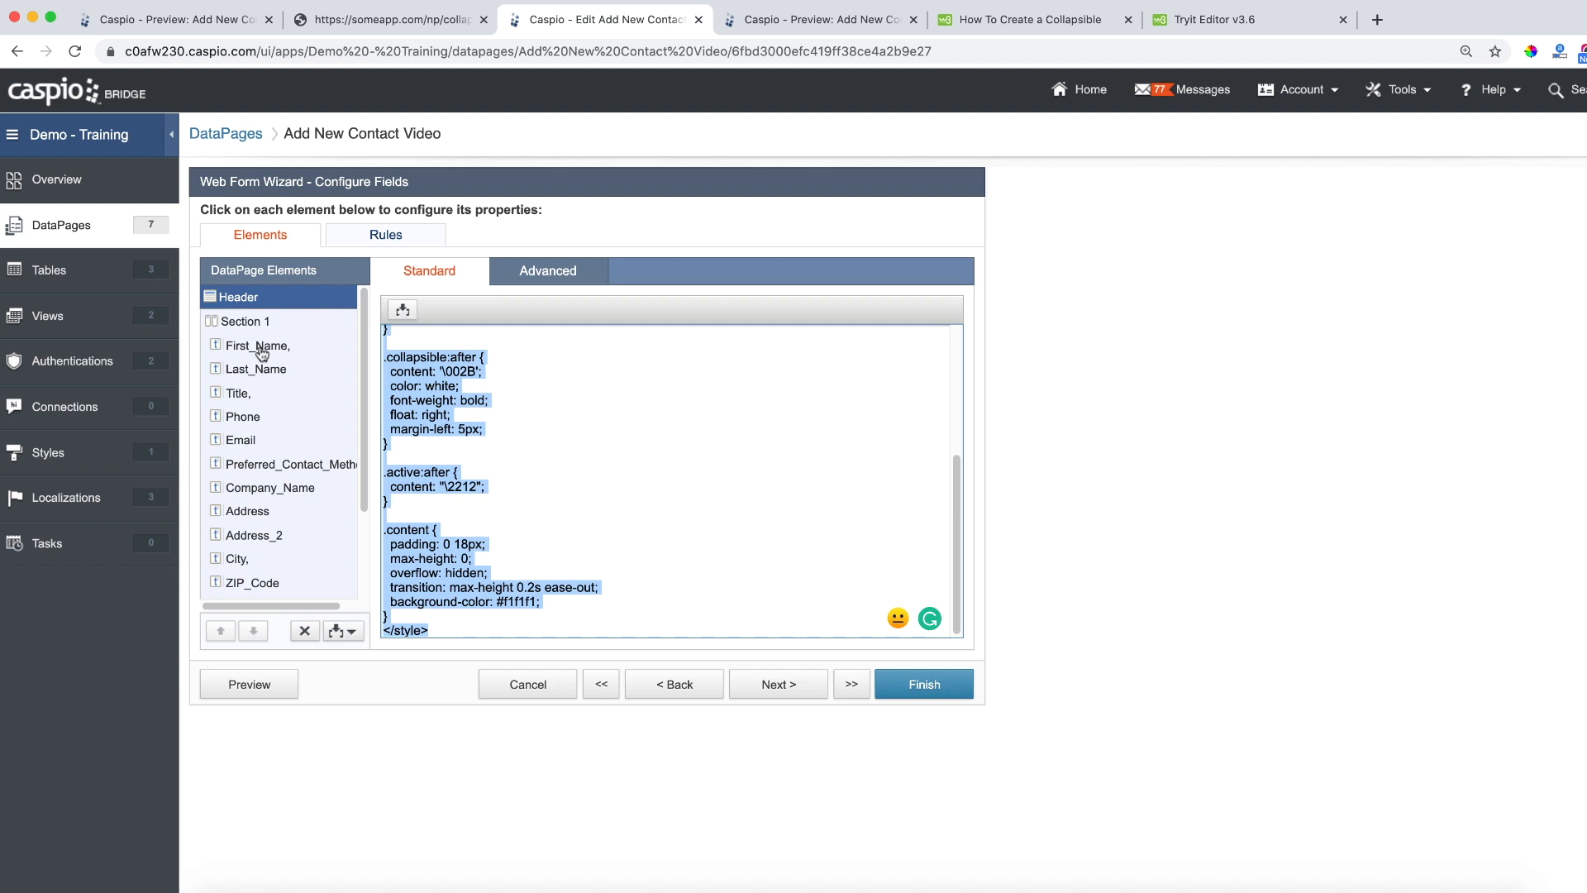
Insert an HTML Block below First_Name with the HTML editor disabled for raw code
{"action": "left_click", "coordinate": [258, 345]}
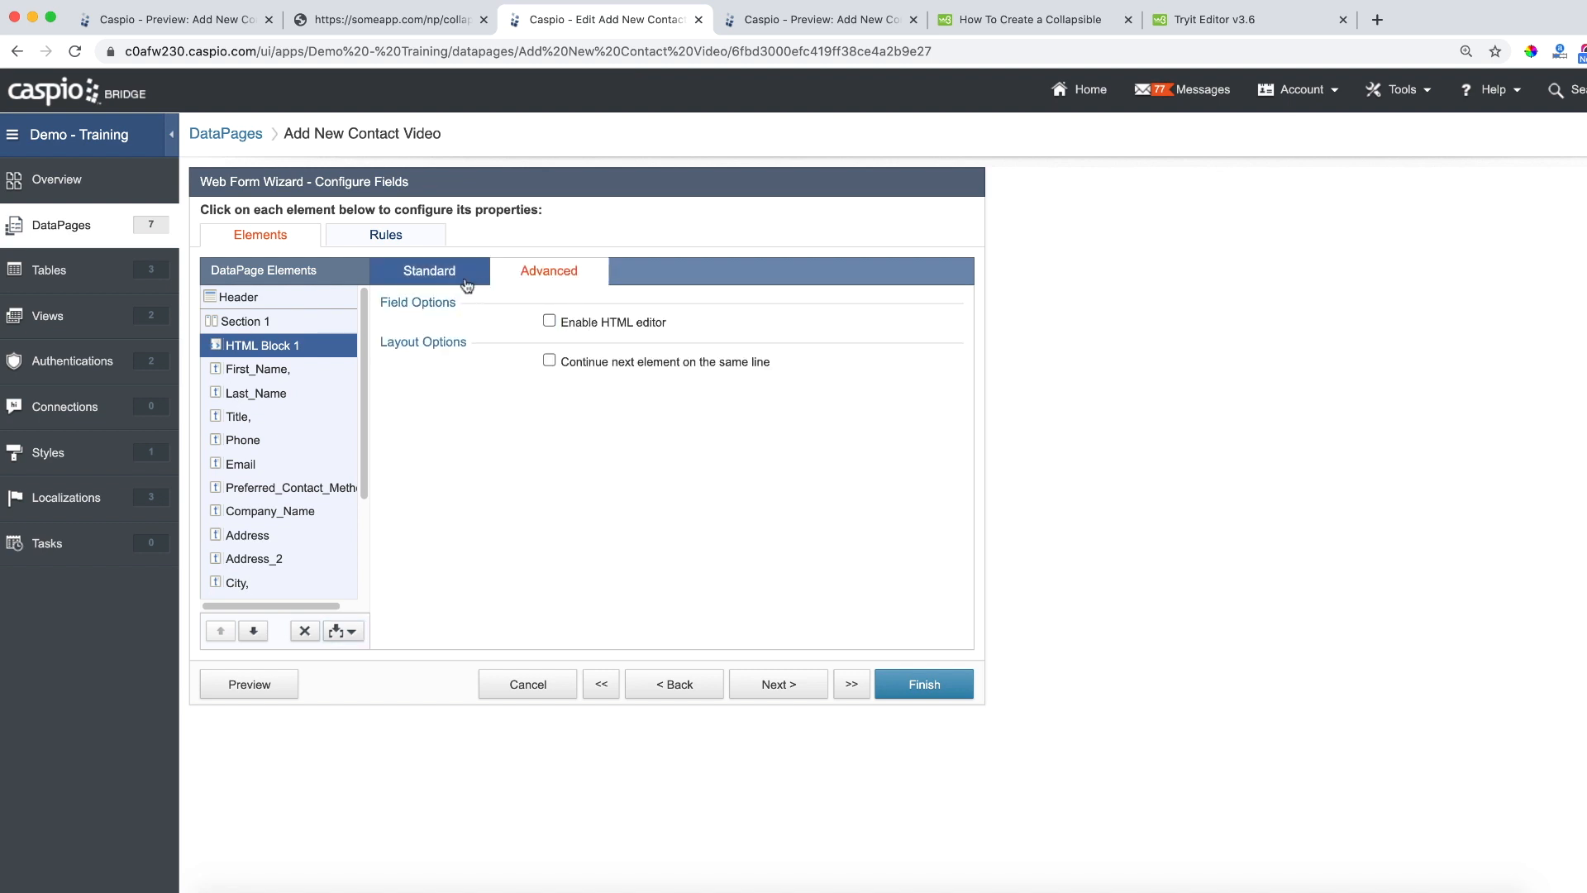
{"action": "left_click", "coordinate": [430, 269]}
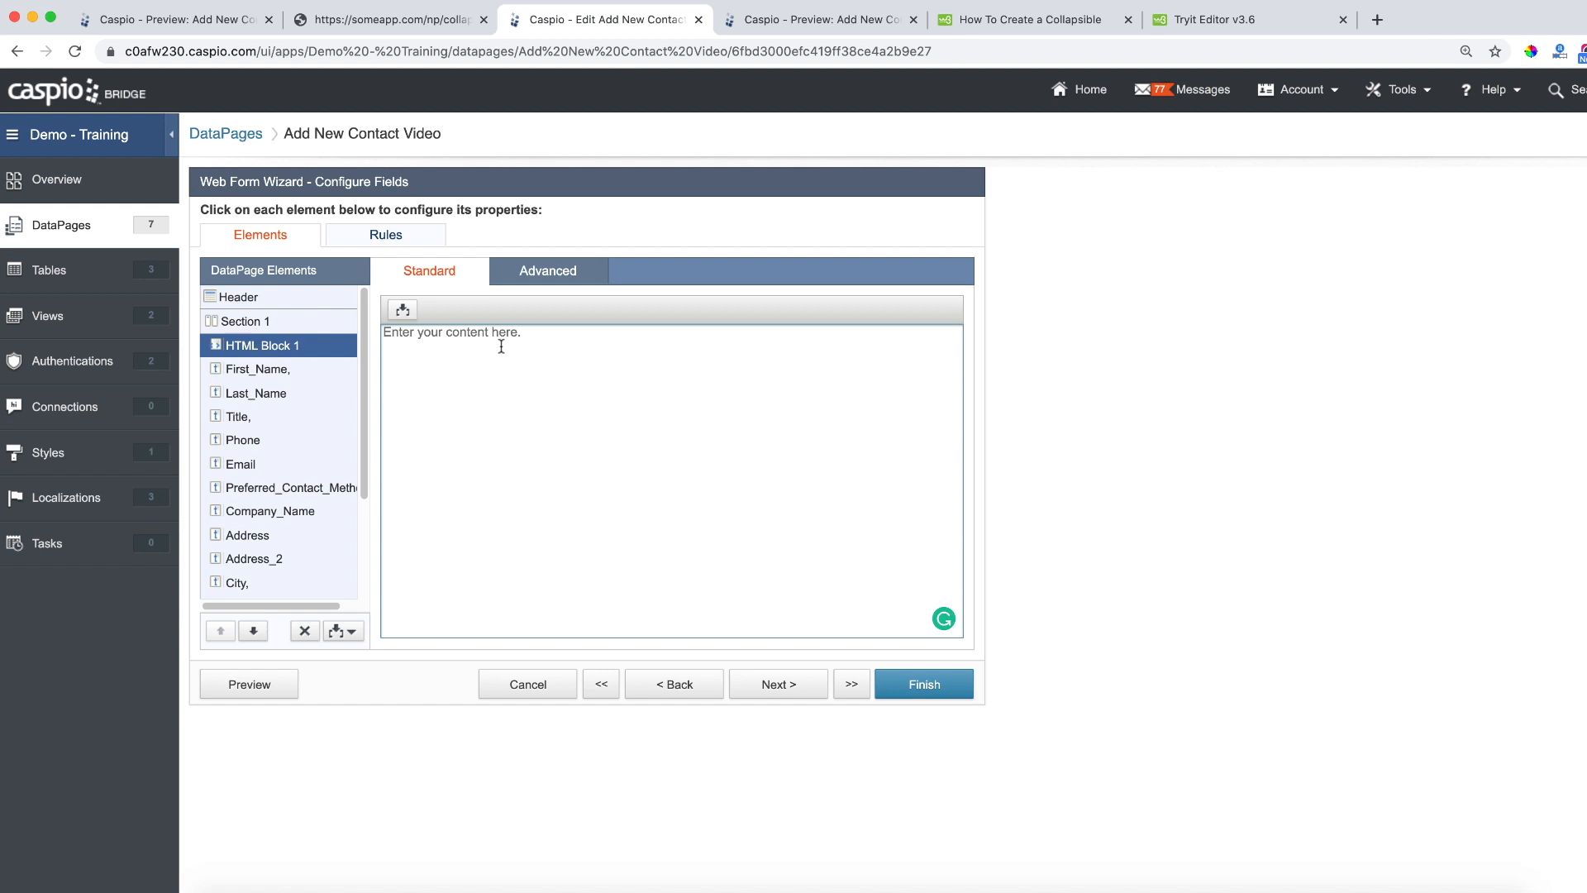
{"action": "left_click", "coordinate": [1210, 20]}
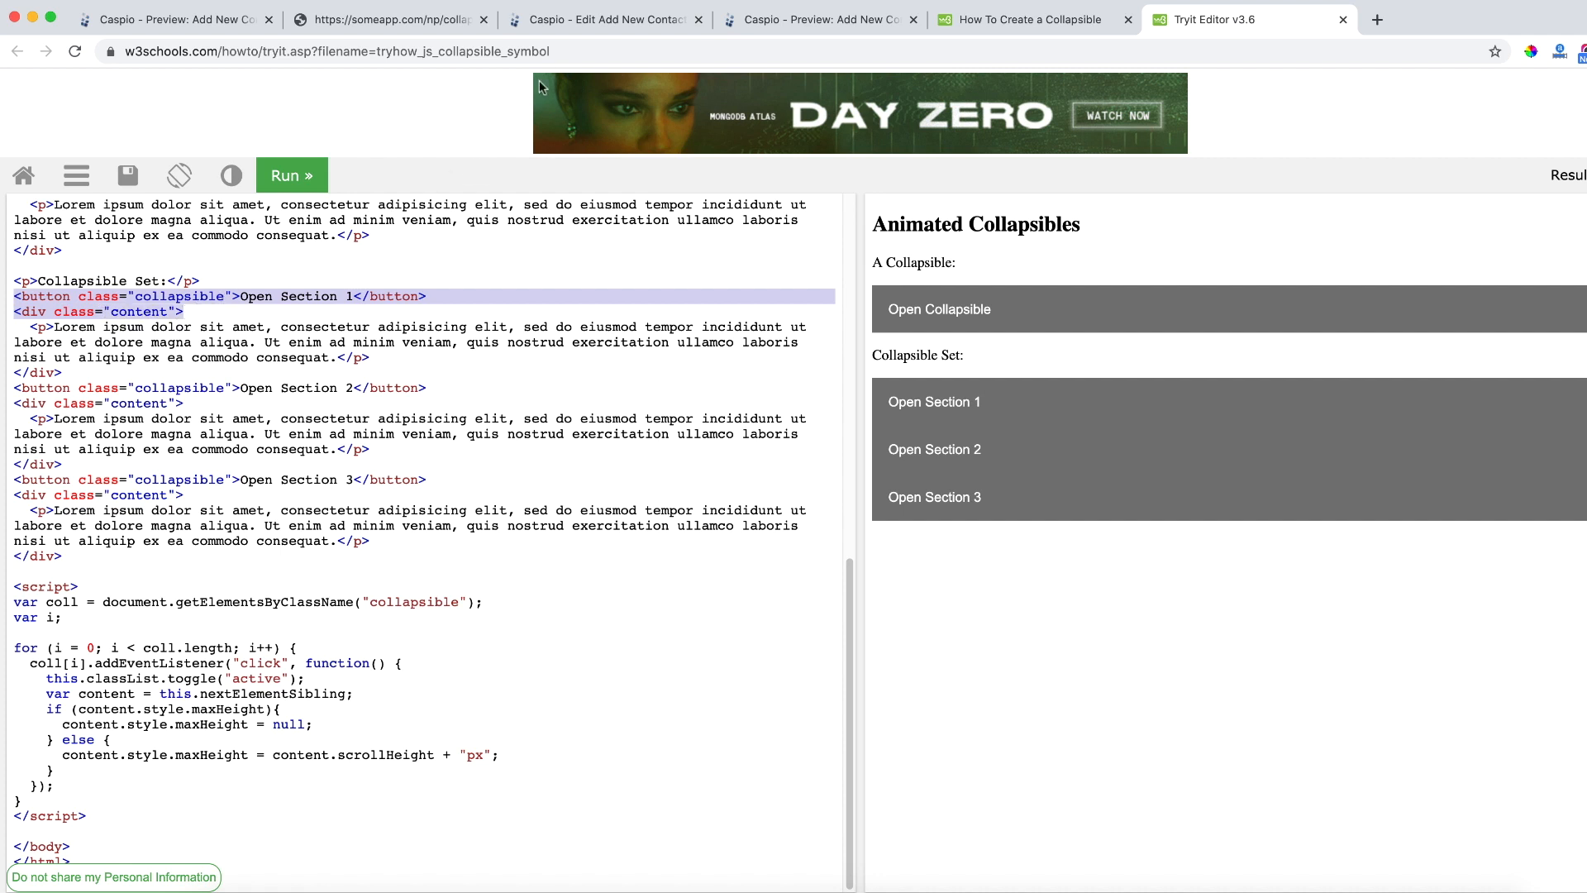
Paste the Open Section 1 button and content div code into HTML Block 1
{"action": "left_click", "coordinate": [601, 20]}
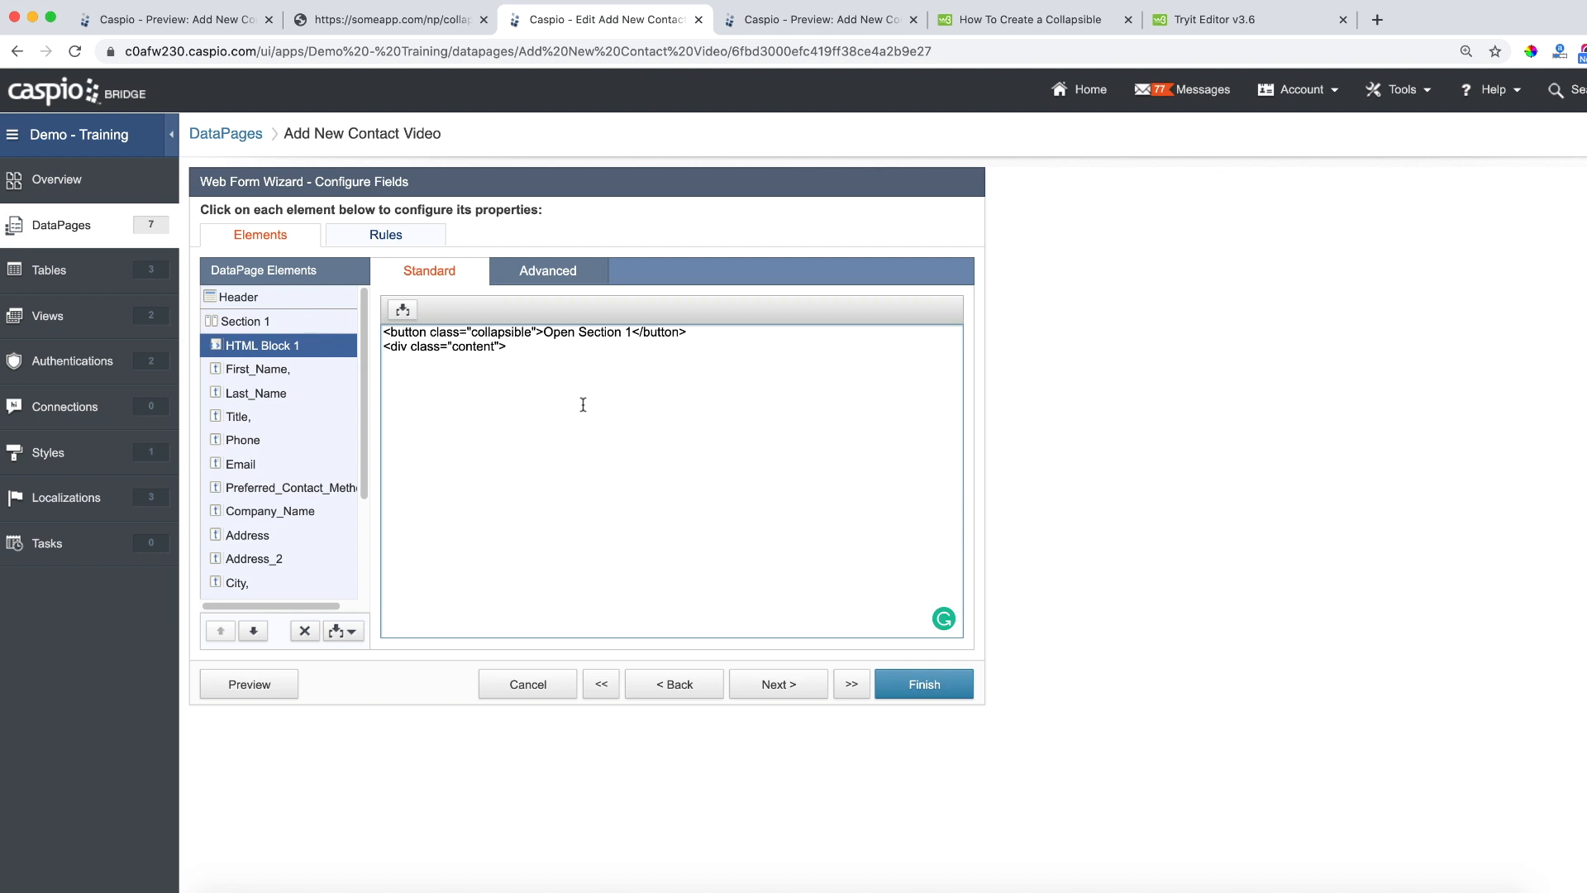
Append <table><td> after the content div and add type="button" to the button
{"action": "left_click", "coordinate": [506, 345]}
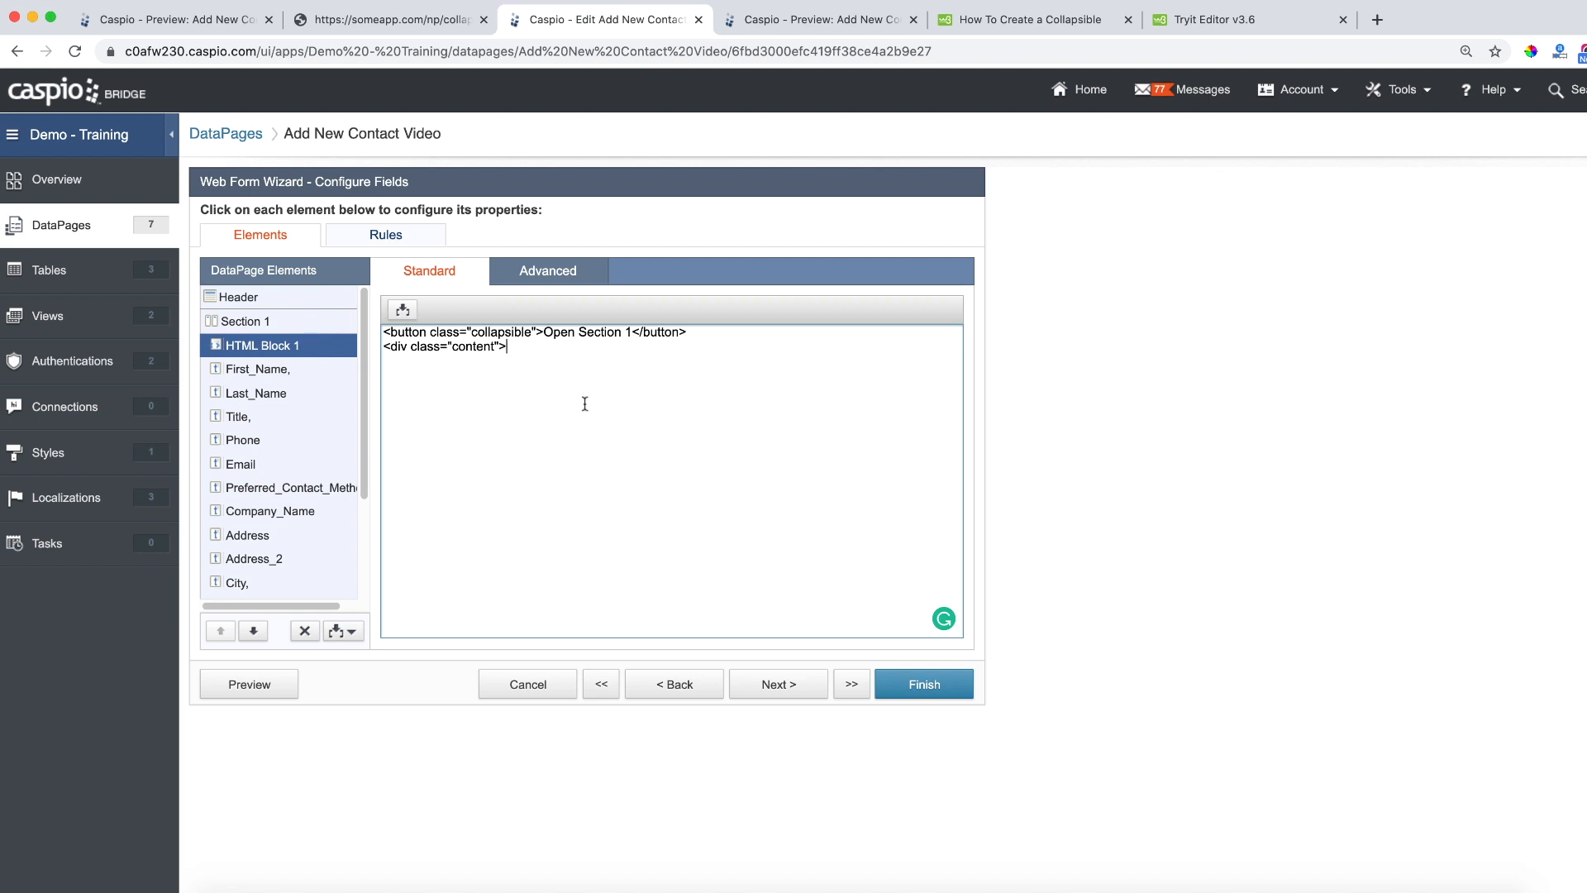
{"action": "type", "text": "<table"}
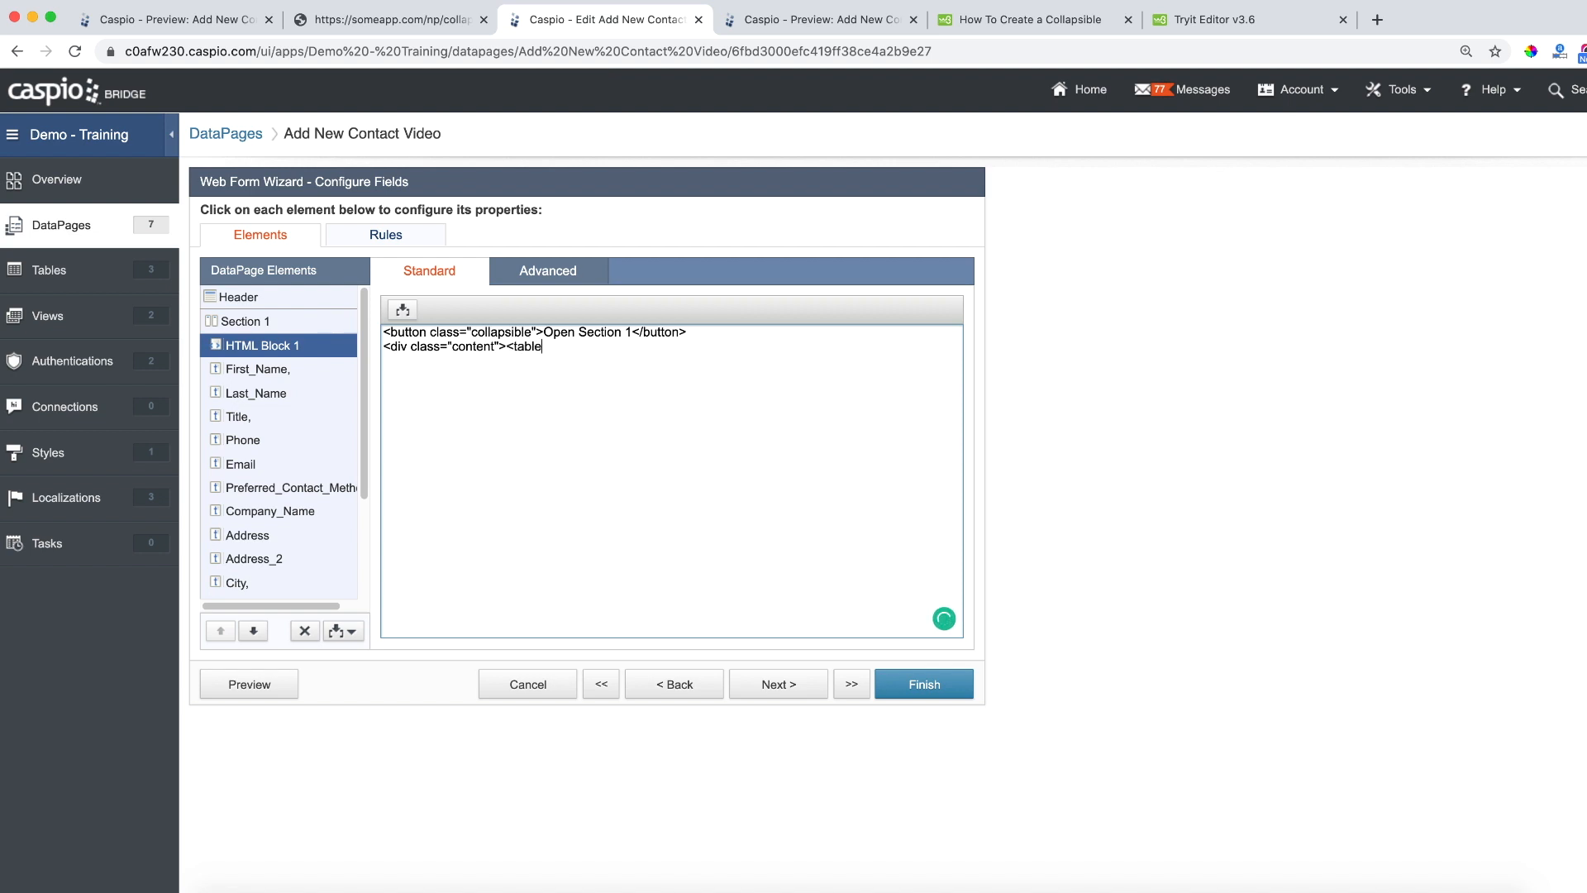
{"action": "type", "text": "<td>"}
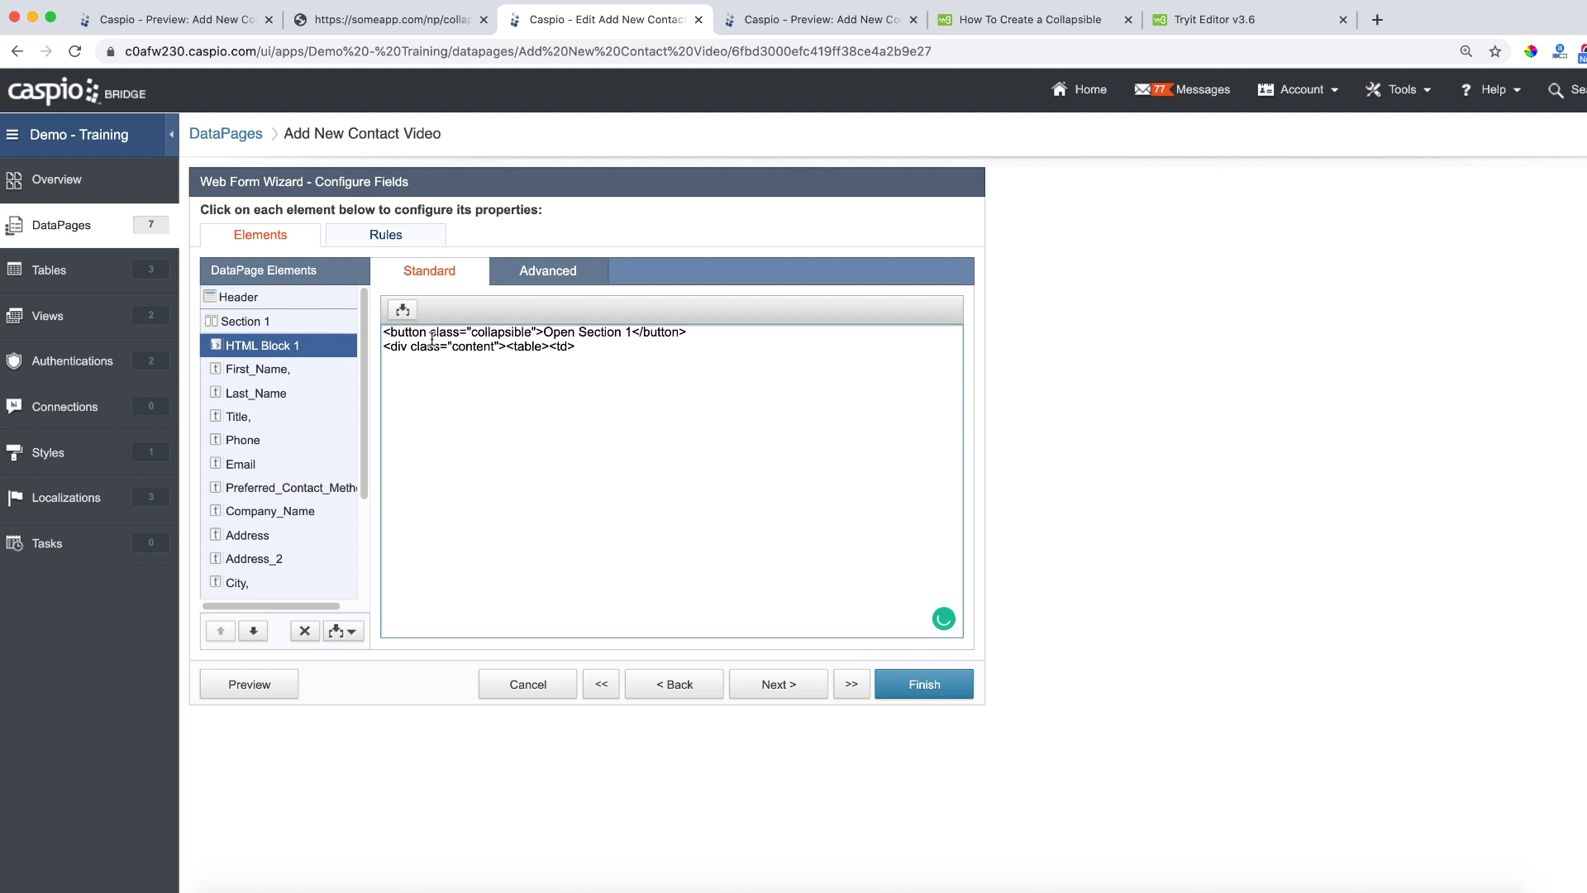
{"action": "type", "text": "type=\"button"}
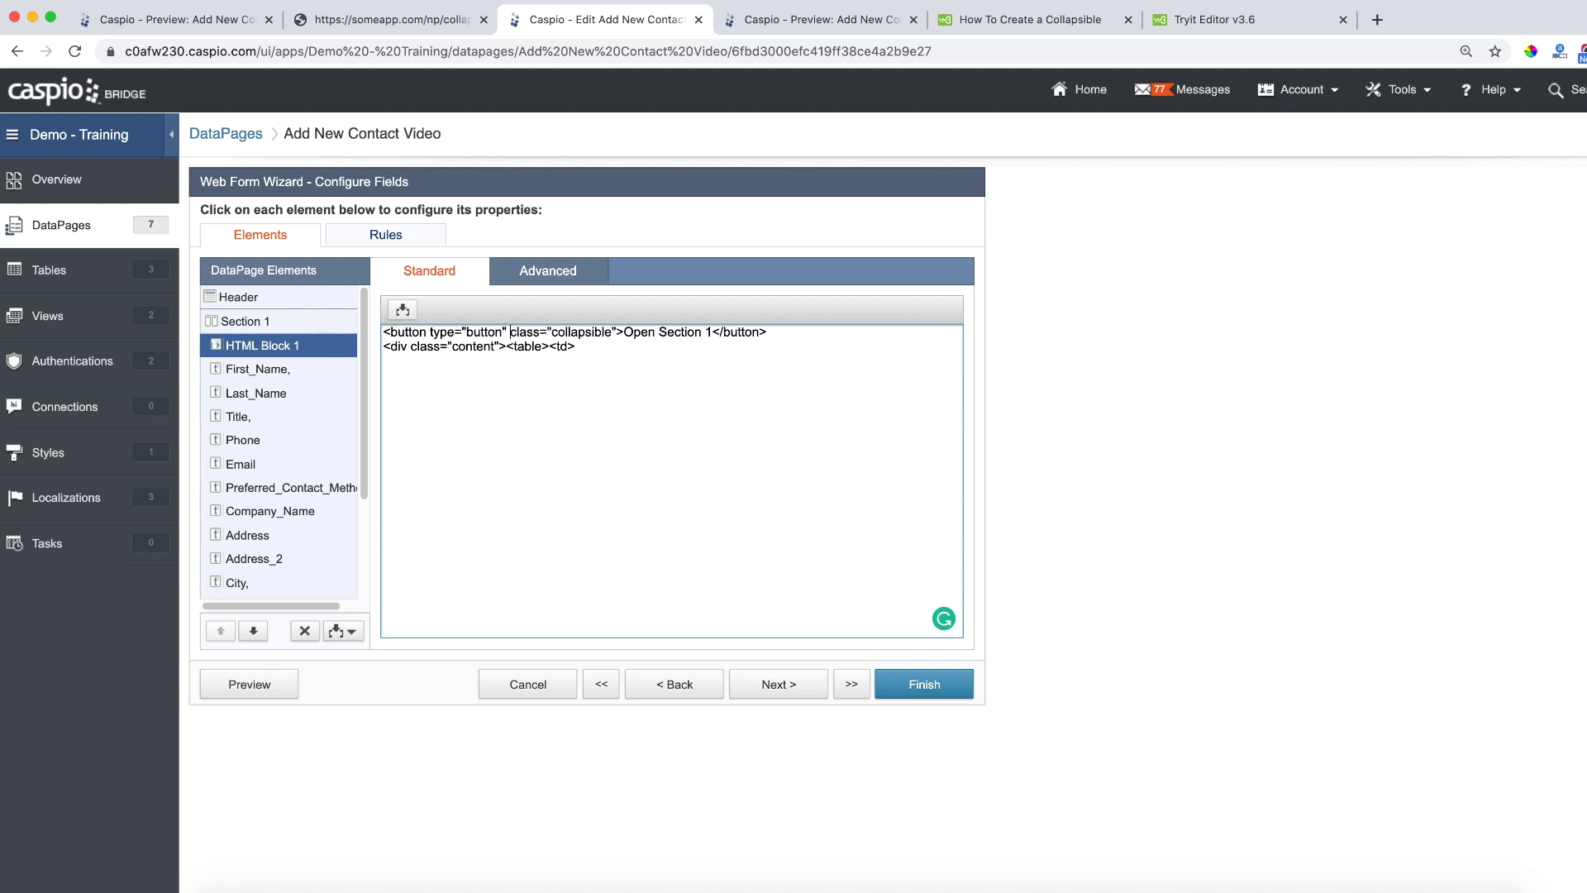
{"action": "mouse_move", "coordinate": [298, 517]}
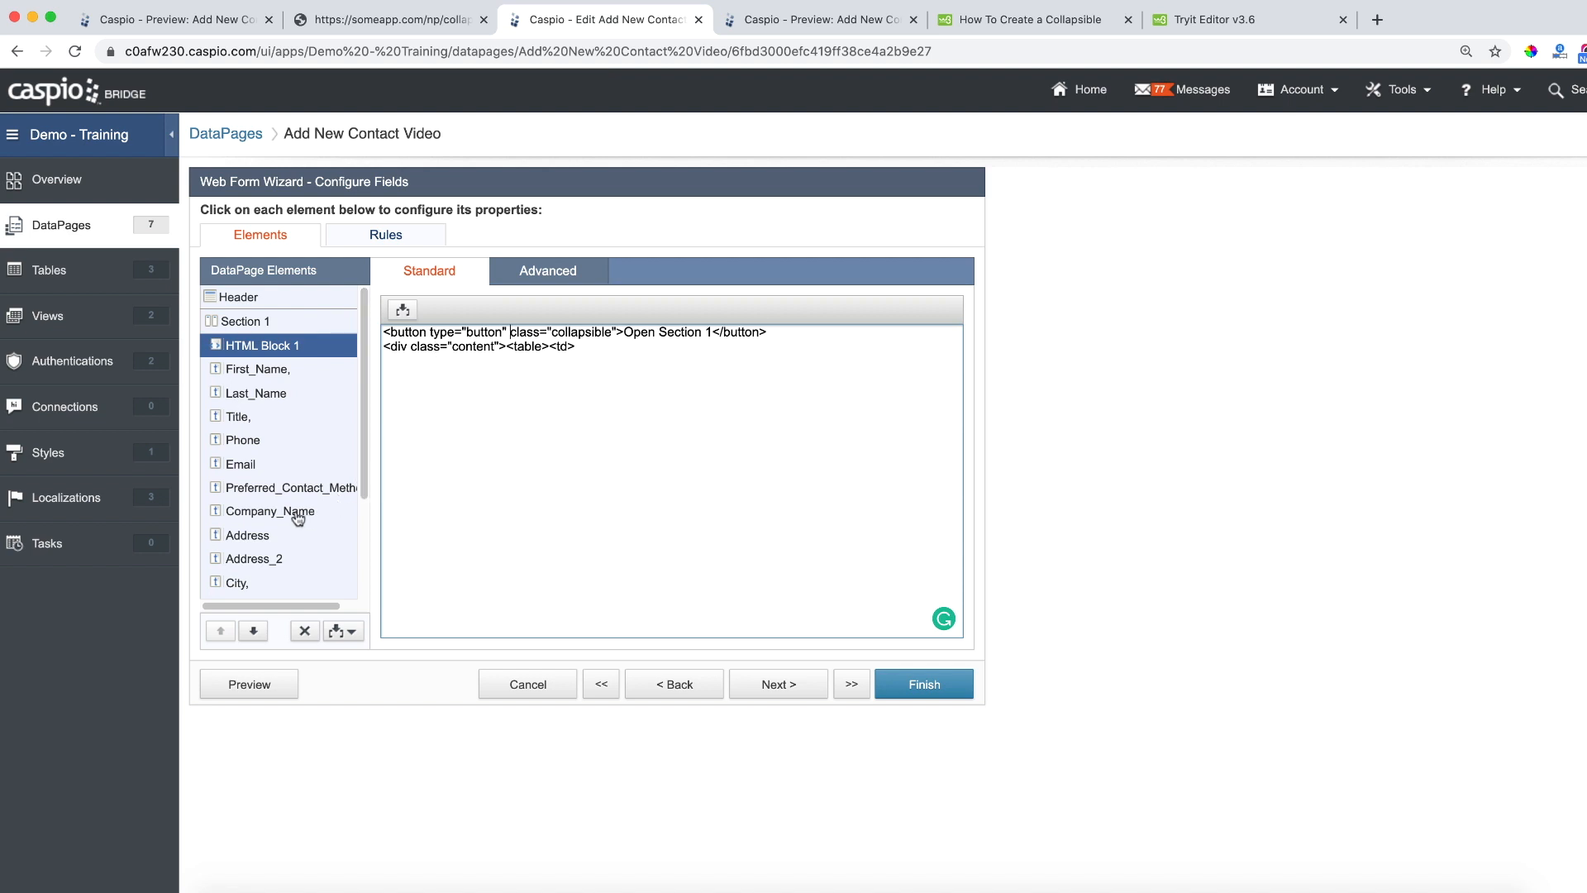
{"action": "mouse_move", "coordinate": [288, 444]}
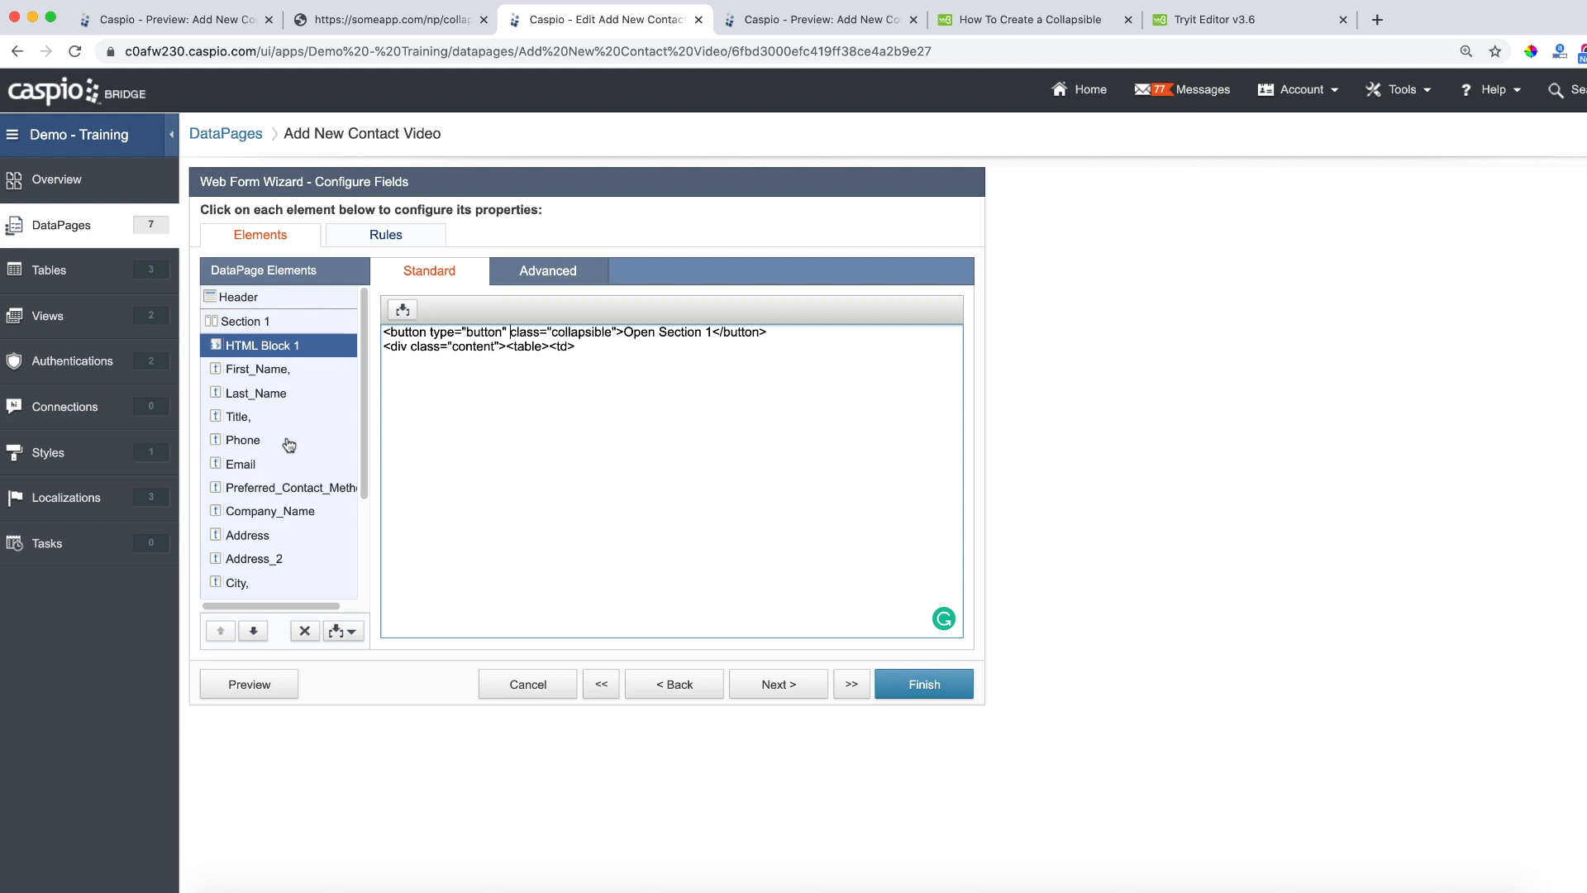
{"action": "mouse_move", "coordinate": [269, 379]}
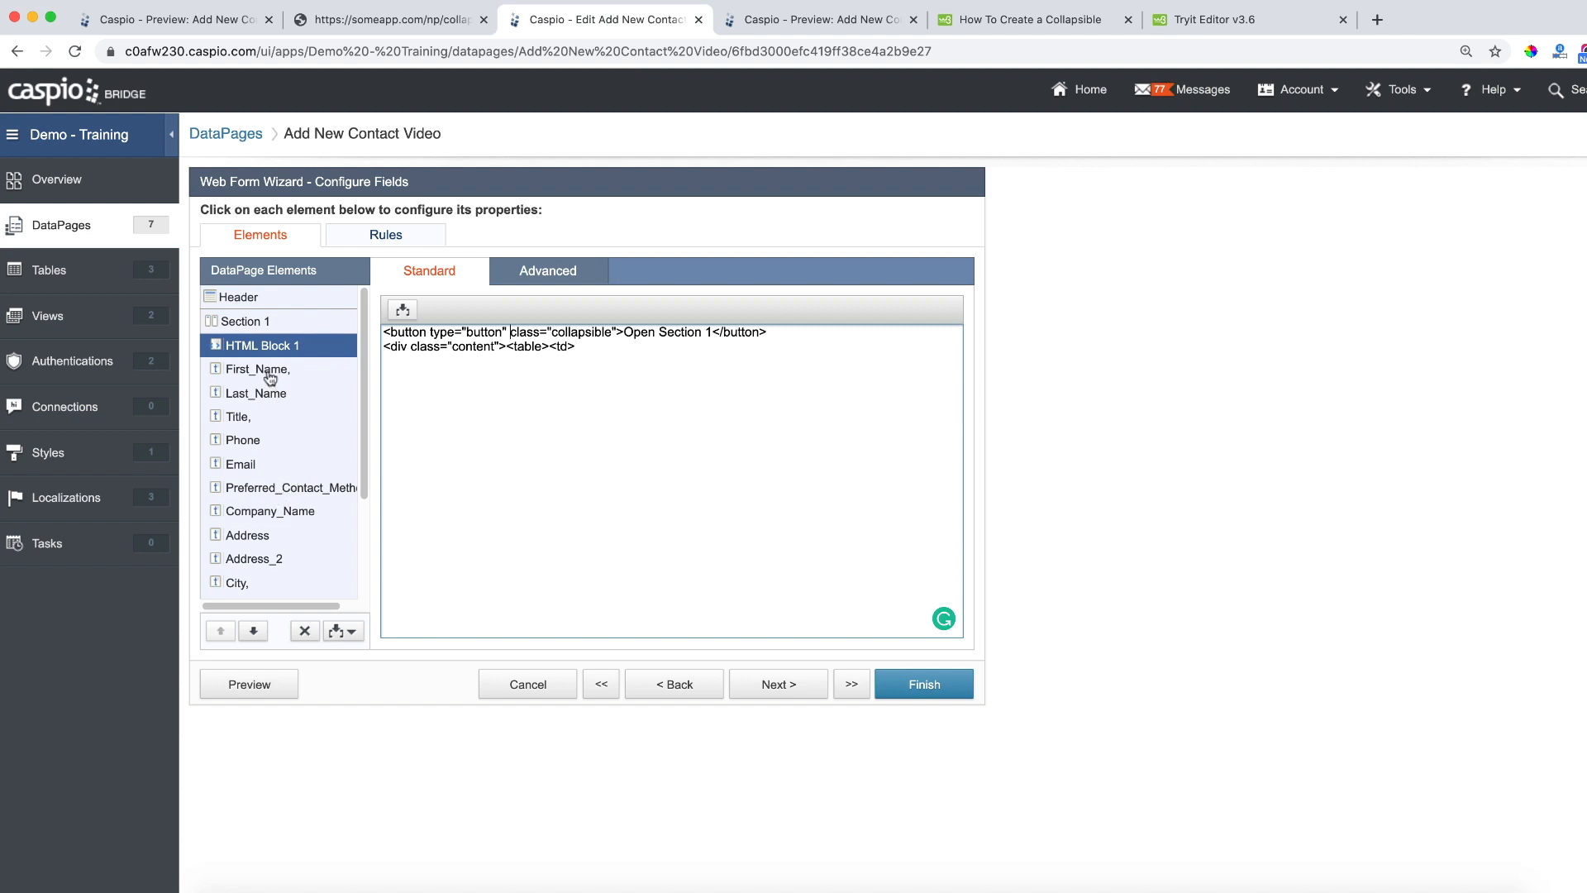
Rename the Open Section 1 button label to Contact Information
{"action": "double_click", "coordinate": [640, 332]}
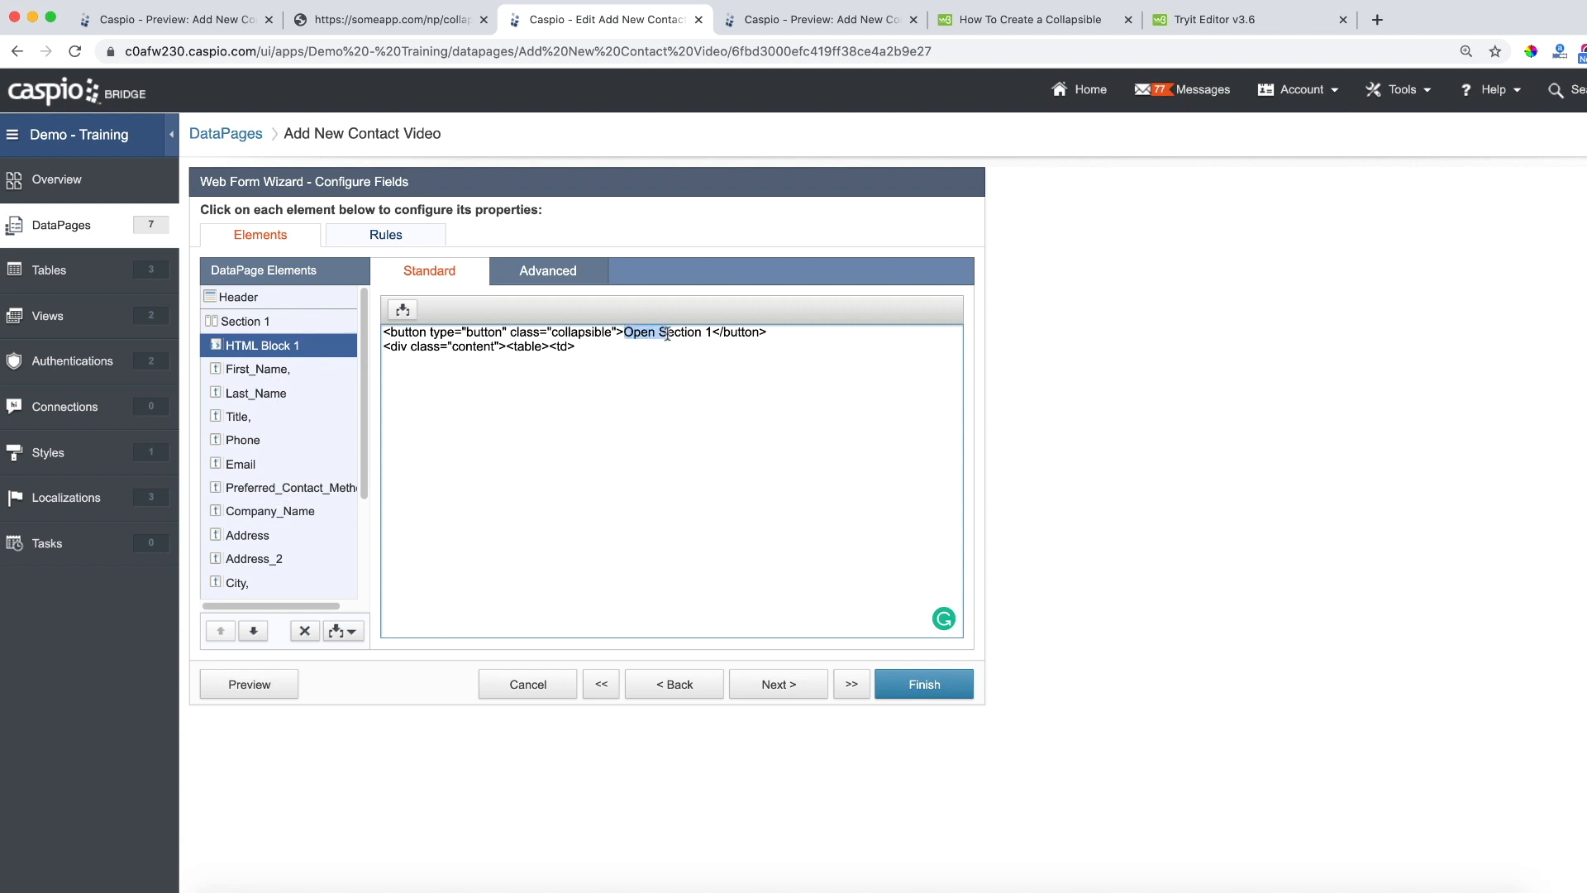
{"action": "type", "text": "Contact"}
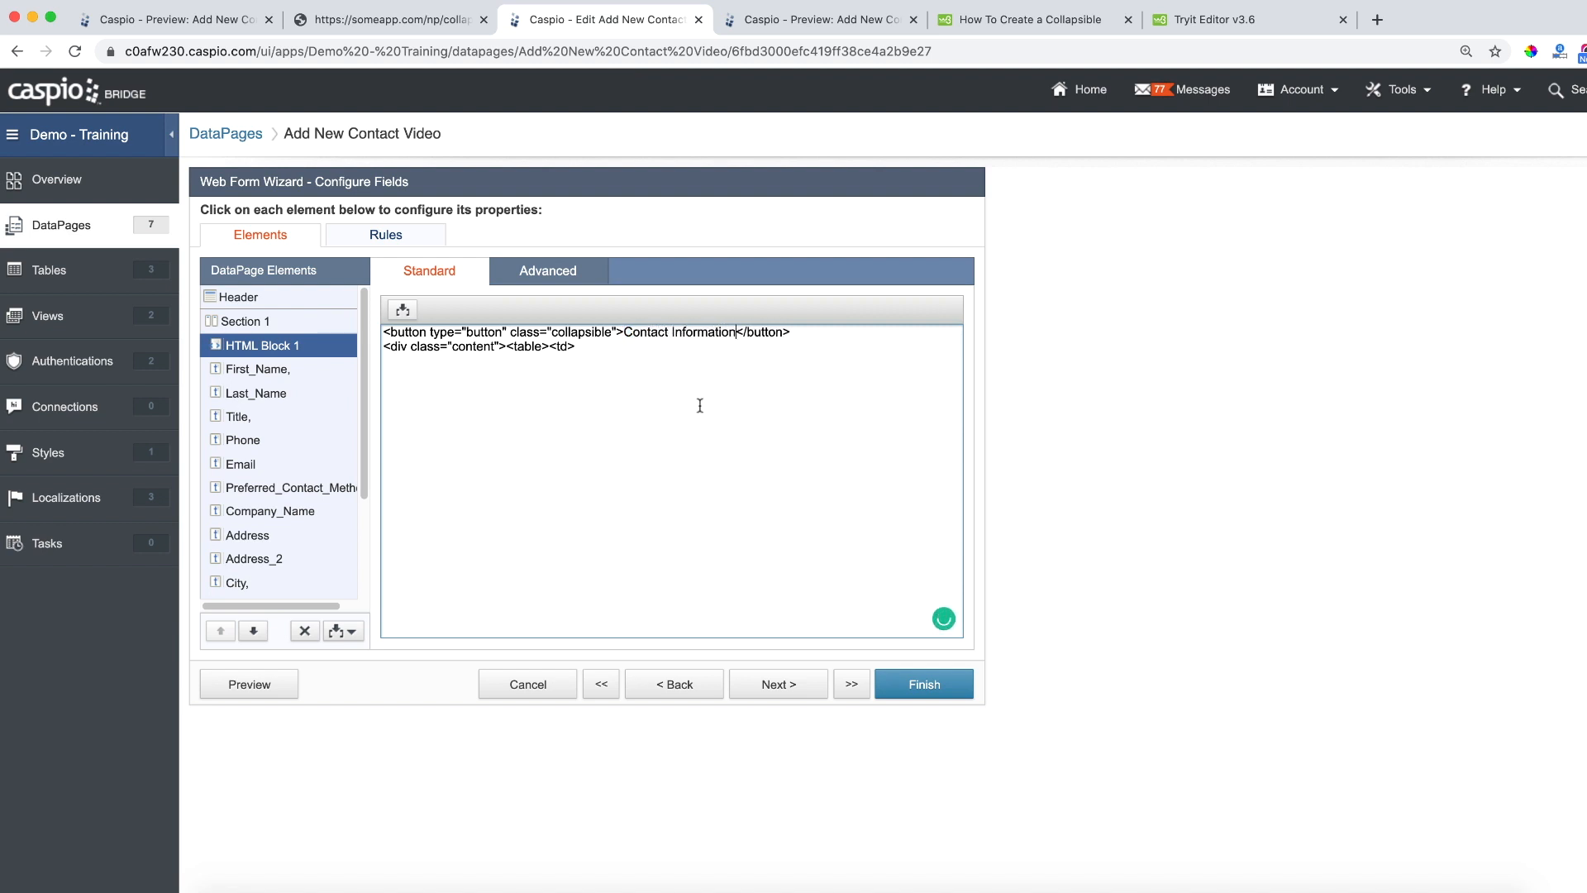
Make HTML Block 2 a plain-code block by disabling its rich HTML editor
{"action": "left_click", "coordinate": [273, 511]}
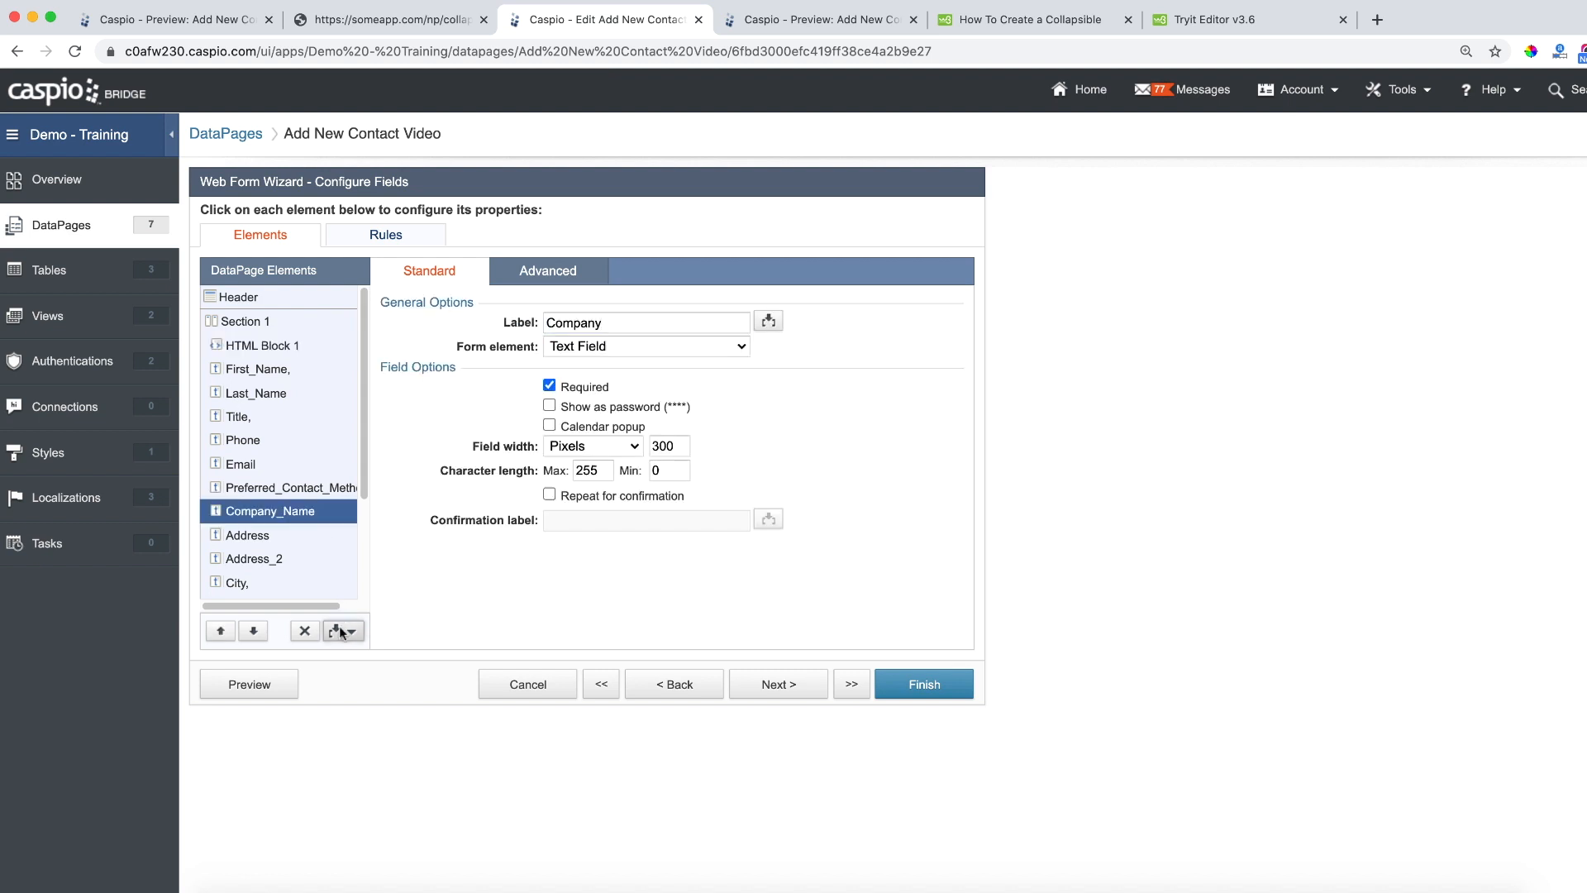
{"action": "left_click", "coordinate": [337, 629]}
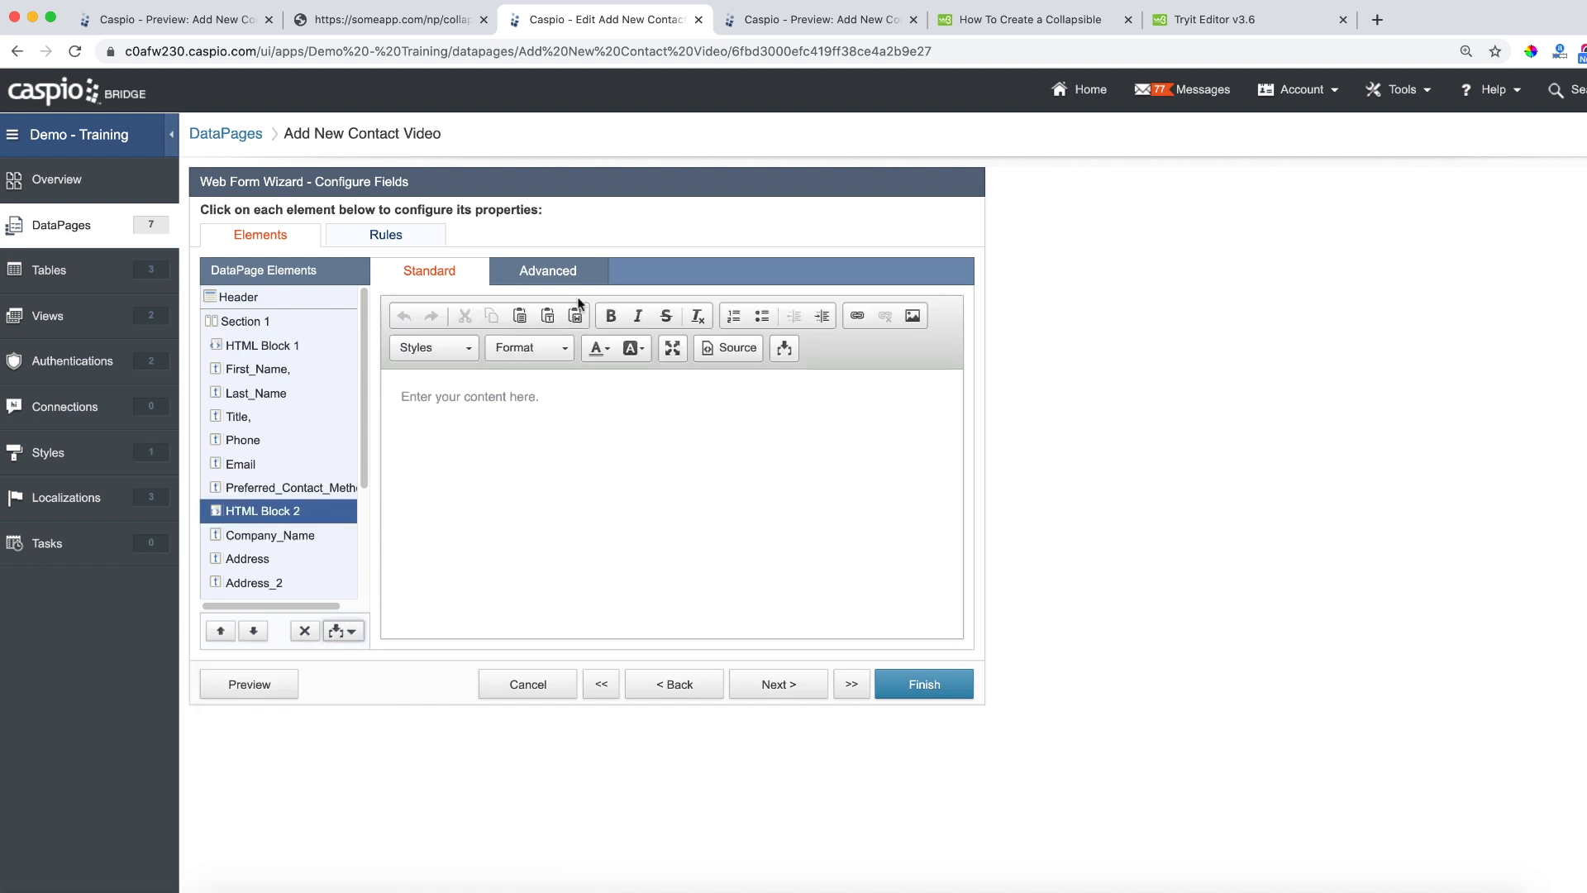
{"action": "left_click", "coordinate": [547, 270]}
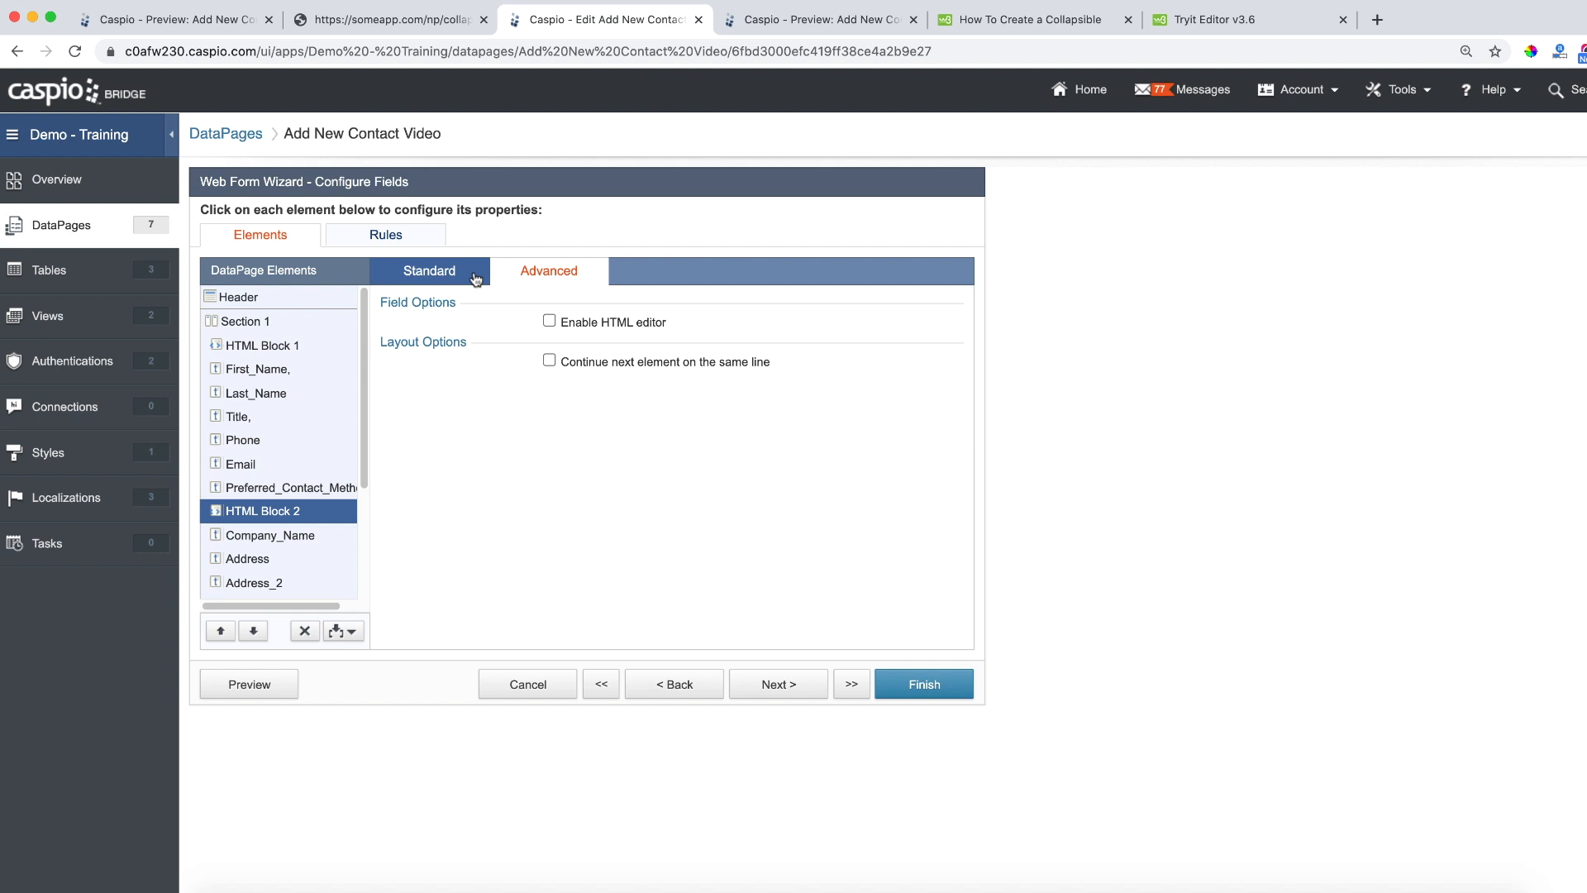
{"action": "left_click", "coordinate": [264, 346]}
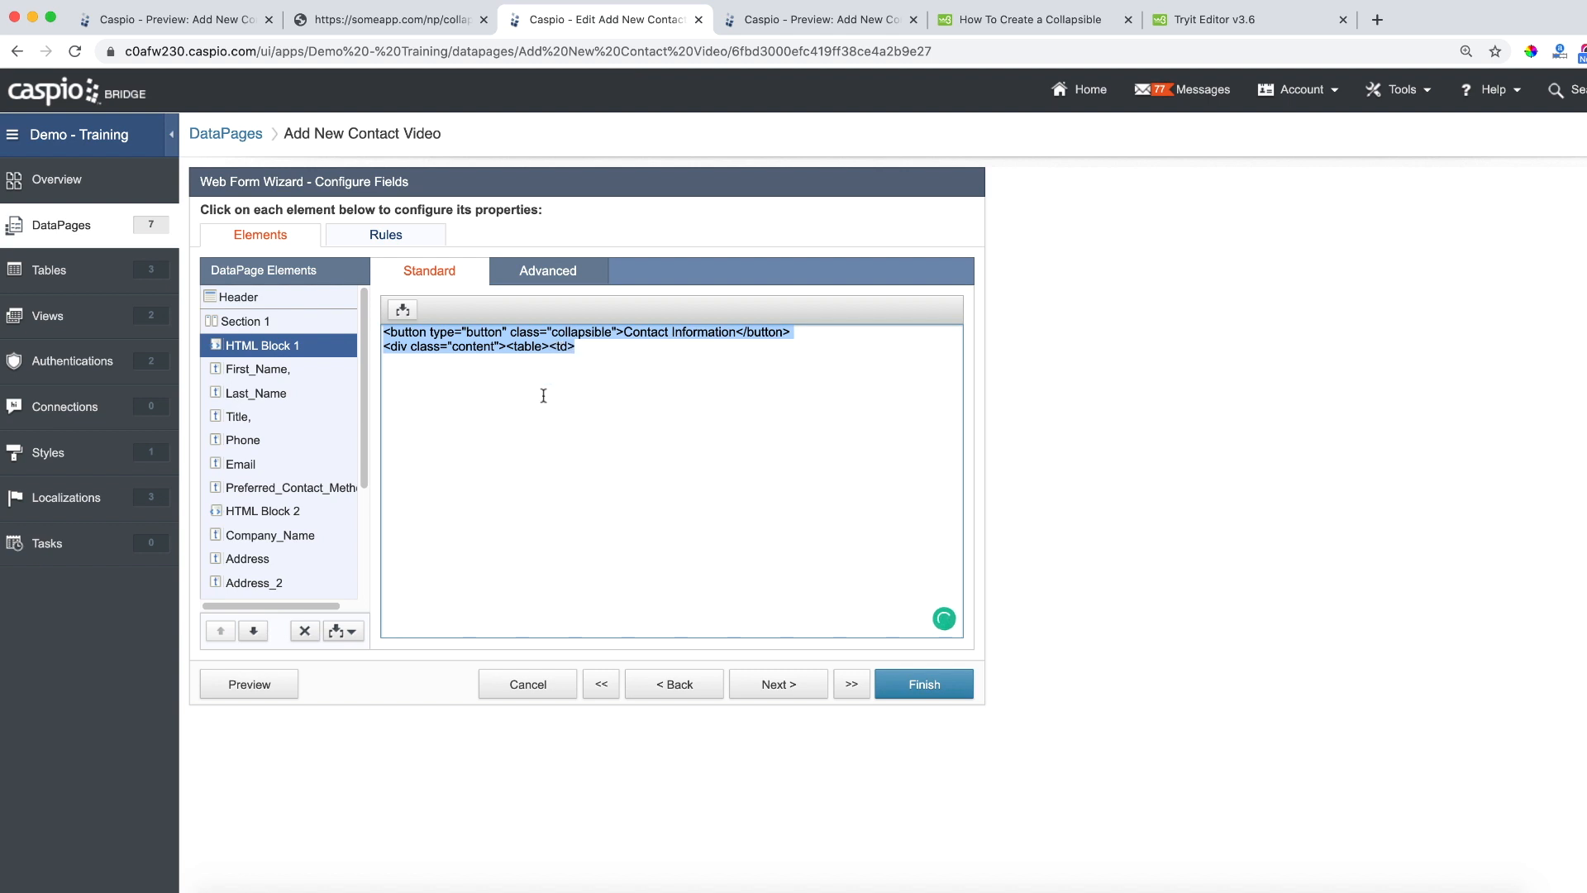
Enter </td></table></div> in HTML Block 2 to close the Contact section
{"action": "left_click", "coordinate": [265, 511]}
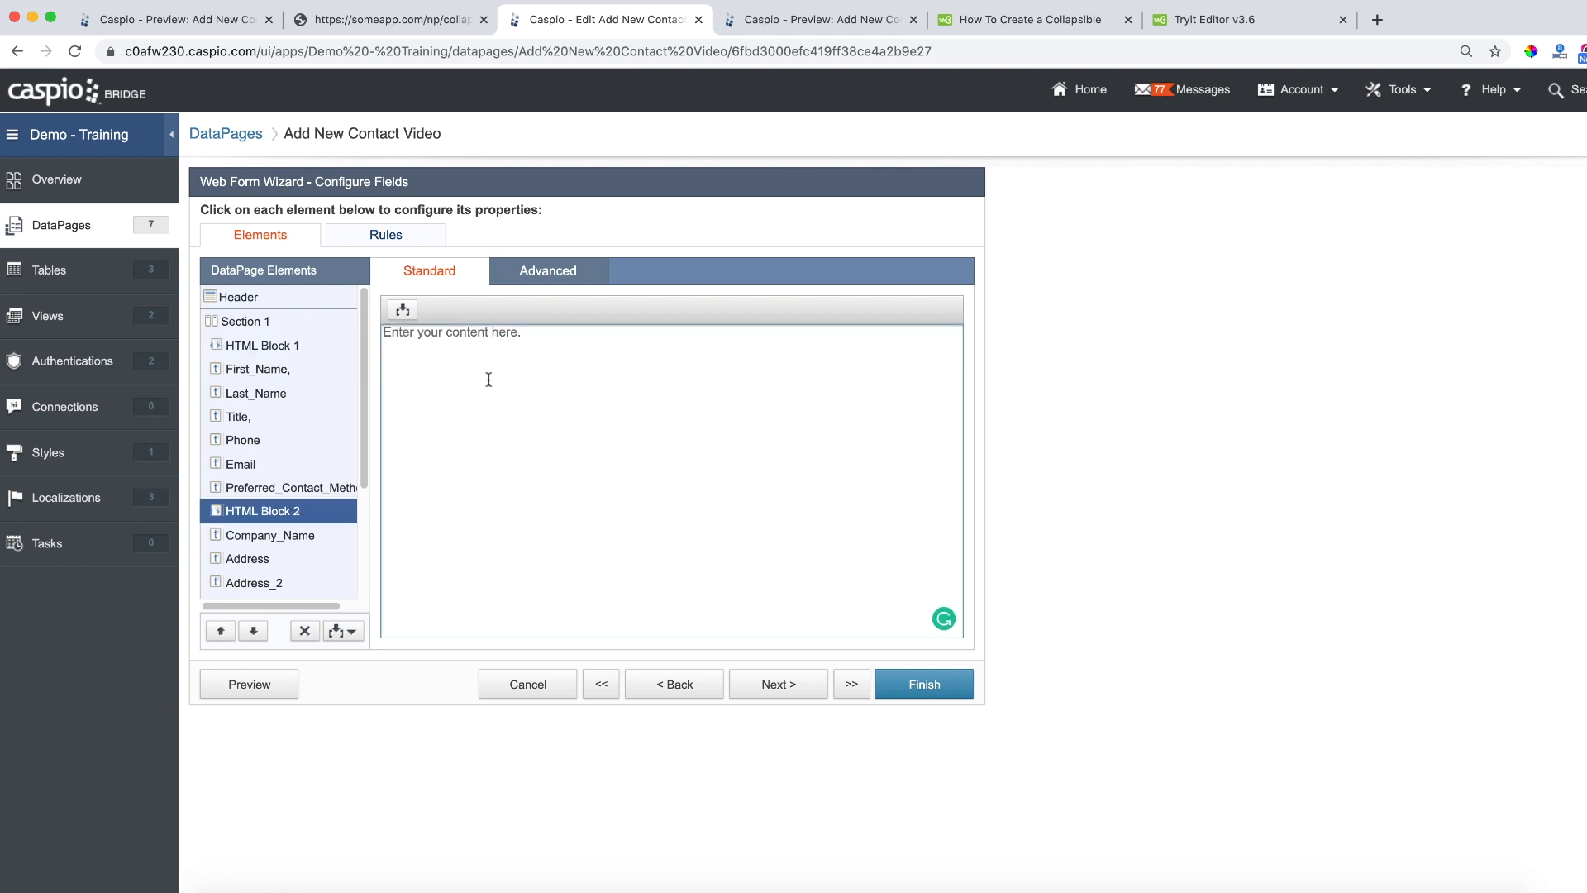
{"action": "type", "text": "</td><"}
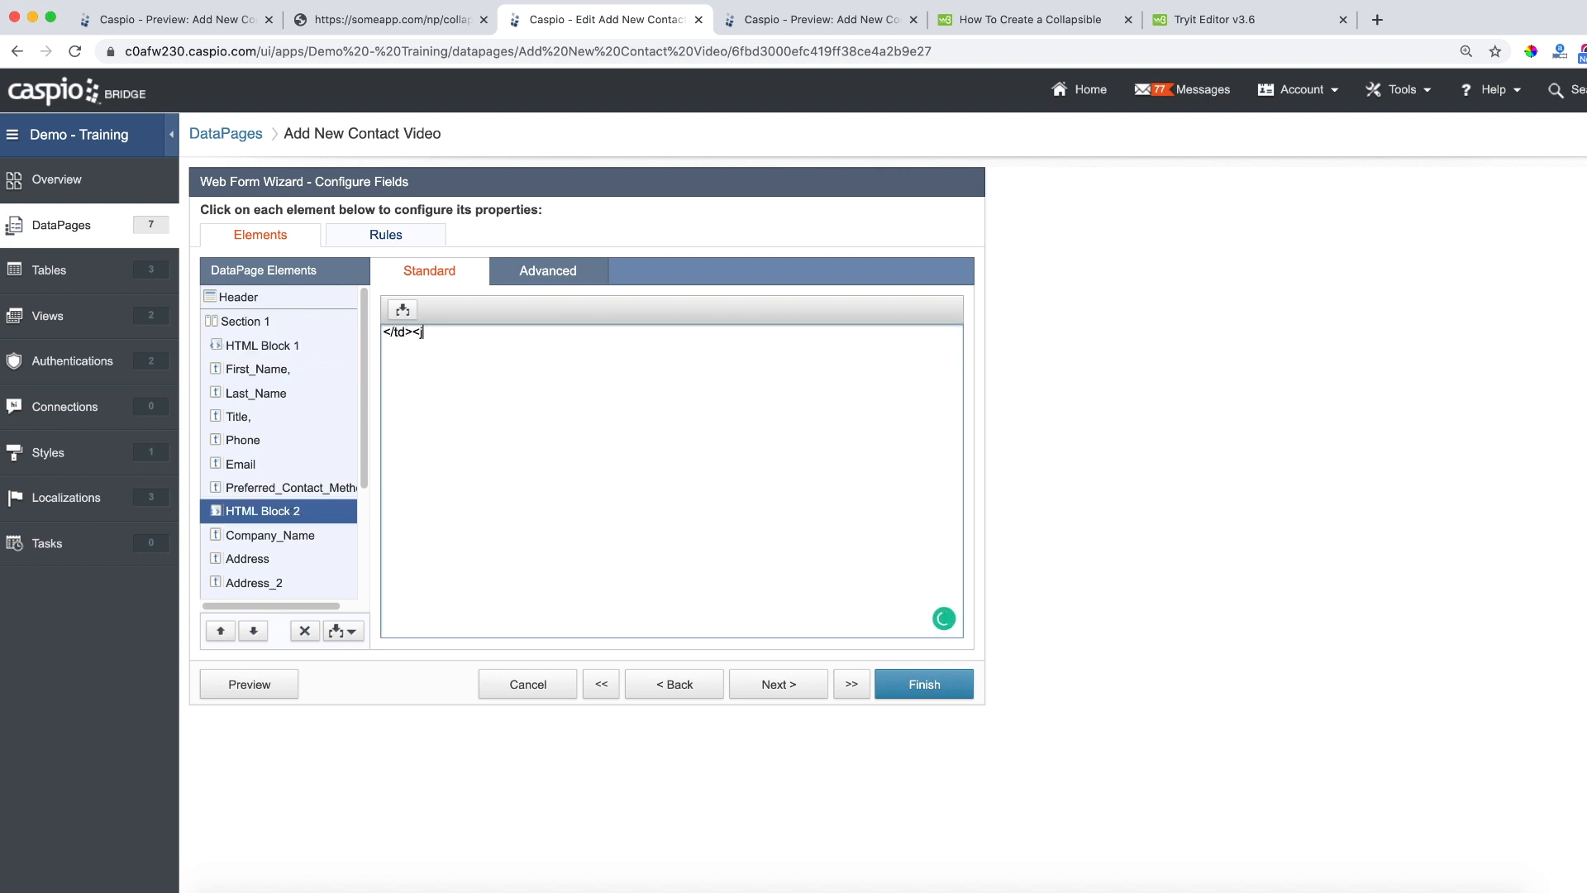
{"action": "type", "text": "/table"}
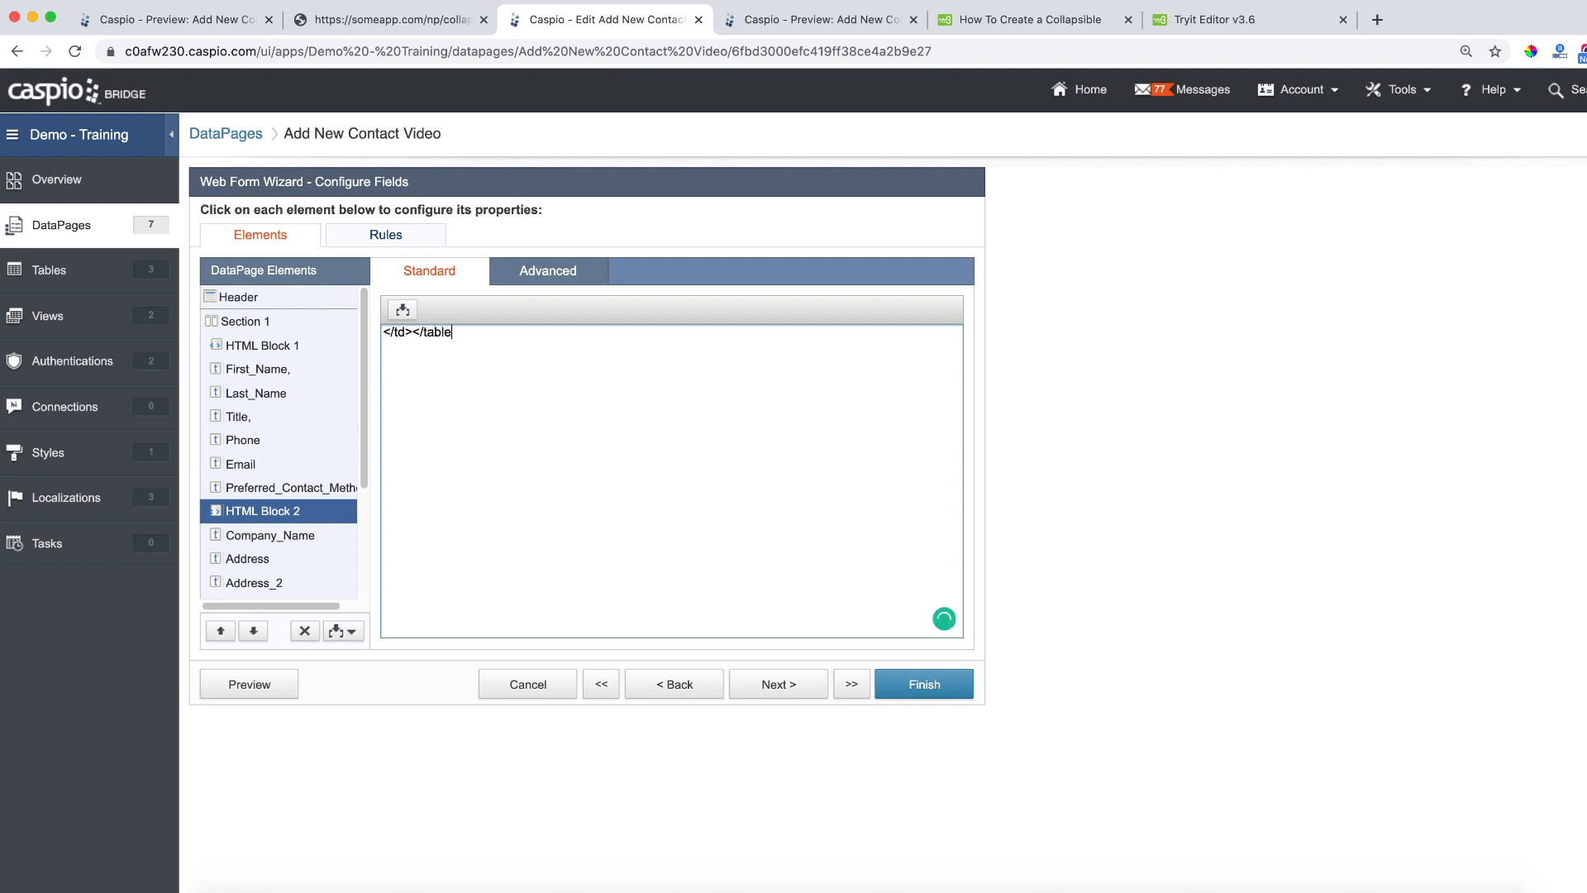
{"action": "type", "text": "</div>"}
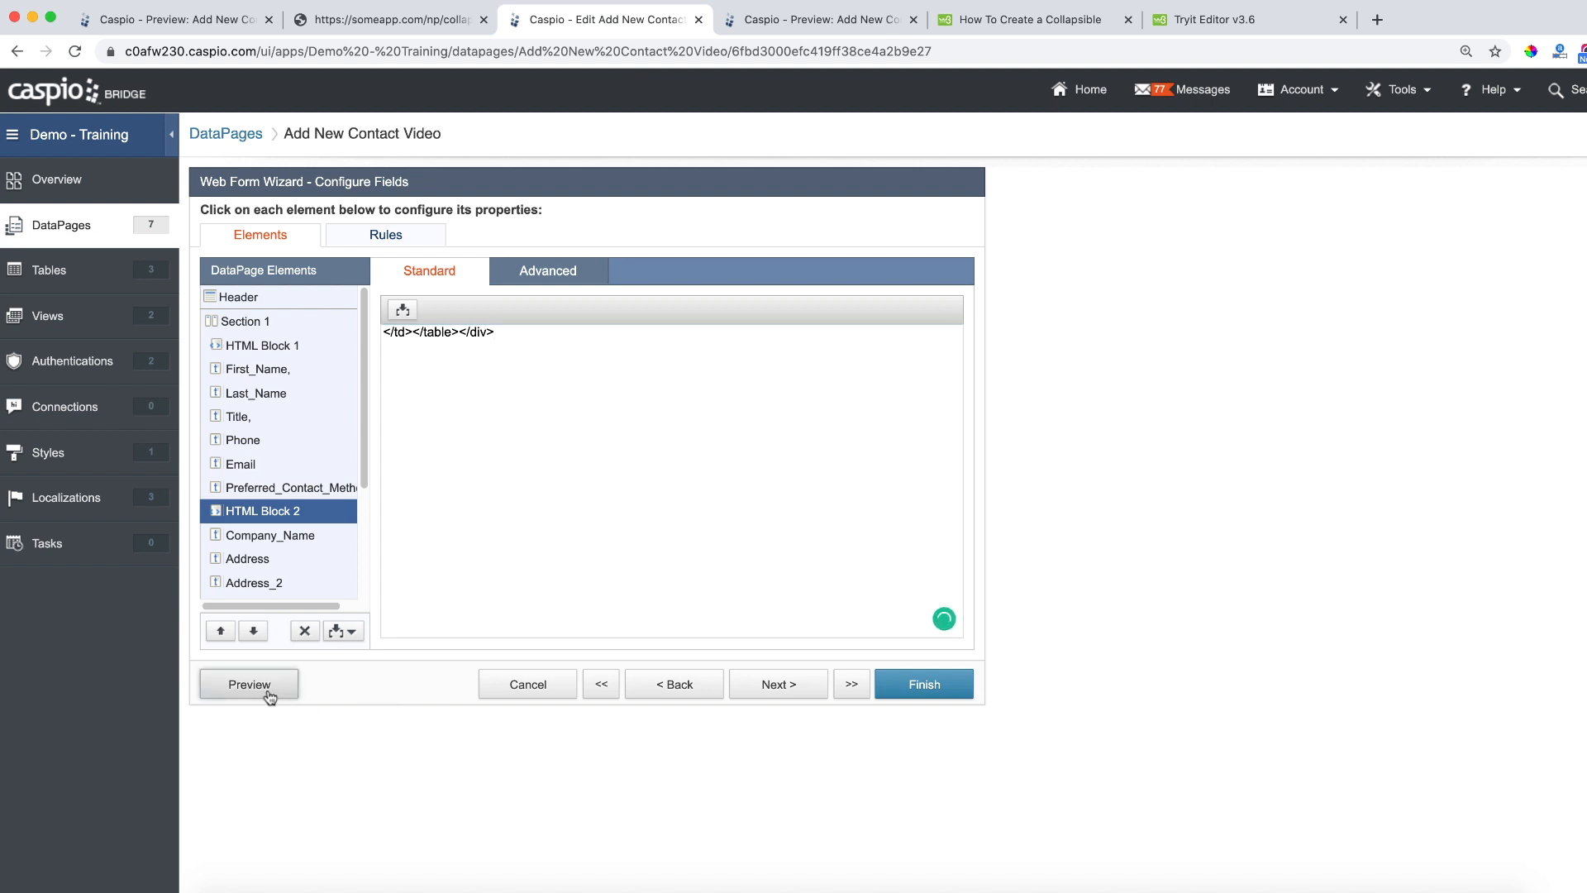
{"action": "left_click", "coordinate": [248, 683]}
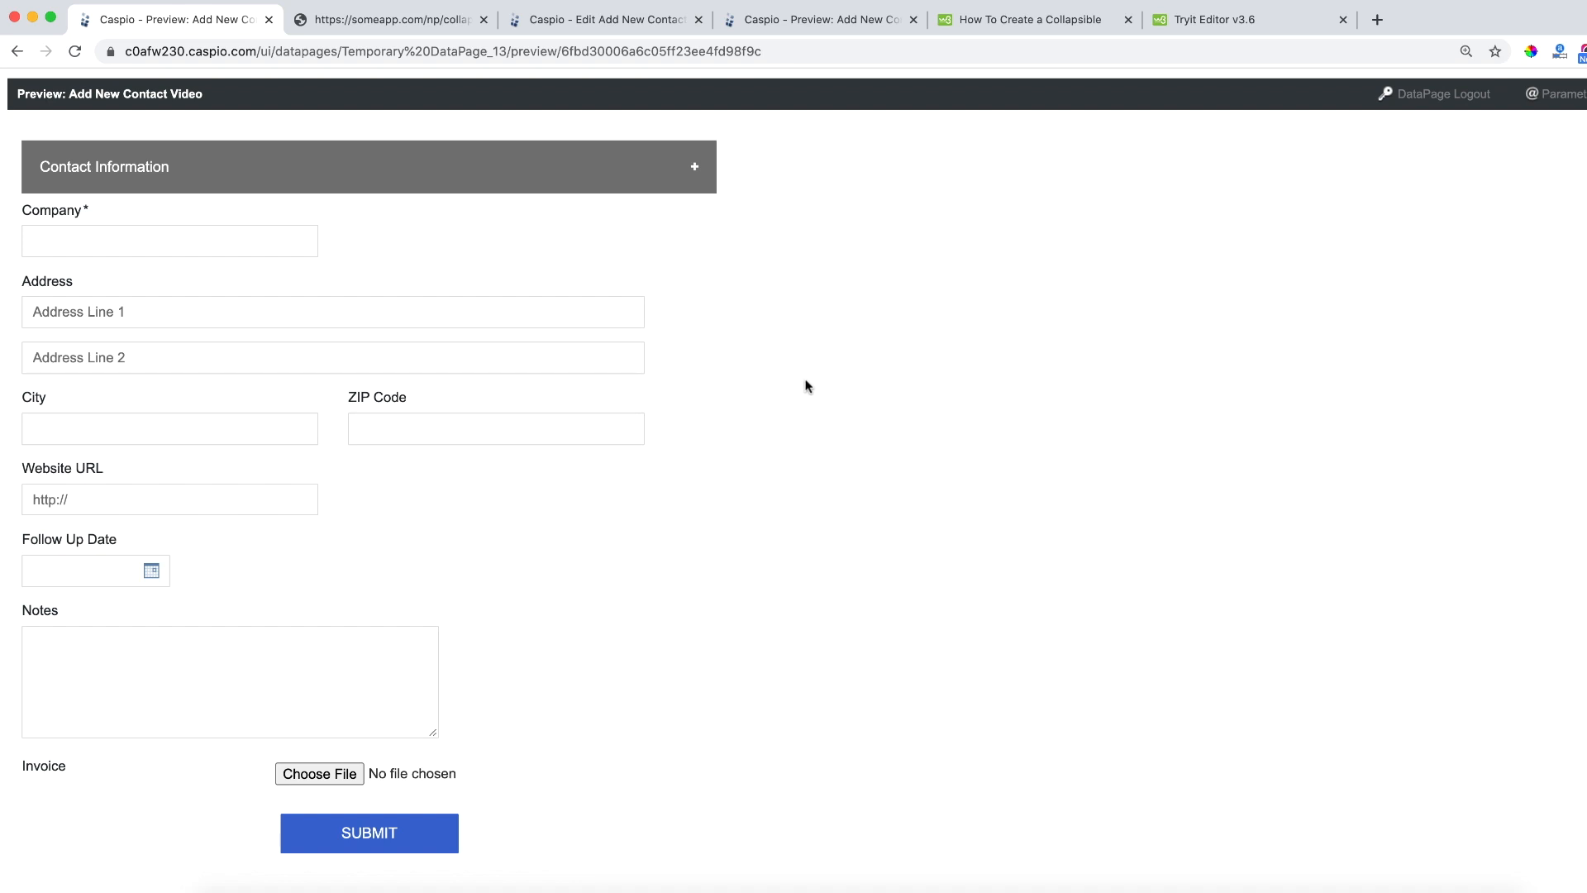
{"action": "mouse_move", "coordinate": [741, 218]}
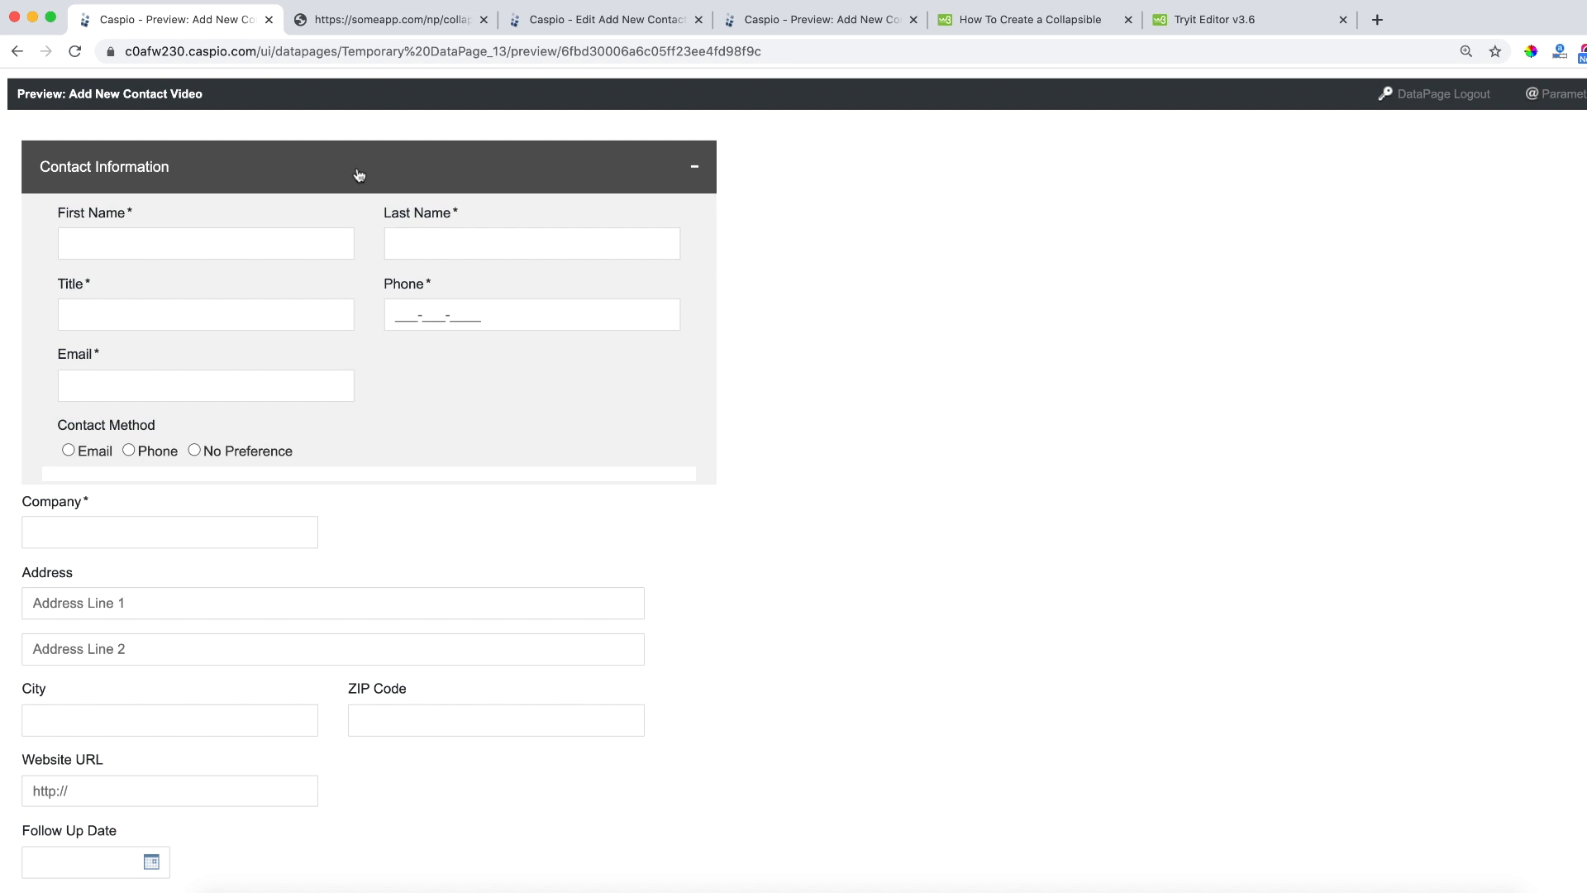
{"action": "left_click", "coordinate": [694, 166]}
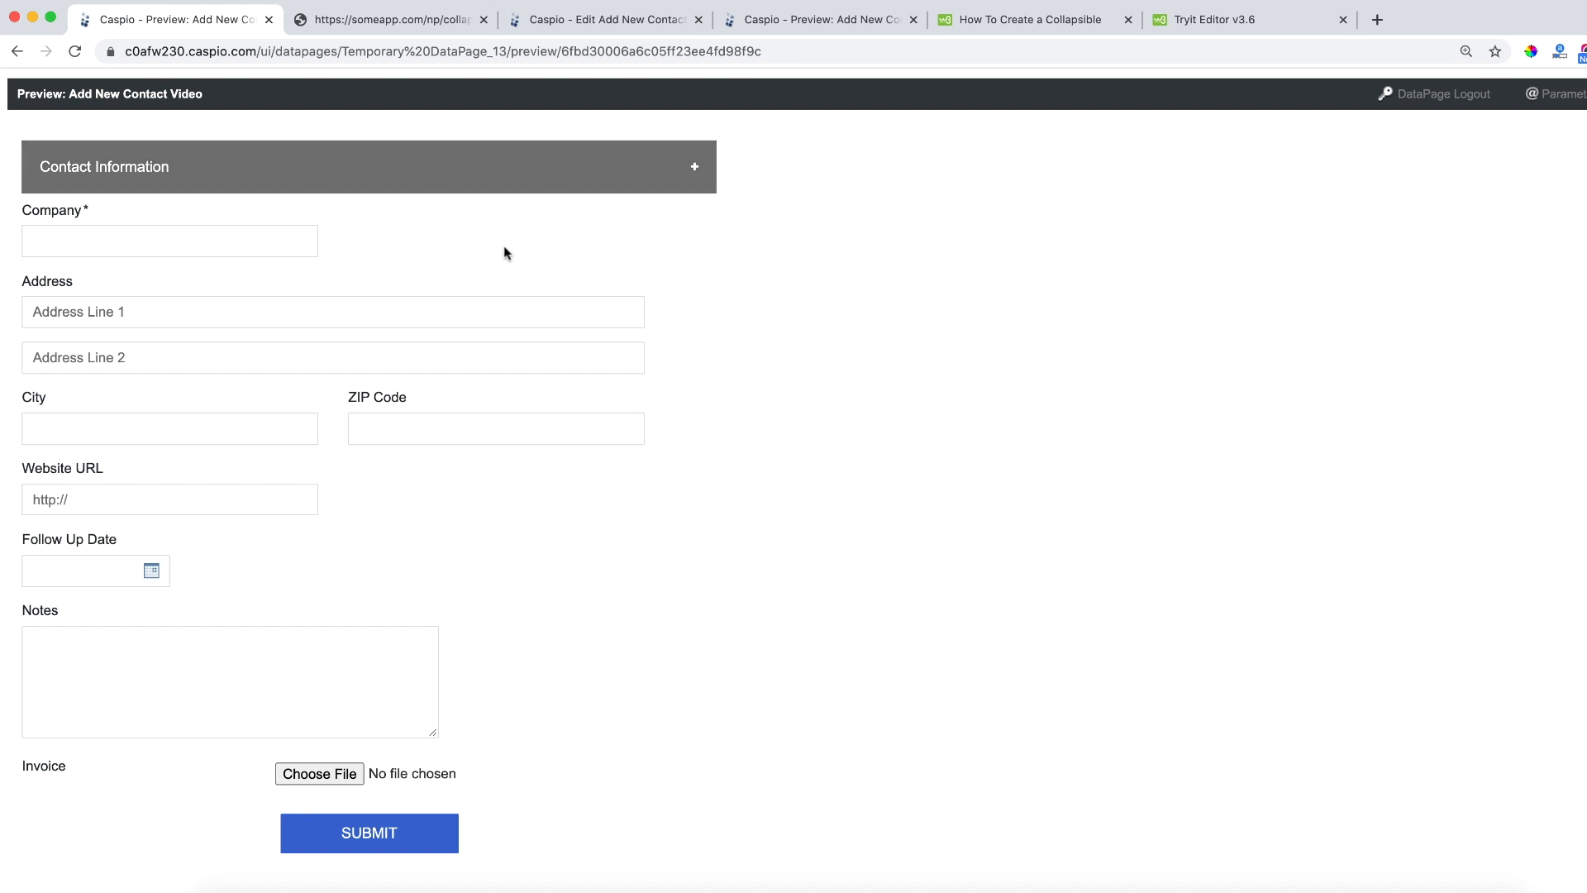
{"action": "mouse_move", "coordinate": [560, 659]}
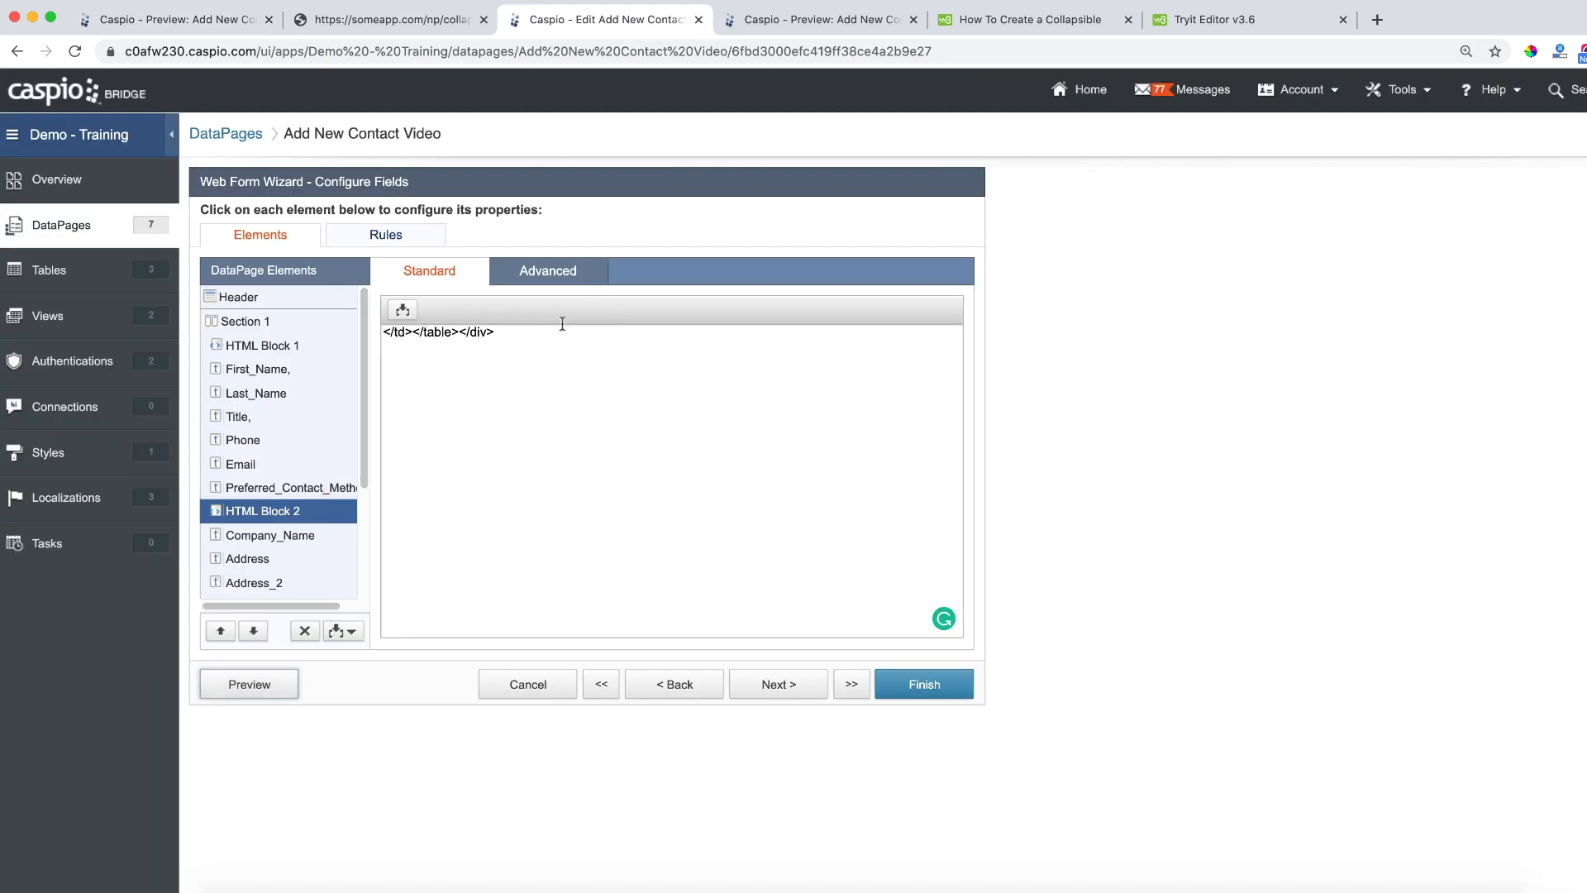
Reuse HTML Block 1's collapsible button markup in HTML Block 2, relabelled Company Information
{"action": "left_click", "coordinate": [265, 345]}
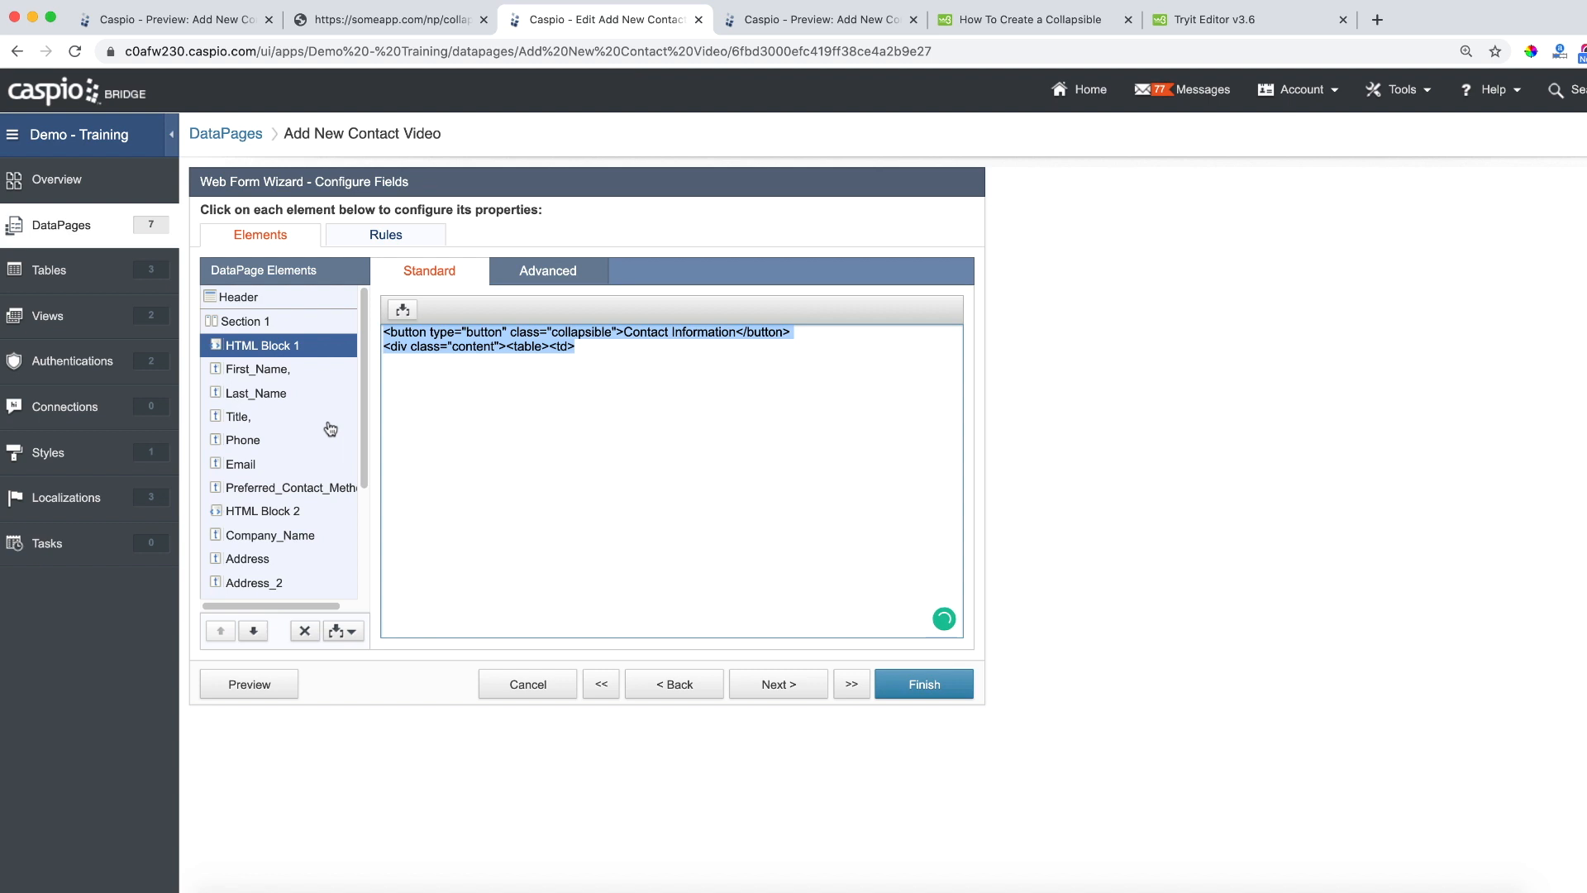
{"action": "left_click", "coordinate": [263, 511]}
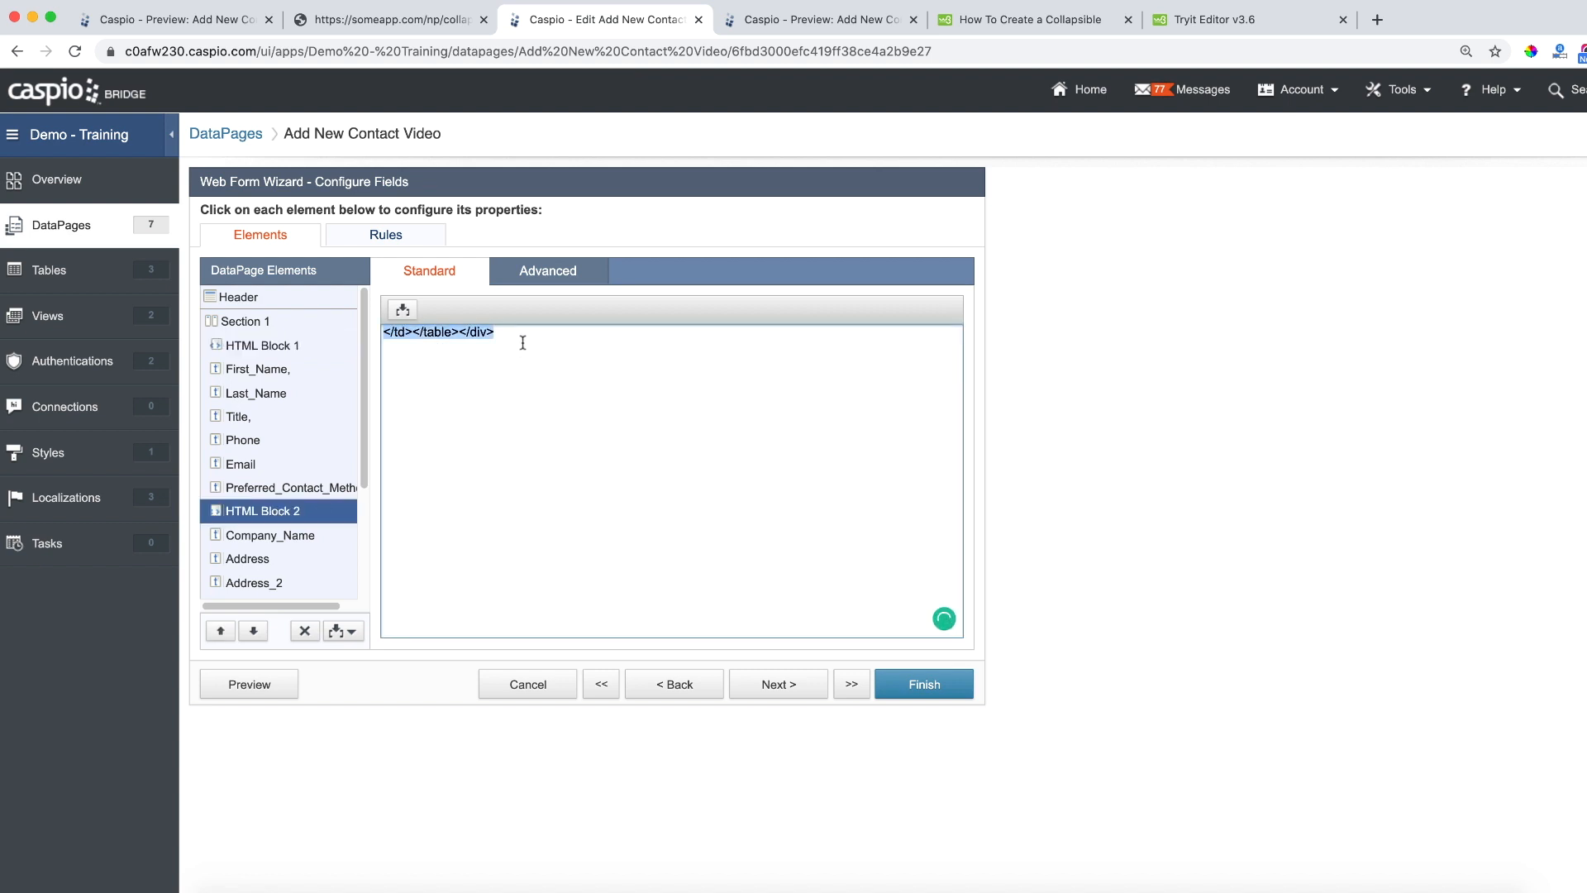
{"action": "type", "text": "<button type=\"button\" class=\"collapsible\">Contact Information</button>"}
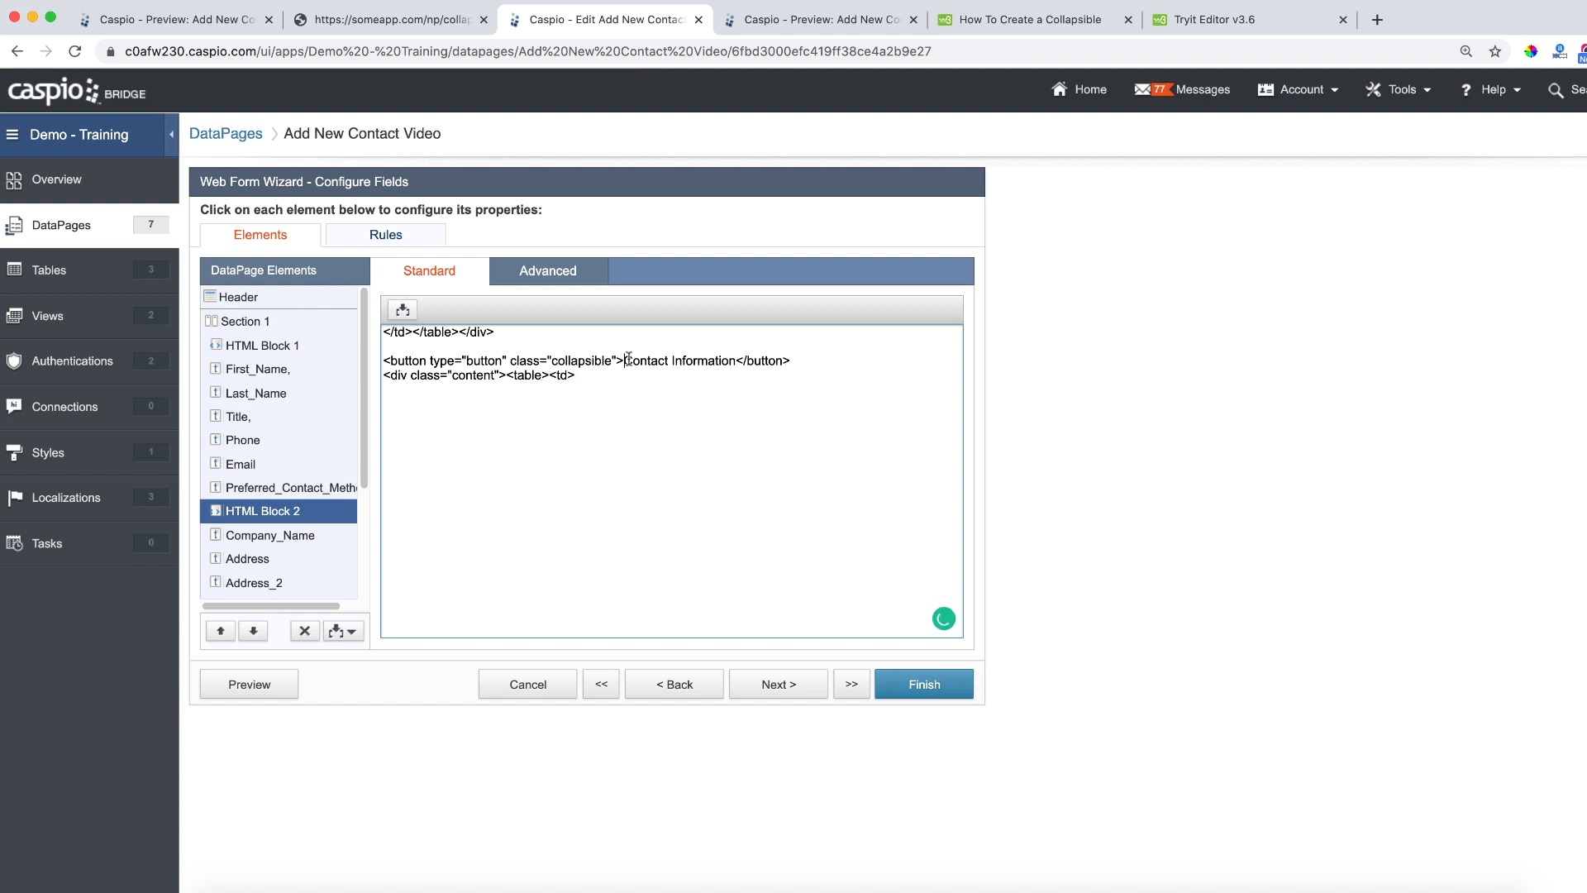
{"action": "double_click", "coordinate": [645, 360]}
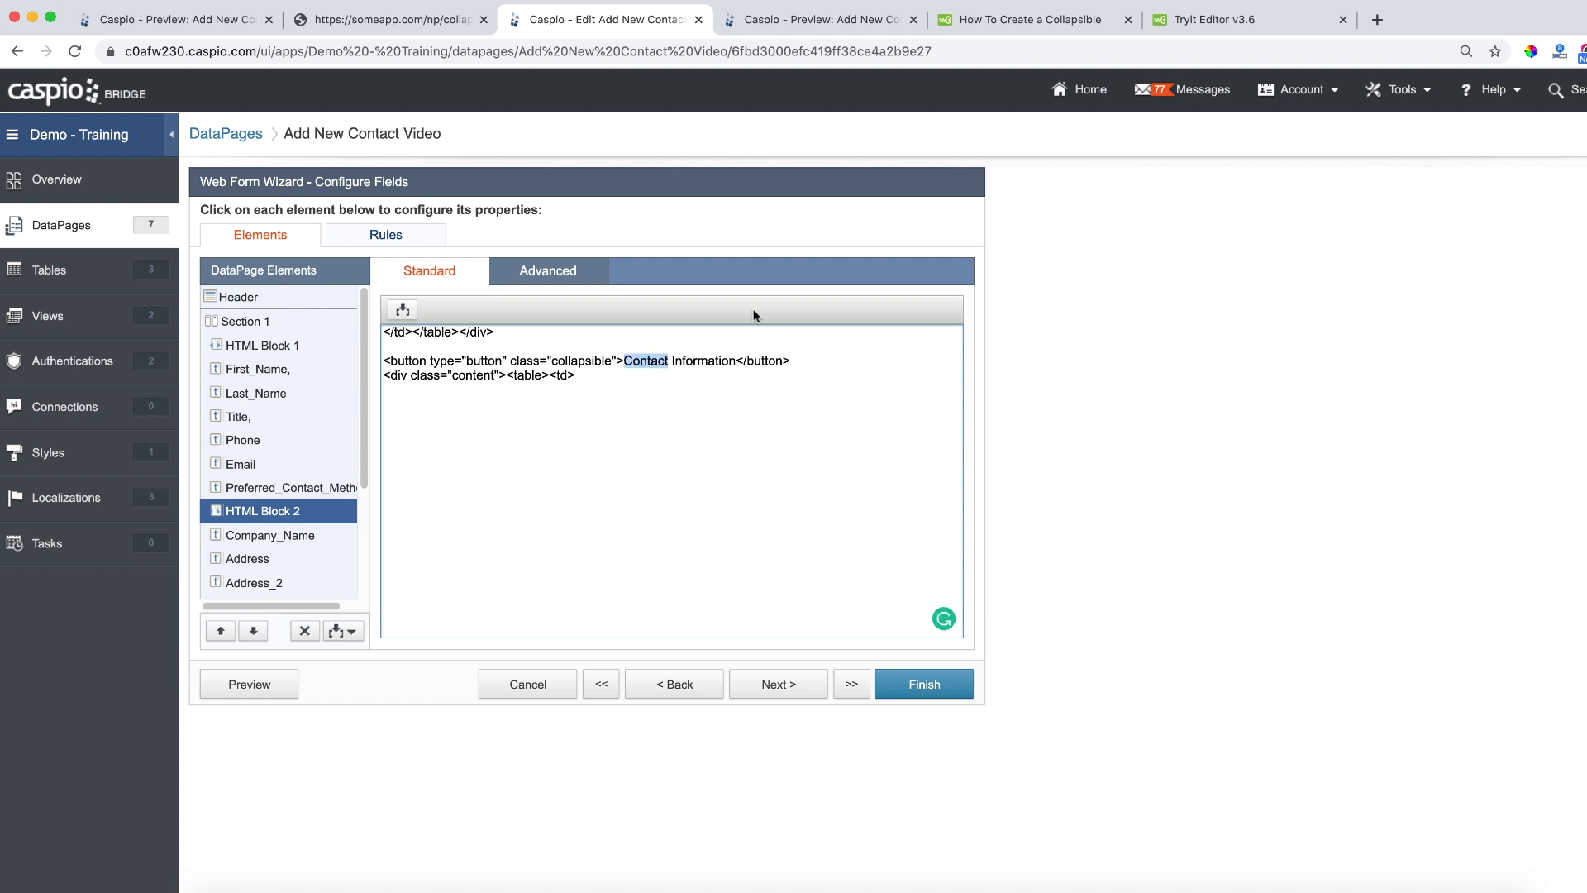
{"action": "type", "text": "Company"}
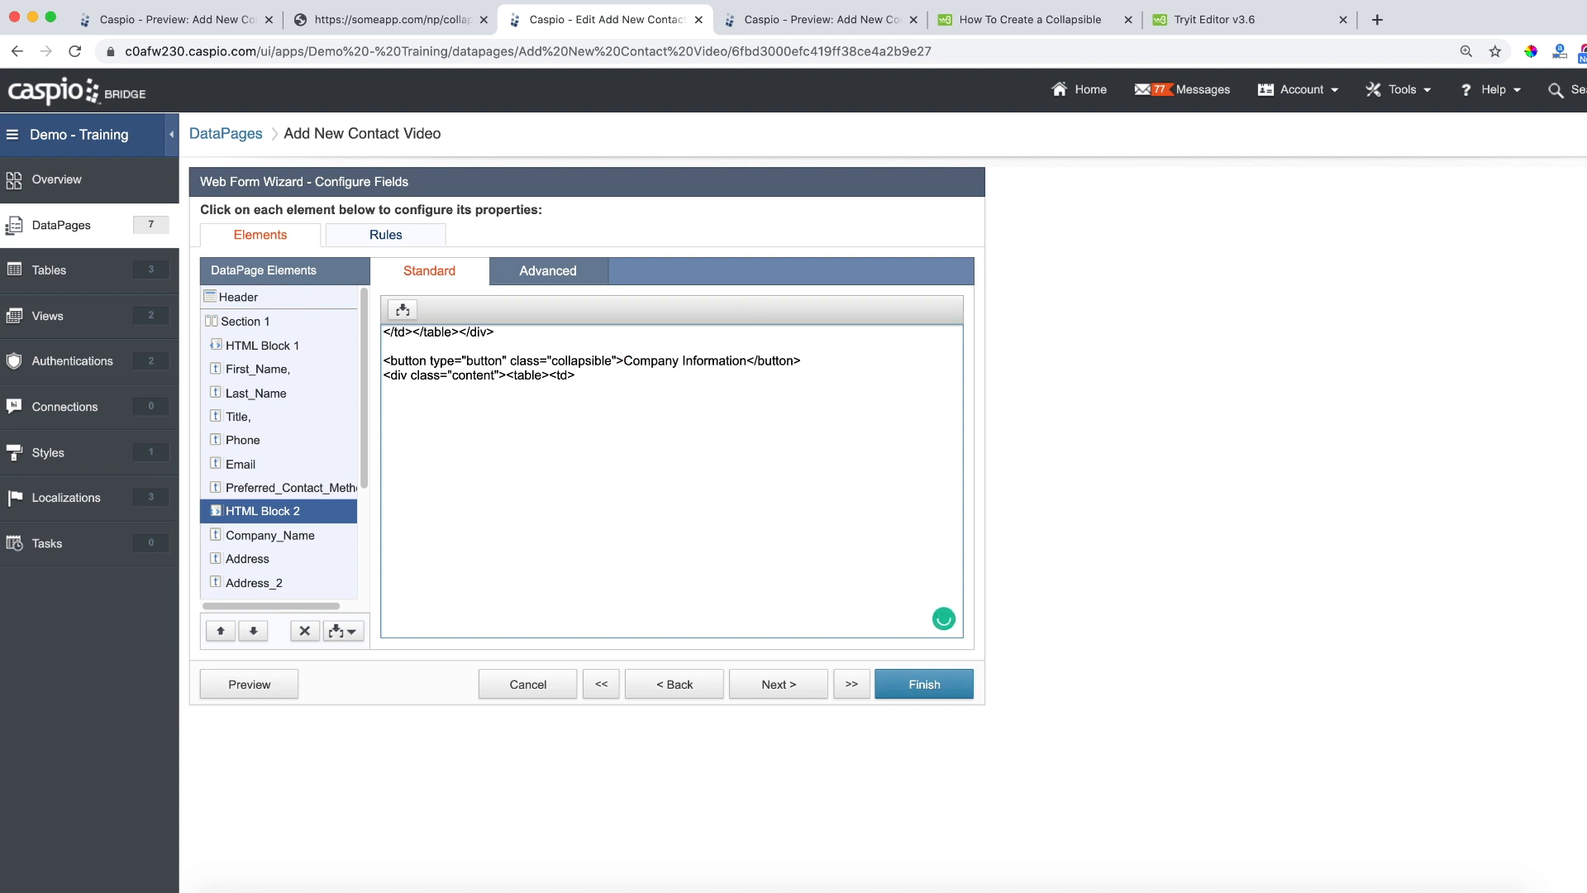
{"action": "scroll", "scroll_direction": "down", "scroll_amount": 3}
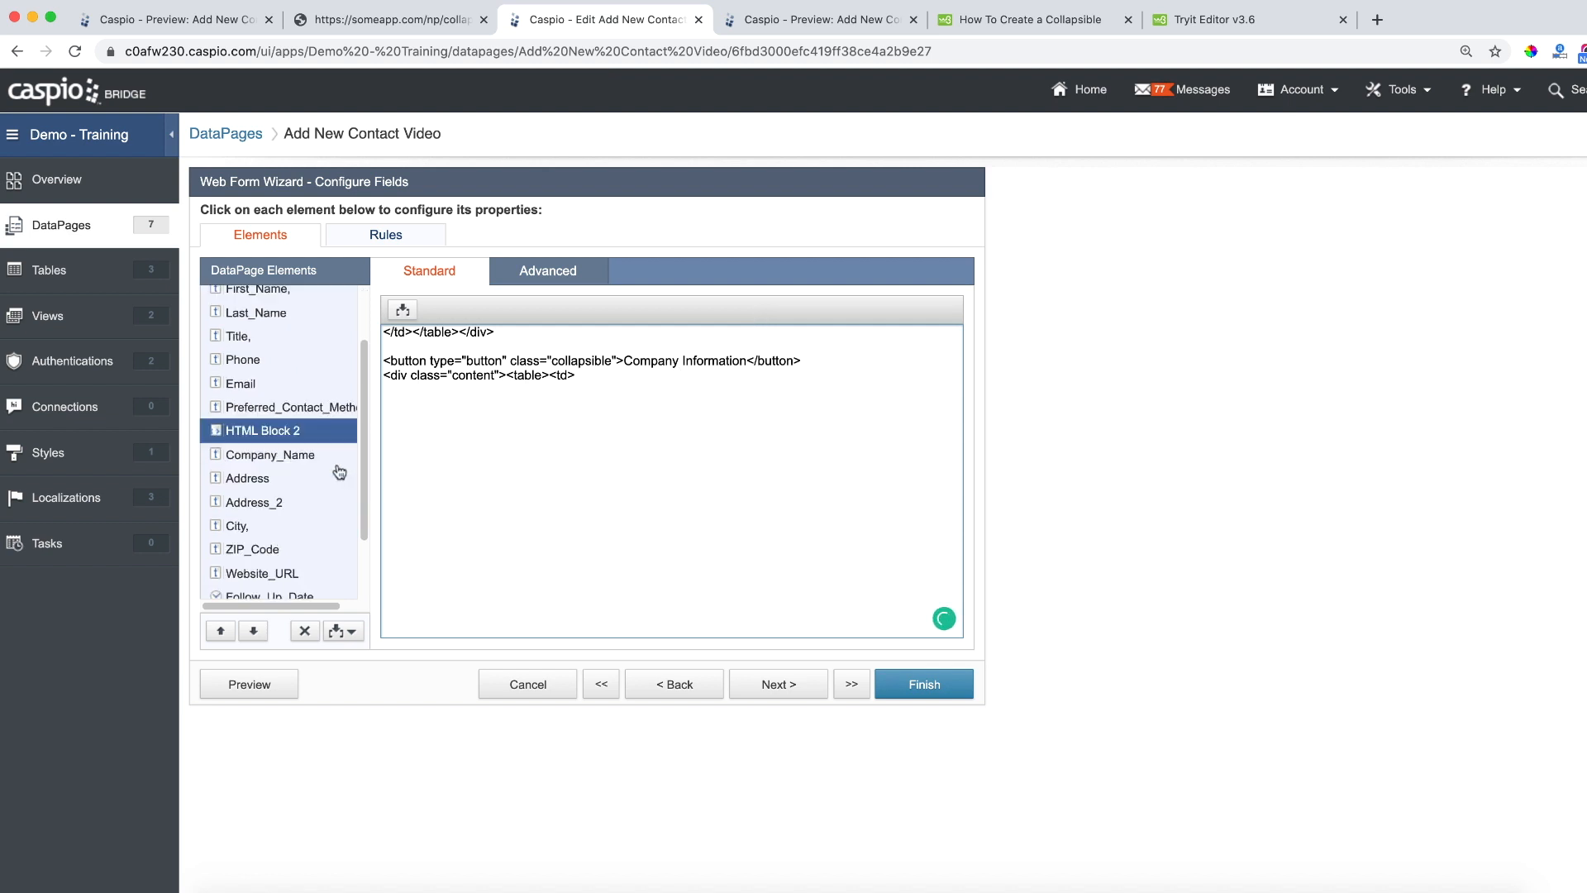
Insert plain HTML Block 3 before Follow_Up_Date and copy HTML Block 2's closing tags into it
{"action": "scroll", "scroll_direction": "down", "scroll_amount": 3}
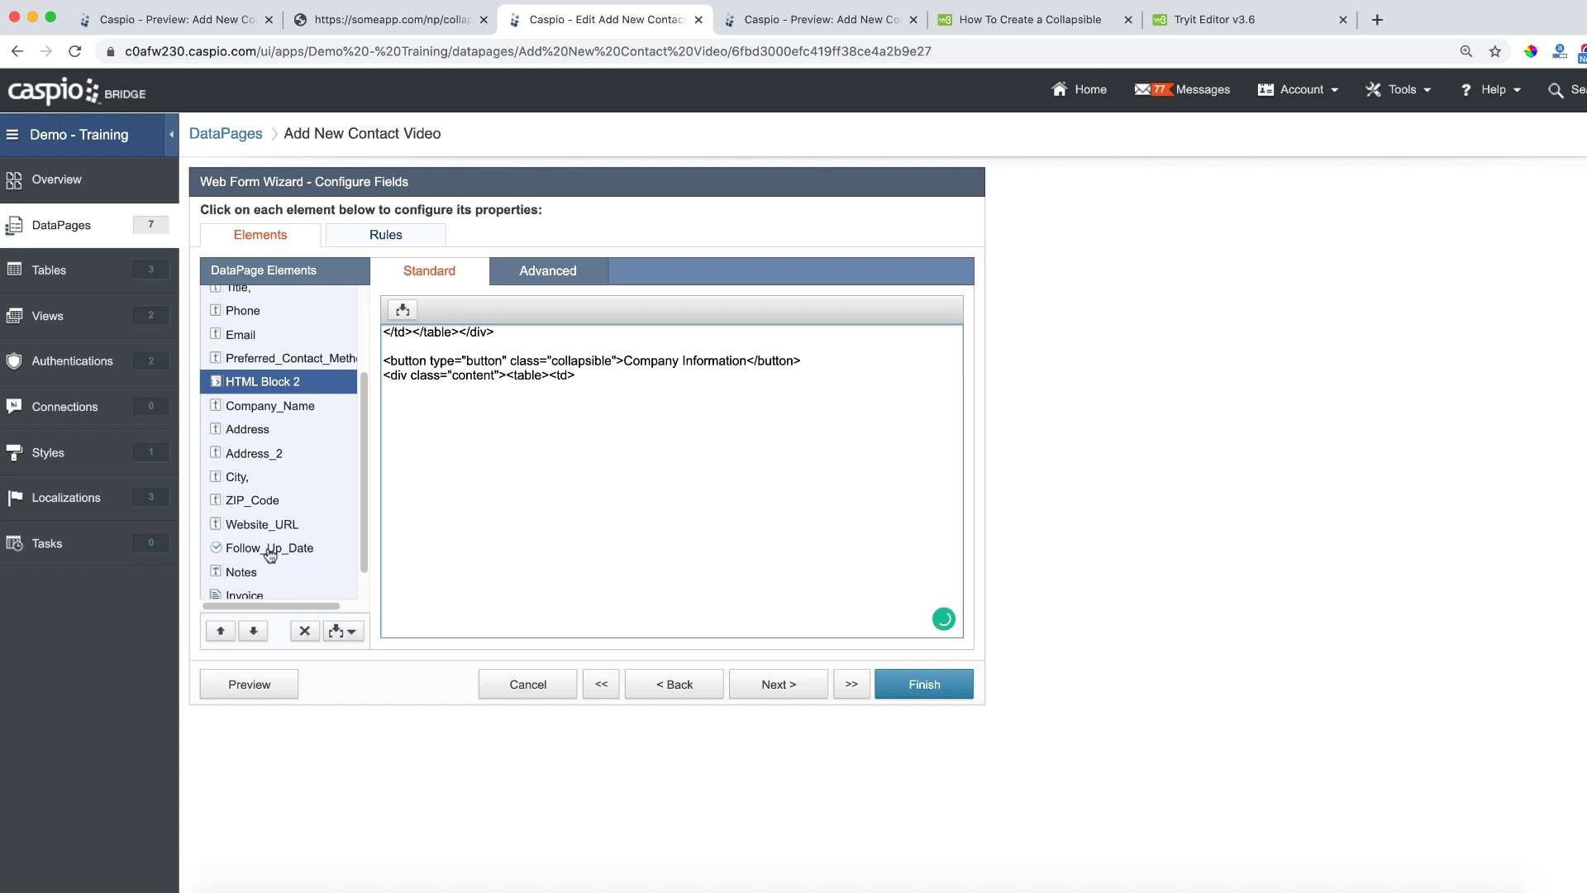
{"action": "left_click", "coordinate": [342, 629]}
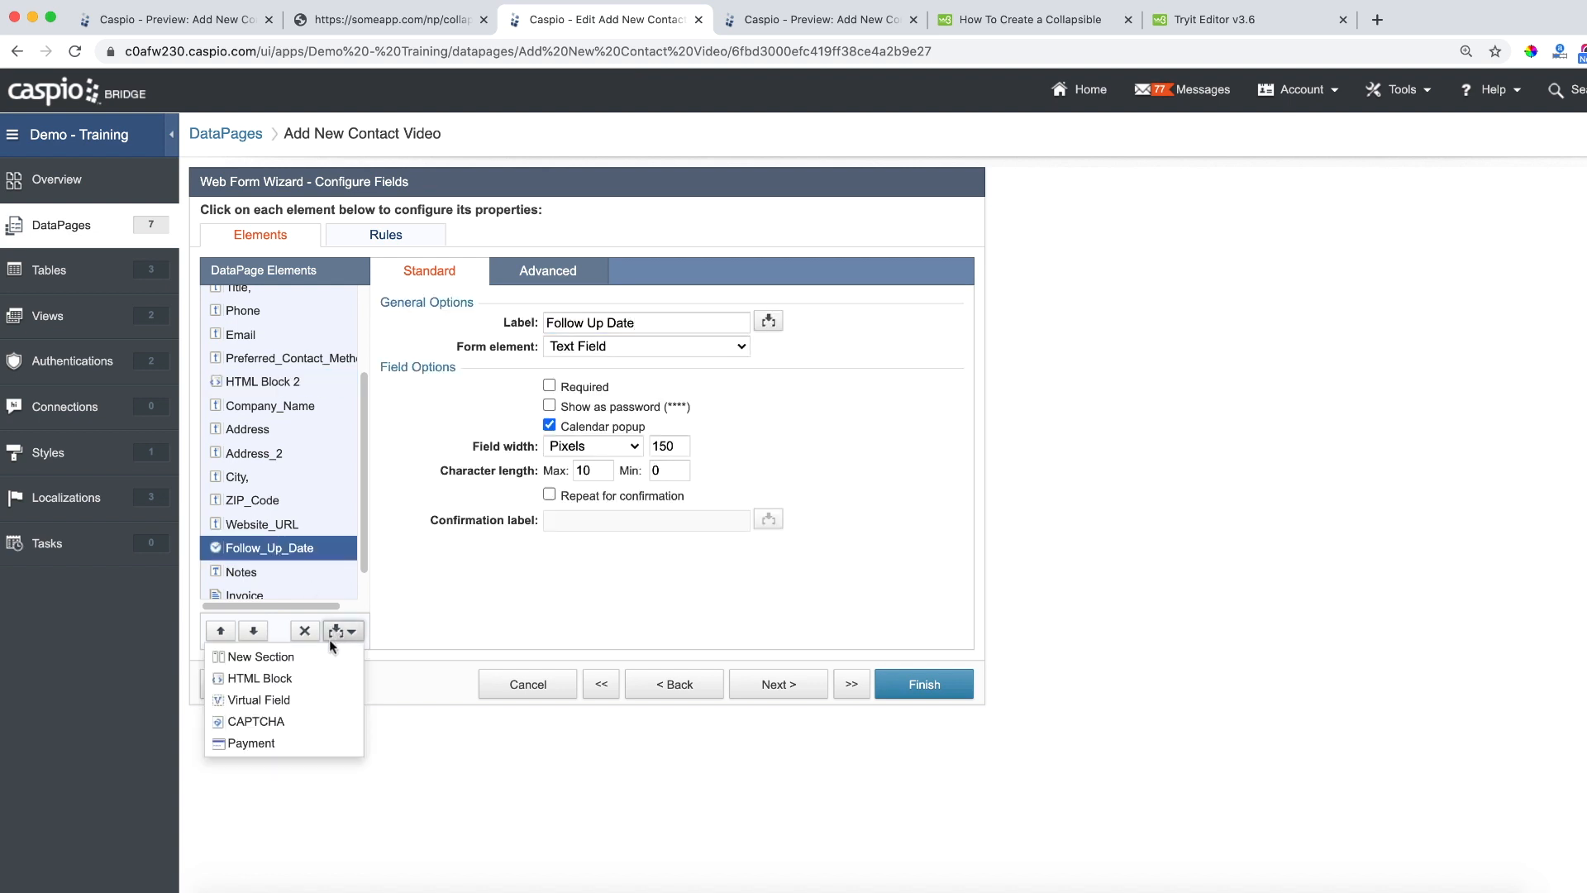
{"action": "left_click", "coordinate": [259, 678]}
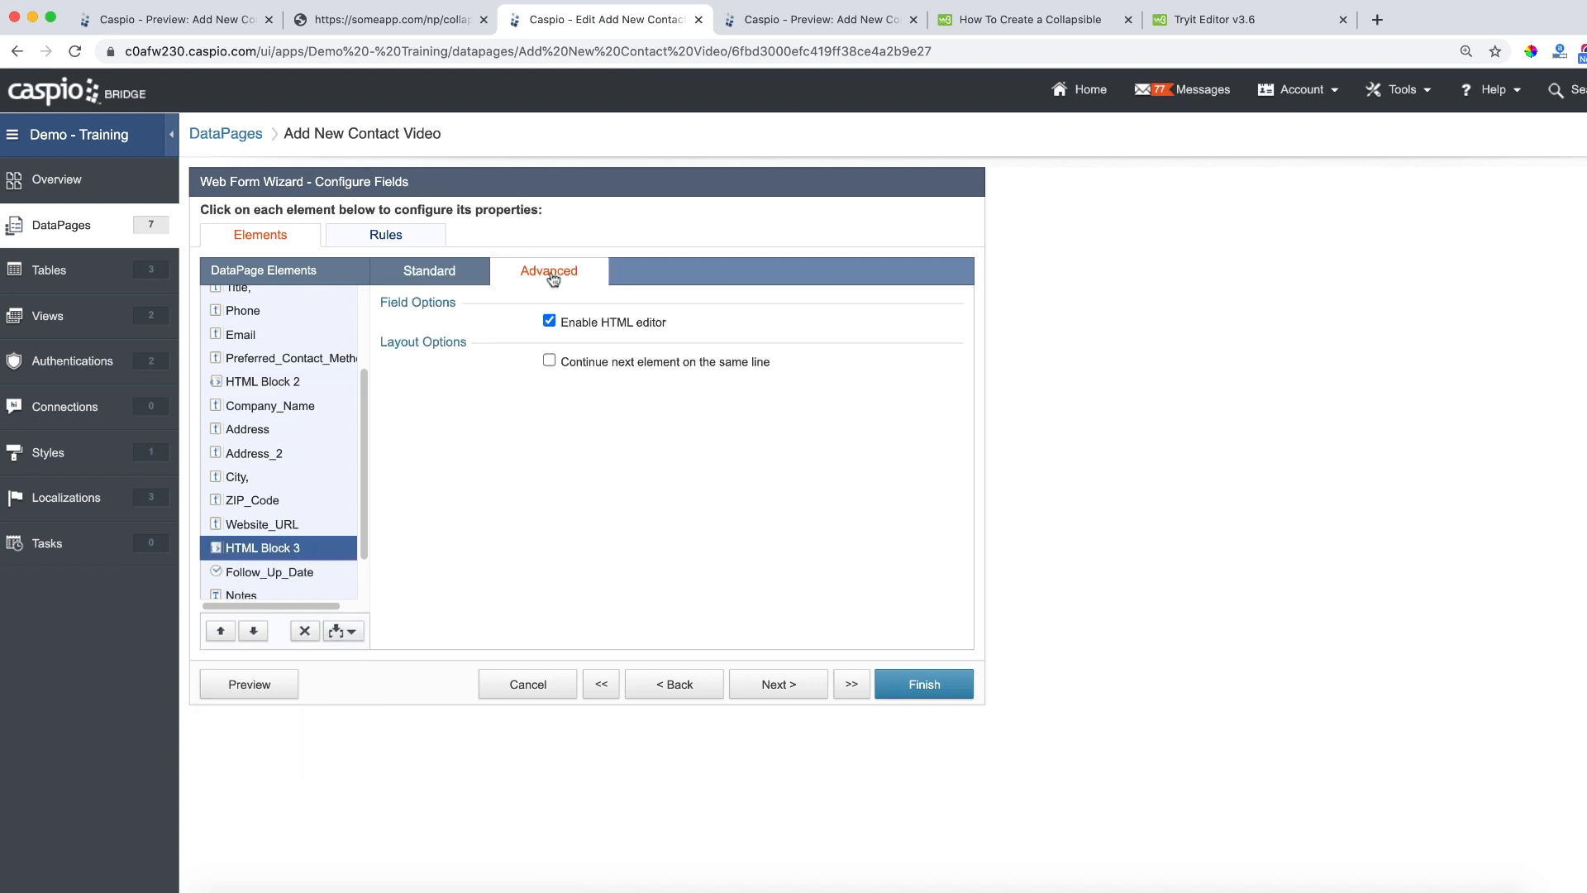
{"action": "left_click", "coordinate": [428, 269]}
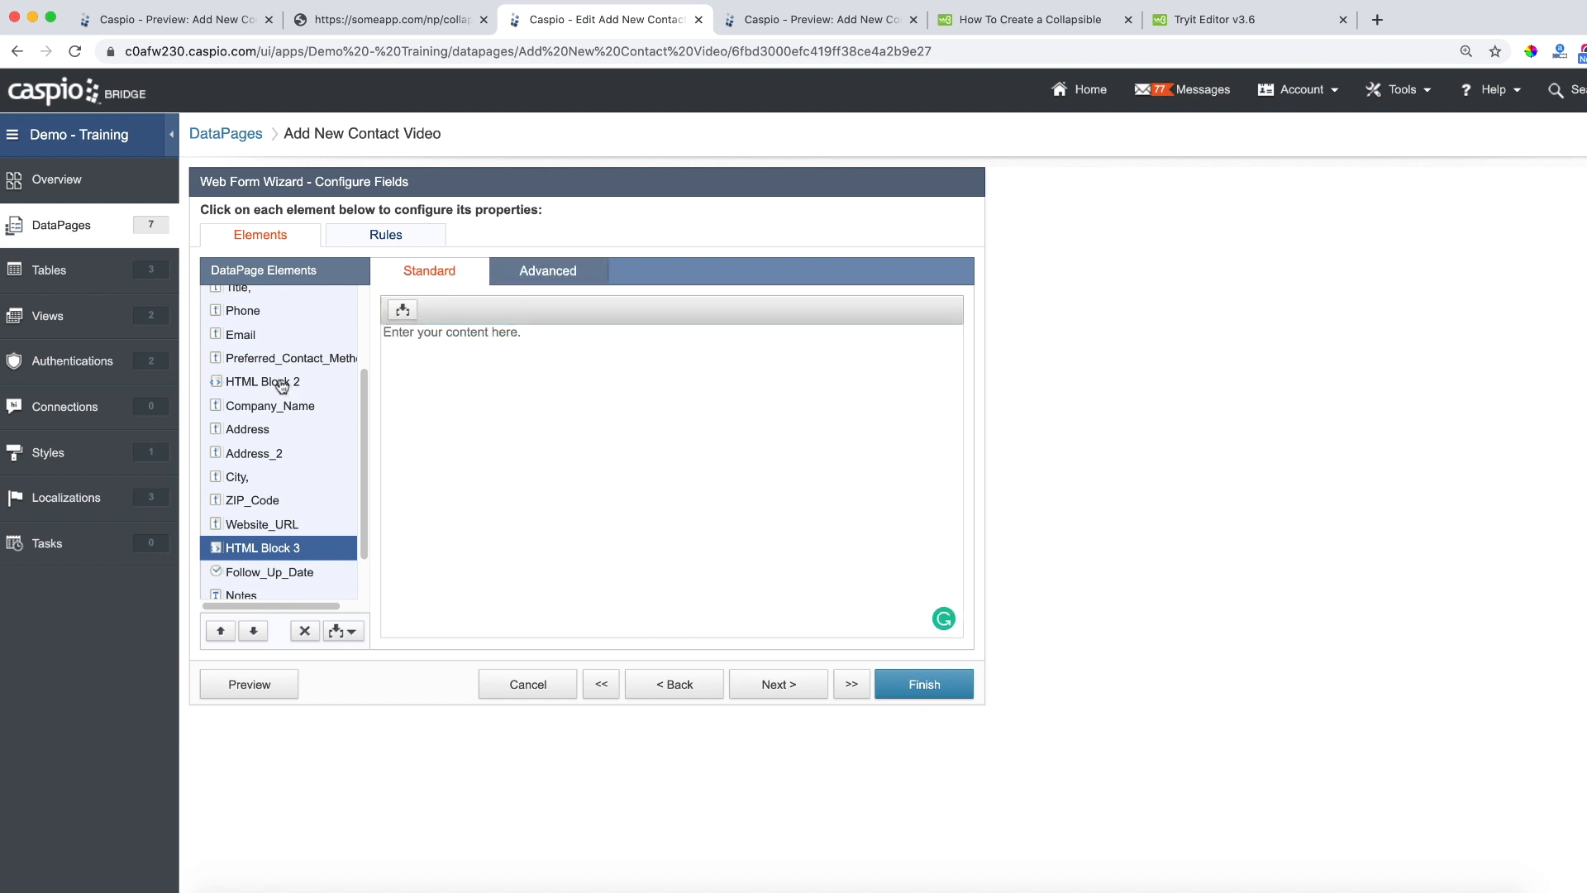
{"action": "left_click", "coordinate": [264, 382]}
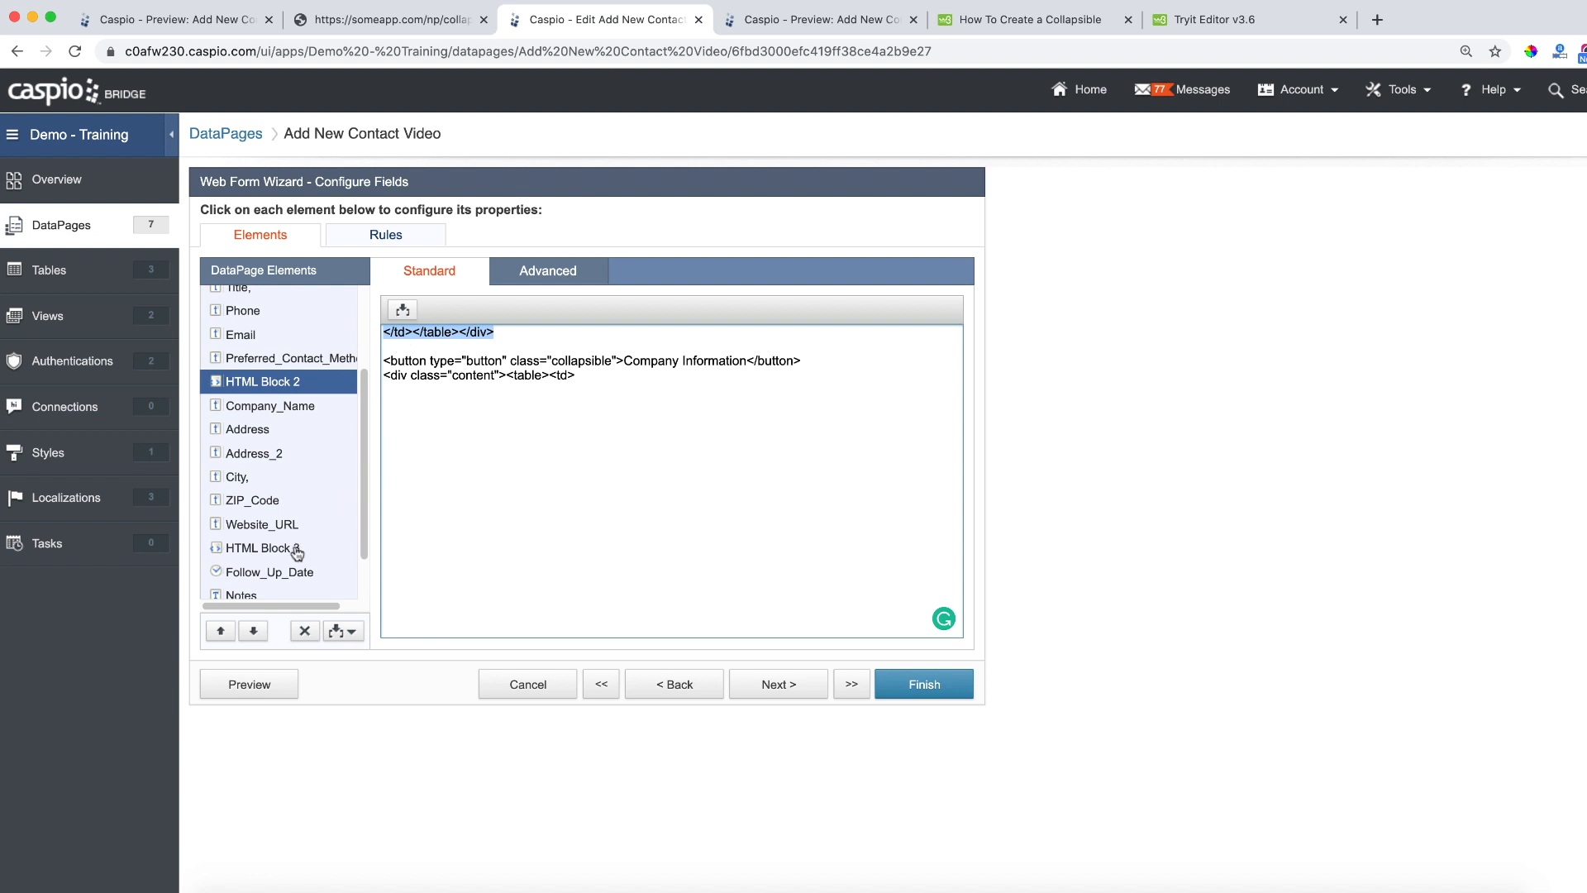
{"action": "left_click", "coordinate": [265, 547]}
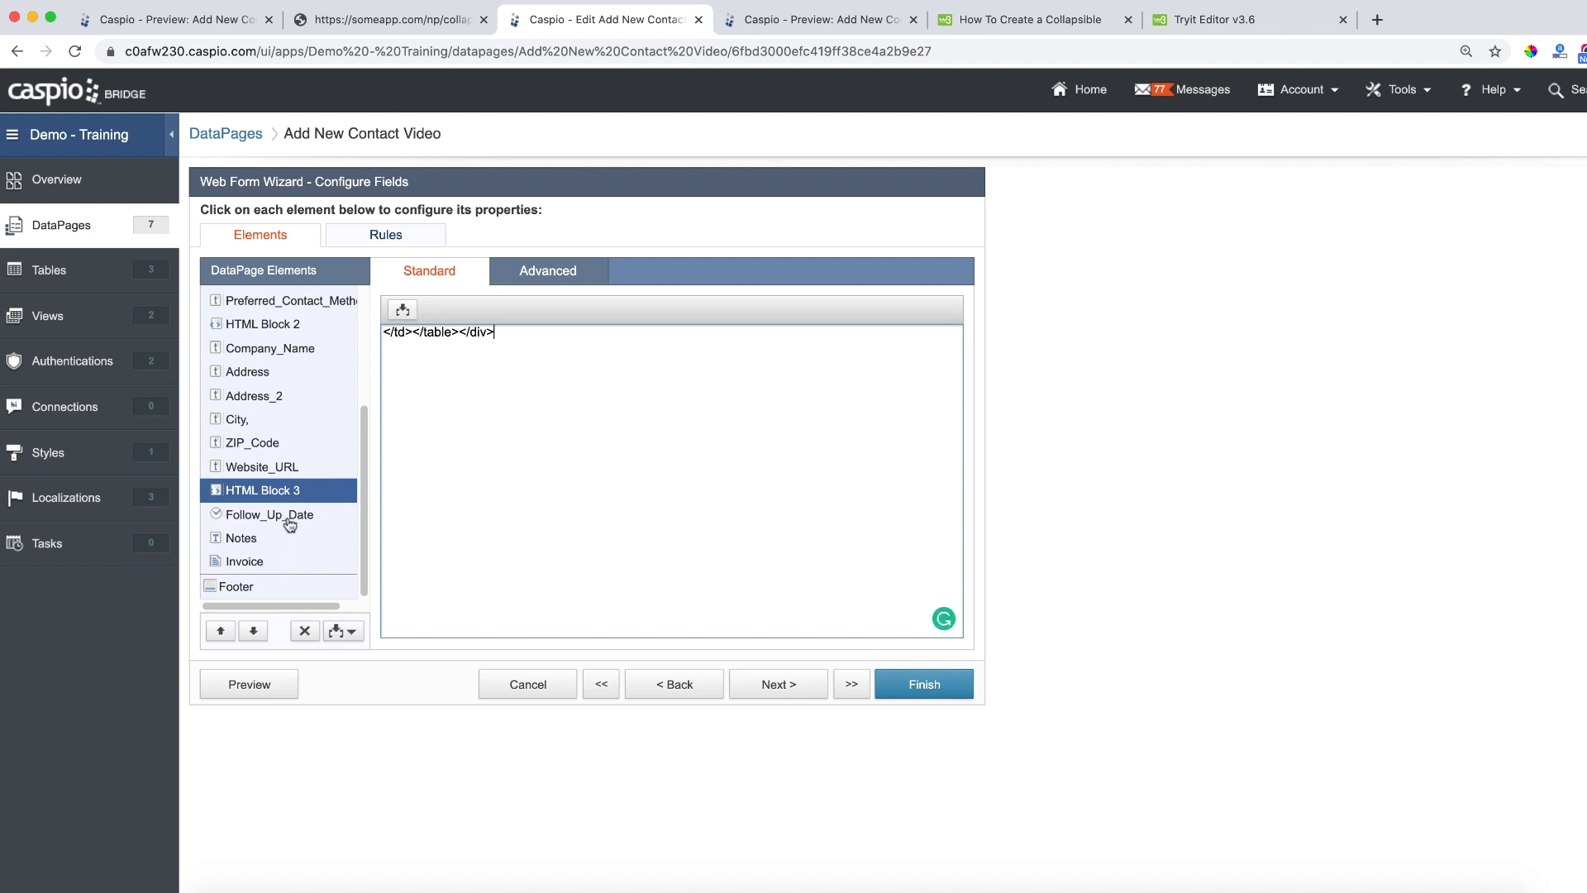
{"action": "mouse_move", "coordinate": [286, 360]}
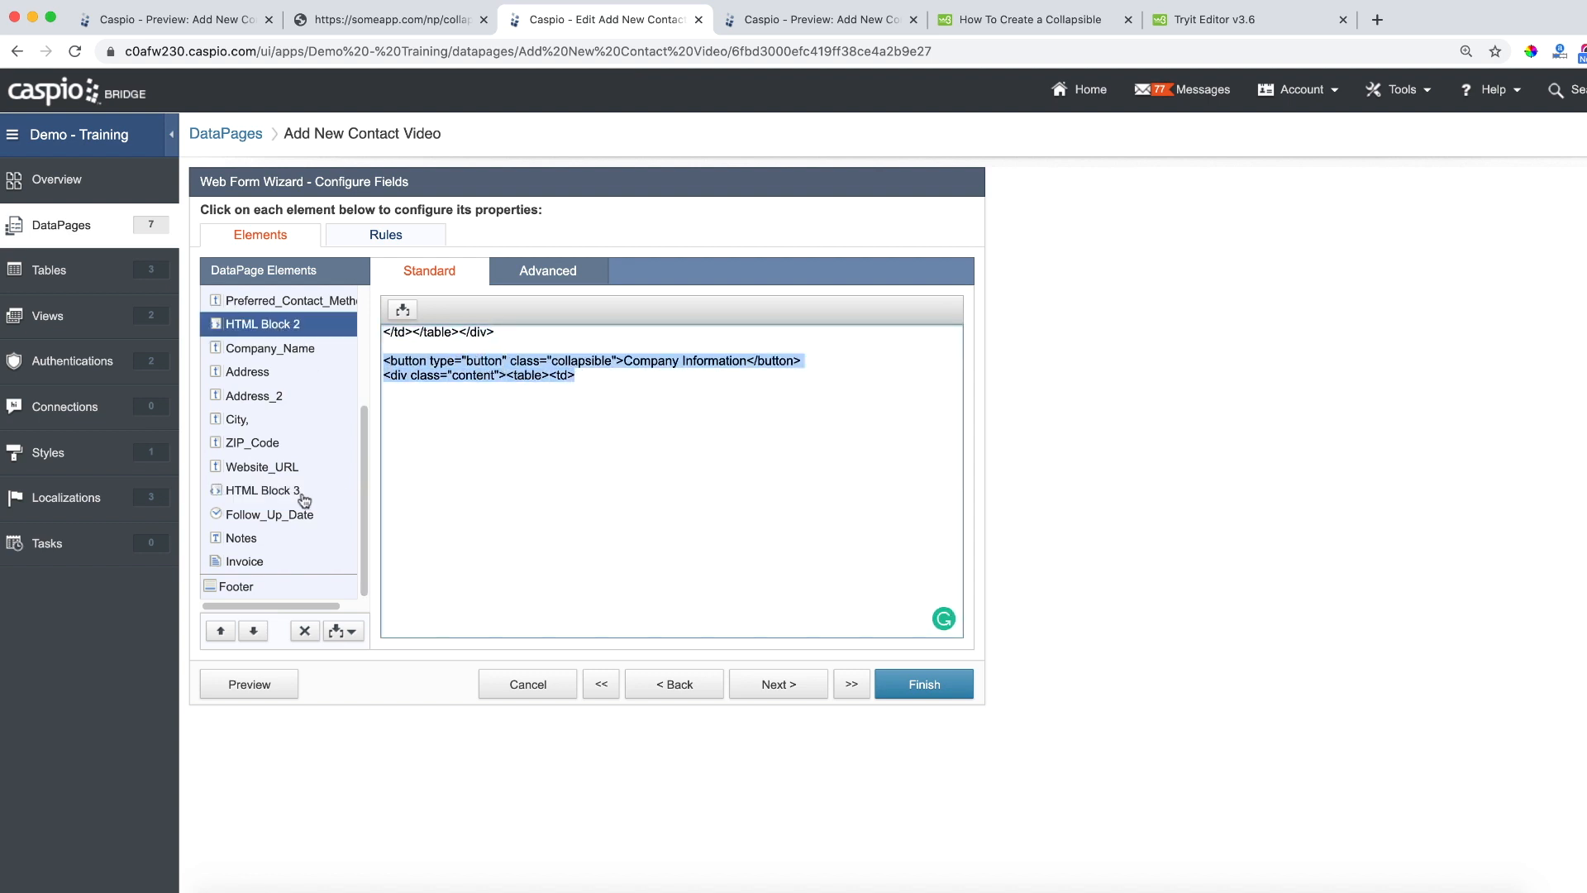
Add a collapsible button labelled Internal Information to HTML Block 3
{"action": "left_click", "coordinate": [261, 489]}
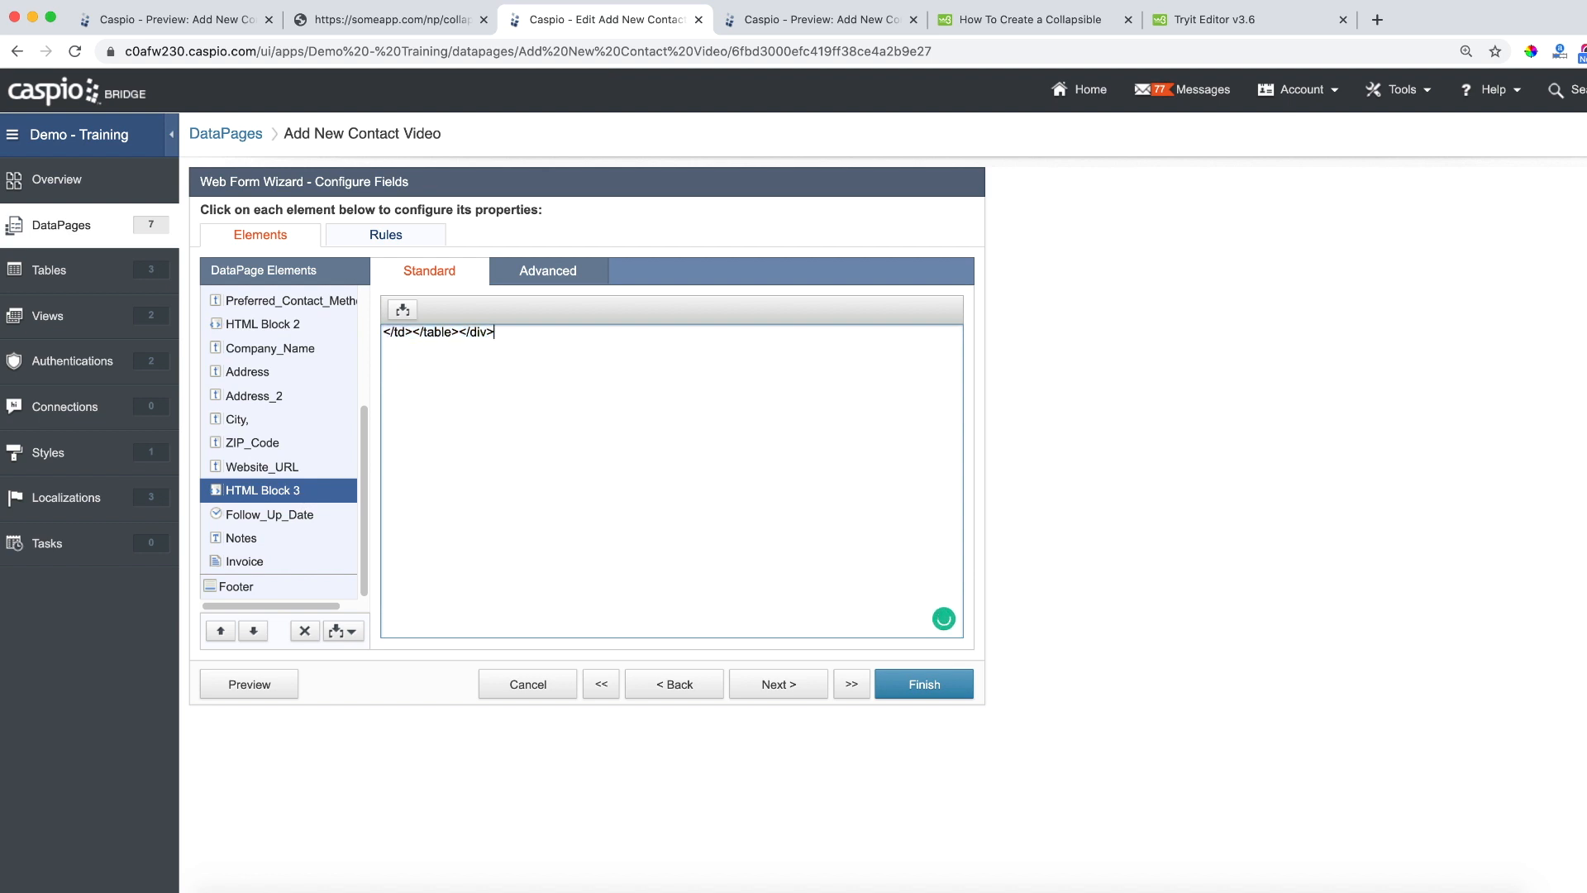
{"action": "type", "text": "<button type=\"button\" class=\"collapsible\">Company Information</button>"}
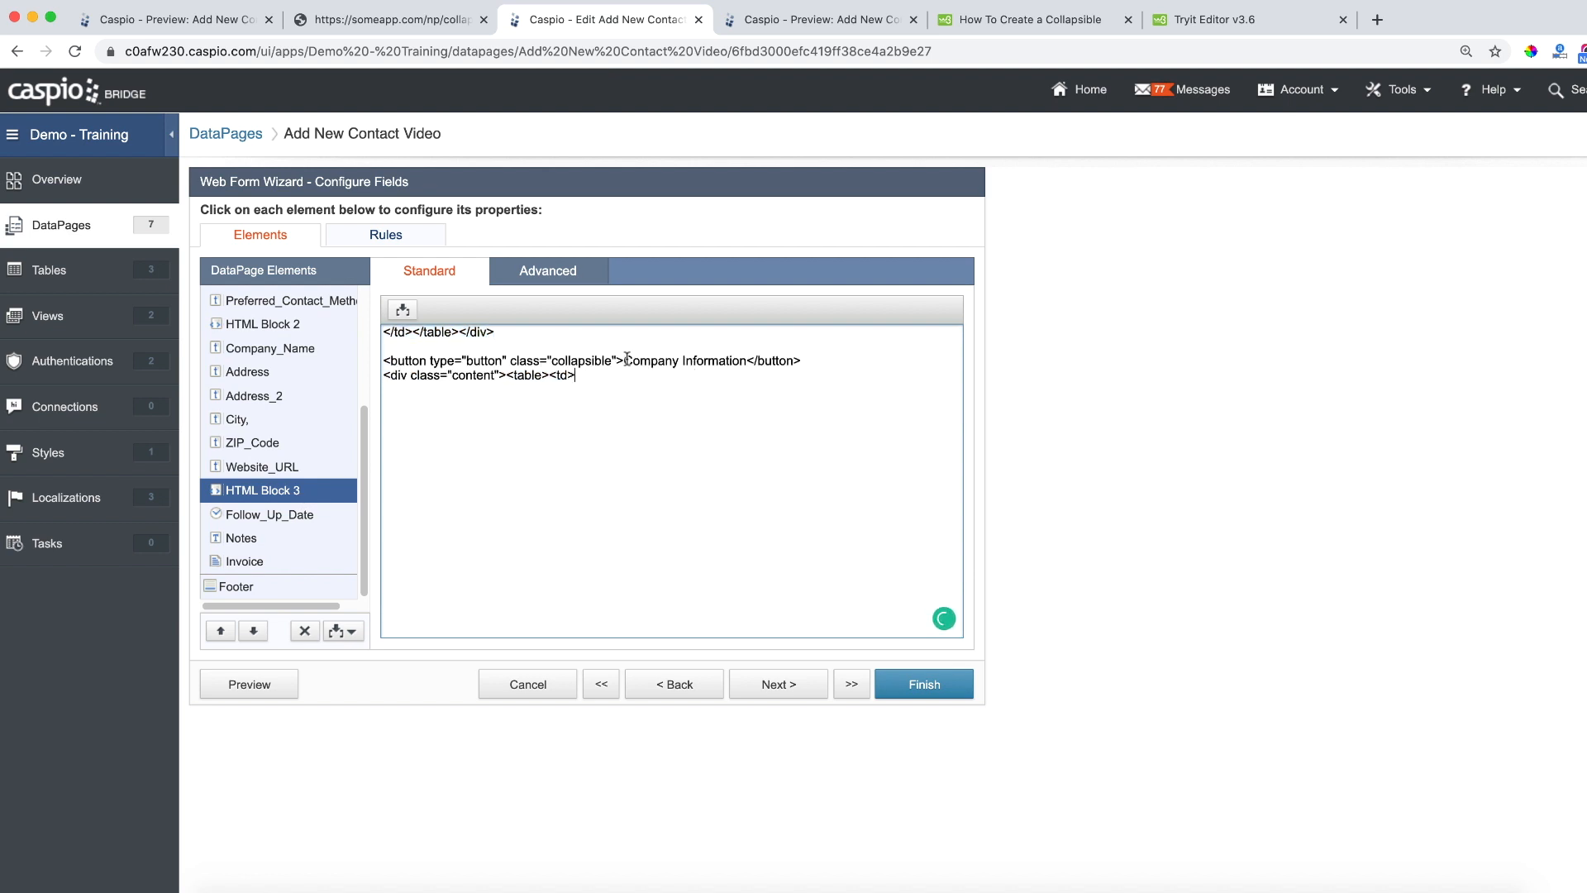
{"action": "double_click", "coordinate": [648, 360]}
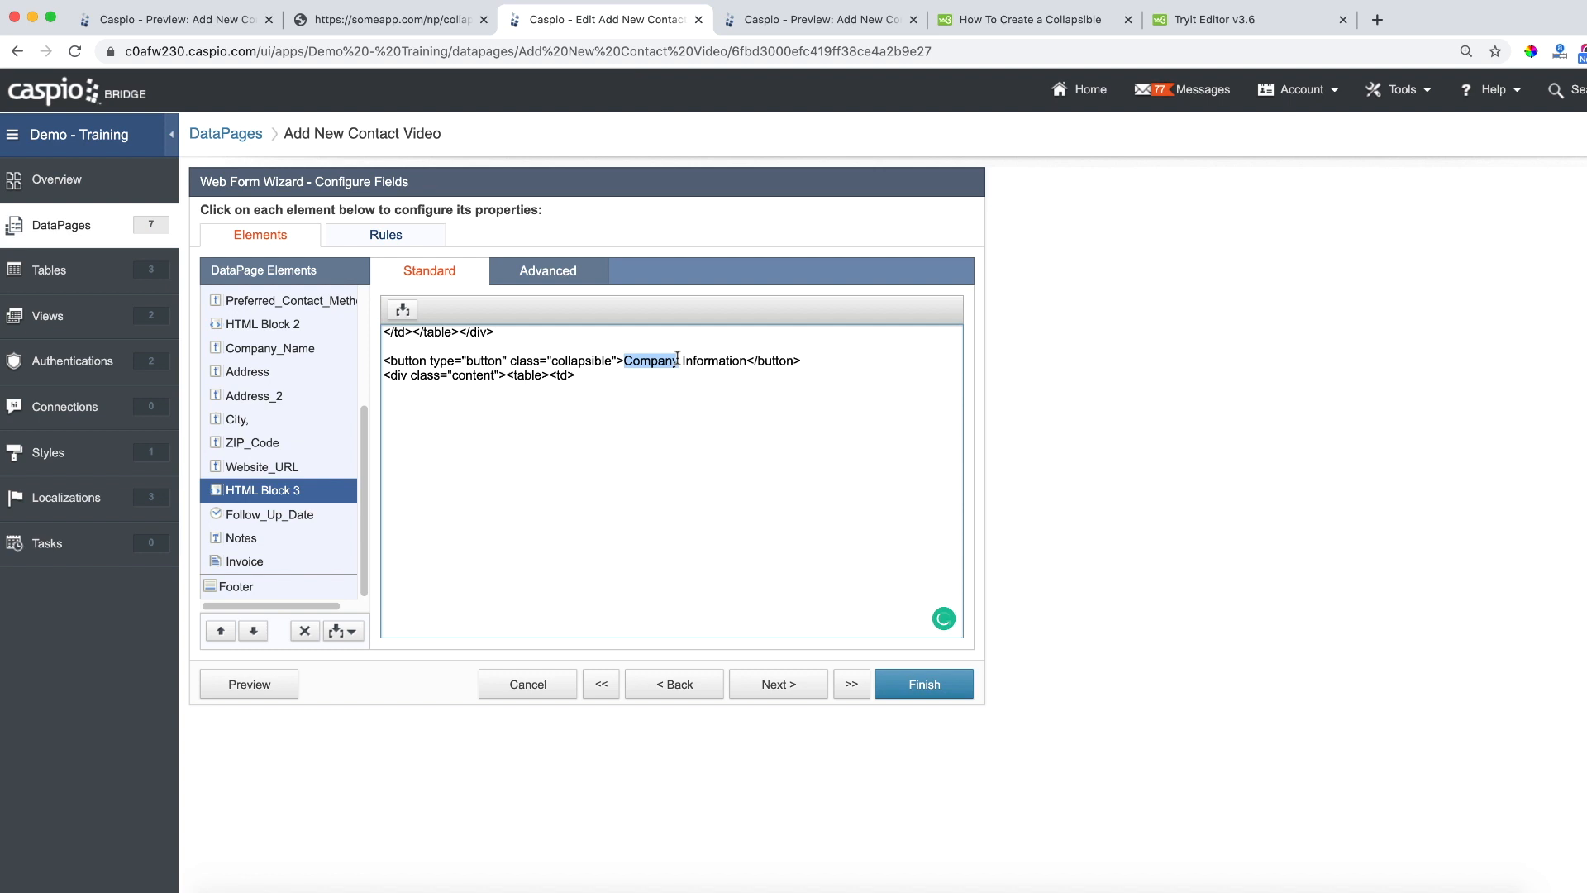
{"action": "type", "text": "Internal"}
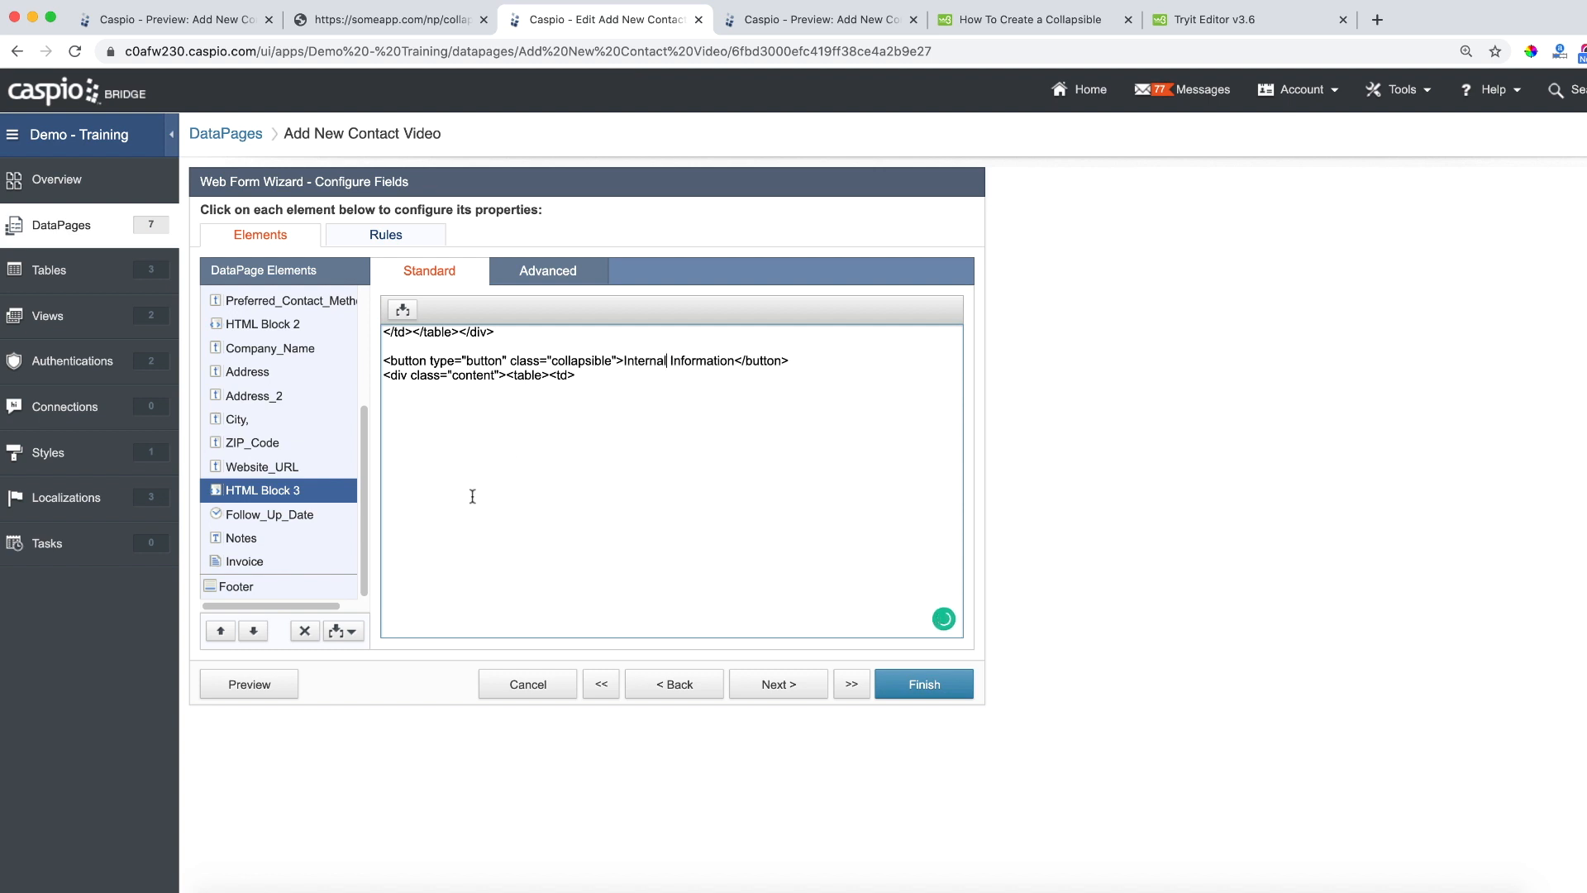
{"action": "left_click", "coordinate": [337, 630]}
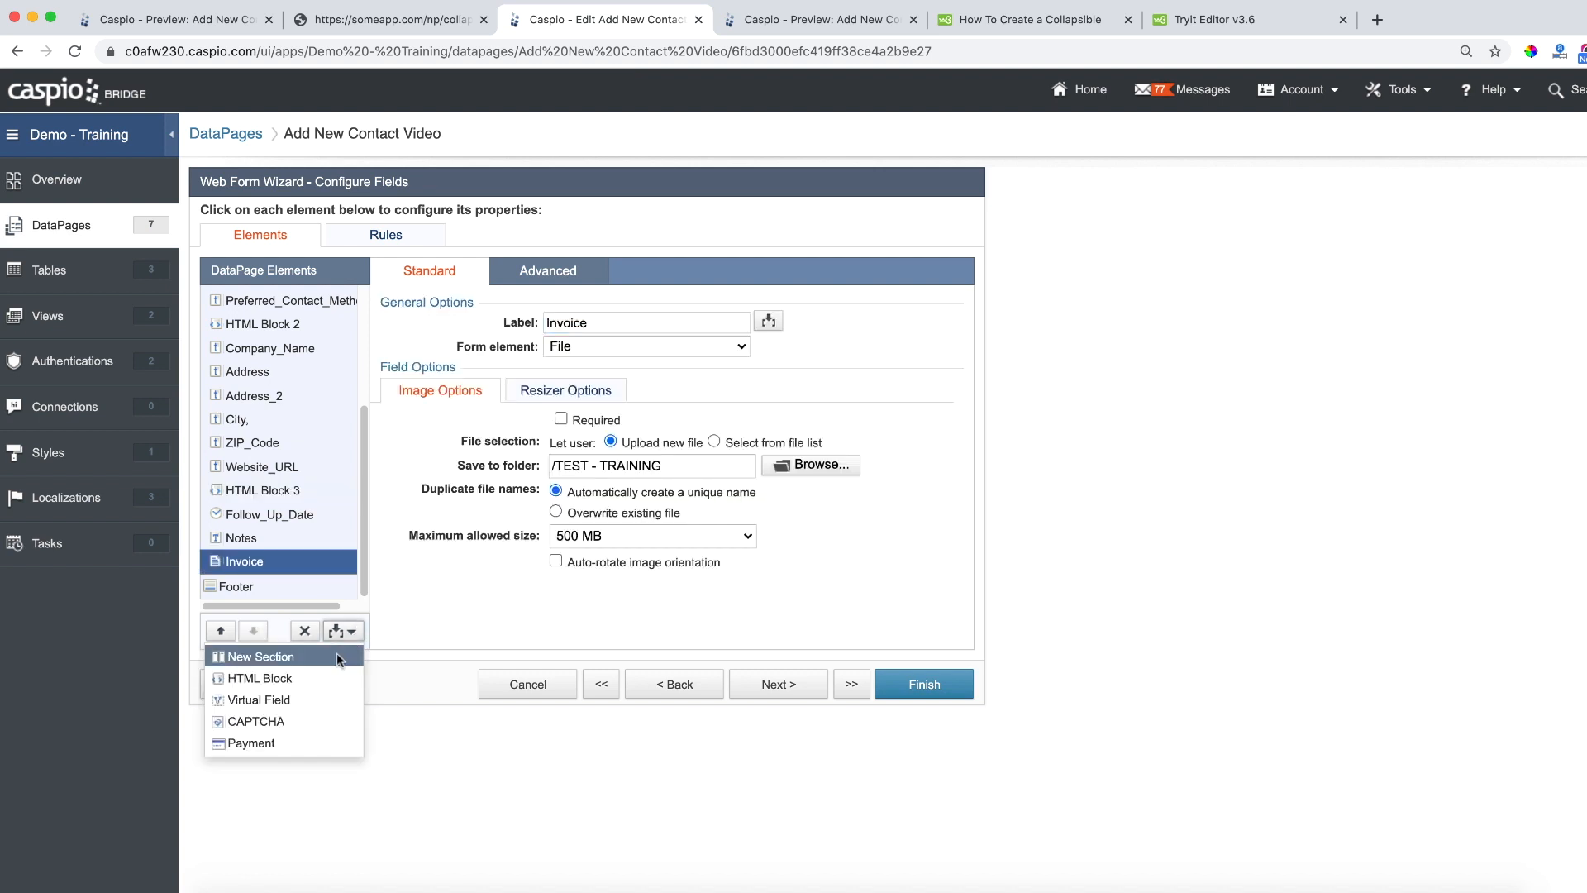
Insert plain HTML Block 4 after Invoice and reuse HTML Block 3's closing tags in it
{"action": "left_click", "coordinate": [261, 677]}
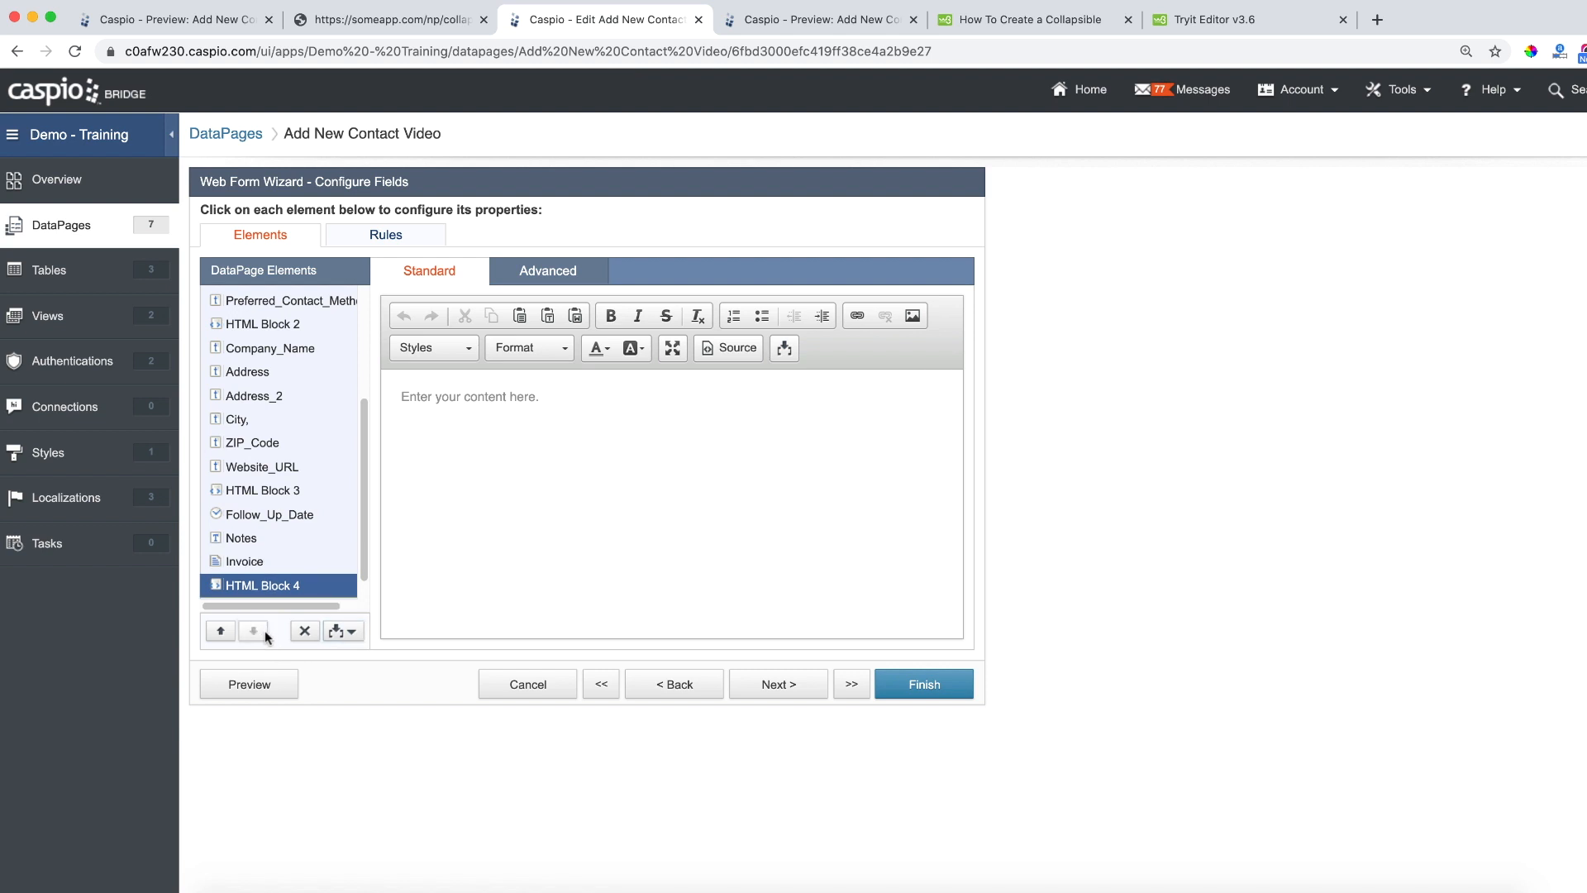
{"action": "left_click", "coordinate": [547, 269]}
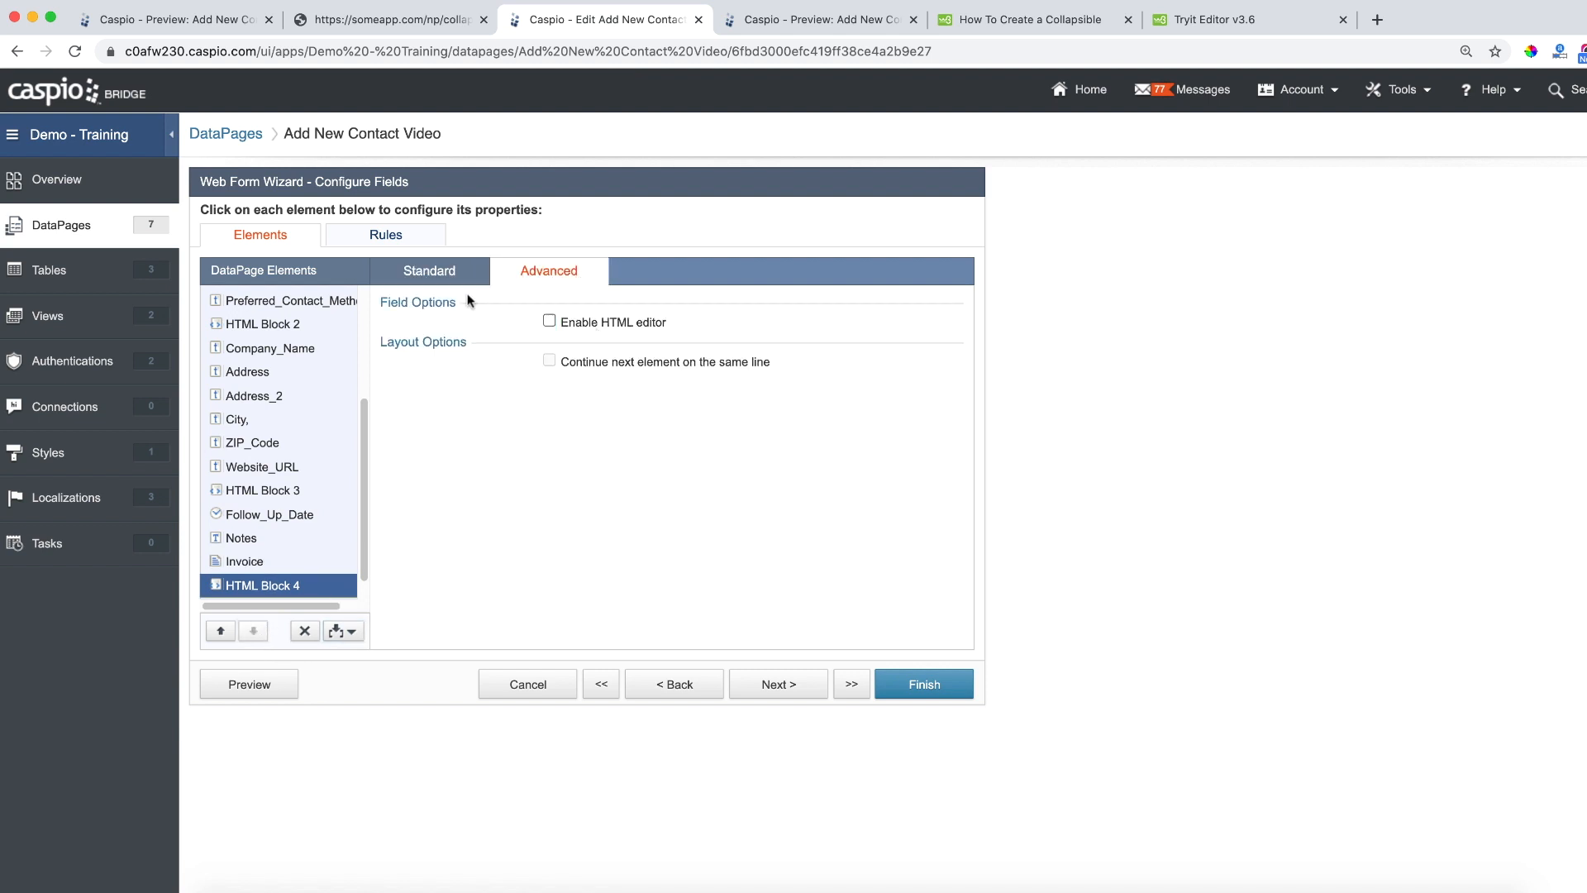
{"action": "left_click", "coordinate": [428, 269]}
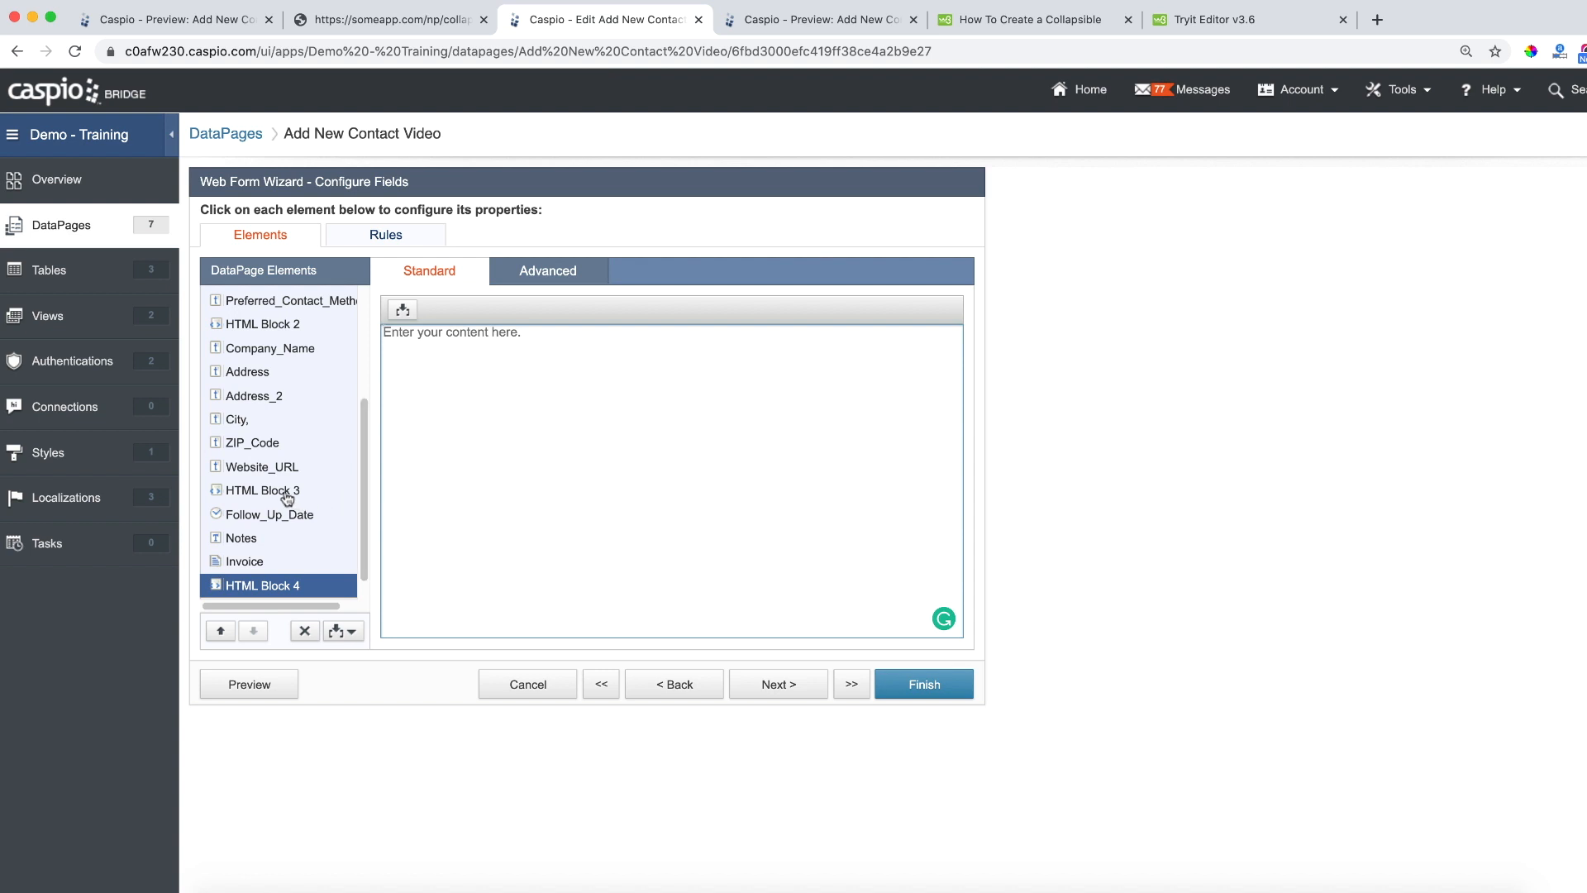
{"action": "left_click", "coordinate": [267, 489]}
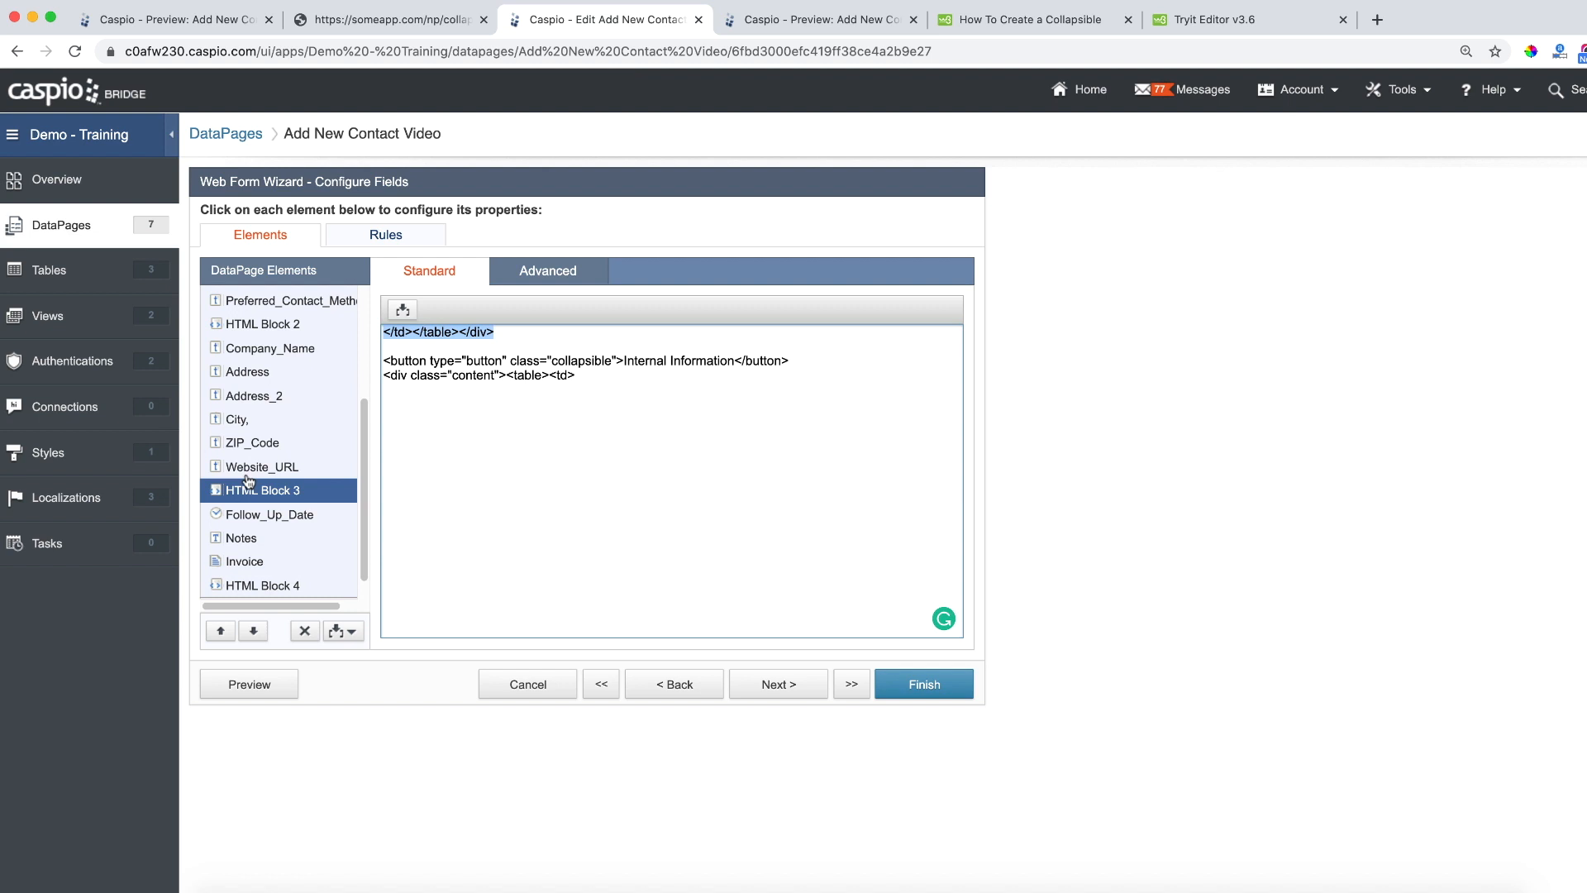
{"action": "left_click", "coordinate": [264, 585]}
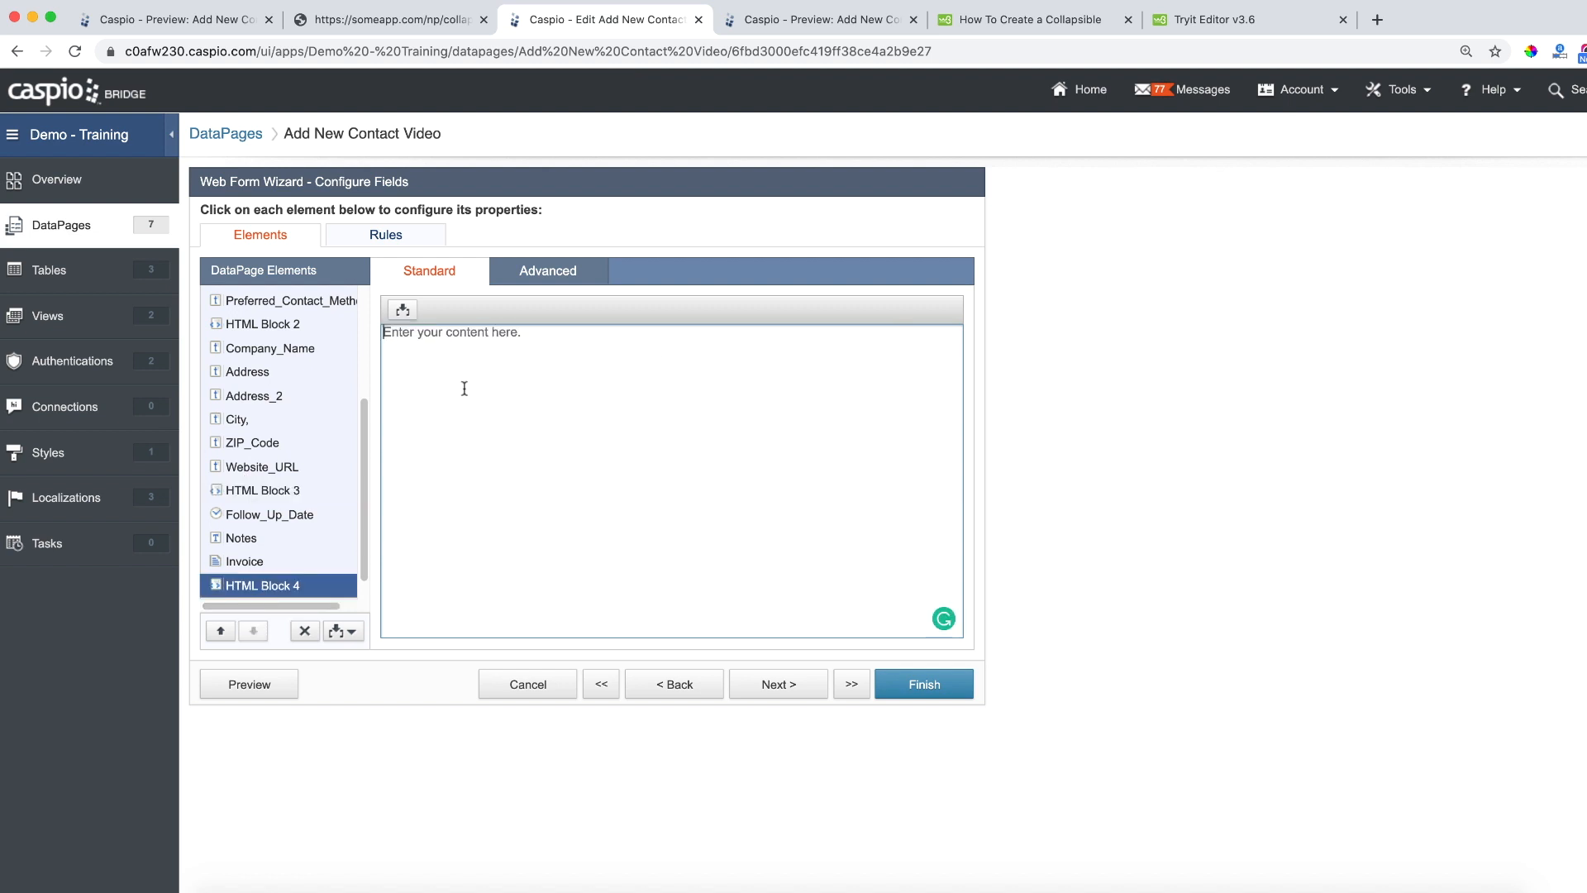
{"action": "left_click", "coordinate": [248, 682]}
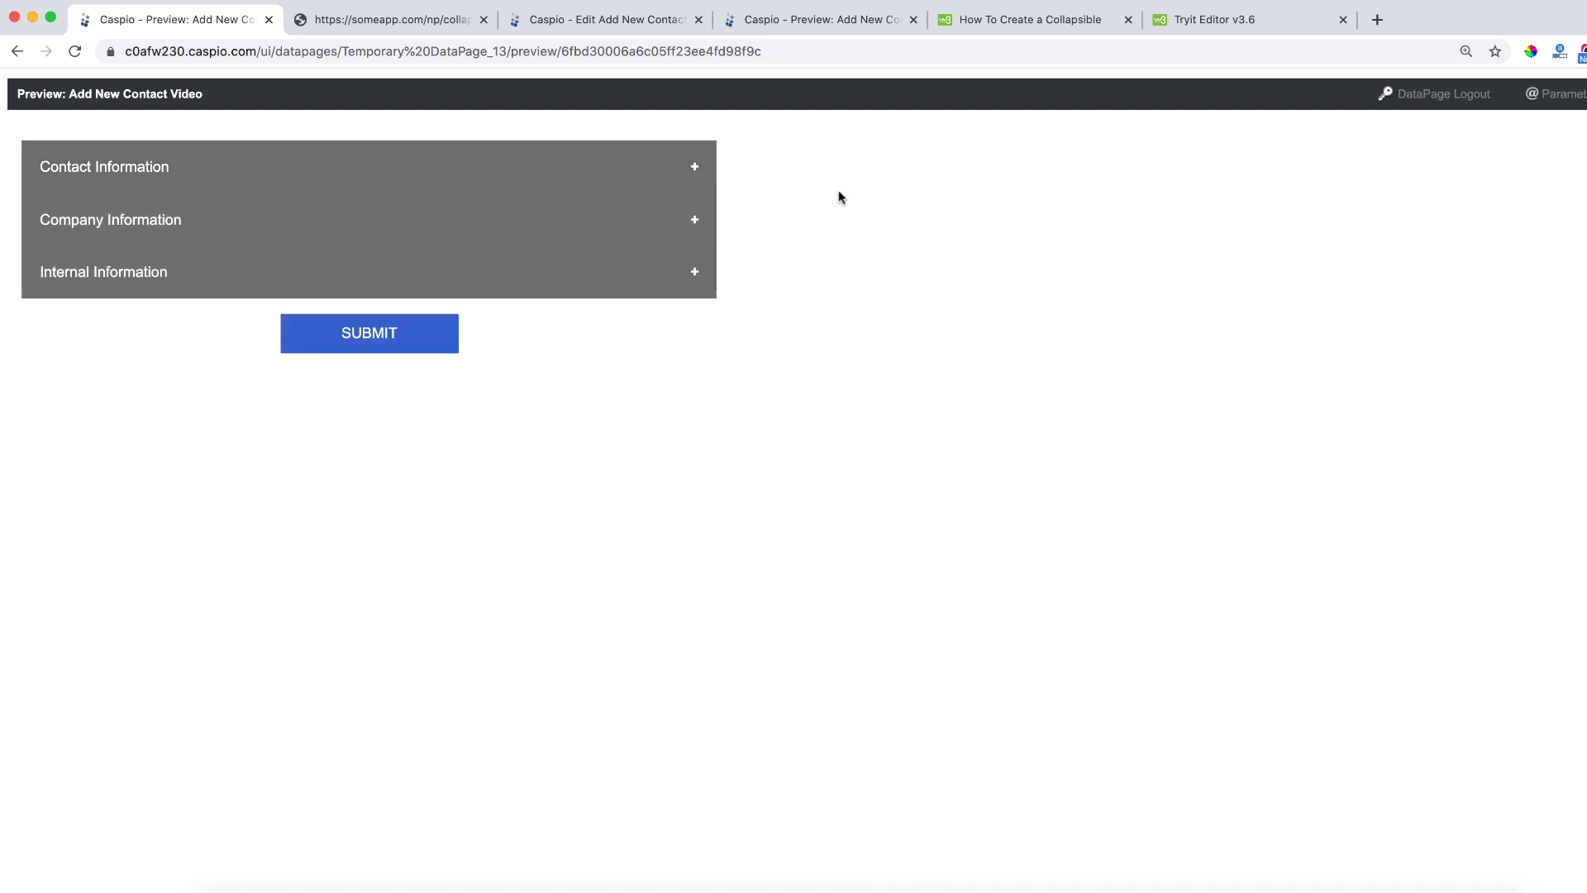
{"action": "mouse_move", "coordinate": [849, 222]}
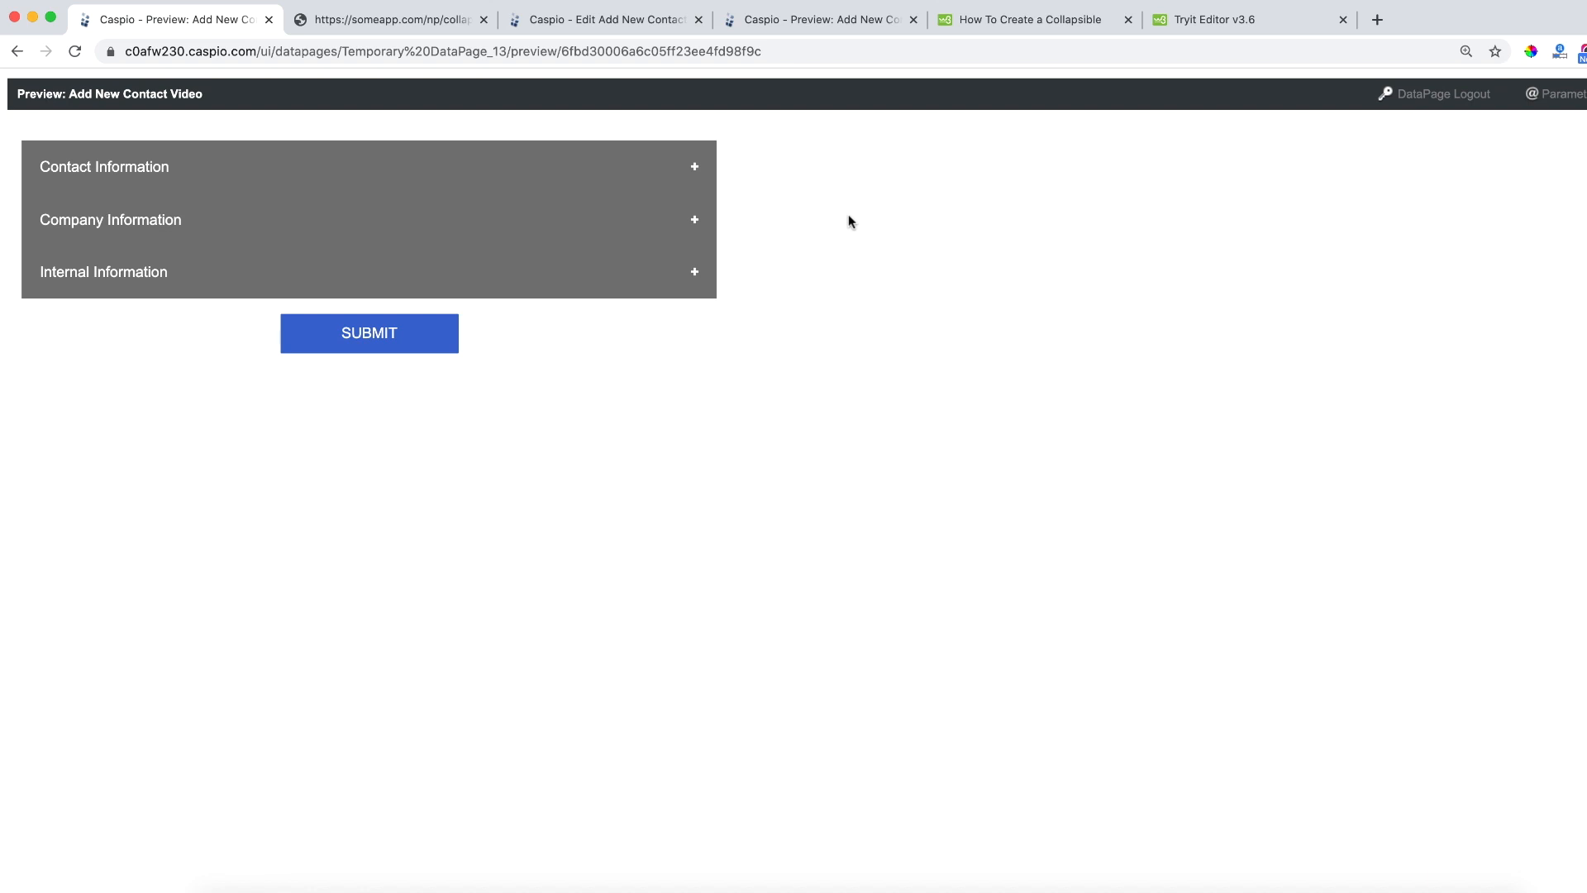
{"action": "mouse_move", "coordinate": [858, 220]}
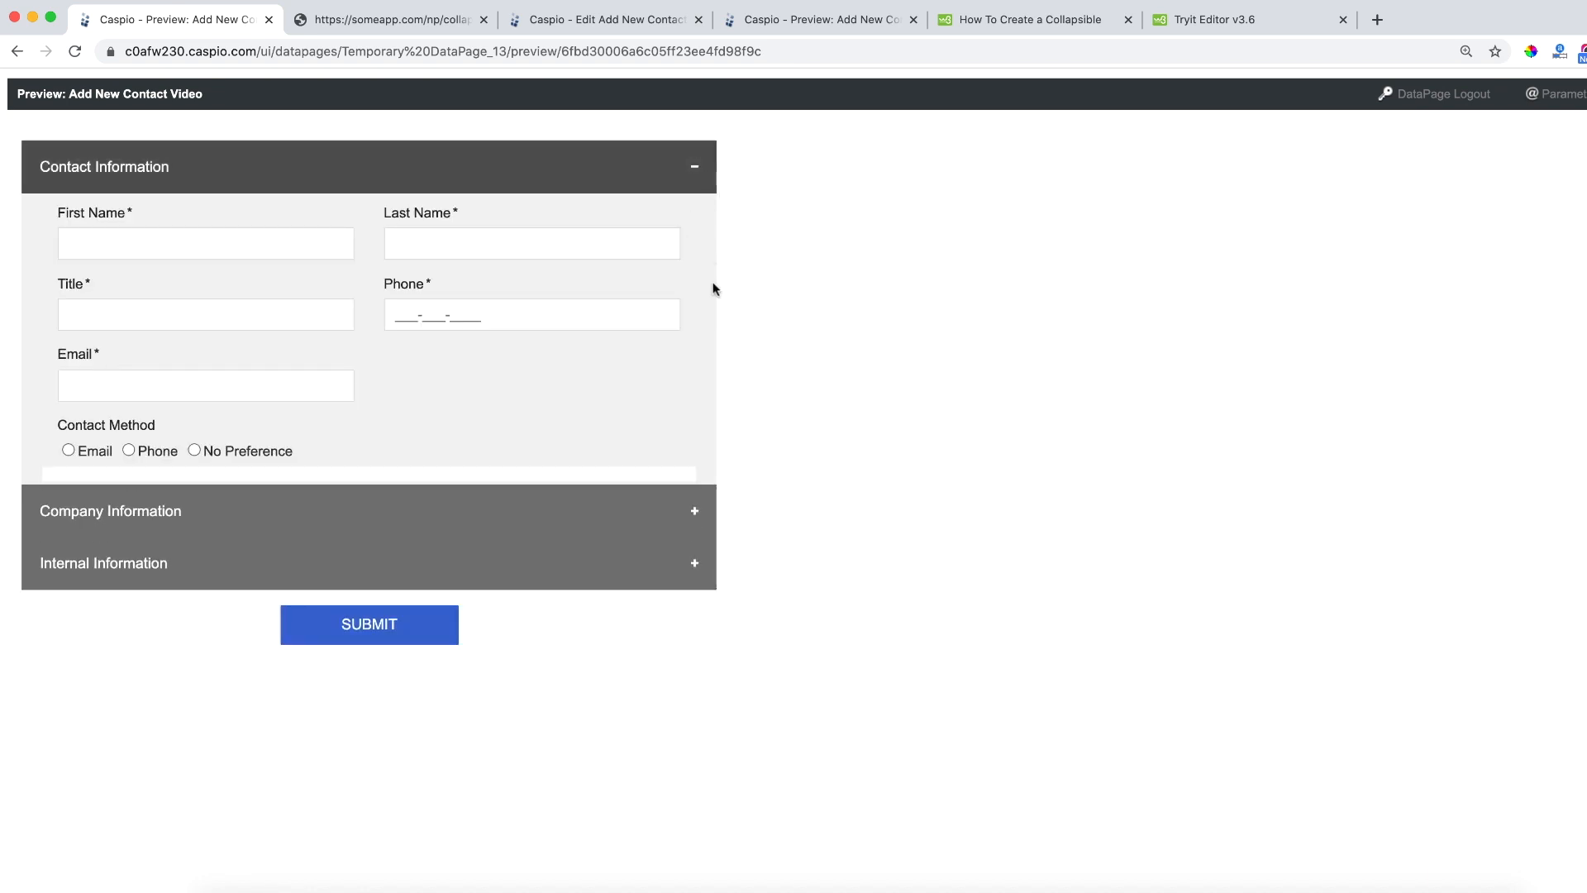
{"action": "mouse_move", "coordinate": [682, 56]}
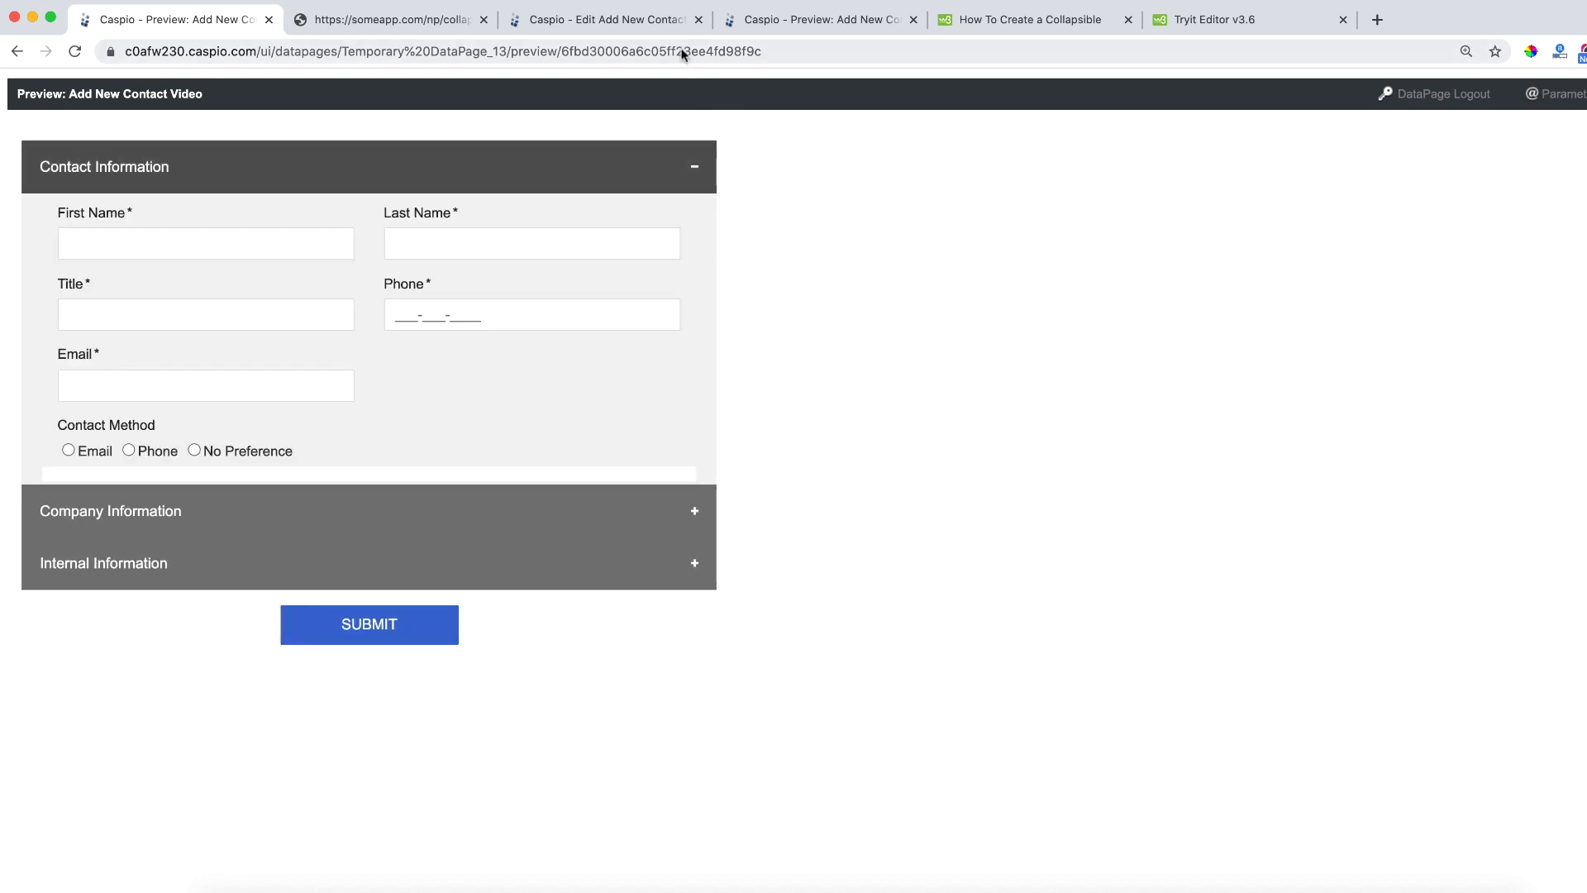
{"action": "left_click", "coordinate": [602, 20]}
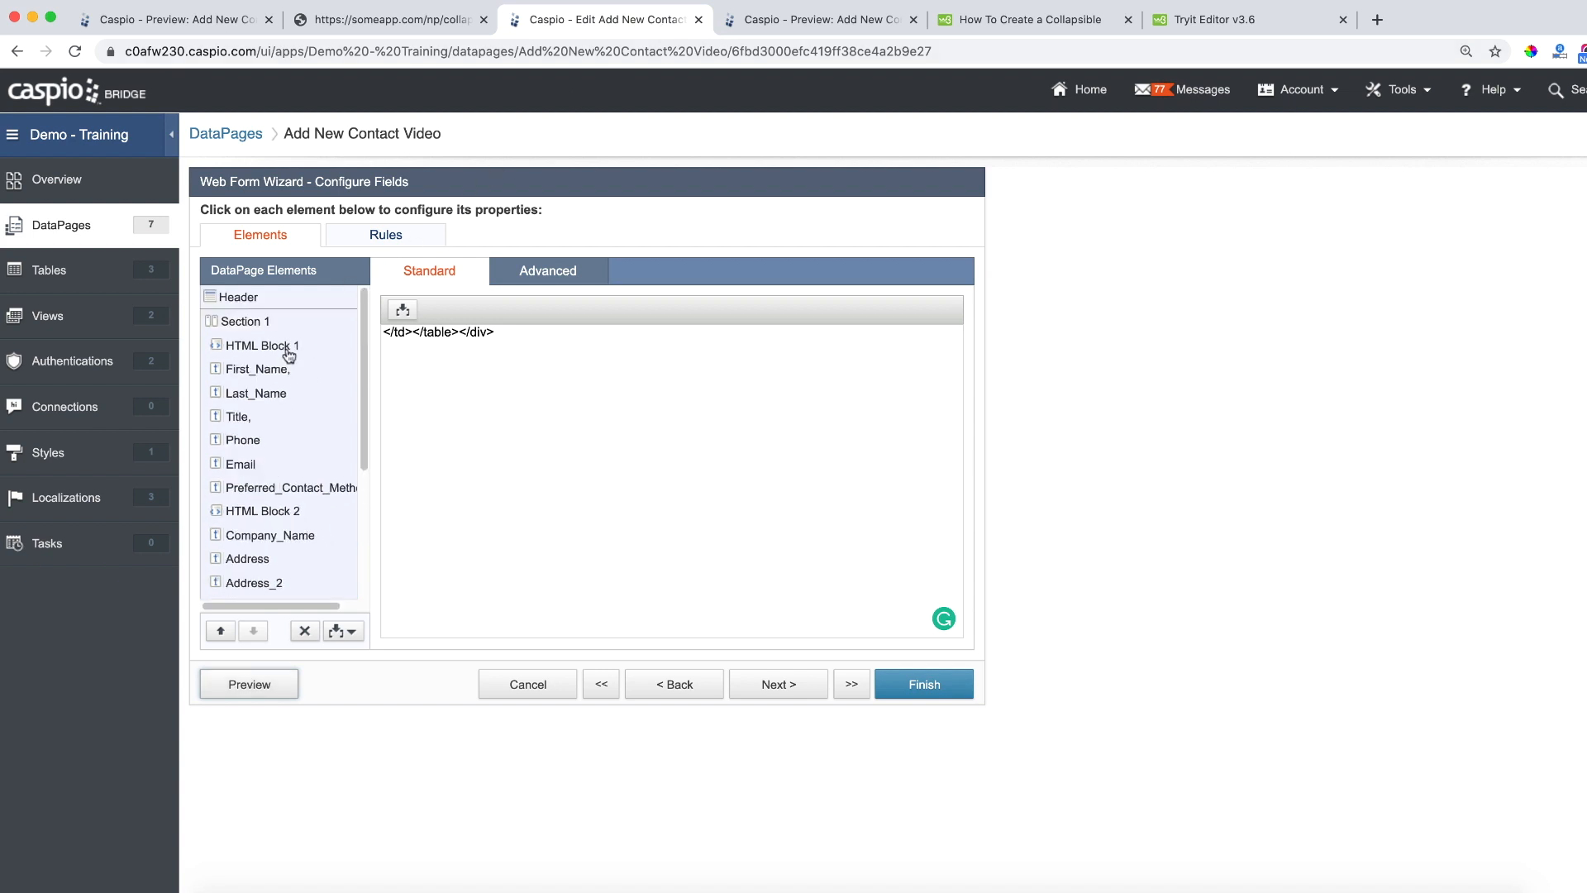
Change the Header's .content background-color from f1f1f1 to #fff and preview the form
{"action": "left_click", "coordinate": [237, 295]}
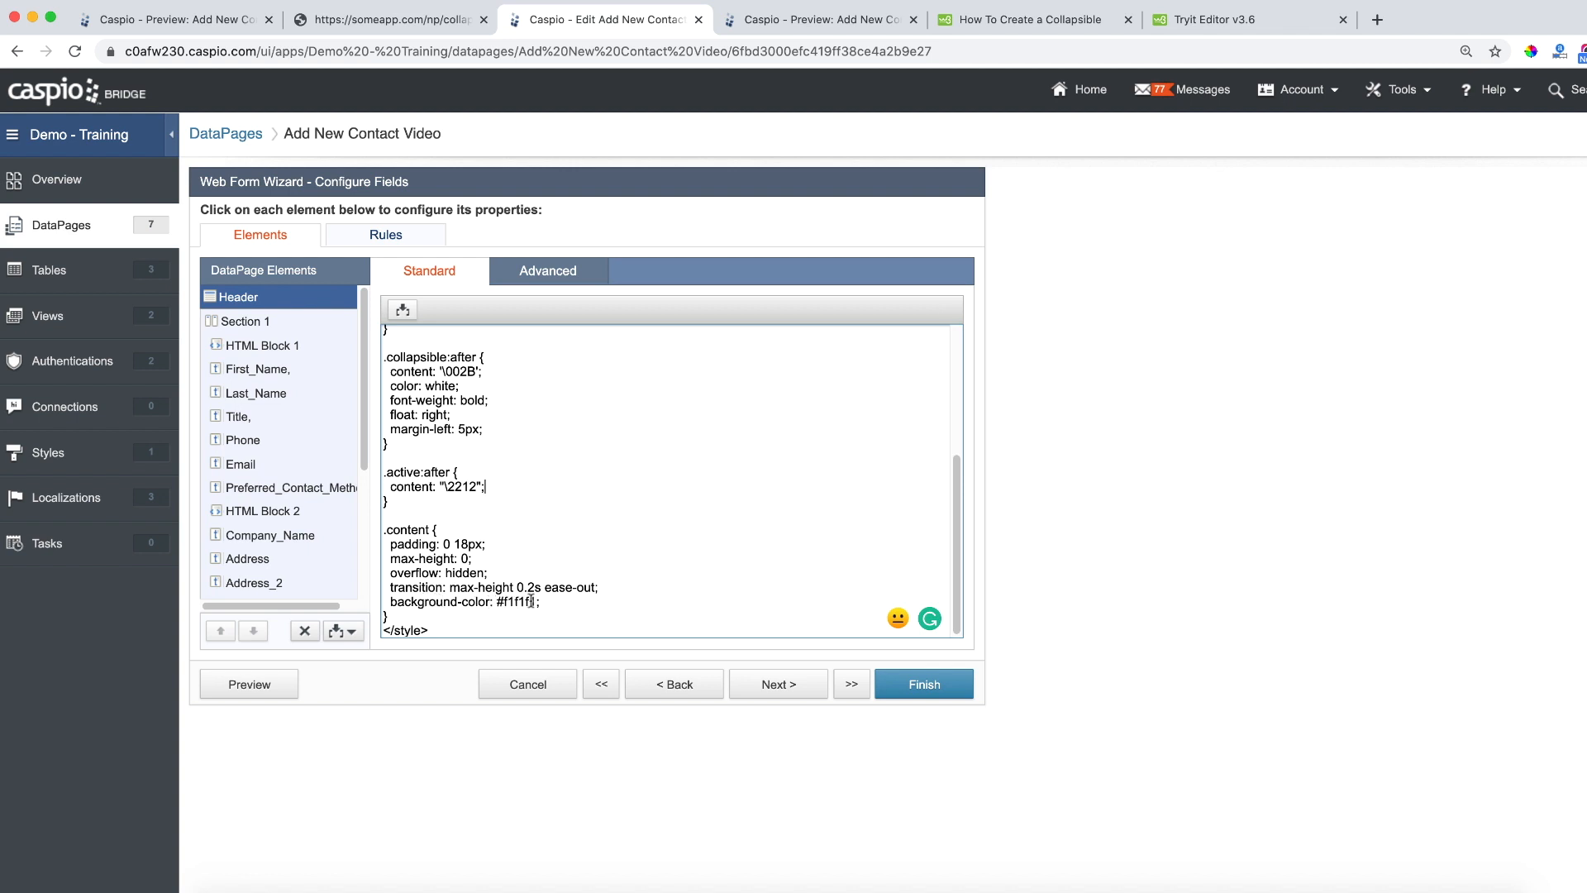
{"action": "double_click", "coordinate": [519, 602]}
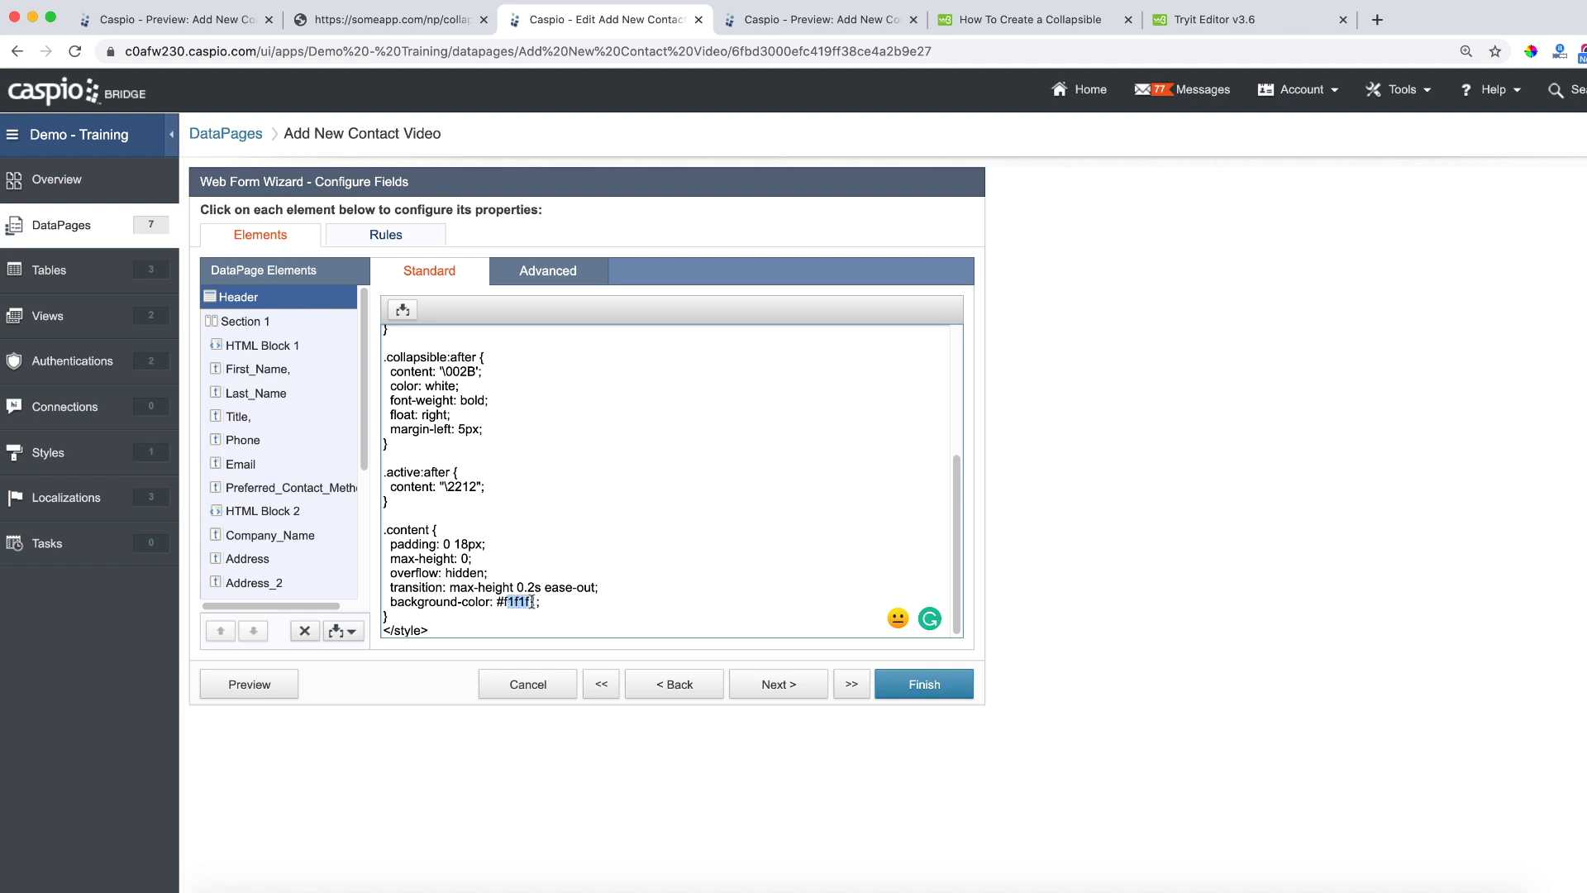
{"action": "type", "text": "#fff"}
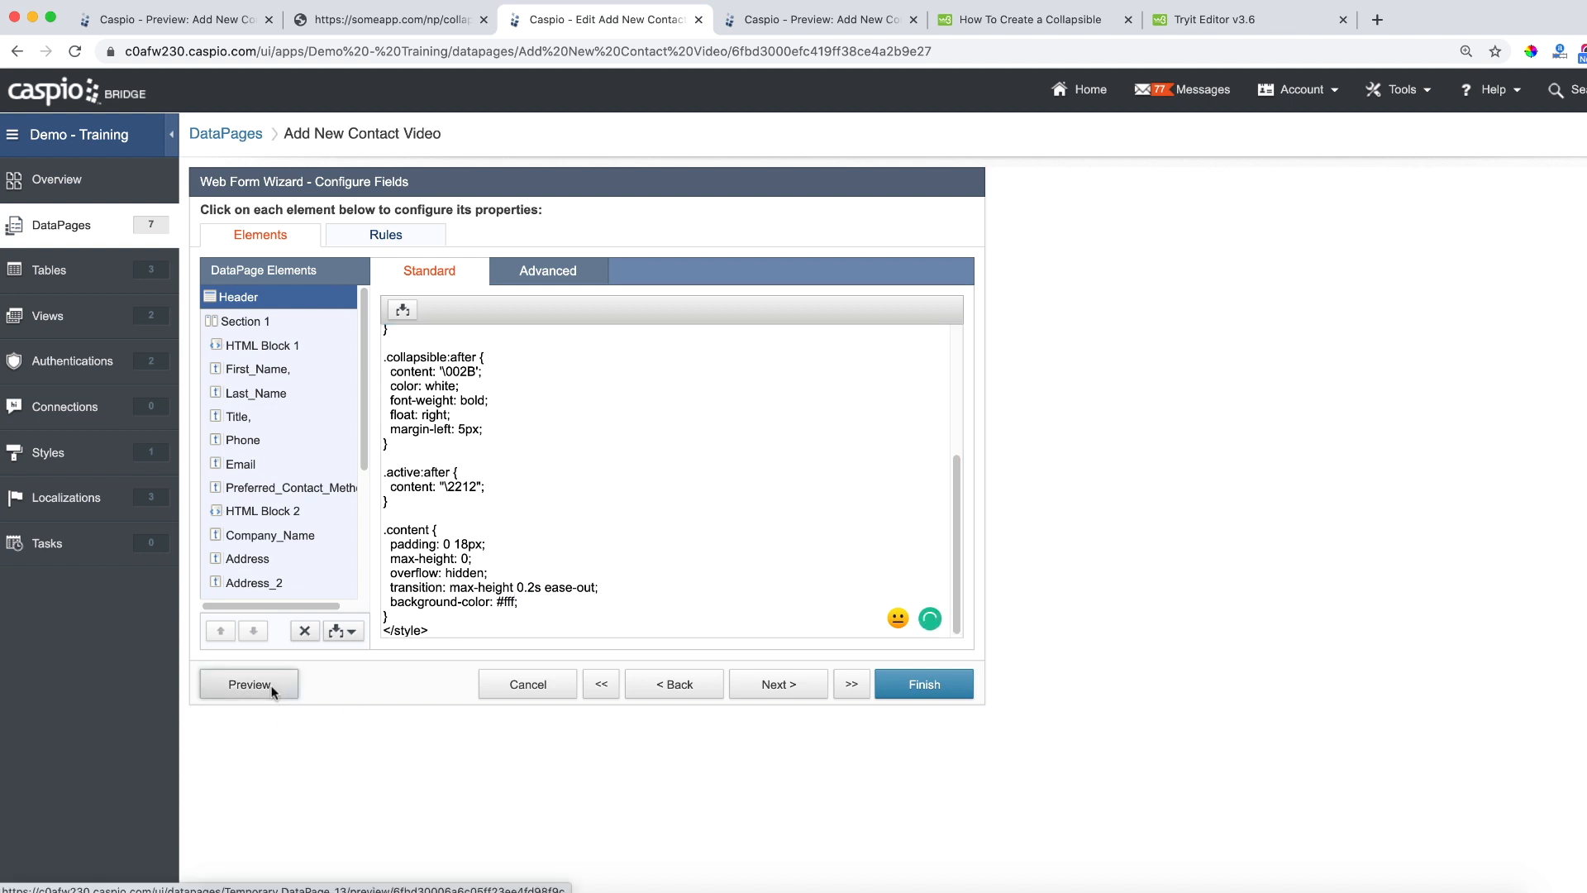
{"action": "left_click", "coordinate": [248, 683]}
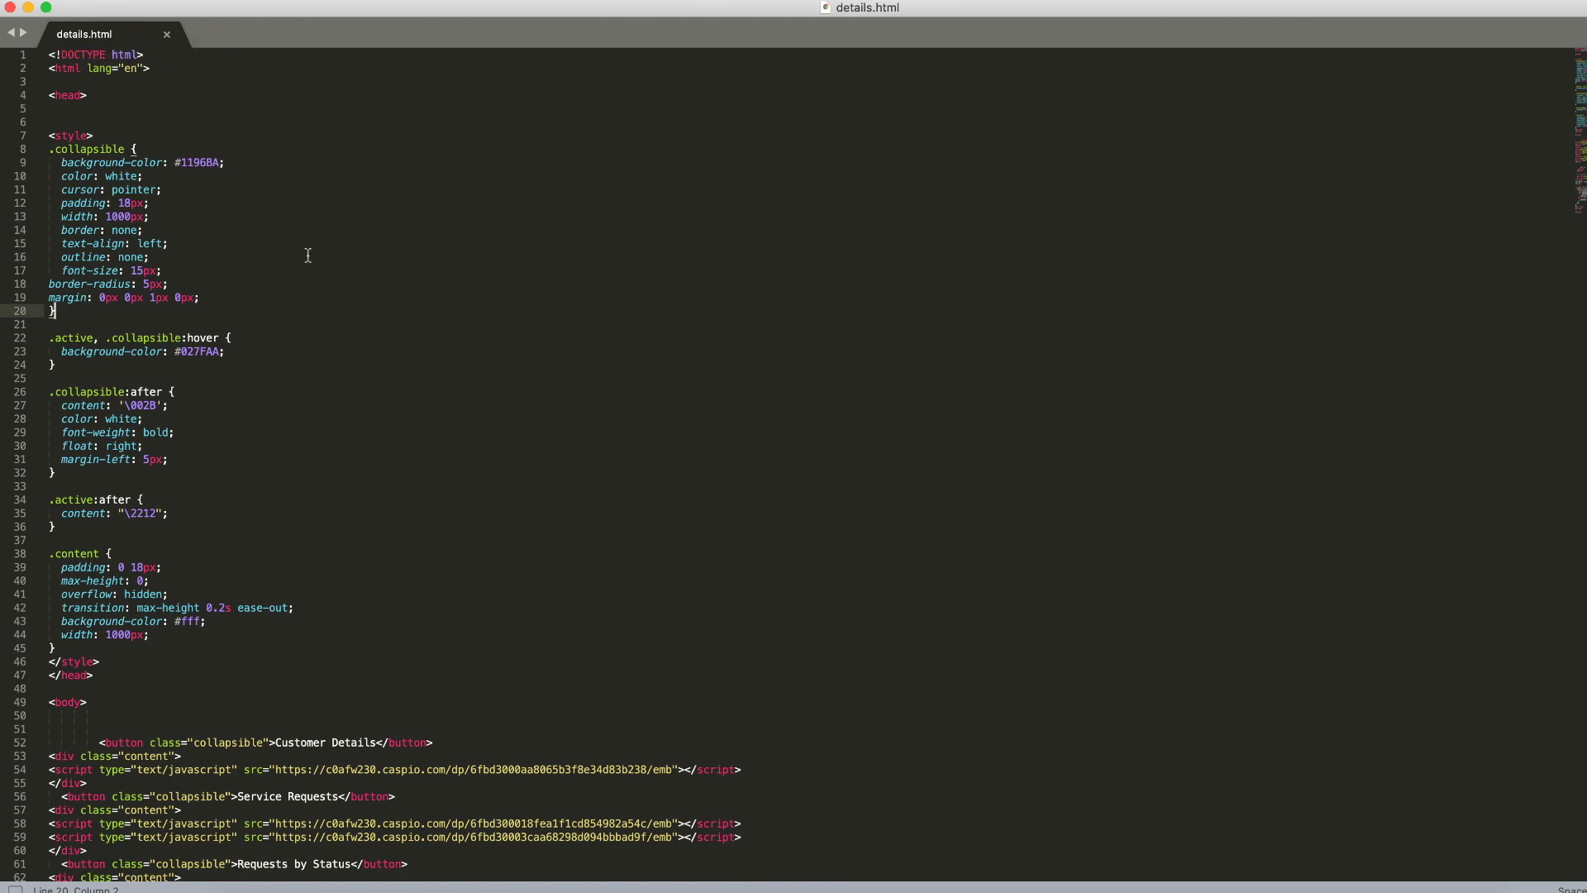
{"action": "mouse_move", "coordinate": [347, 285]}
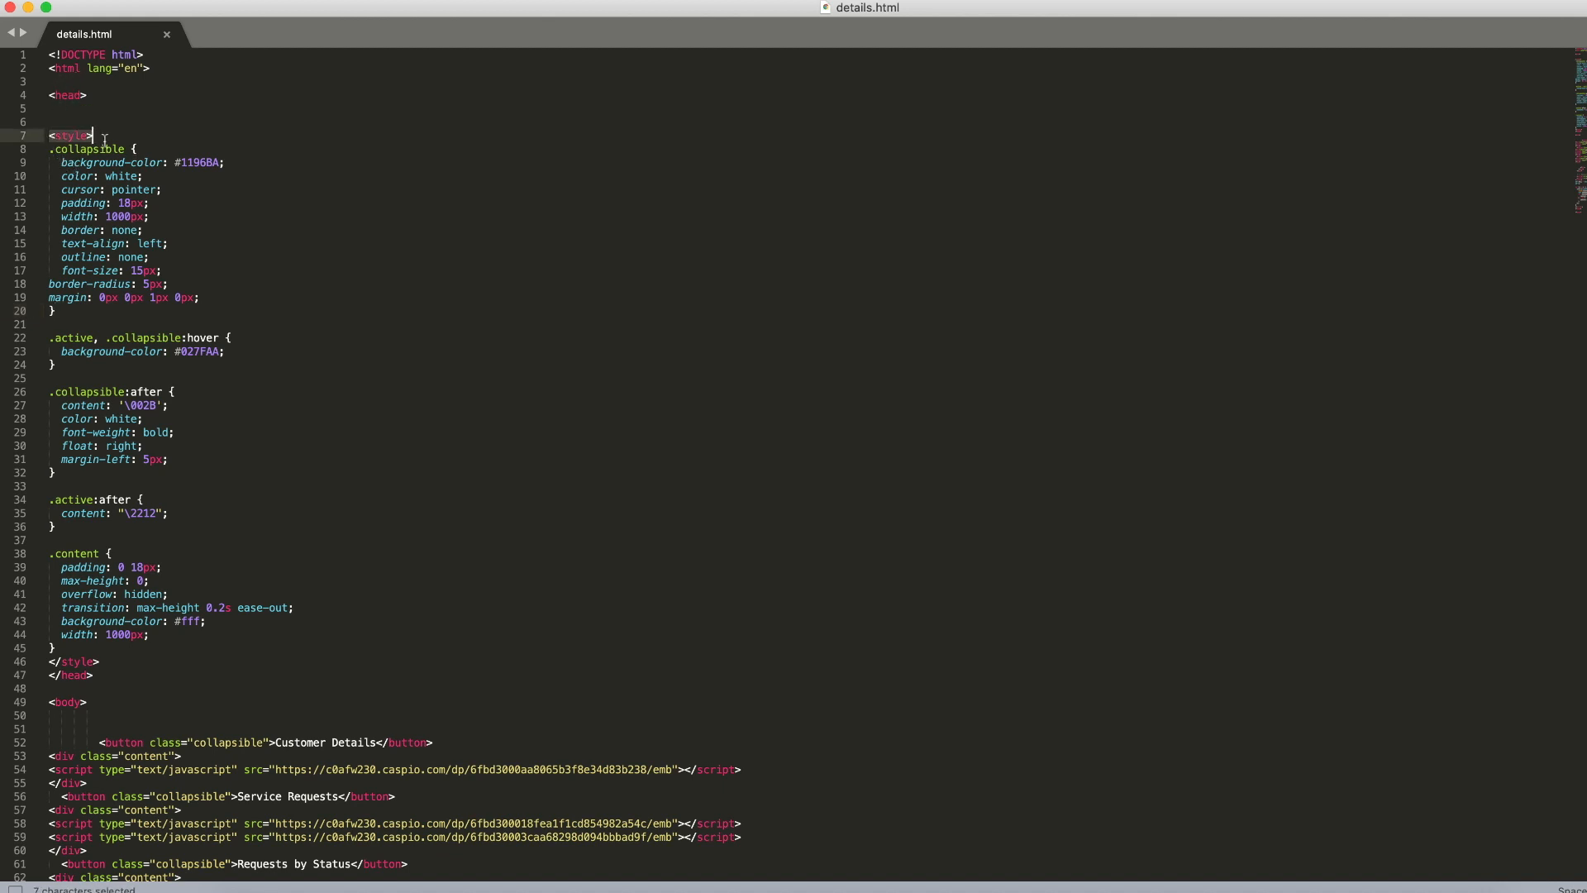
Review the collapsible <style> block and script in details.html, then switch to Chrome
{"action": "left_click_drag", "start_coordinate": [101, 135], "coordinate": [95, 659]}
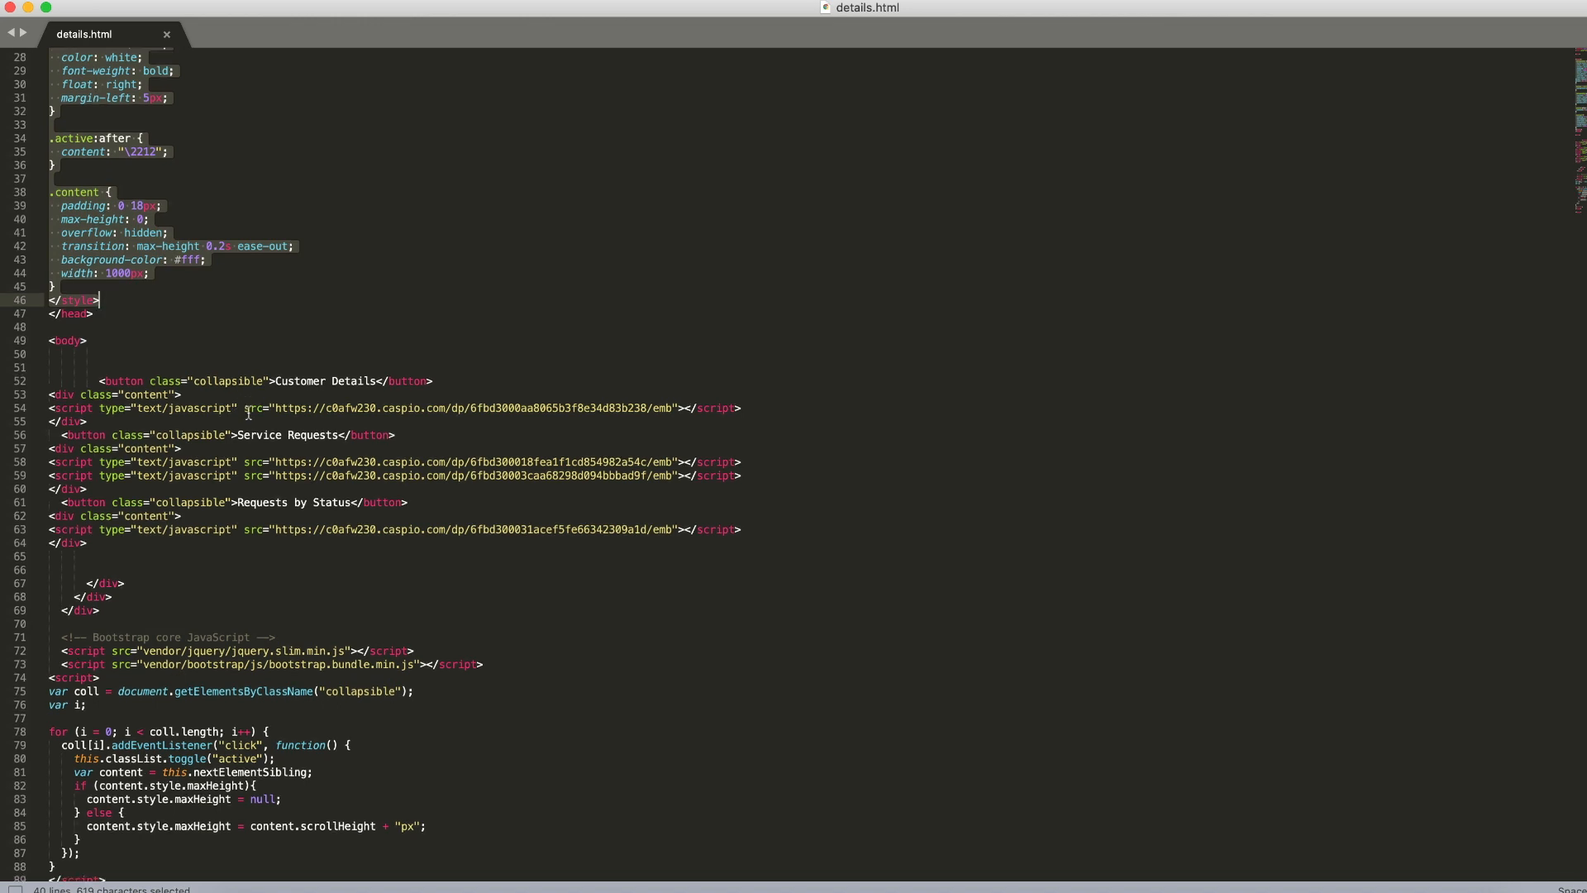
{"action": "scroll", "scroll_direction": "down", "scroll_amount": 3}
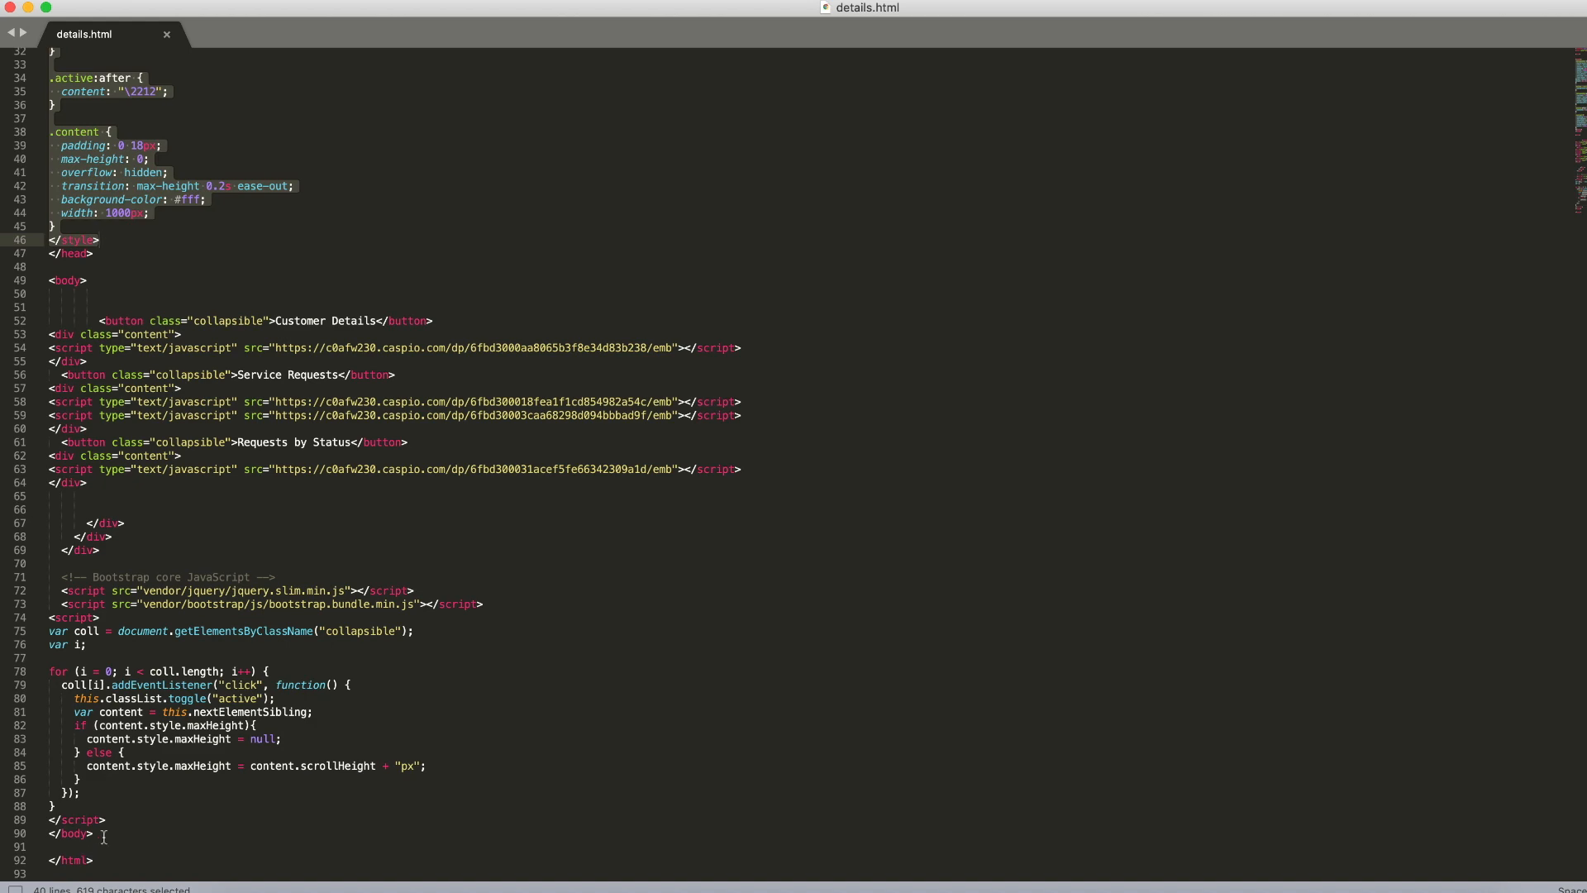
{"action": "left_click", "coordinate": [390, 20]}
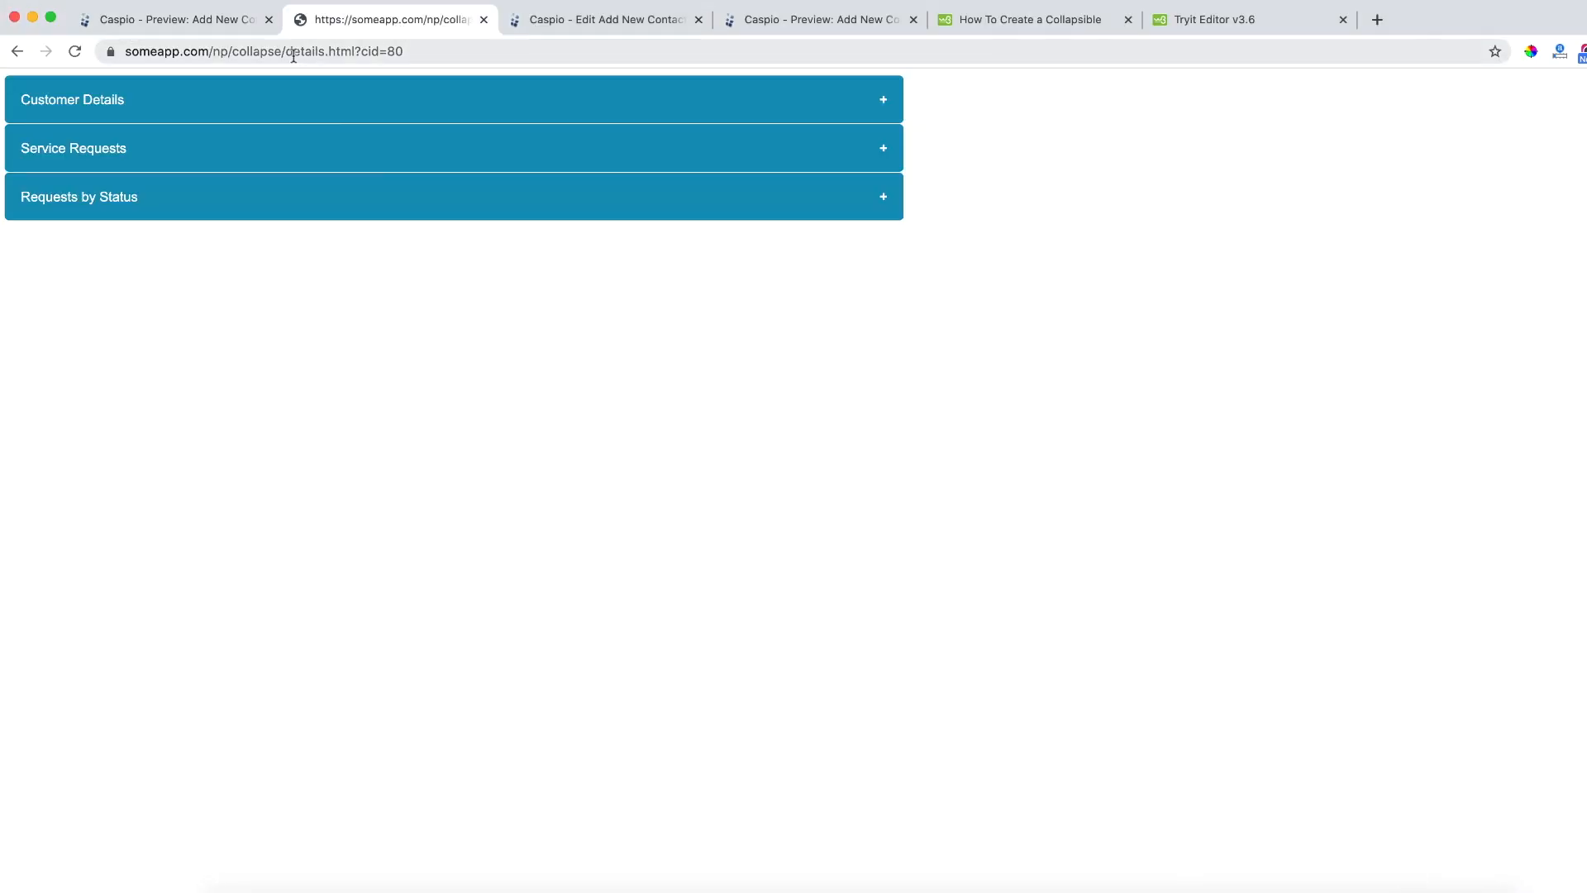
Expand the Customer Details and Requests by Status sections on details.html
{"action": "left_click", "coordinate": [453, 99]}
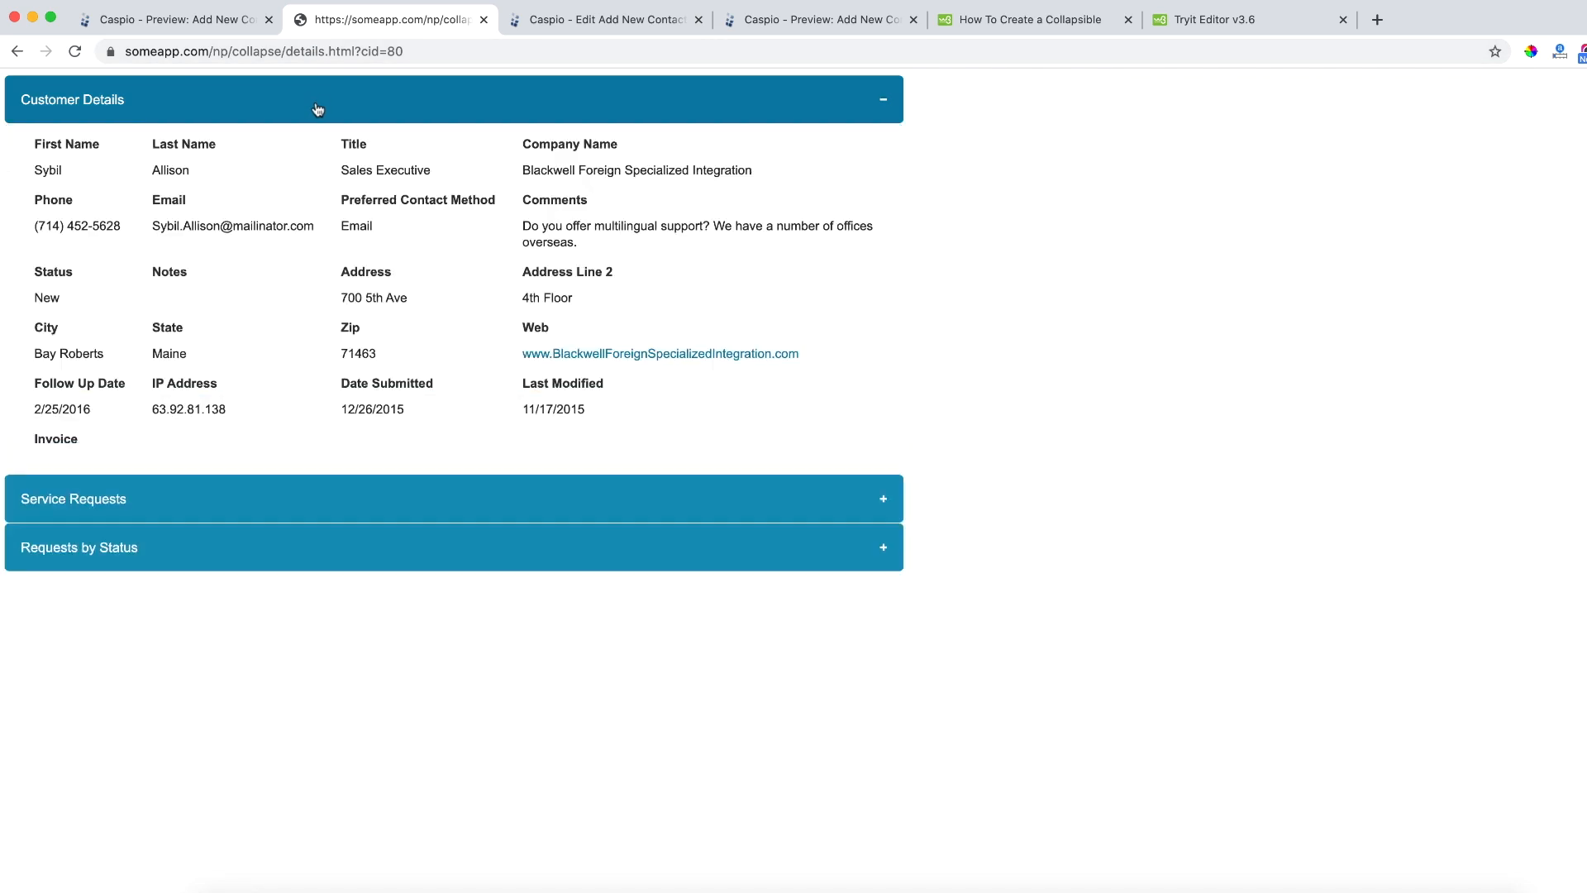
{"action": "mouse_move", "coordinate": [401, 327]}
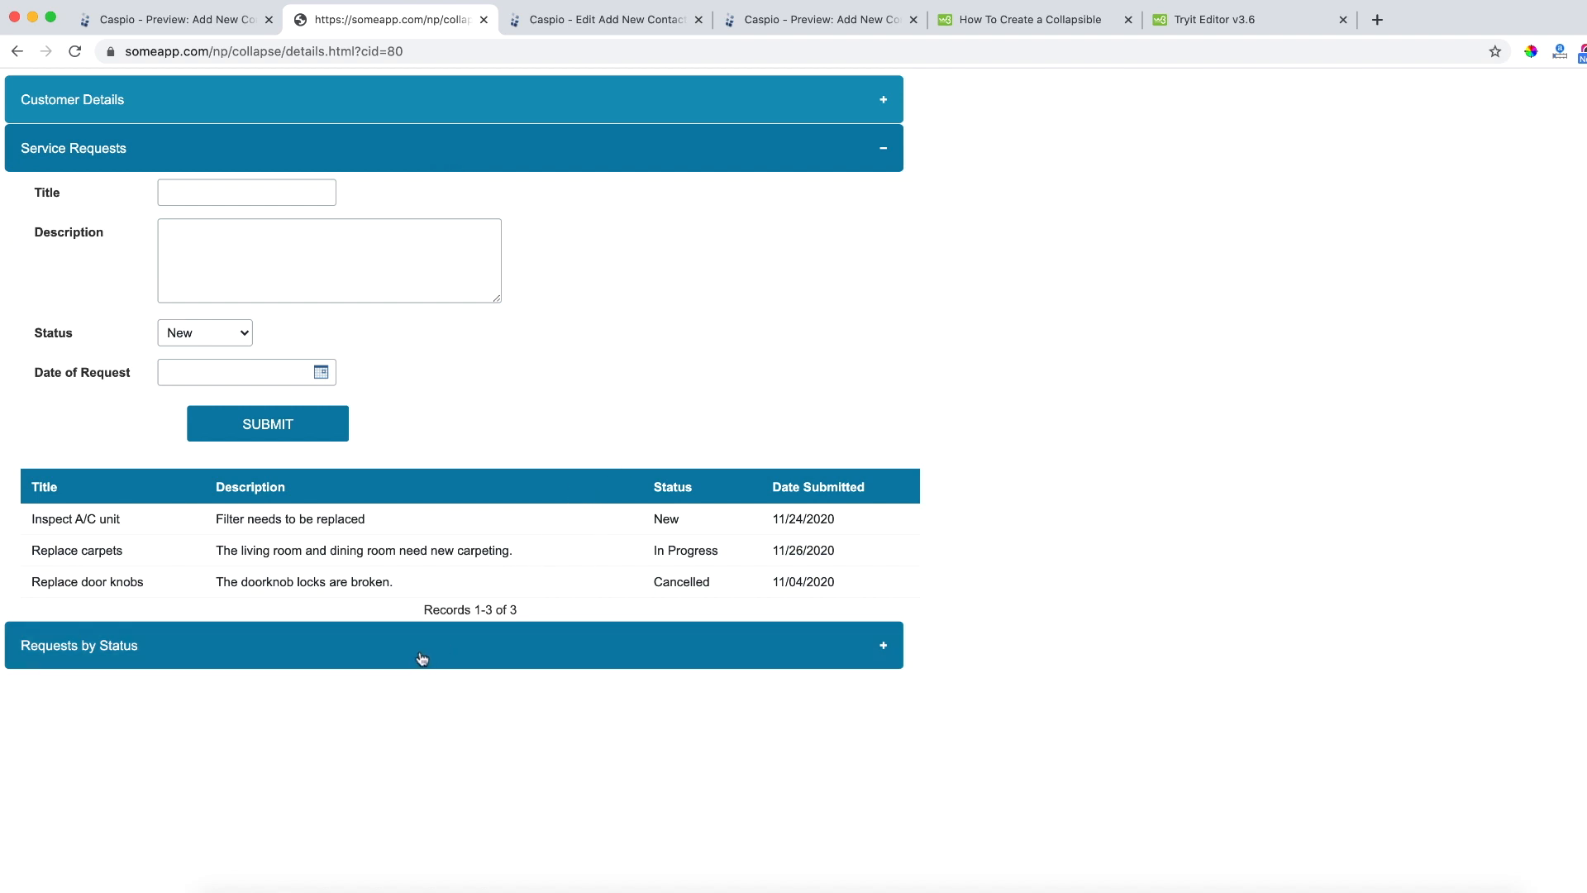
{"action": "left_click", "coordinate": [453, 645]}
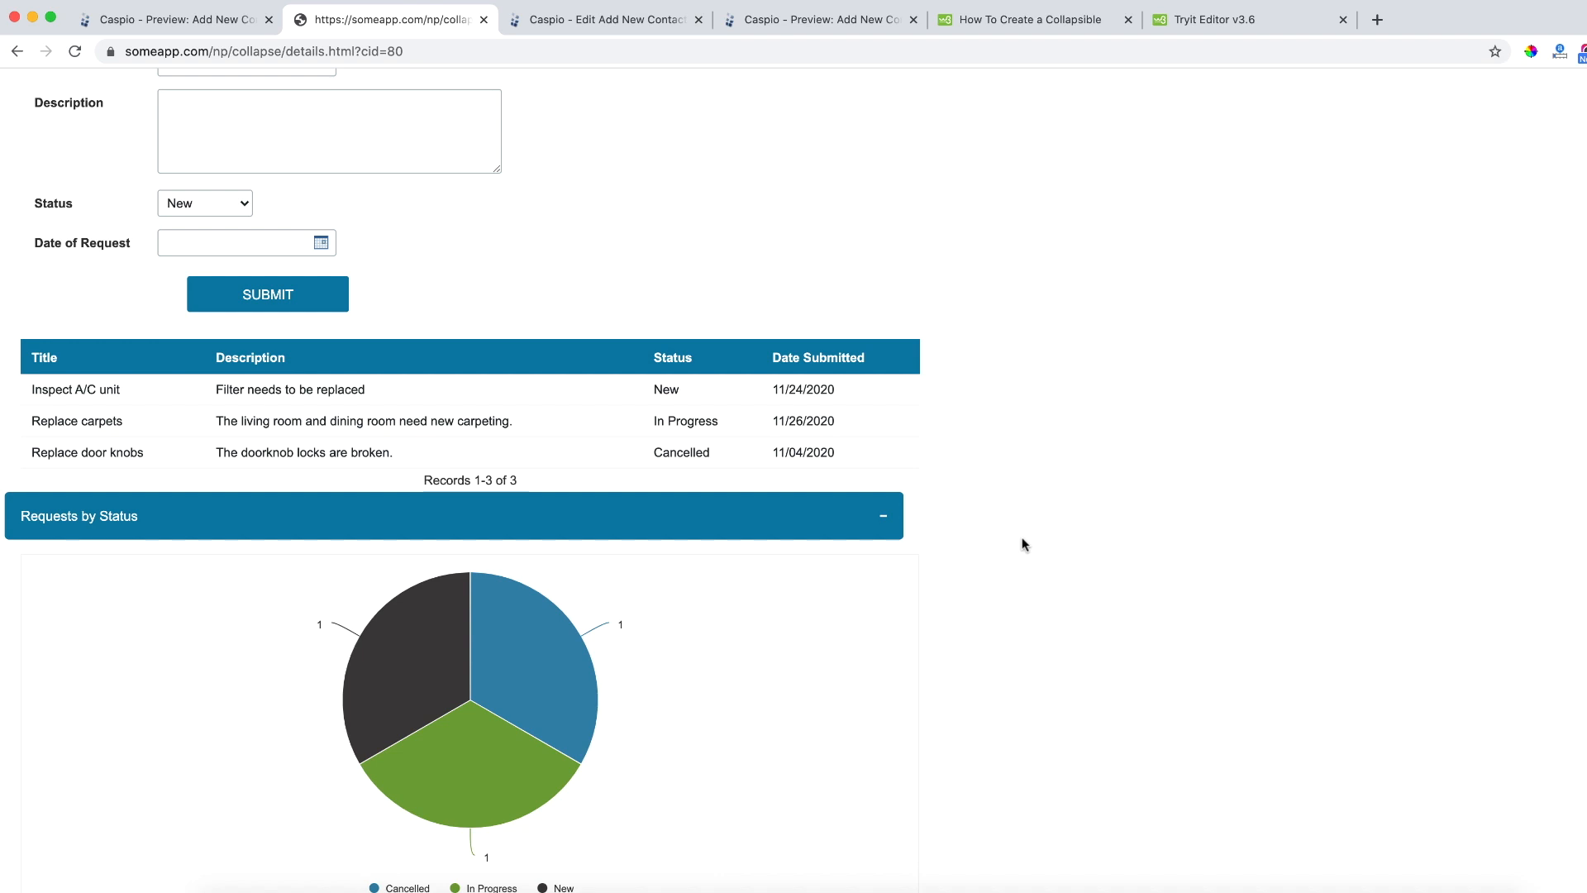
{"action": "mouse_move", "coordinate": [1019, 549]}
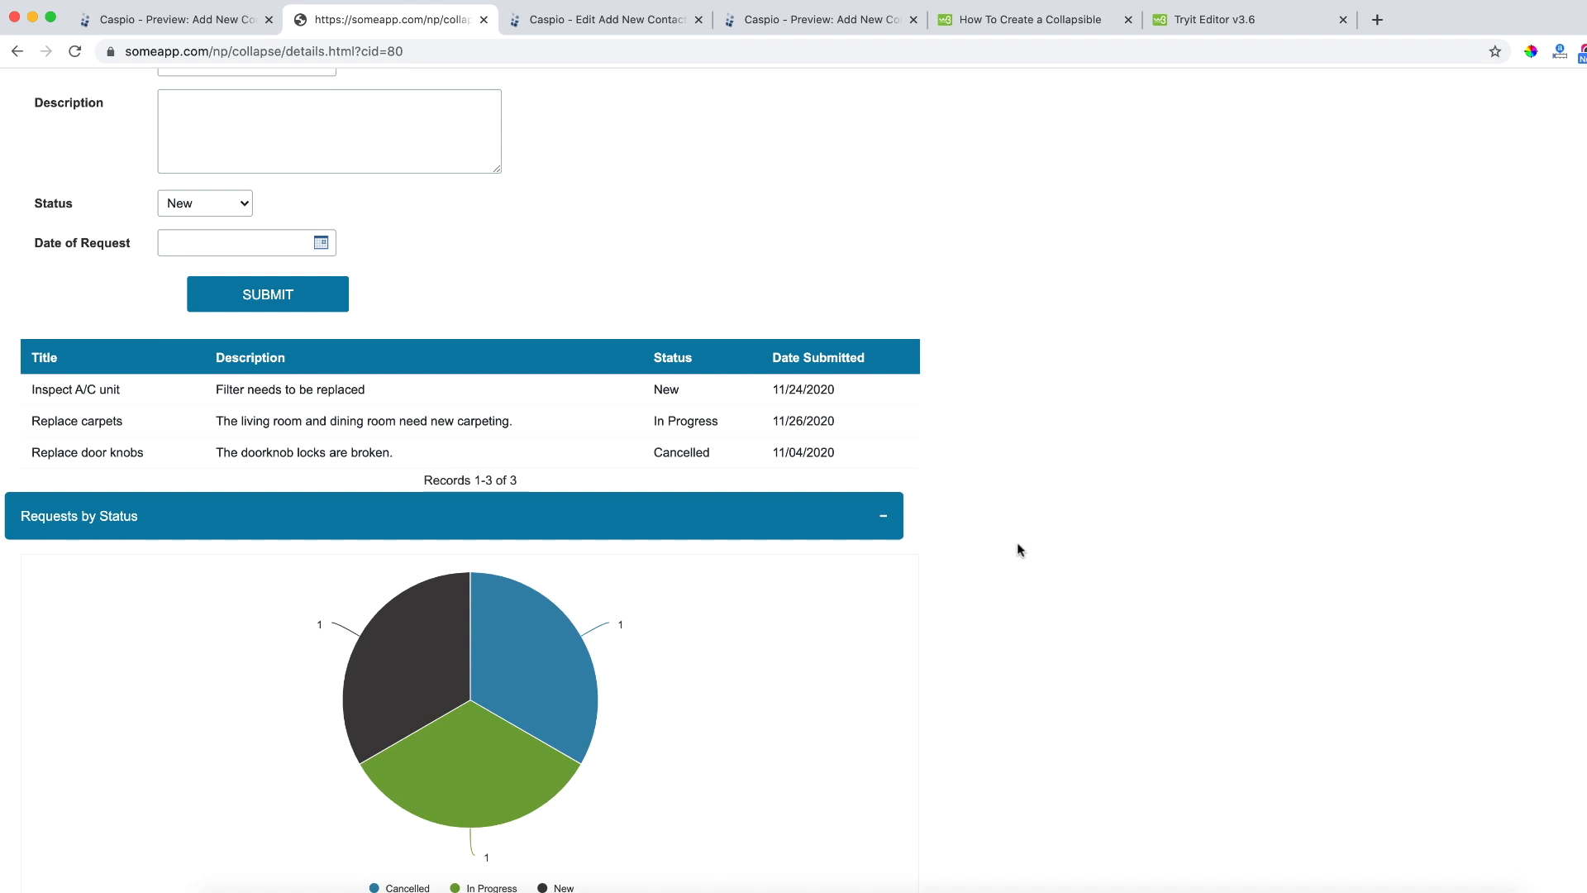